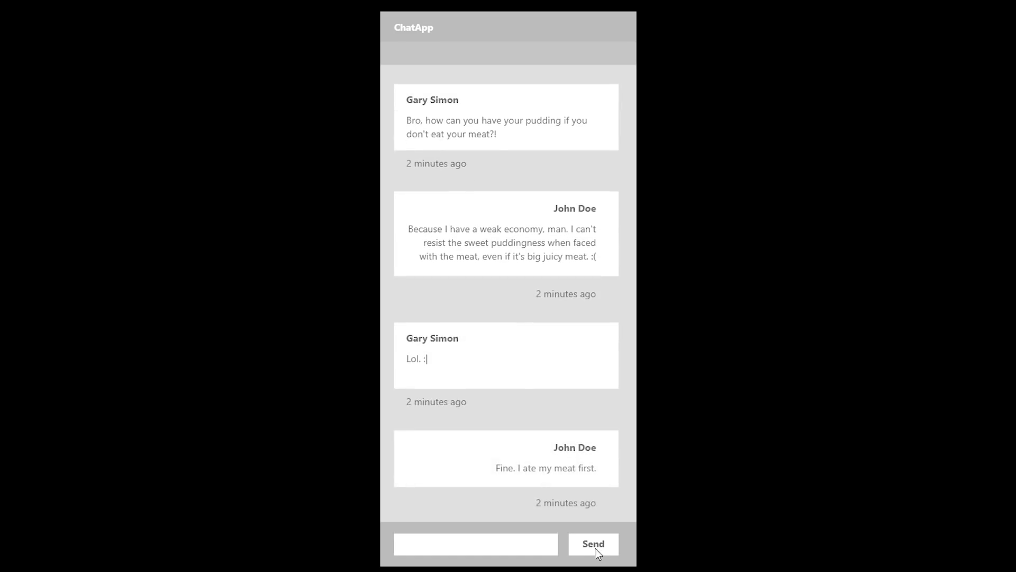
pyautogui.moveTo(538, 466)
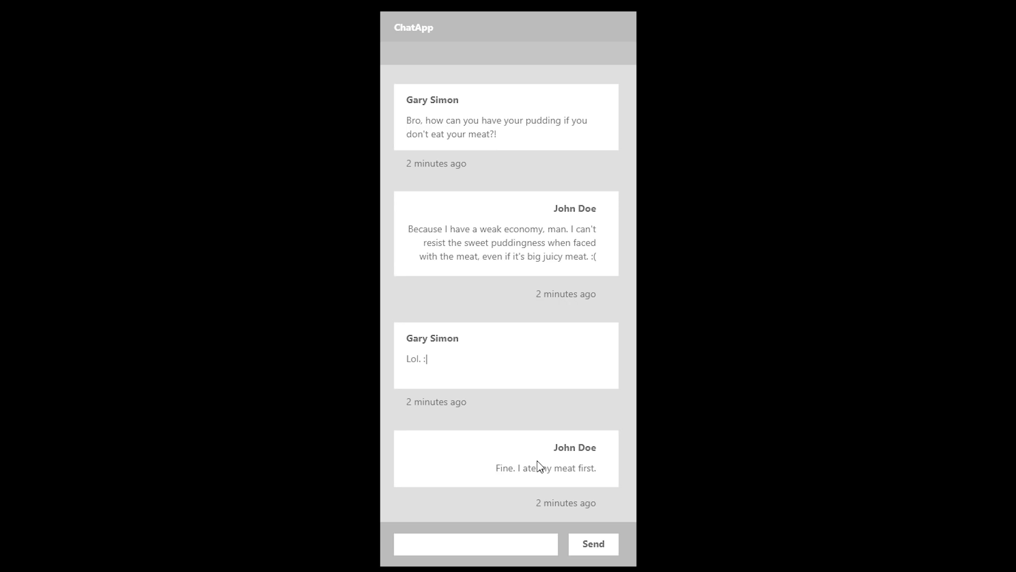
# Replay the ChatApp prototype with Send so its messages arrive one by one again.
pyautogui.scroll(3)
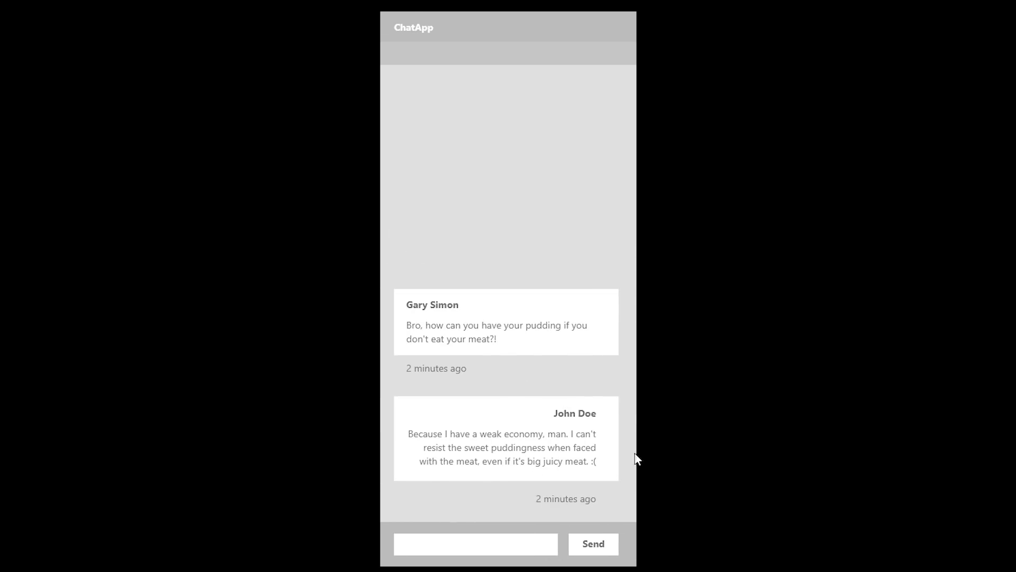
pyautogui.click(592, 544)
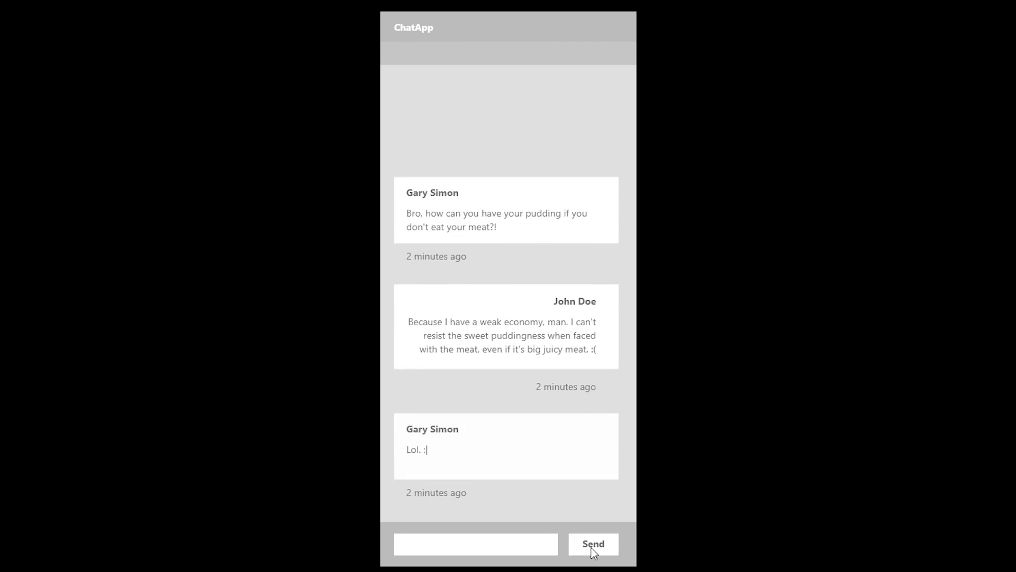
pyautogui.click(592, 543)
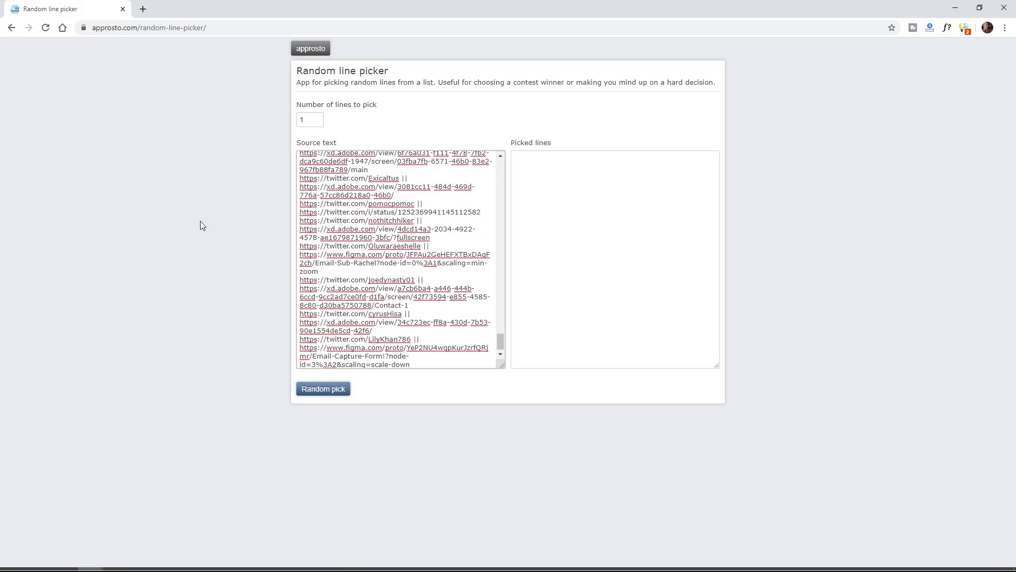
# Browse the submitted prototype links, select part of a Figma link, then open a new tab.
pyautogui.scroll(-3)
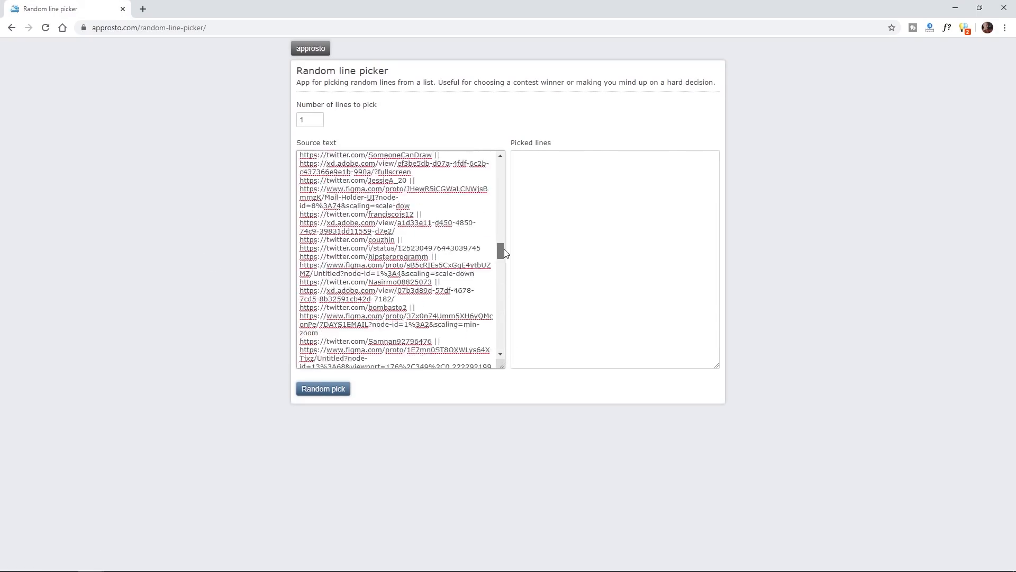
pyautogui.scroll(-3)
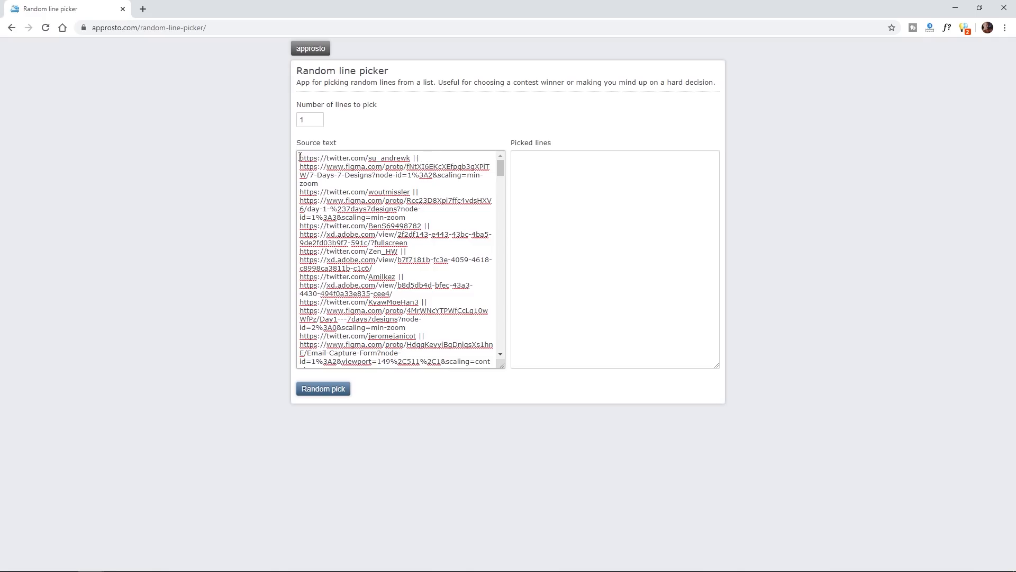
pyautogui.doubleClick(353, 158)
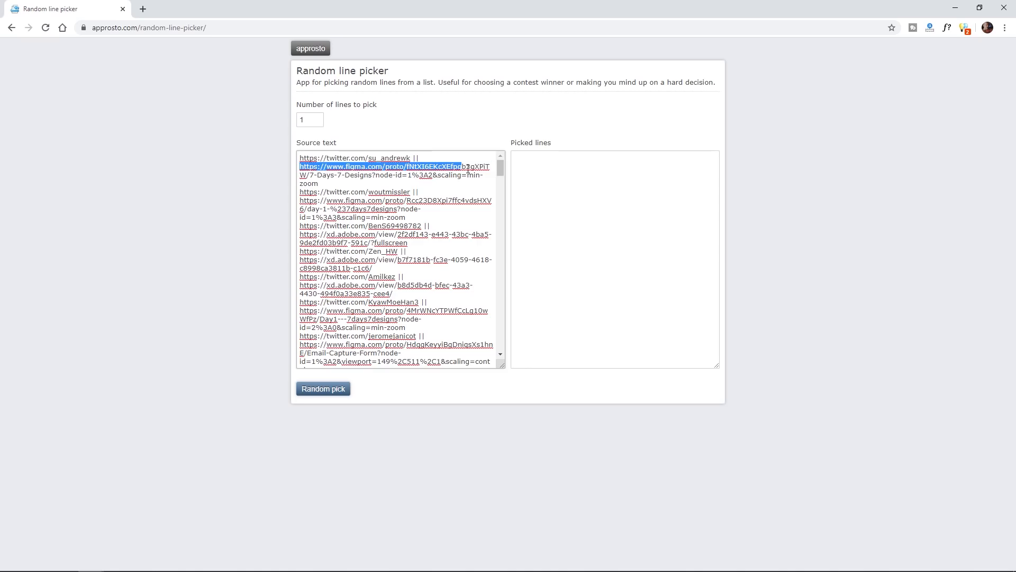
pyautogui.click(494, 180)
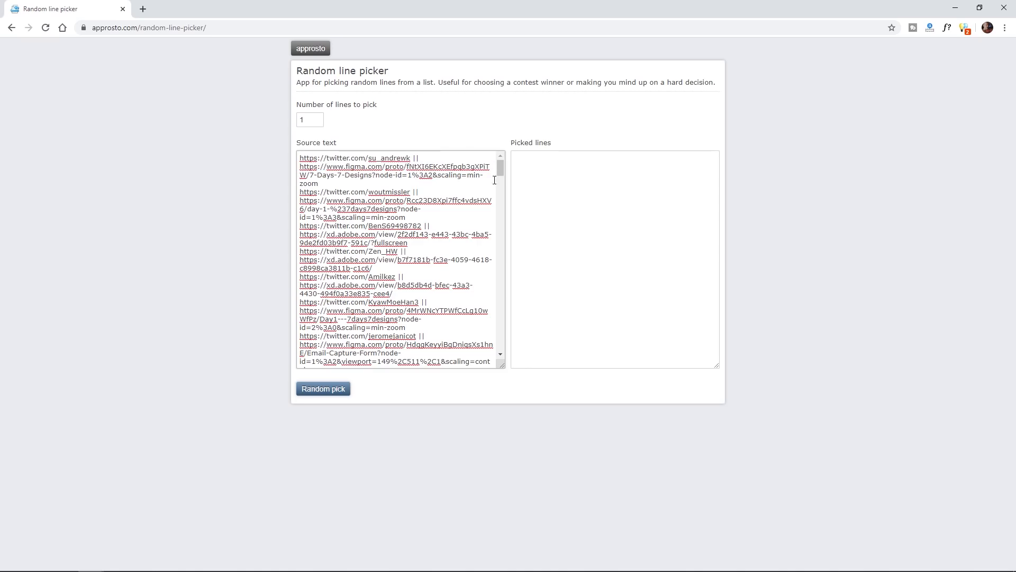
pyautogui.scroll(-3)
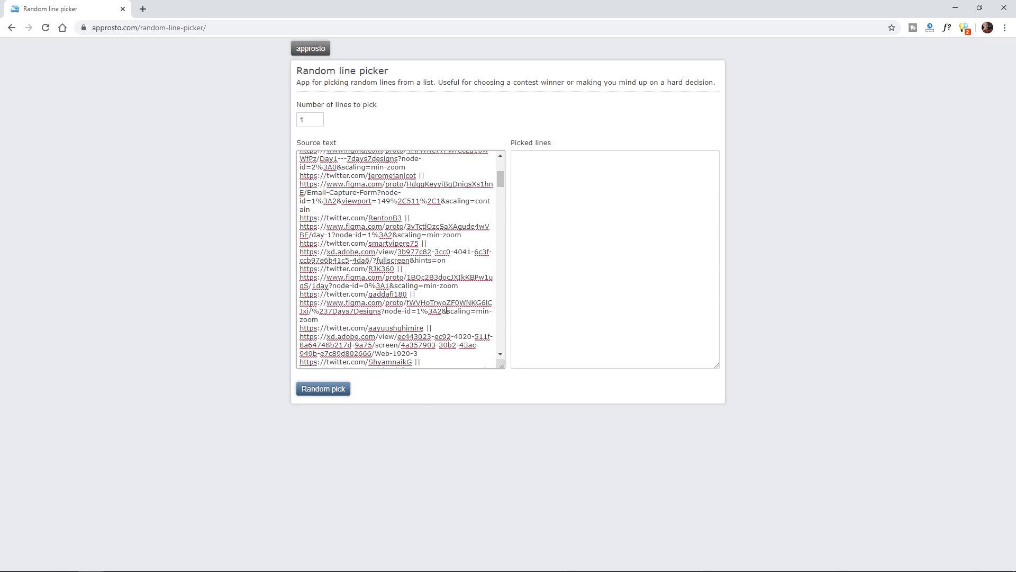
pyautogui.click(323, 388)
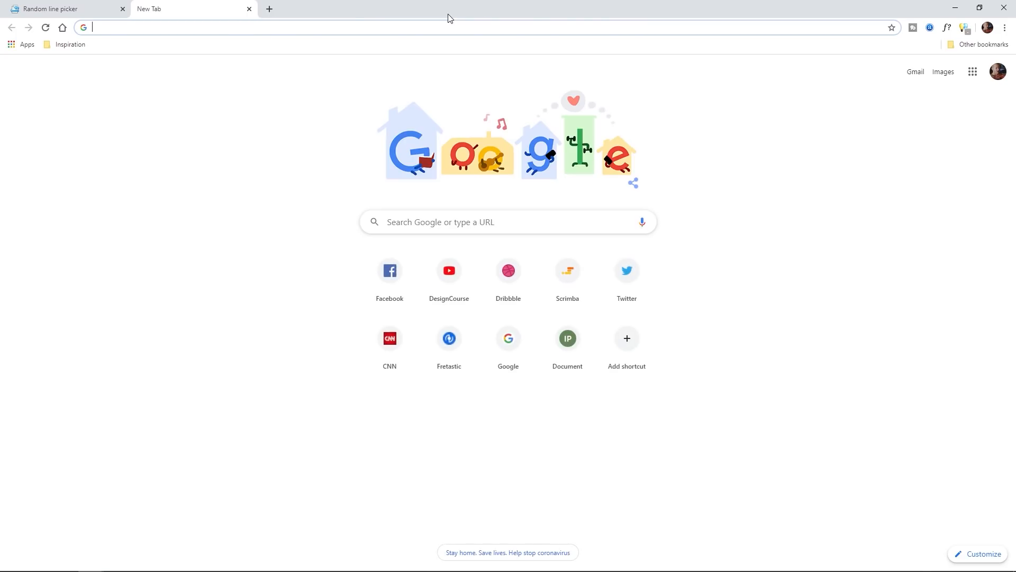
# Load the Covid Figma prototype, press Get it, then 'I am still alive' to return.
pyautogui.click(625, 271)
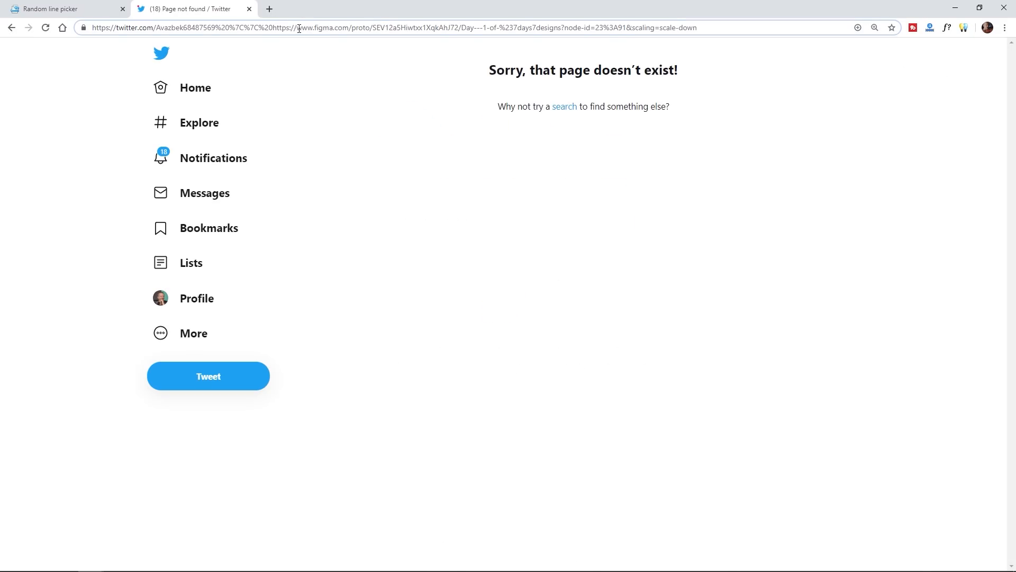
pyautogui.press('Return')
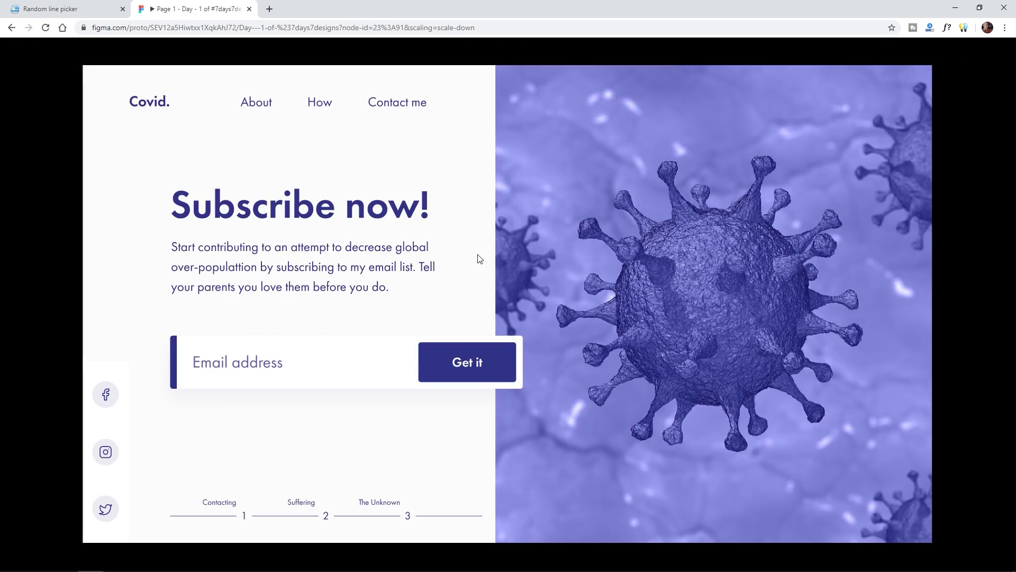
pyautogui.moveTo(467, 369)
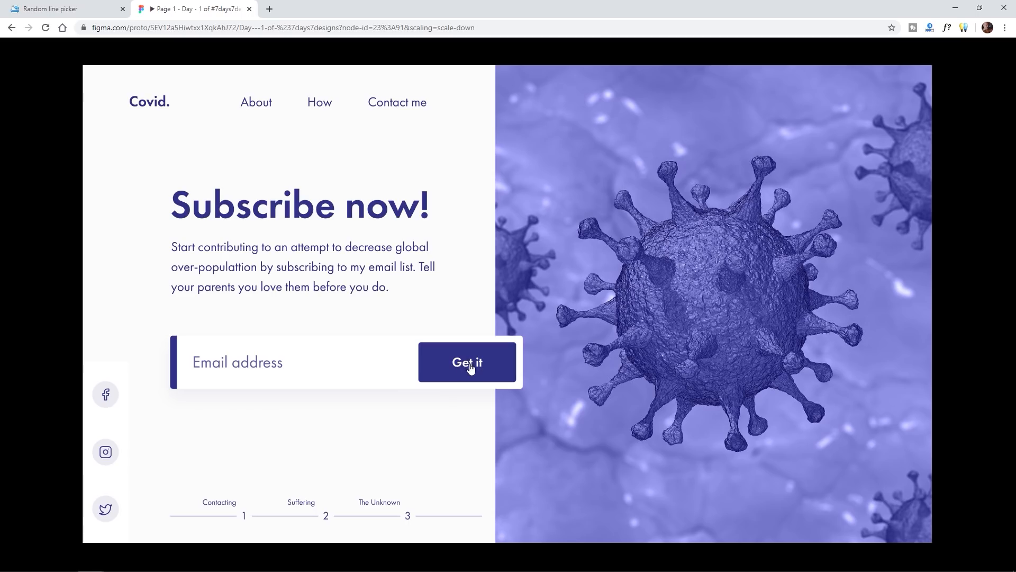
pyautogui.click(466, 362)
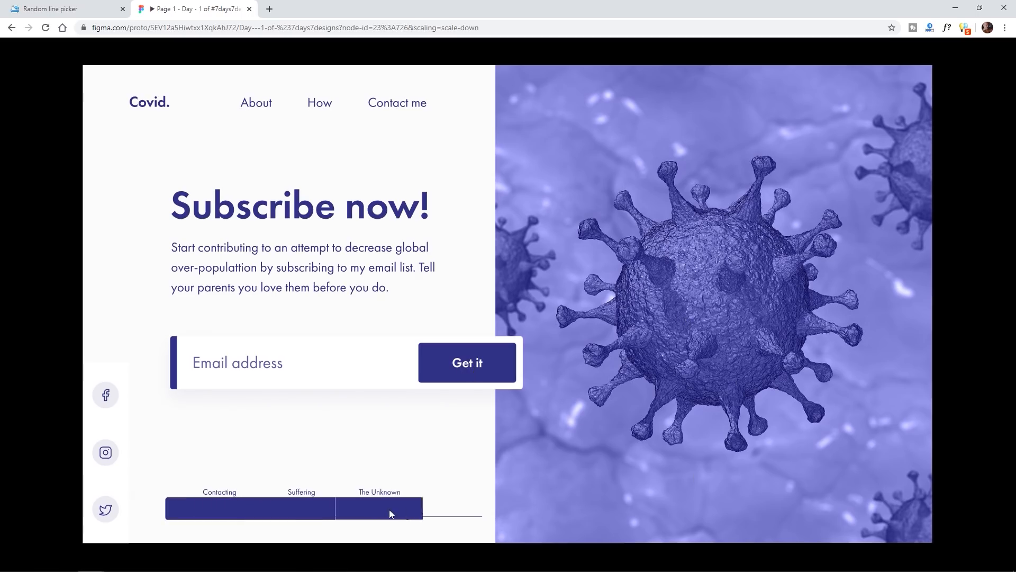
pyautogui.click(466, 362)
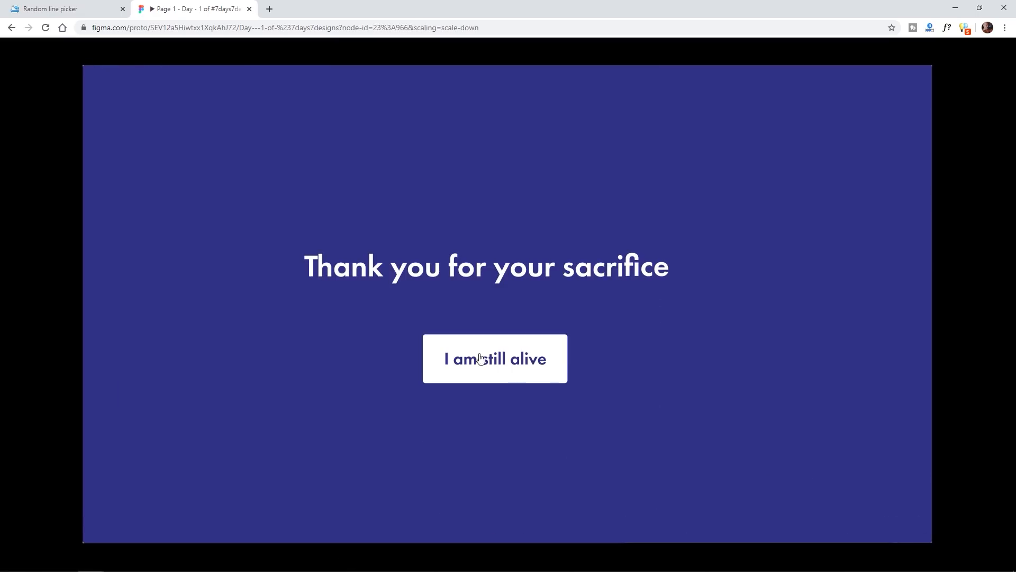
pyautogui.moveTo(520, 354)
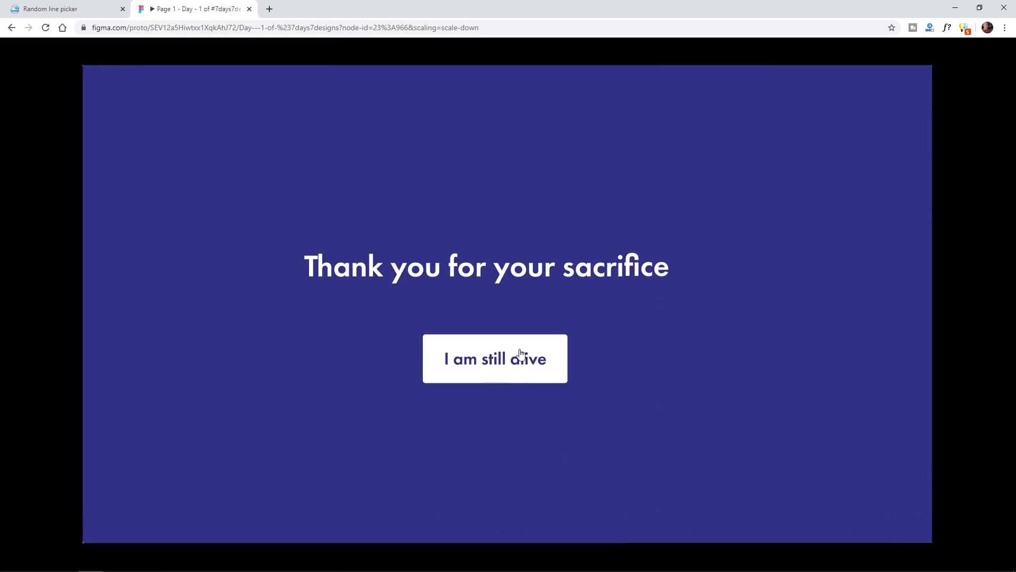
pyautogui.click(495, 359)
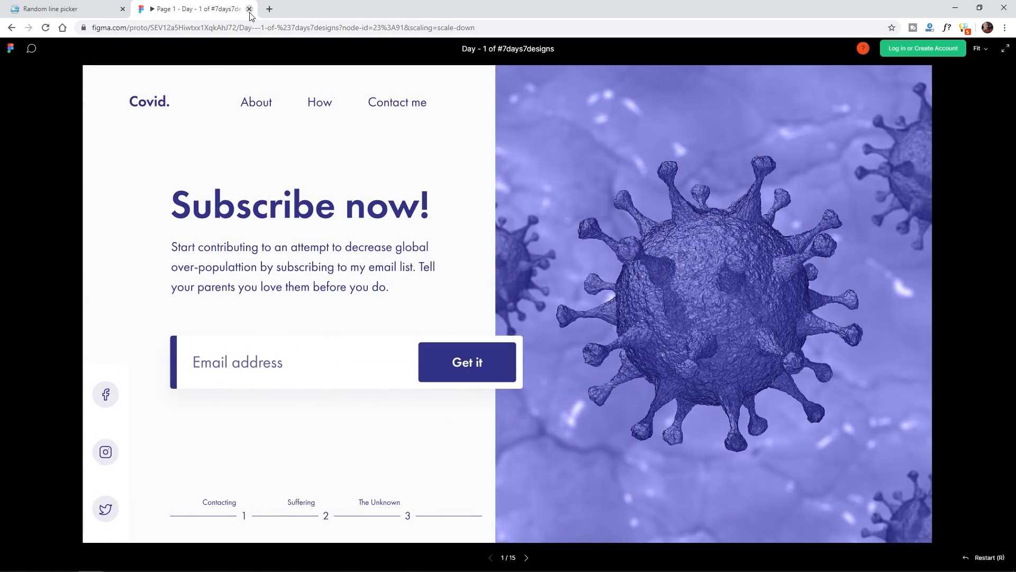
# Close the Figma tab, deselect the picked link, and bring up the Email Sub Rachel window.
pyautogui.click(249, 8)
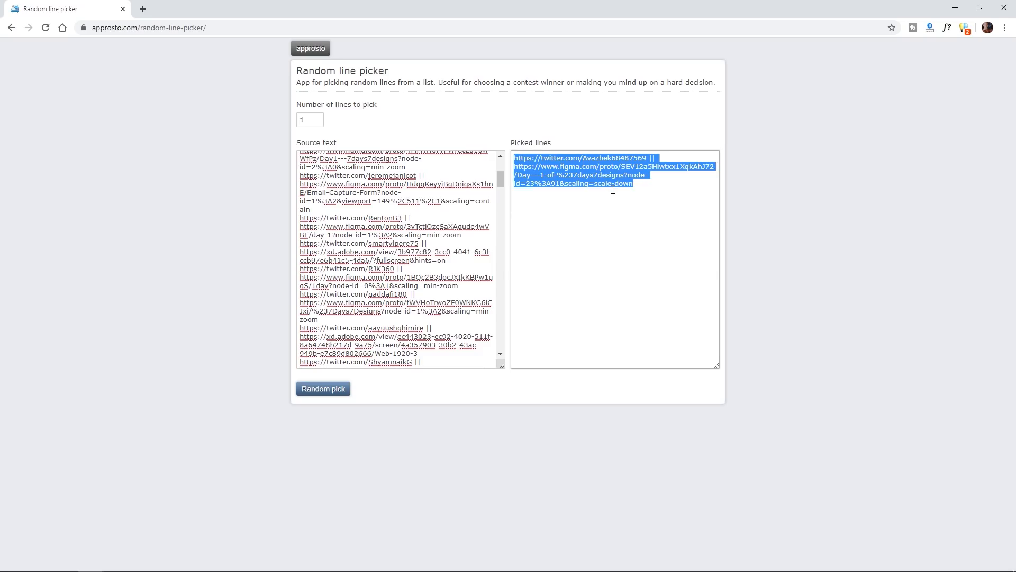
pyautogui.moveTo(665, 201)
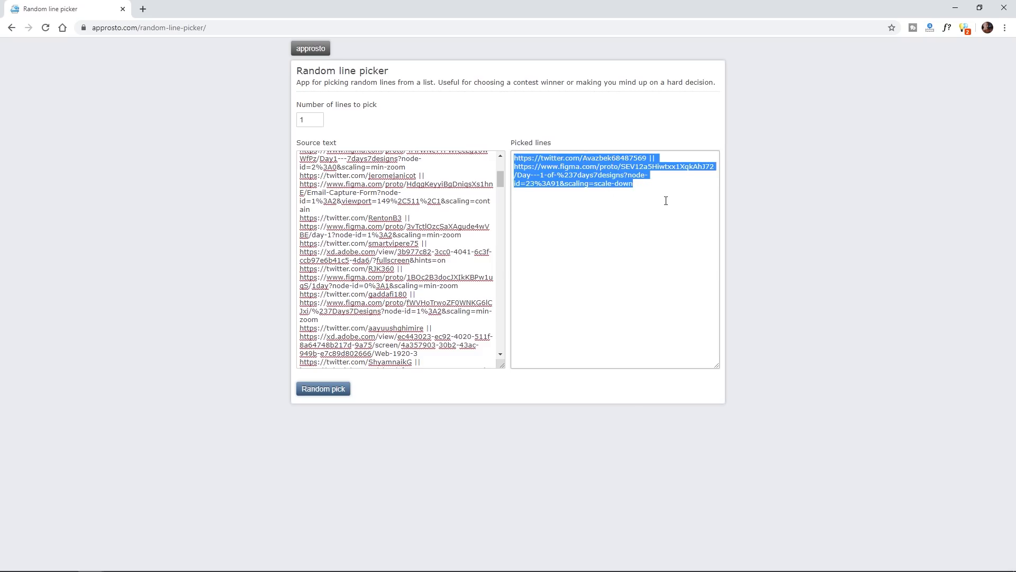
pyautogui.click(139, 231)
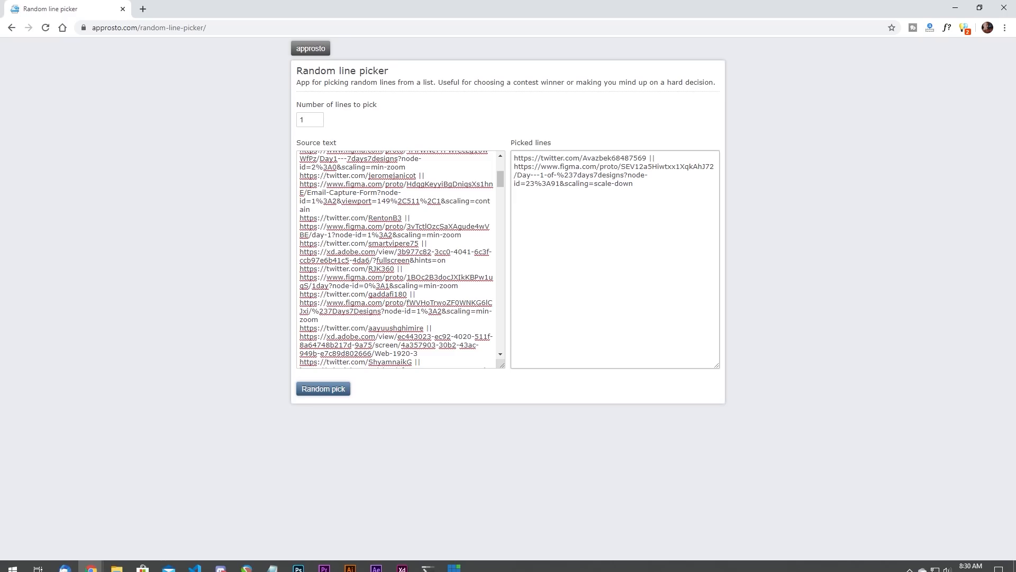
pyautogui.moveTo(90, 560)
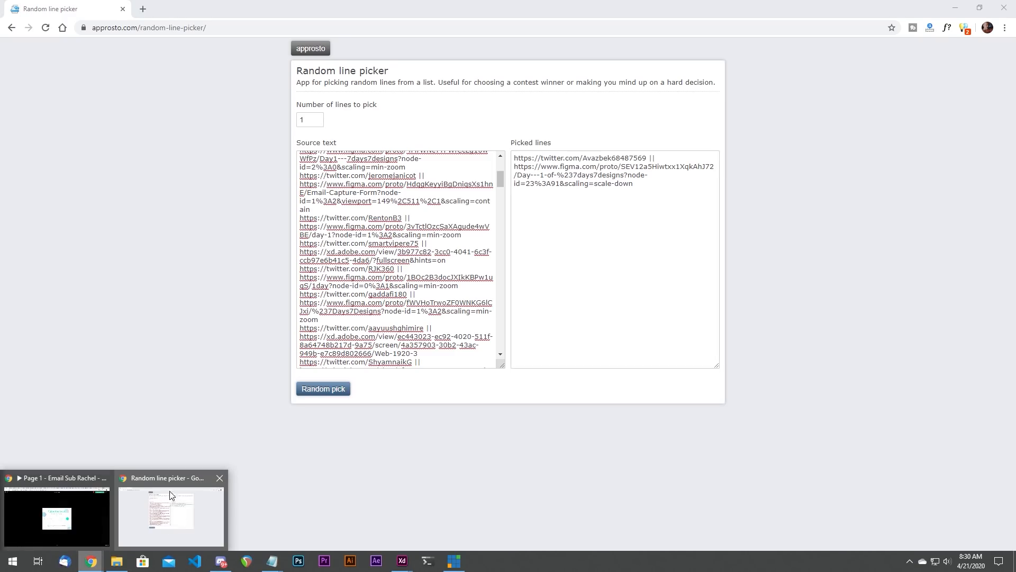
pyautogui.click(56, 514)
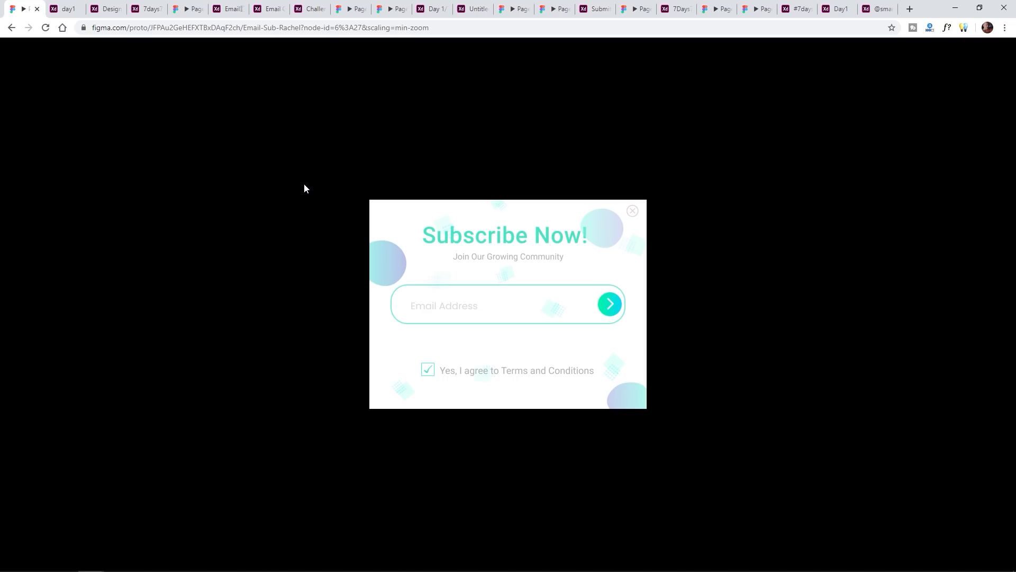
pyautogui.moveTo(154, 110)
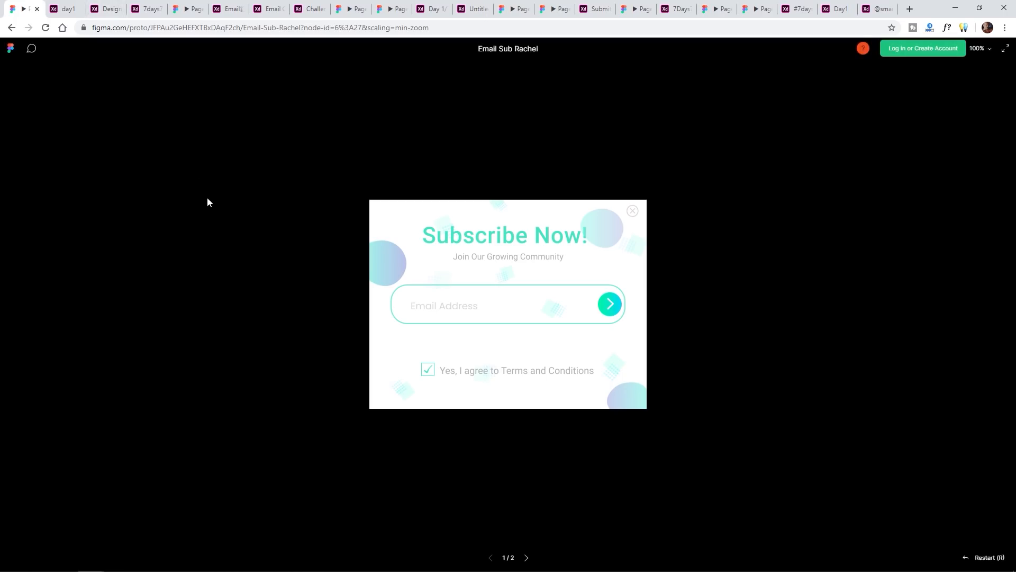
pyautogui.moveTo(64, 9)
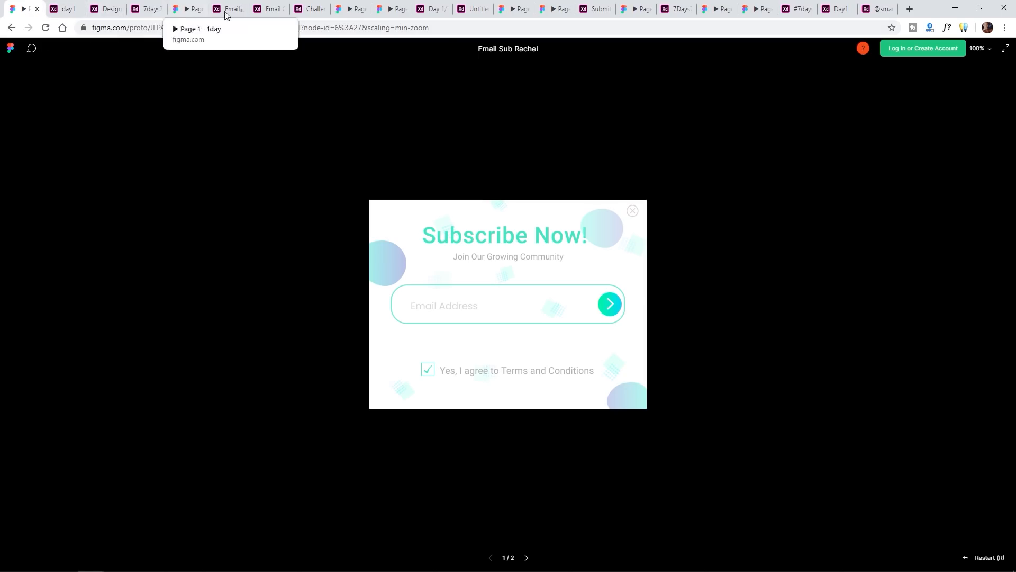
pyautogui.moveTo(431, 8)
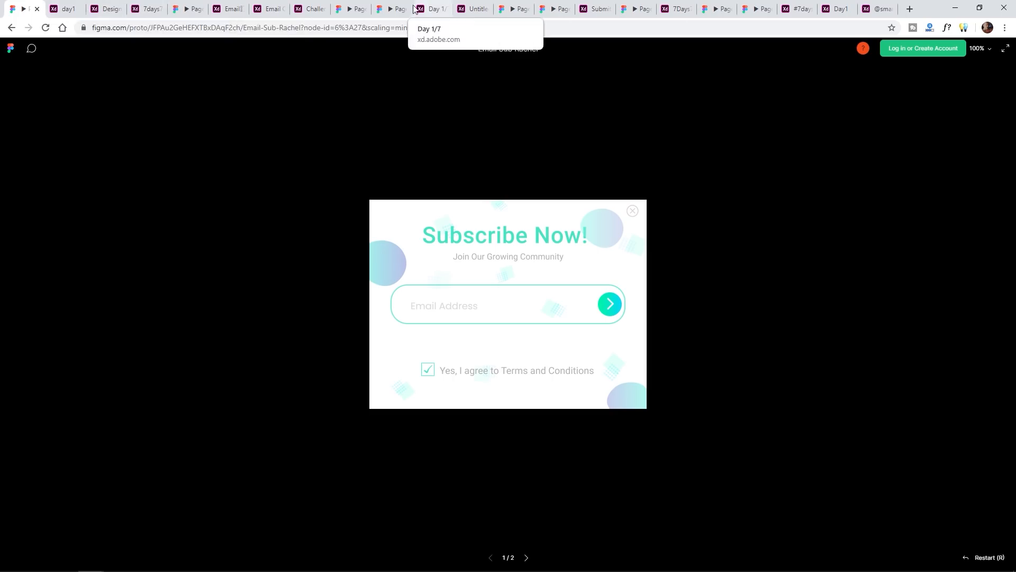
pyautogui.moveTo(108, 9)
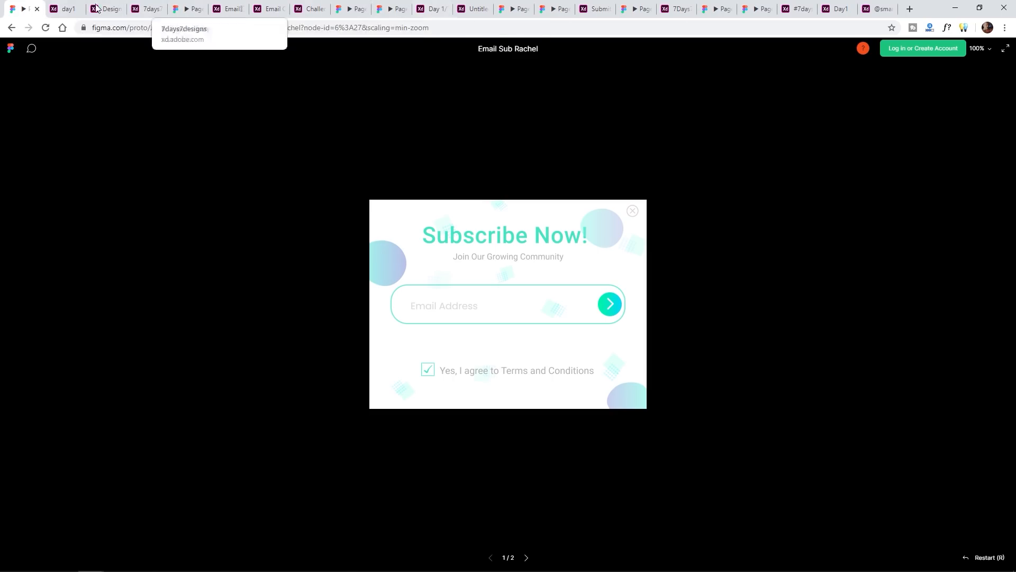
pyautogui.moveTo(598, 8)
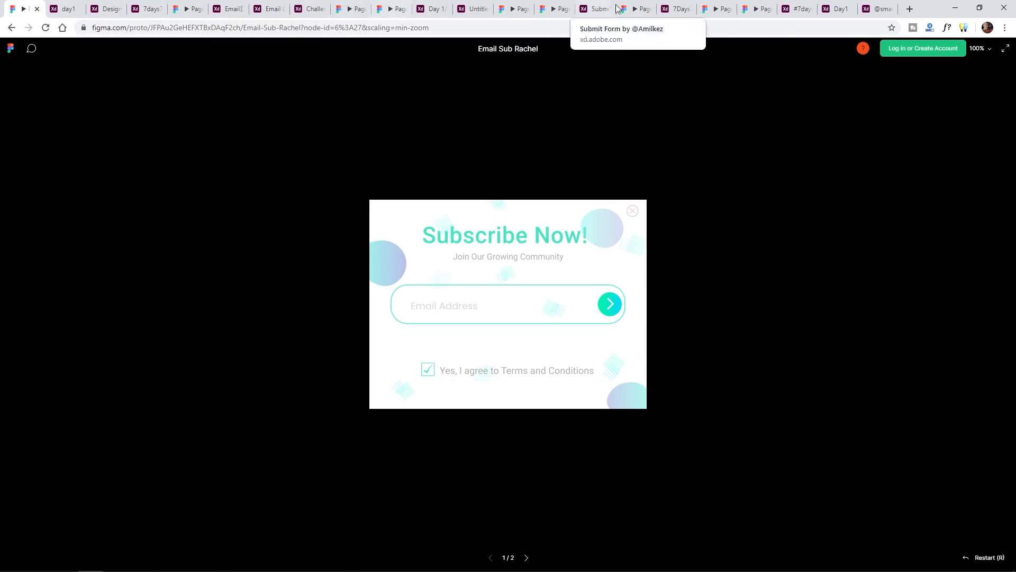
pyautogui.moveTo(808, 9)
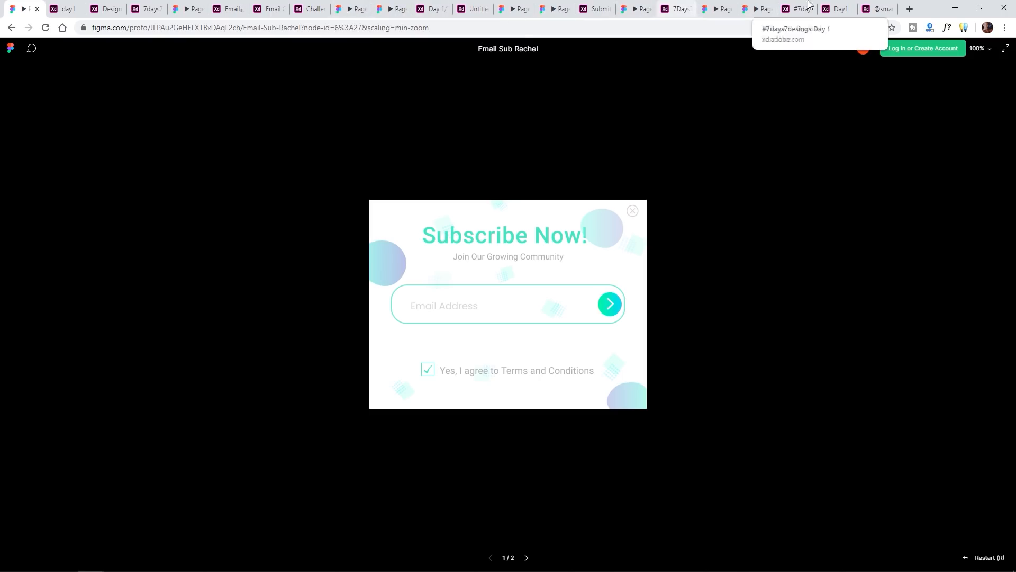
pyautogui.moveTo(878, 9)
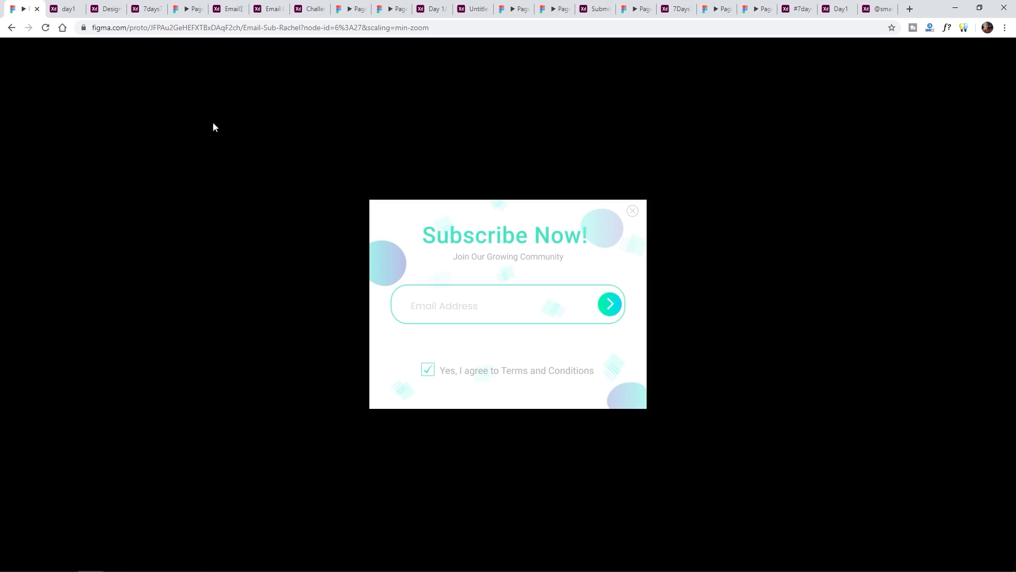
pyautogui.moveTo(430, 263)
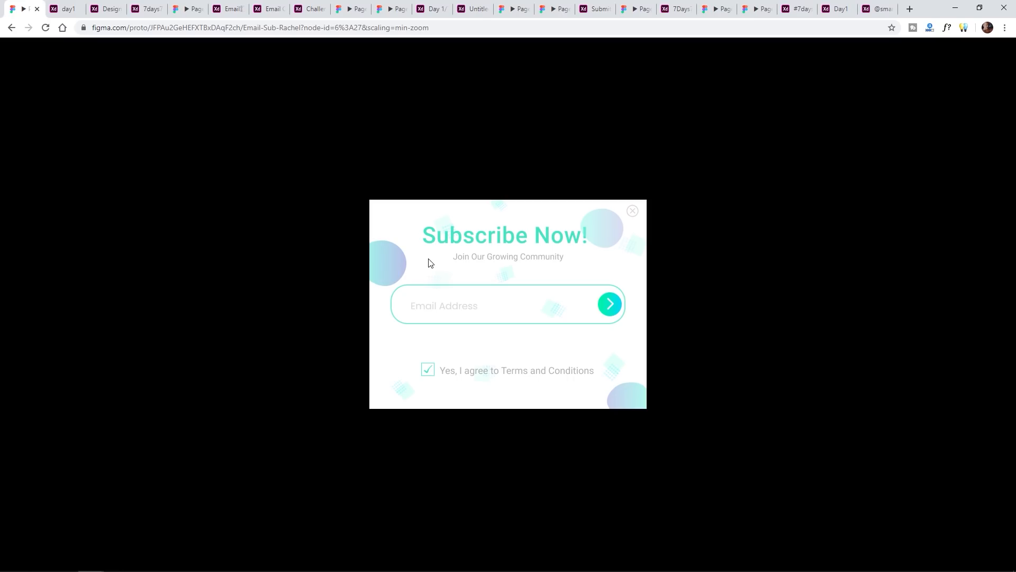
pyautogui.moveTo(301, 277)
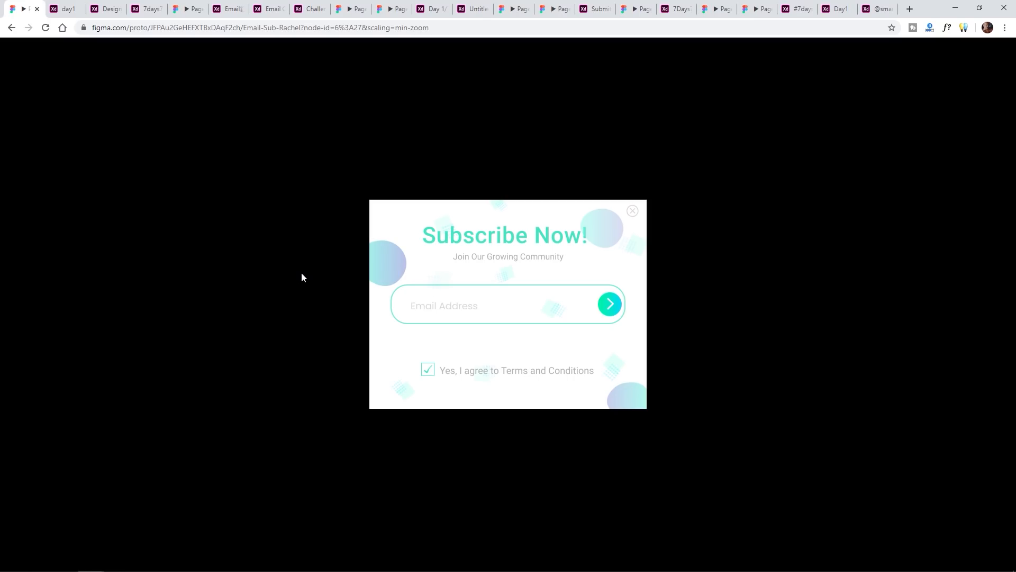
pyautogui.moveTo(484, 301)
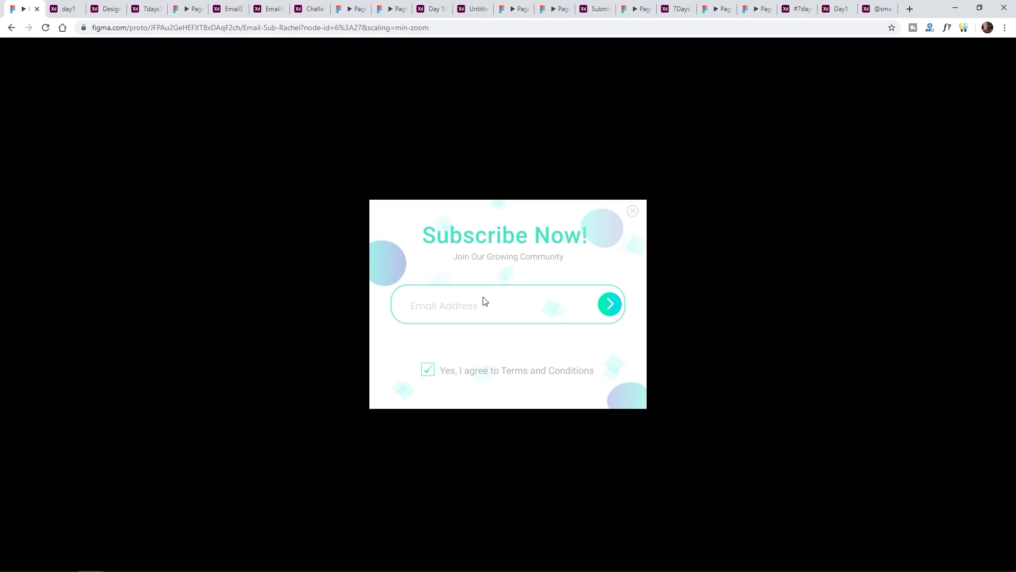
pyautogui.moveTo(382, 270)
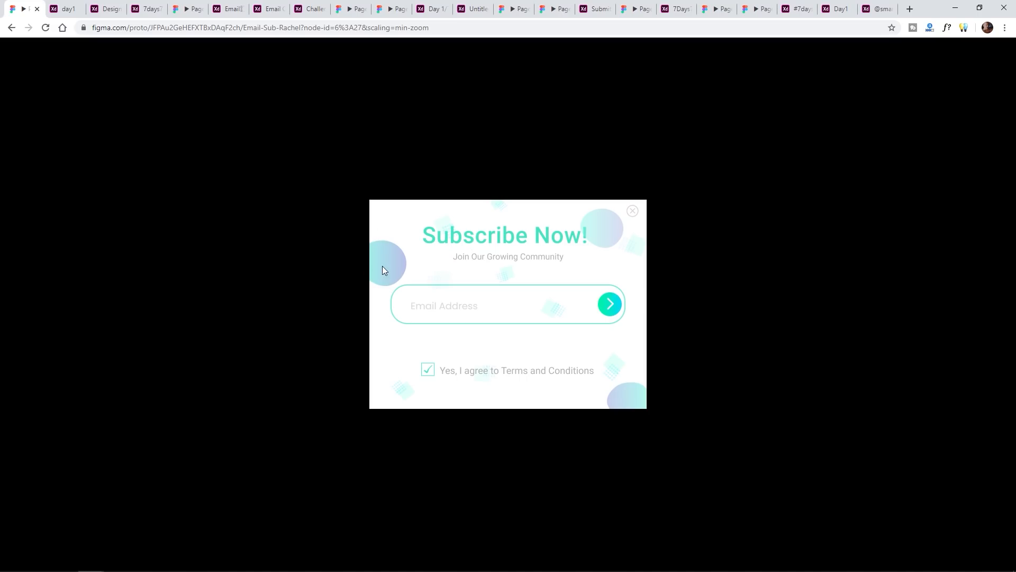
pyautogui.moveTo(469, 314)
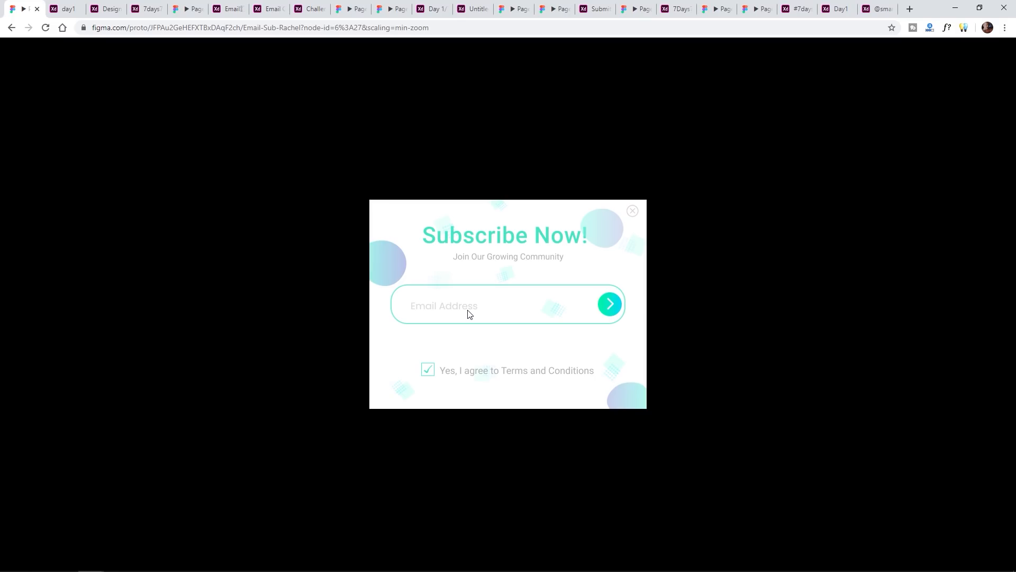
pyautogui.moveTo(549, 262)
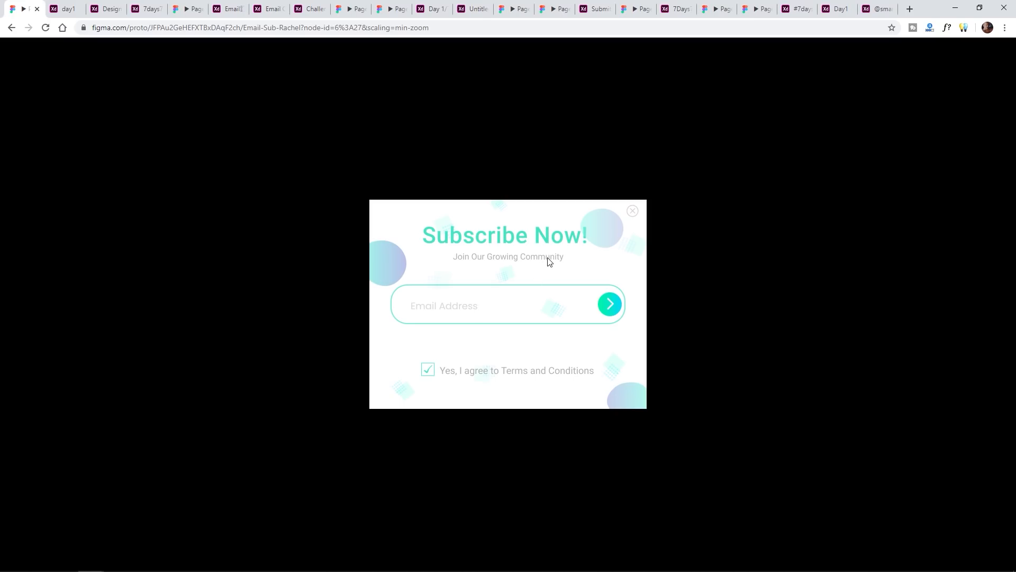
pyautogui.moveTo(541, 260)
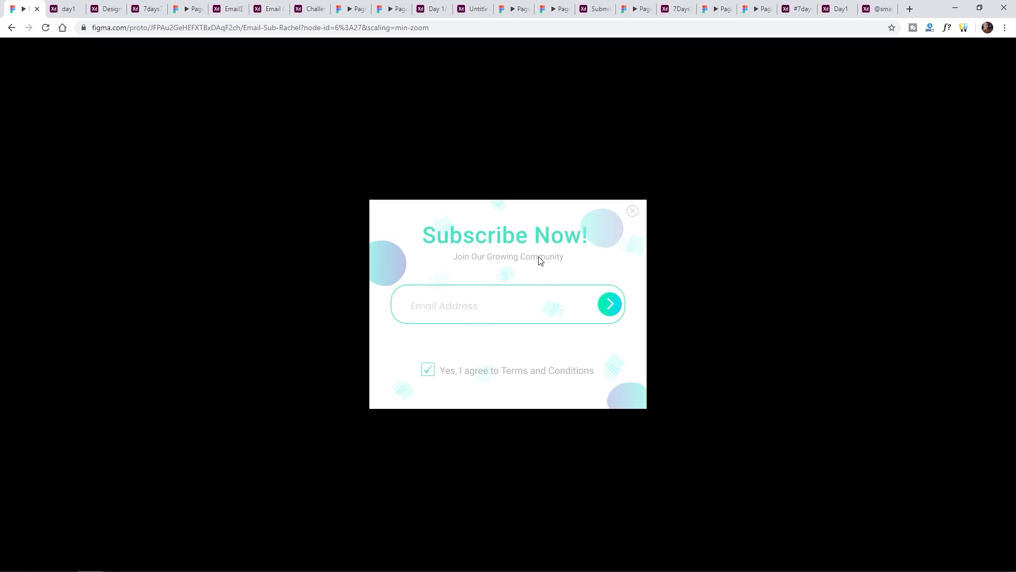
pyautogui.moveTo(595, 270)
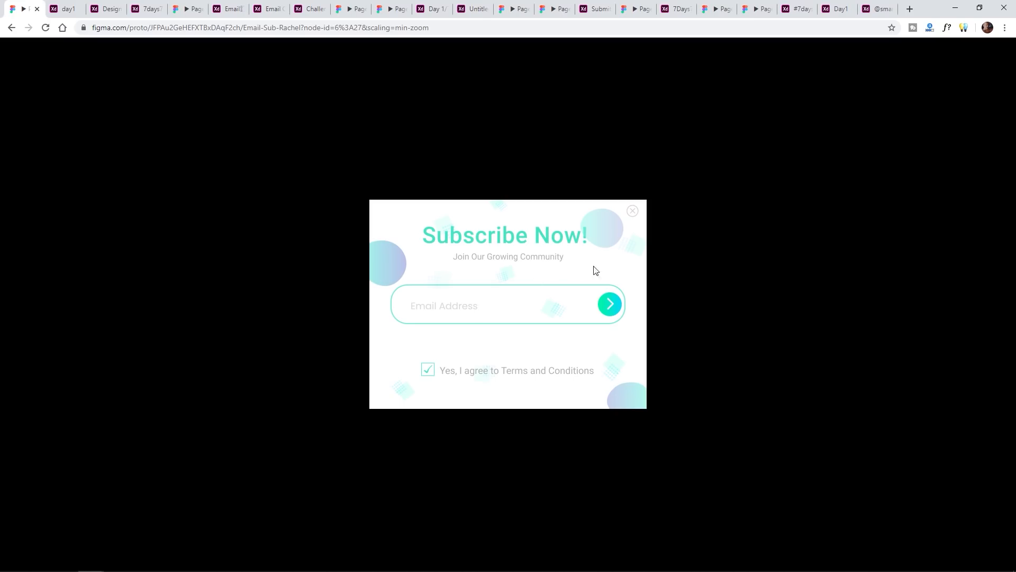
pyautogui.moveTo(464, 335)
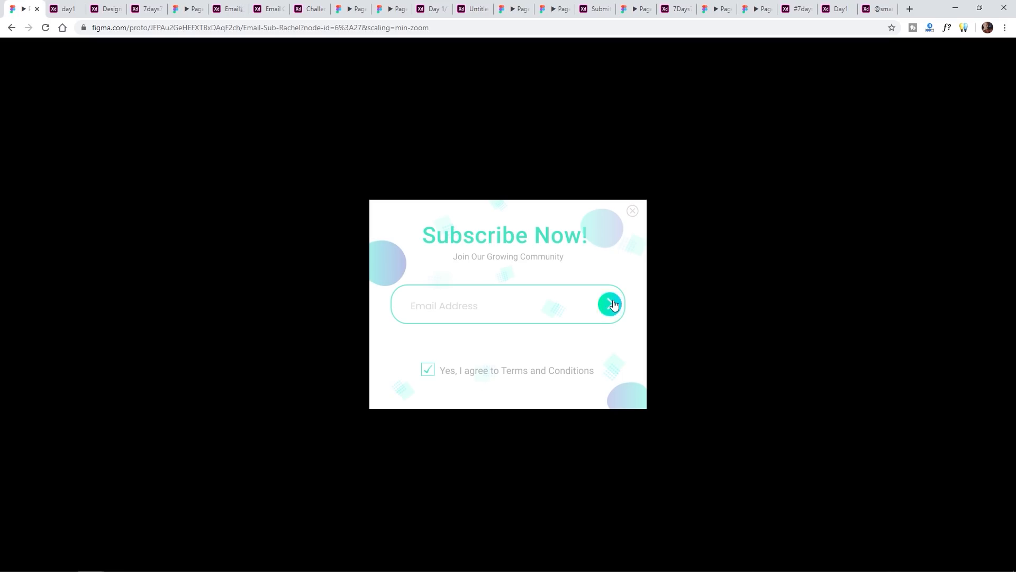
# Submit the email with the teal arrow to reach 'Subscription Successful'.
pyautogui.click(610, 305)
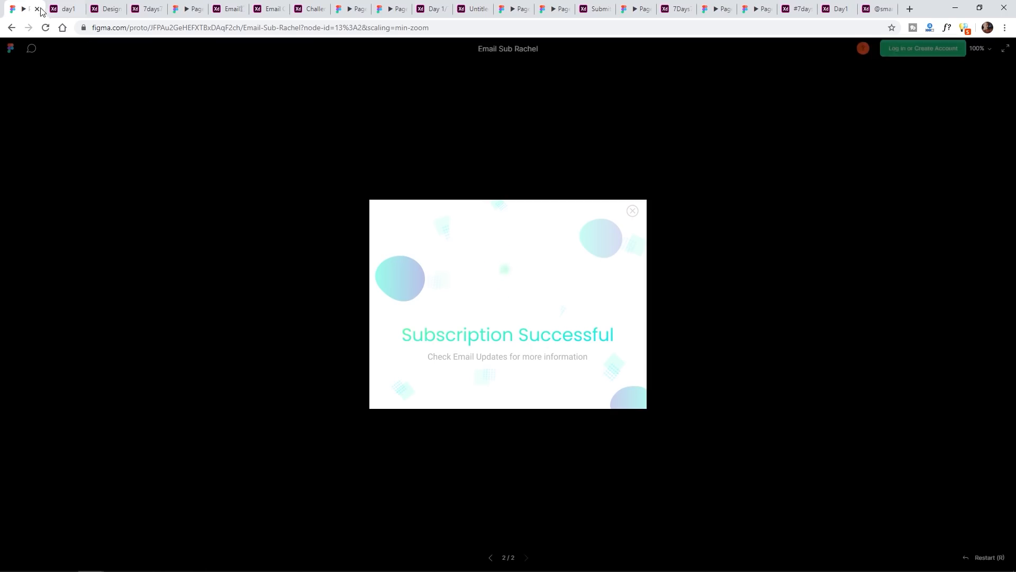
# Switch to the day1 XD tab and press the orange 'Join the list' to reach Success!
pyautogui.click(39, 9)
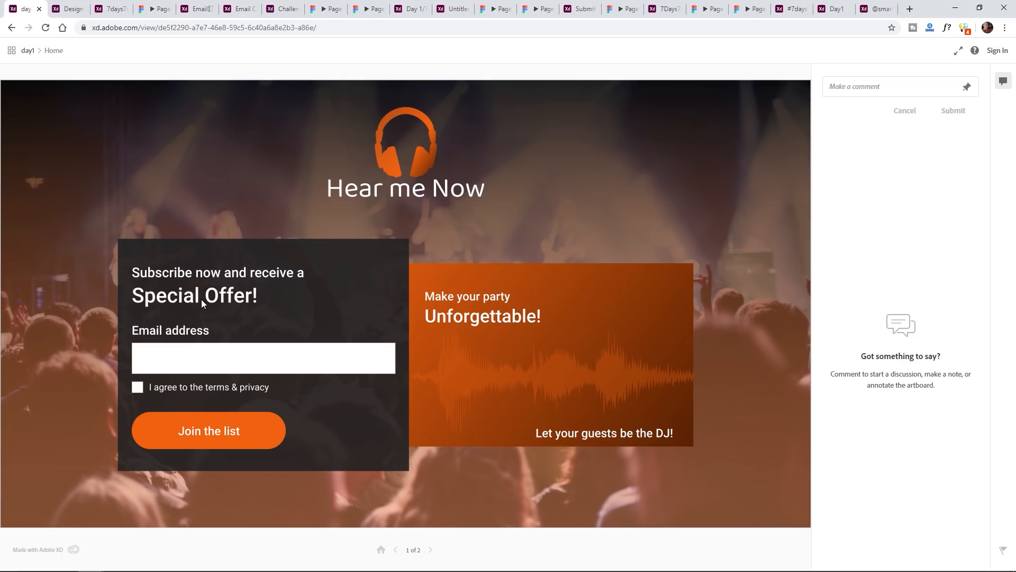
pyautogui.moveTo(302, 271)
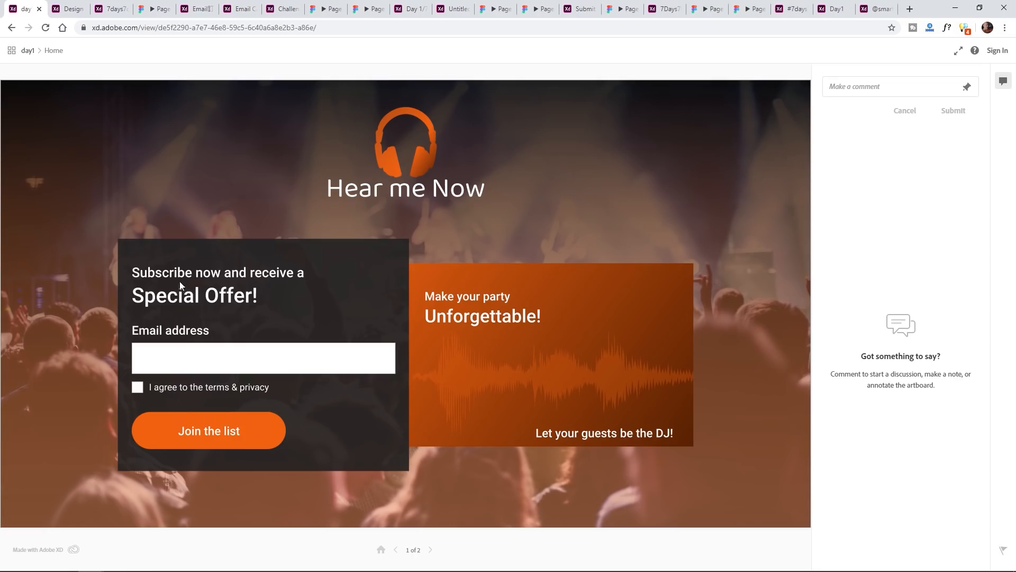
pyautogui.moveTo(197, 300)
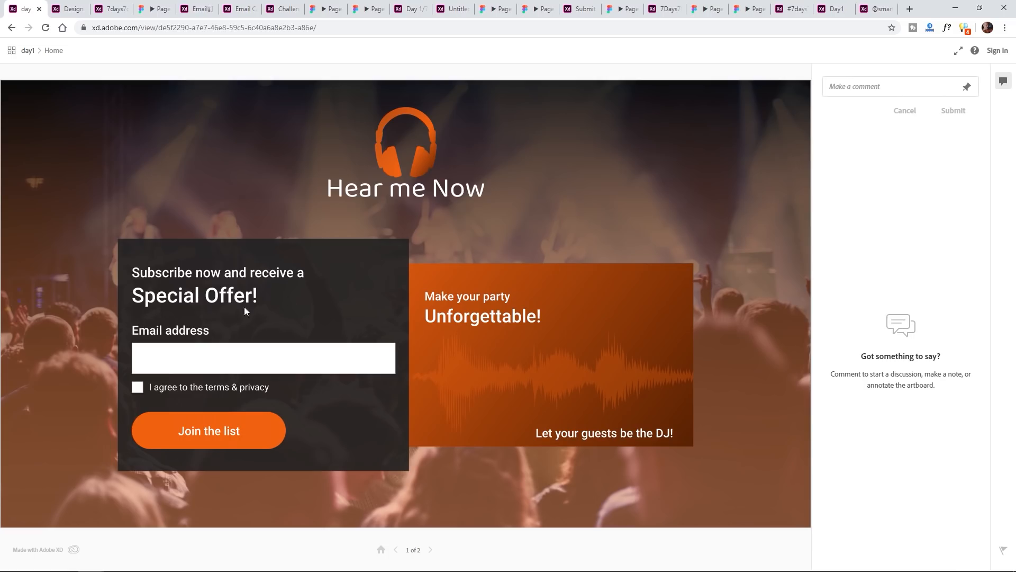
pyautogui.moveTo(280, 277)
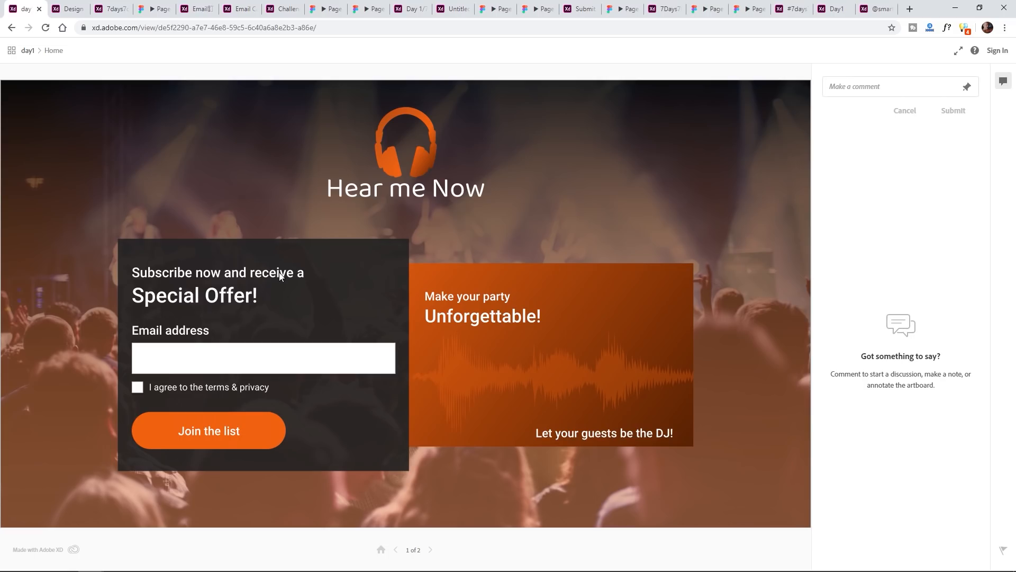
pyautogui.moveTo(290, 281)
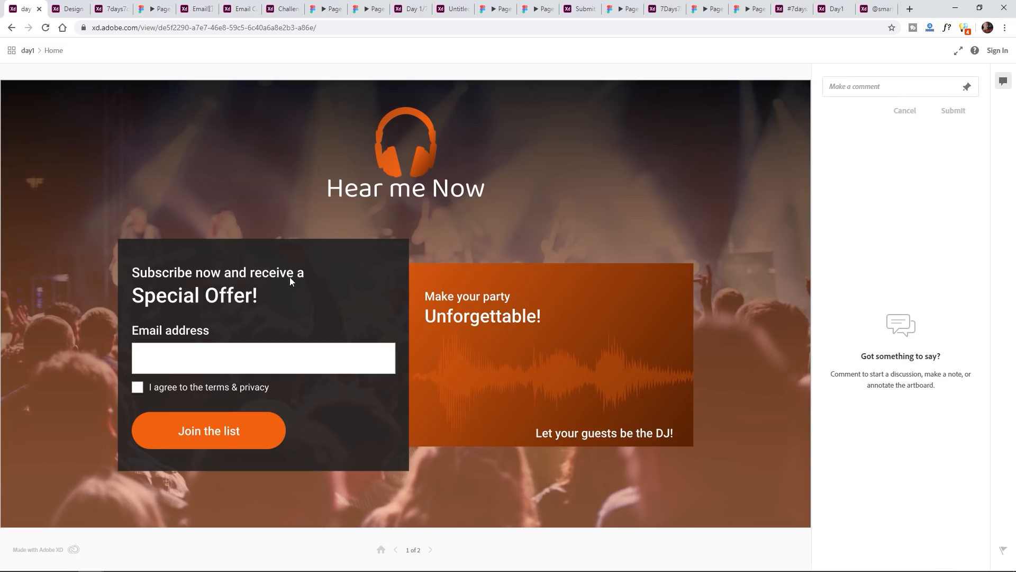
pyautogui.moveTo(294, 289)
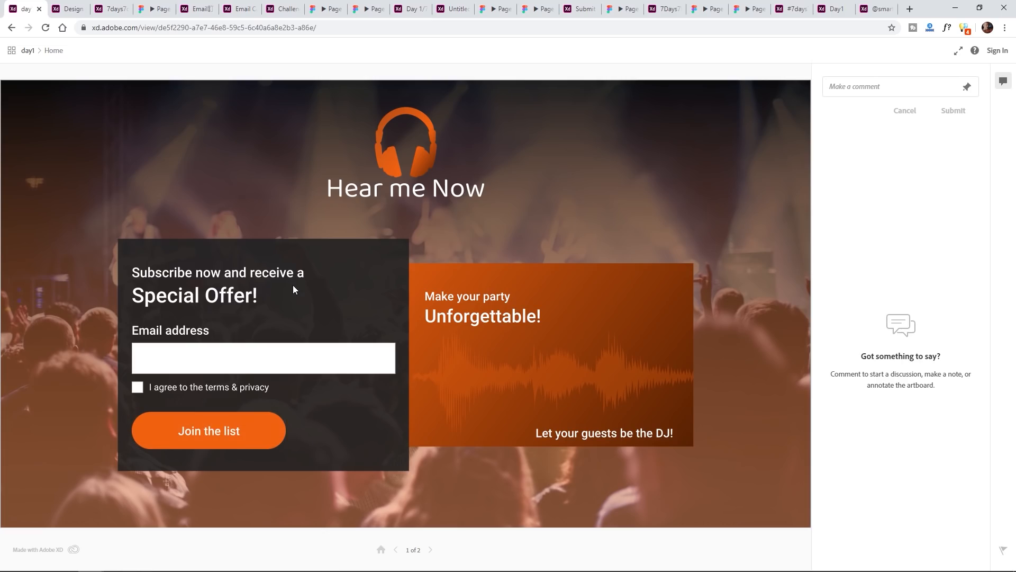
pyautogui.click(208, 431)
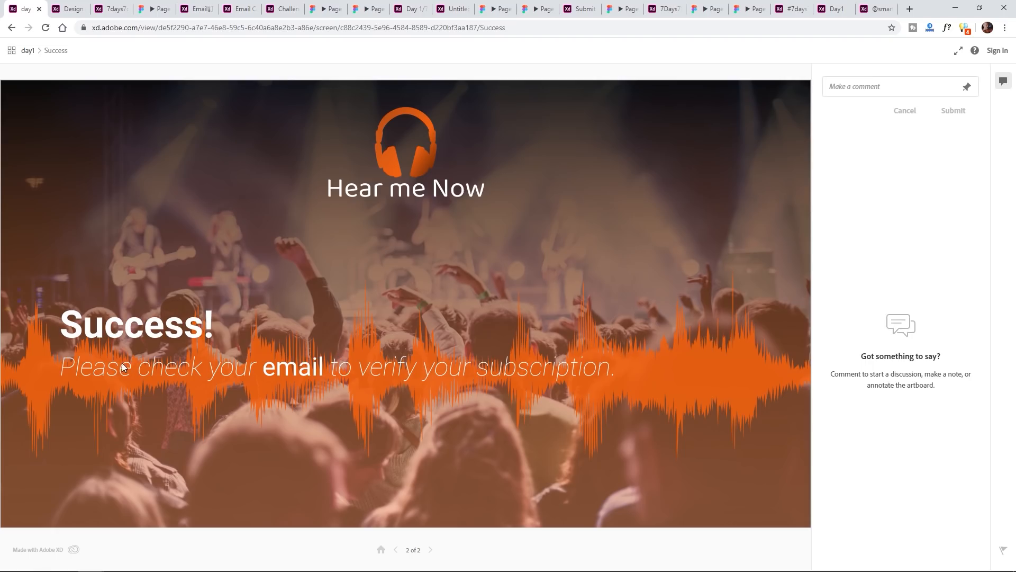
pyautogui.moveTo(529, 370)
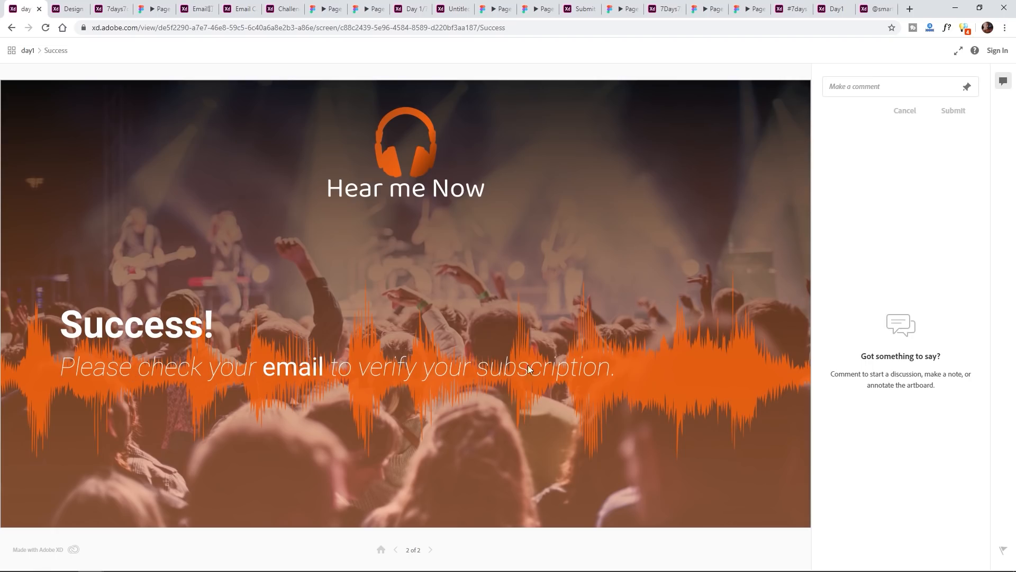
pyautogui.moveTo(392, 372)
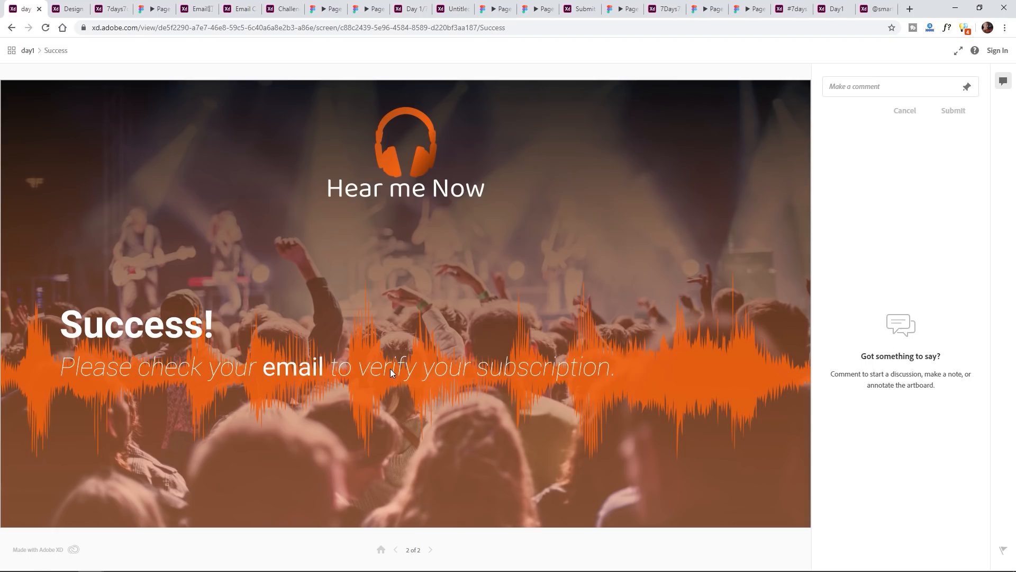
pyautogui.moveTo(119, 399)
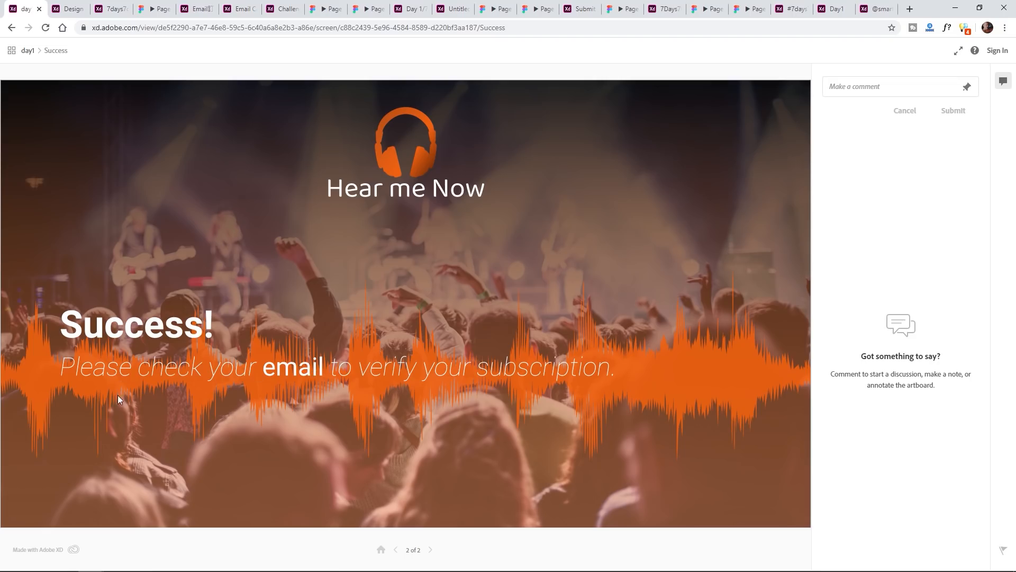
pyautogui.moveTo(664, 342)
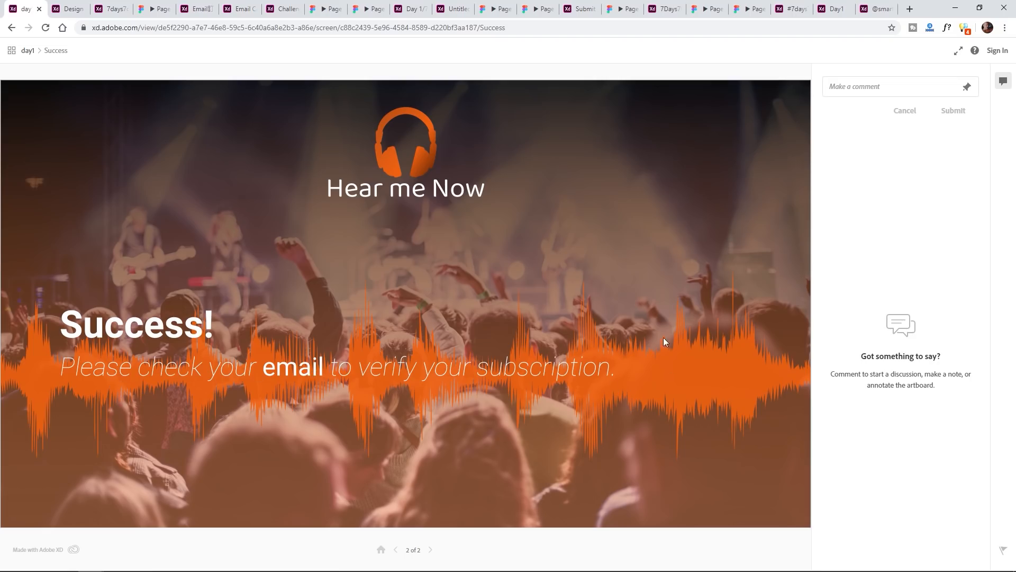
pyautogui.moveTo(146, 393)
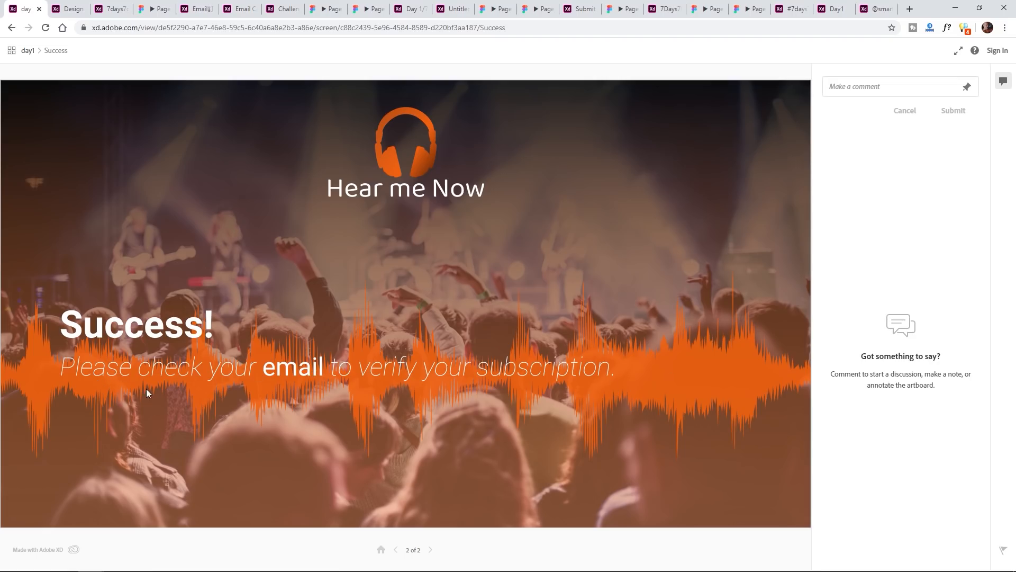
pyautogui.moveTo(279, 292)
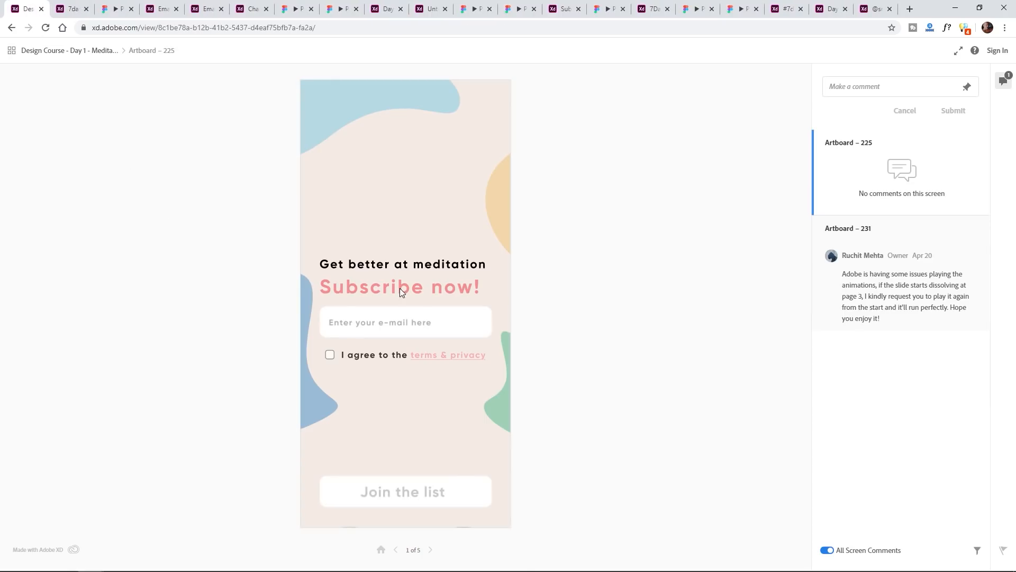
pyautogui.moveTo(439, 286)
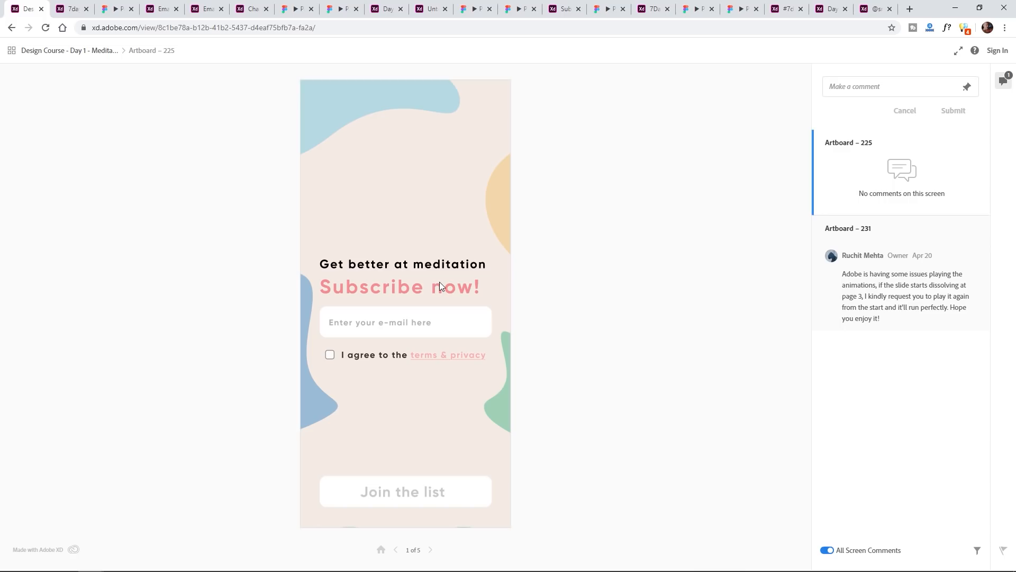
pyautogui.moveTo(468, 358)
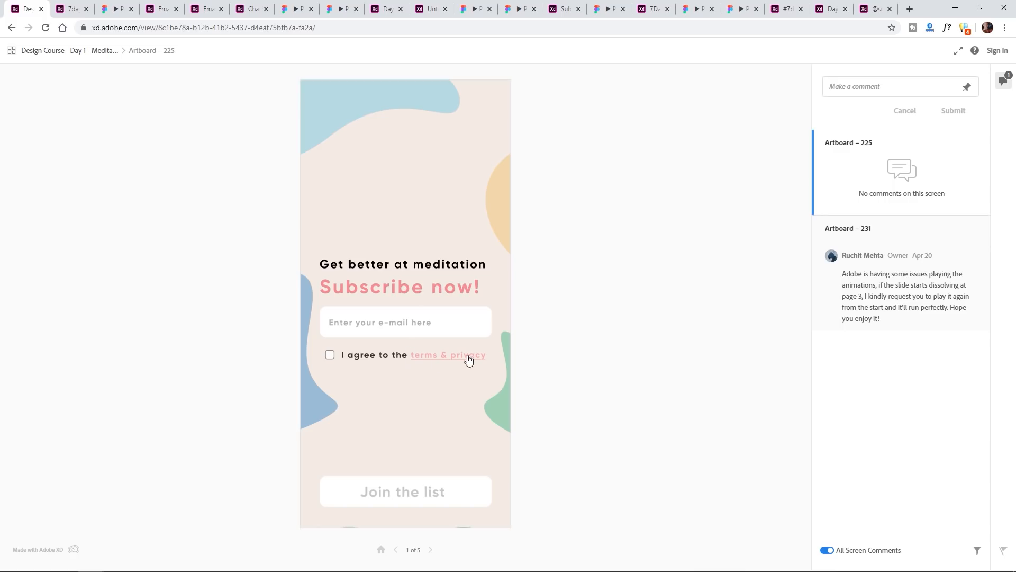
pyautogui.moveTo(451, 369)
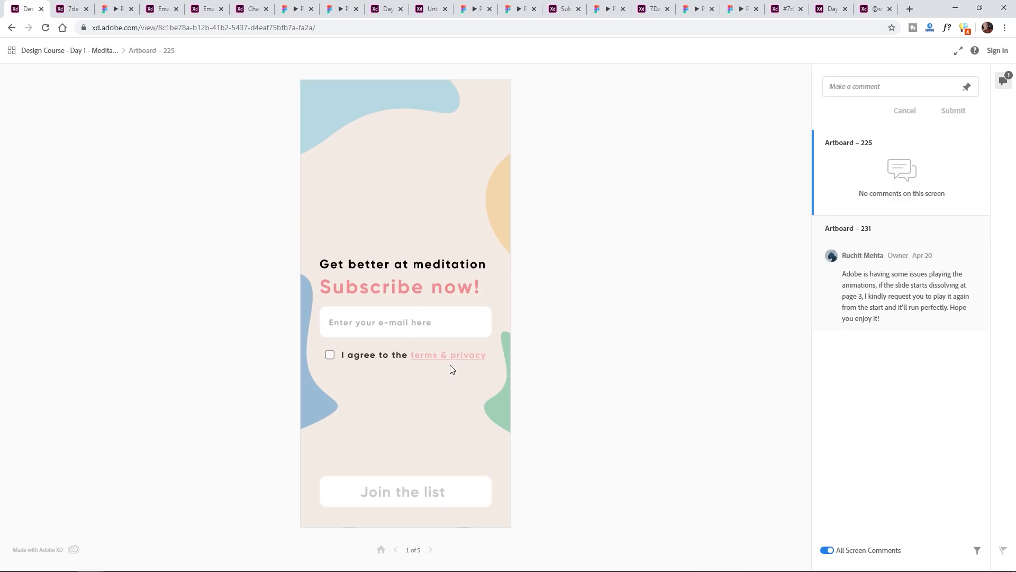
pyautogui.moveTo(372, 325)
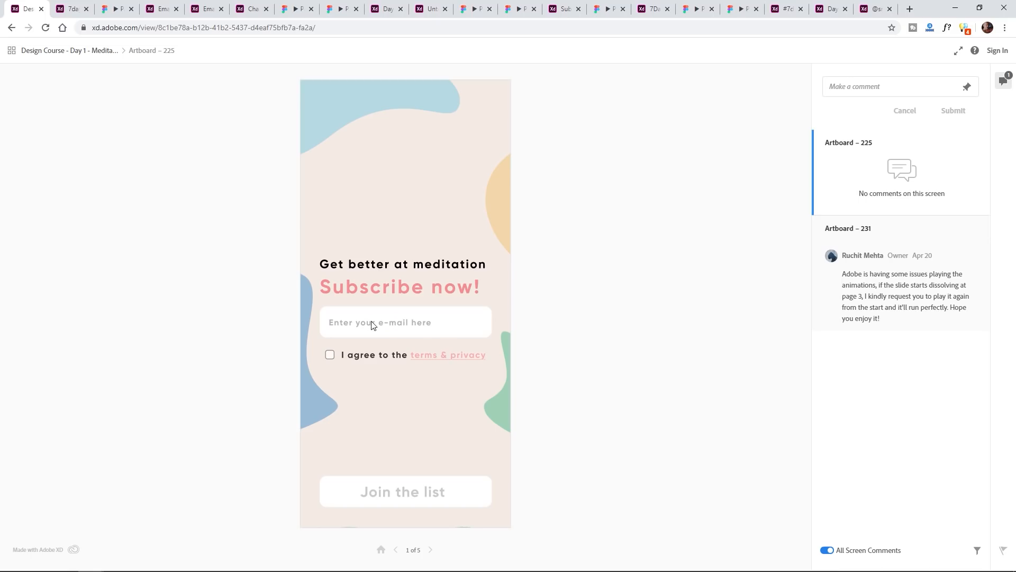
pyautogui.moveTo(435, 331)
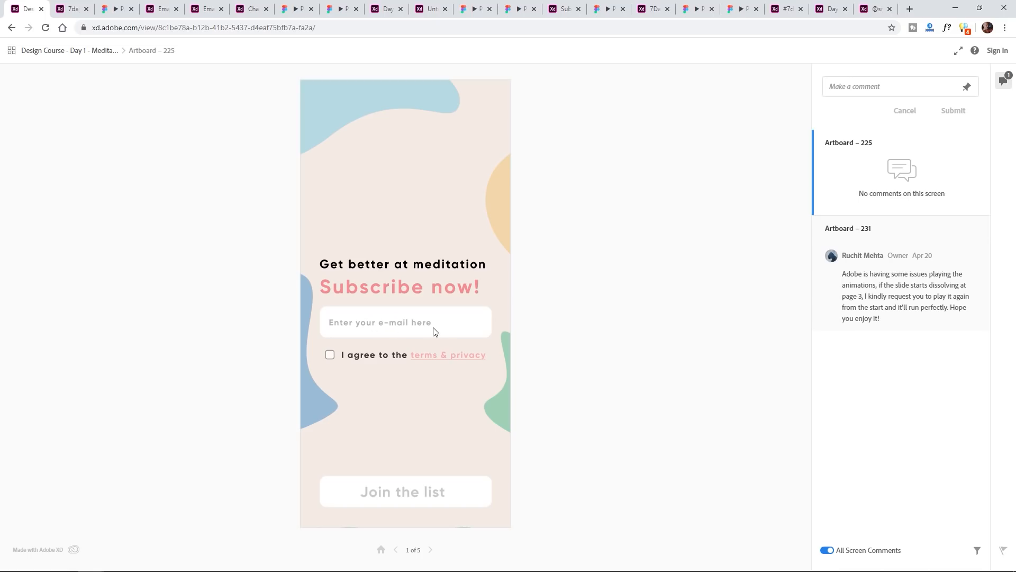
pyautogui.moveTo(335, 301)
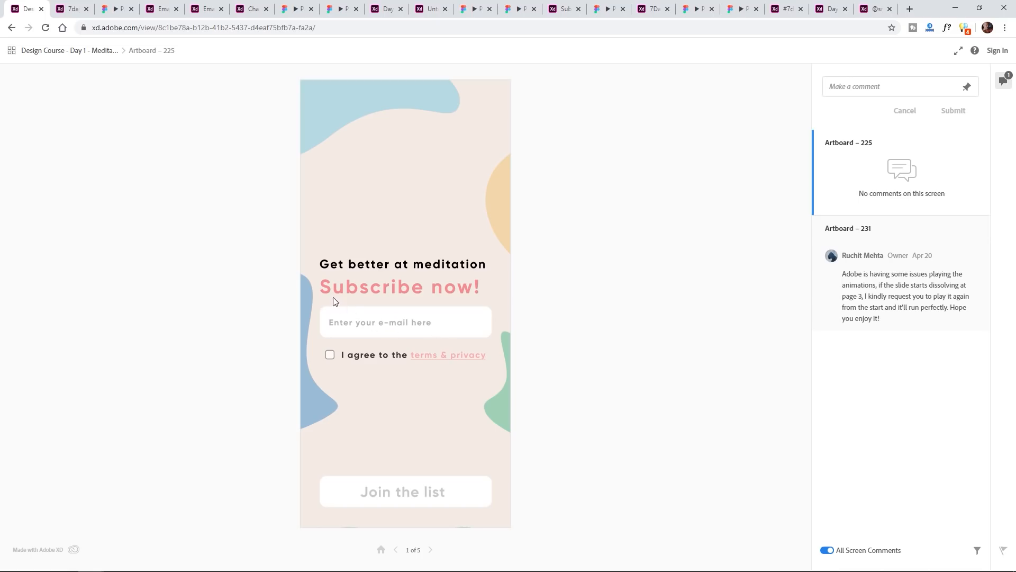
pyautogui.moveTo(368, 351)
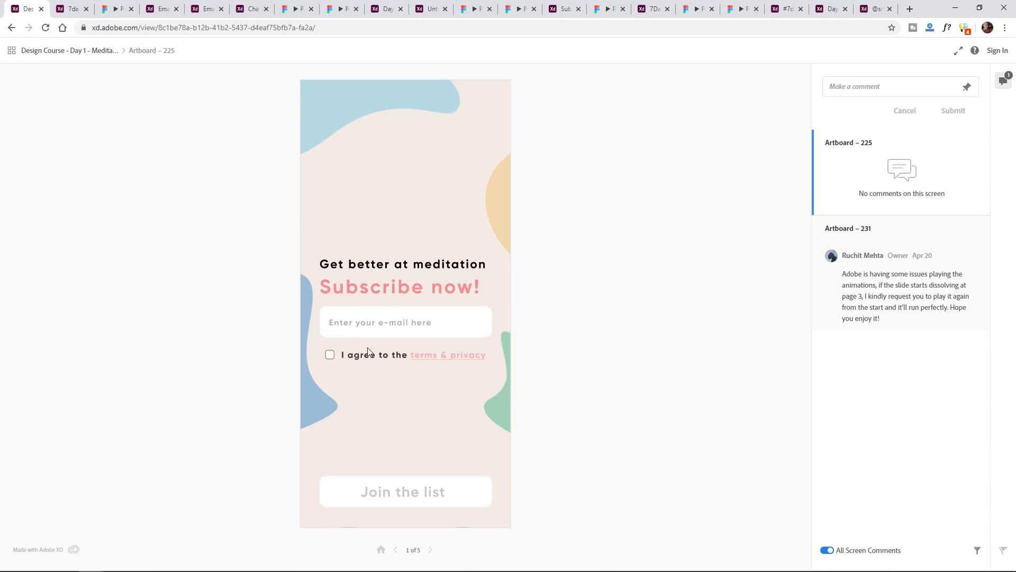
pyautogui.moveTo(367, 340)
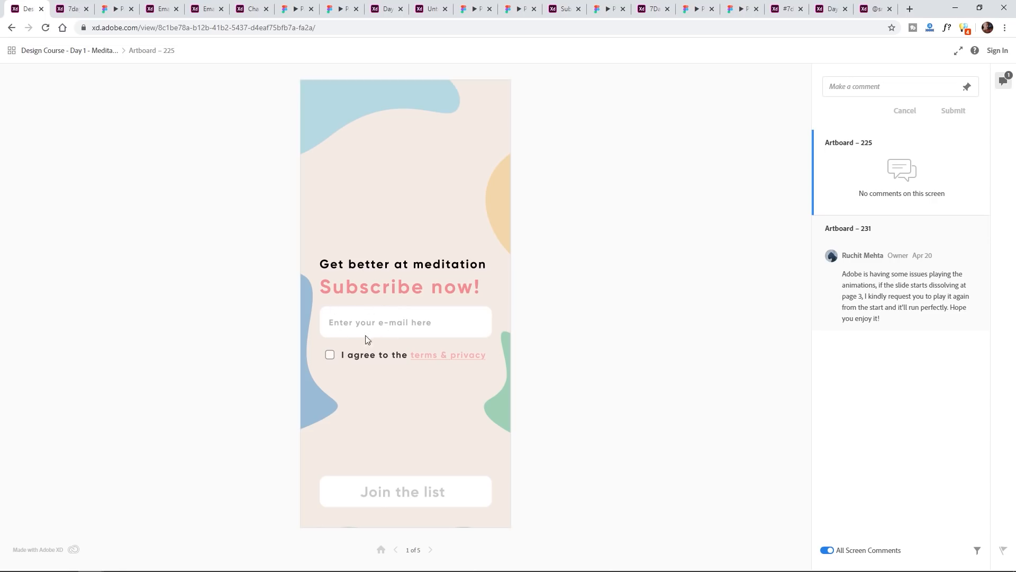
pyautogui.moveTo(381, 370)
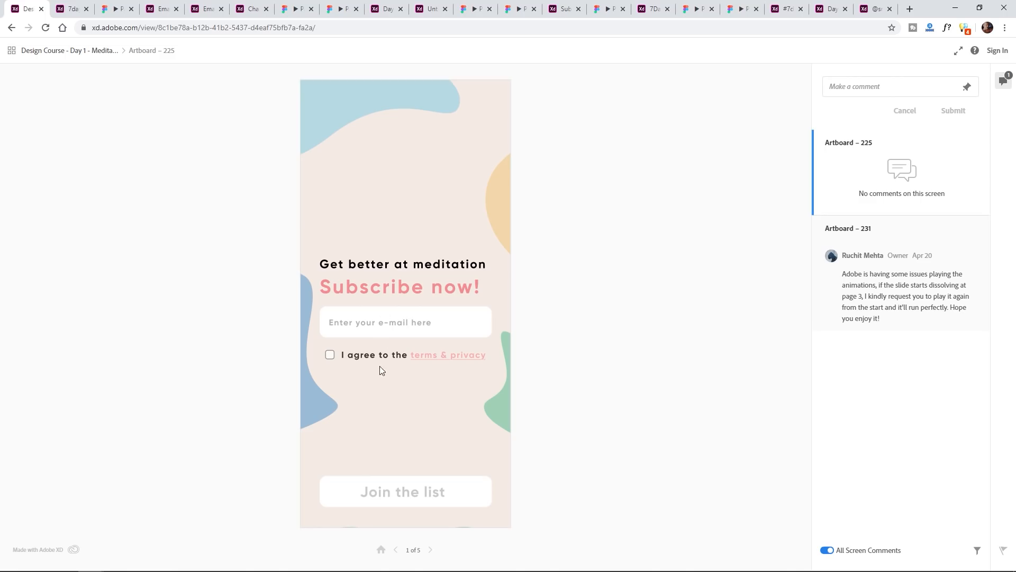
pyautogui.moveTo(330, 362)
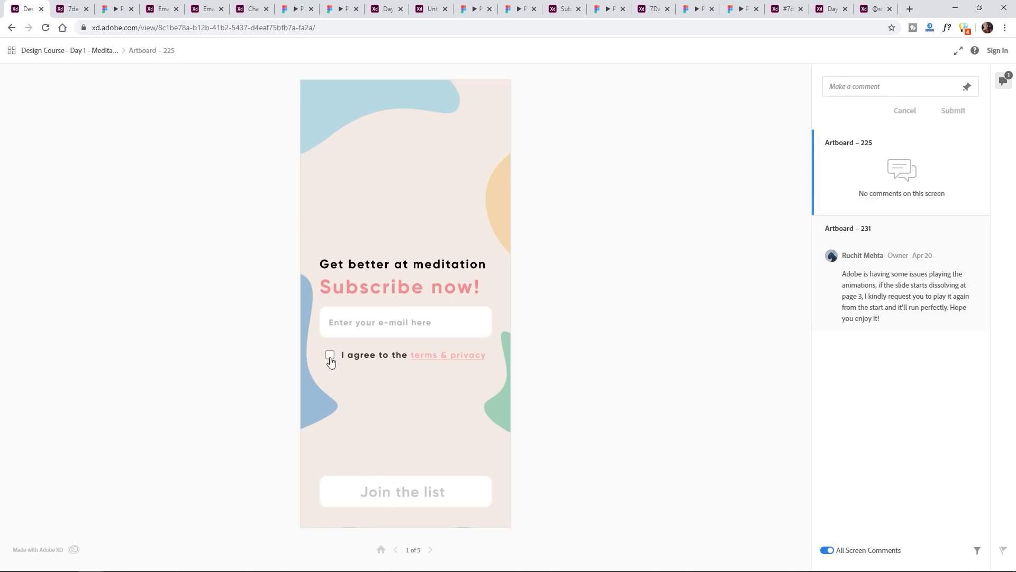
# Tick the terms checkbox and advance through the 'Yay! You're enrolled' and 'PS. We hate spam too!' screens.
pyautogui.click(404, 491)
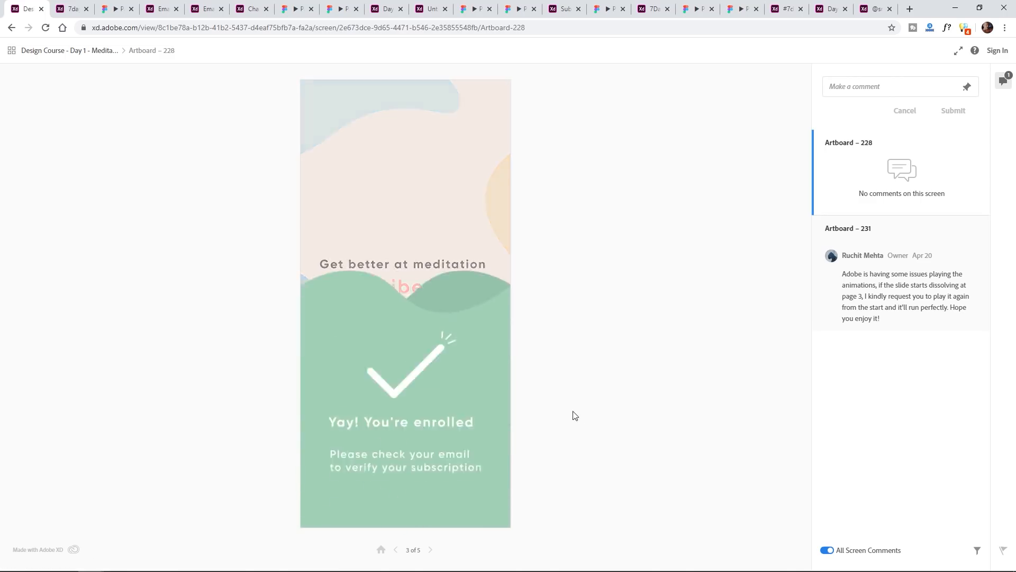
pyautogui.click(430, 549)
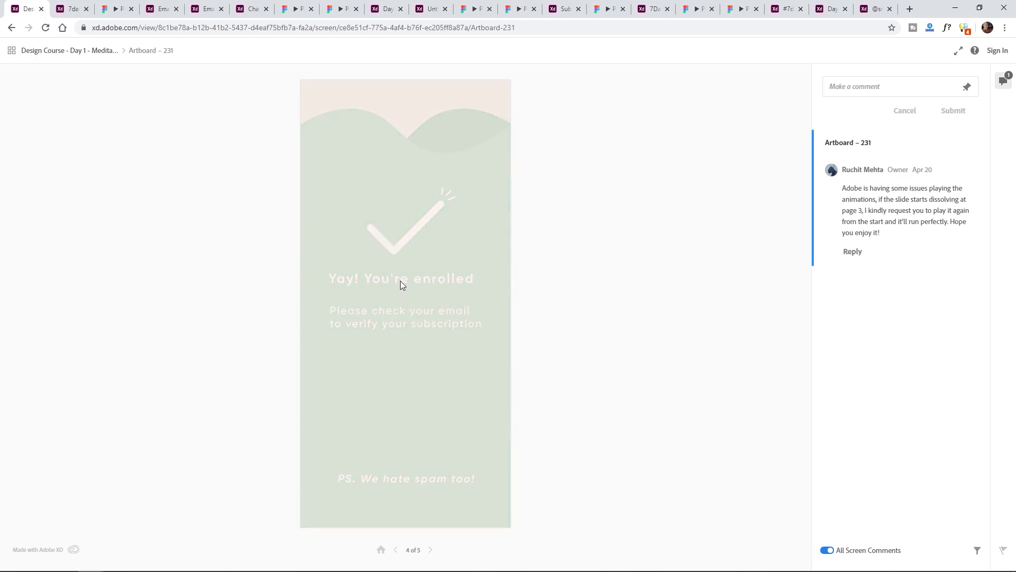
pyautogui.click(396, 550)
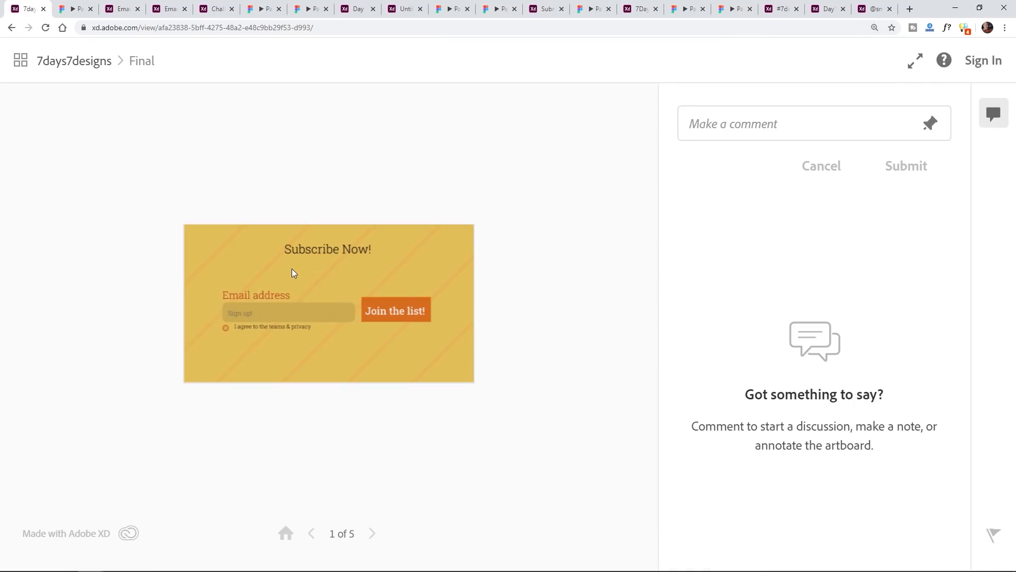
pyautogui.moveTo(251, 317)
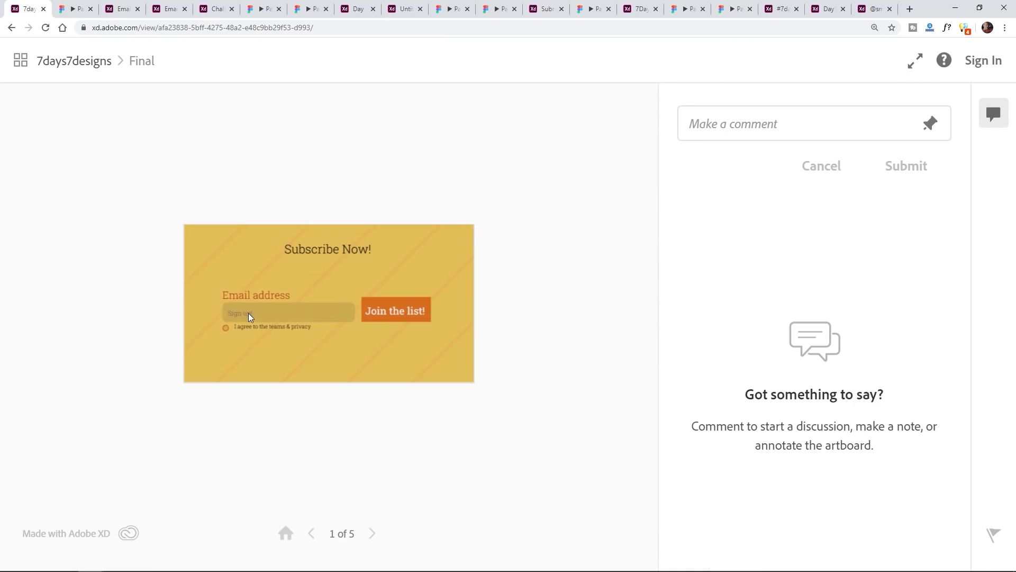
pyautogui.moveTo(309, 319)
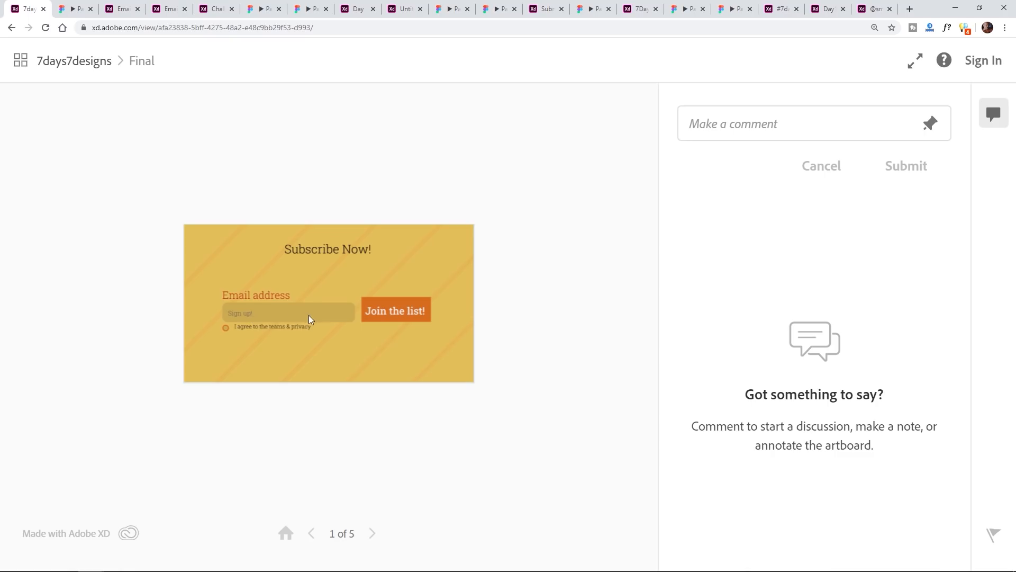
pyautogui.moveTo(328, 317)
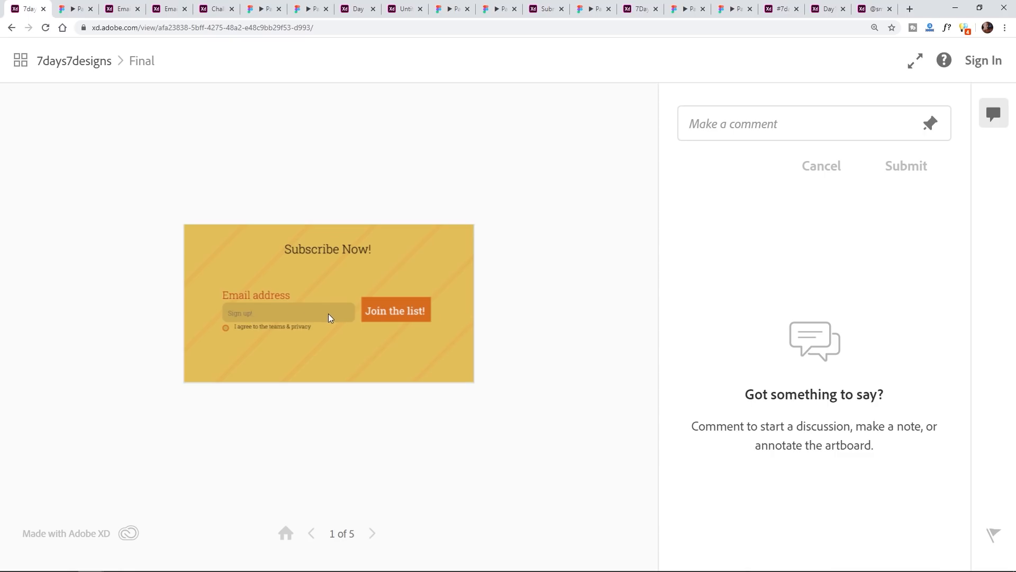
pyautogui.moveTo(398, 316)
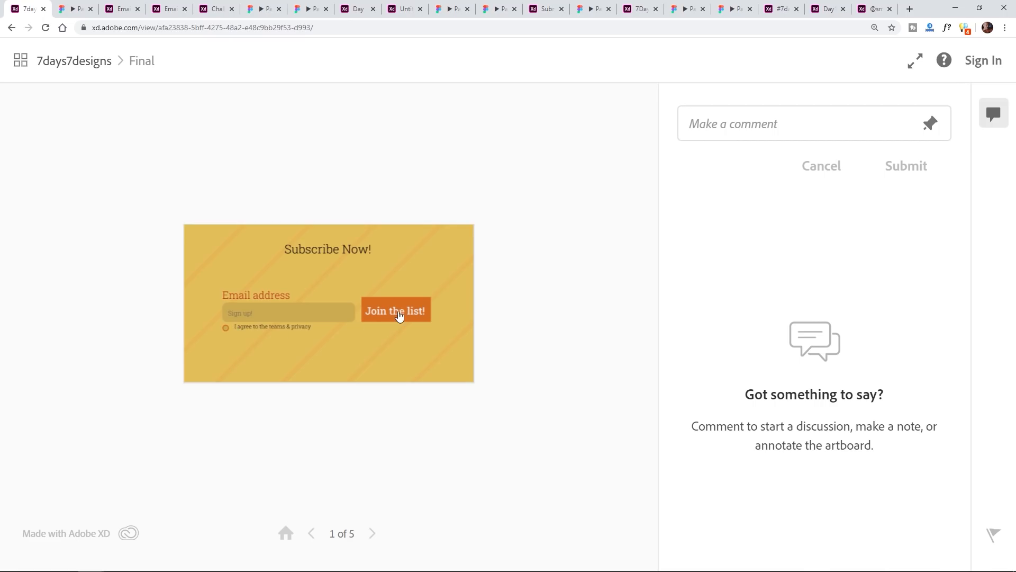
# Press 'Join the list!' on the yellow 7days7designs artboard to reach Success!
pyautogui.click(395, 309)
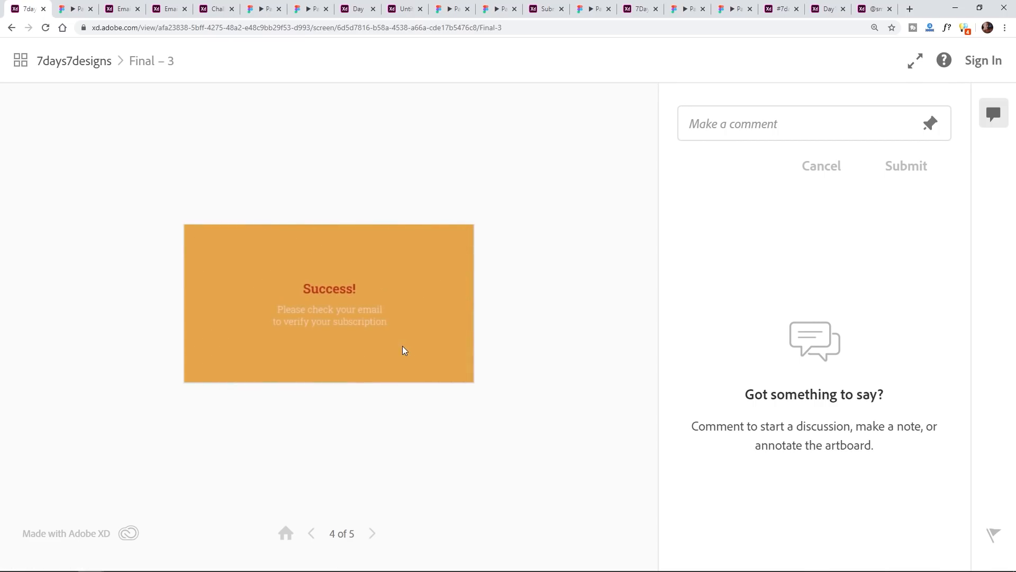
pyautogui.moveTo(350, 317)
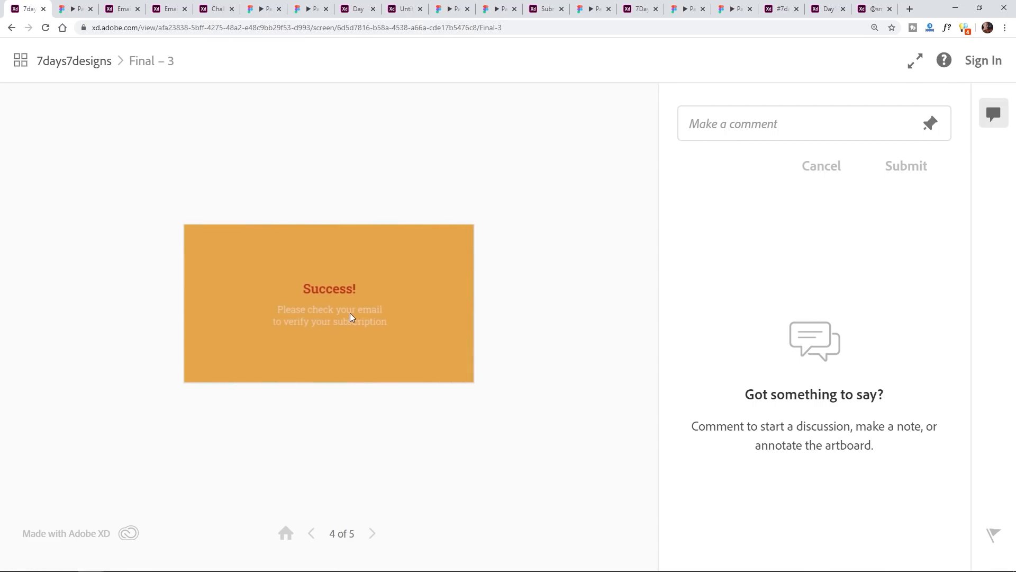
pyautogui.moveTo(168, 165)
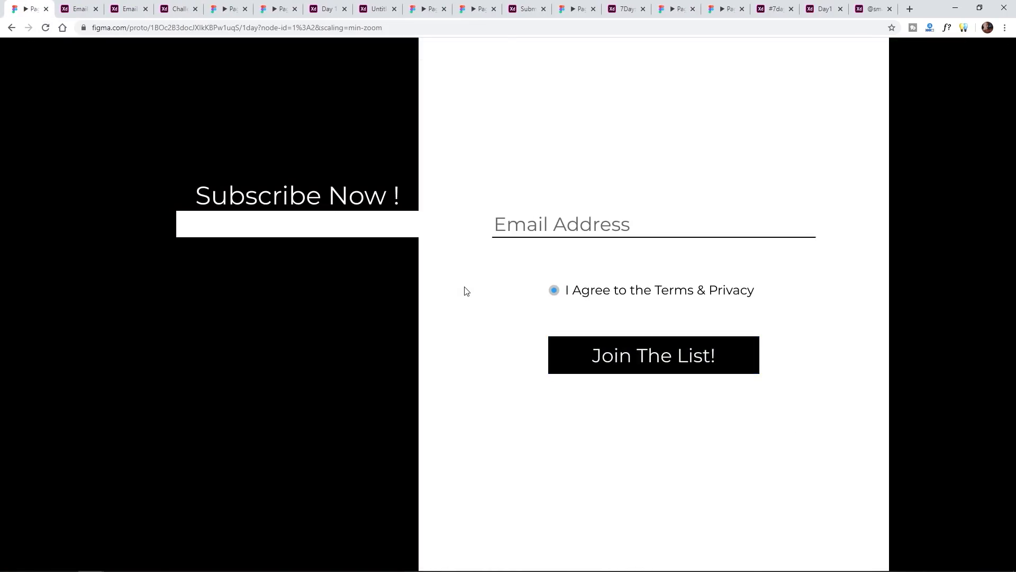
pyautogui.moveTo(421, 266)
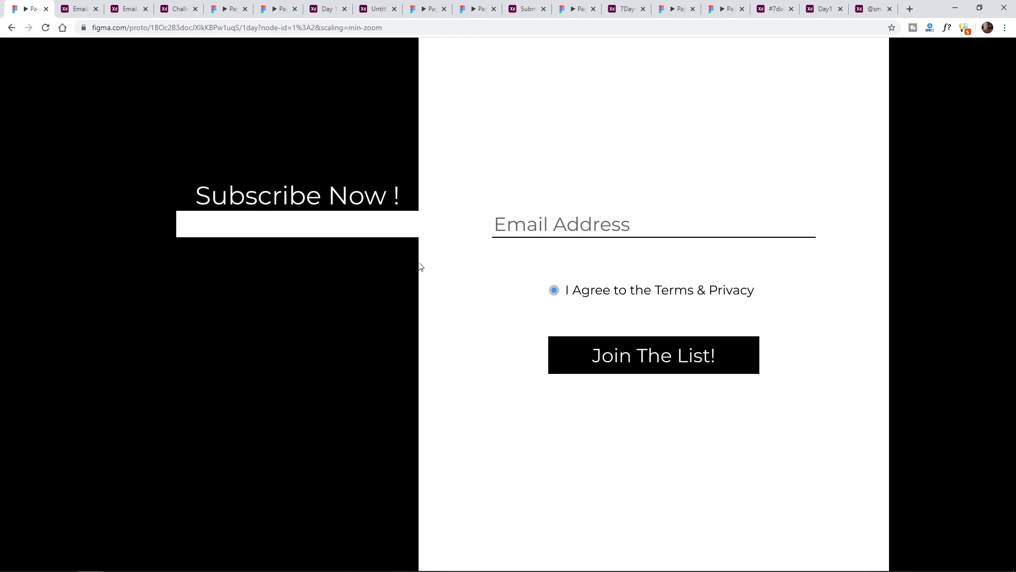
pyautogui.moveTo(312, 196)
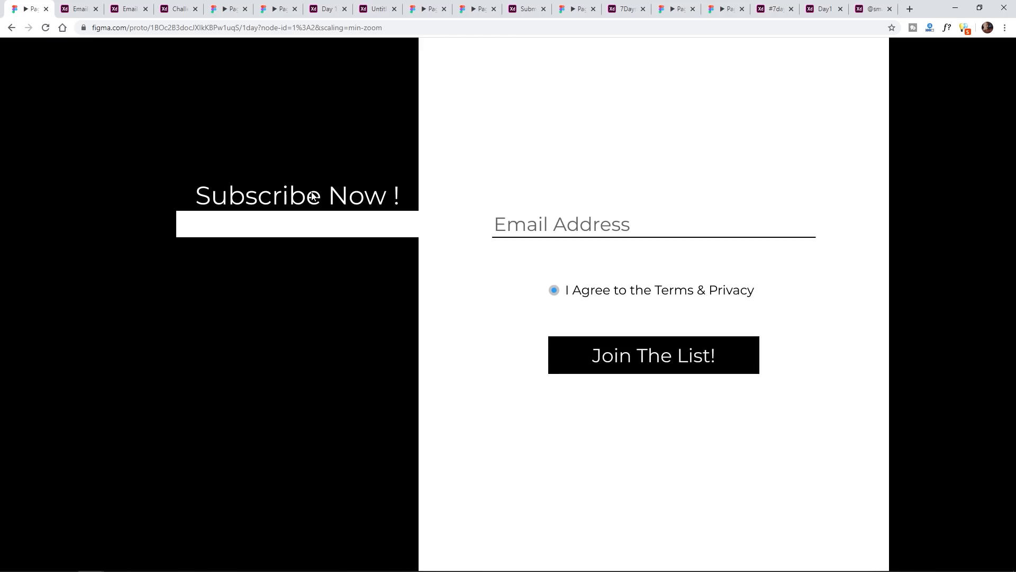
pyautogui.moveTo(325, 200)
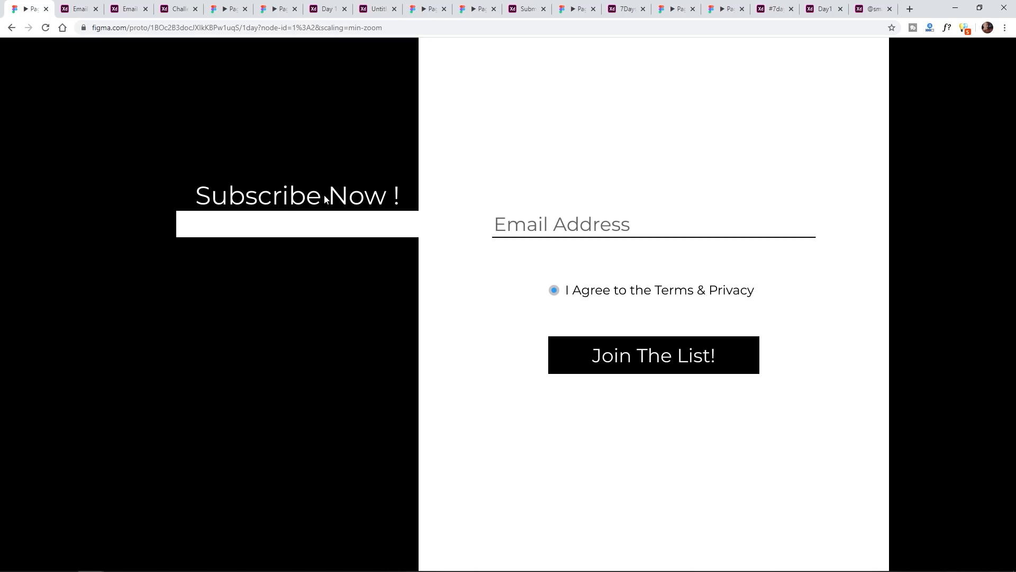
pyautogui.moveTo(413, 214)
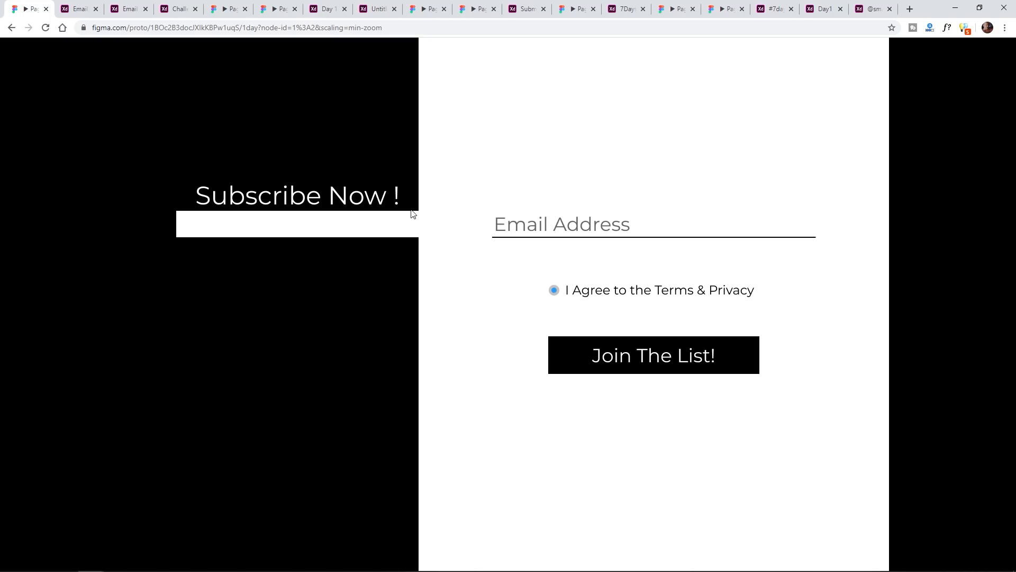
pyautogui.moveTo(340, 214)
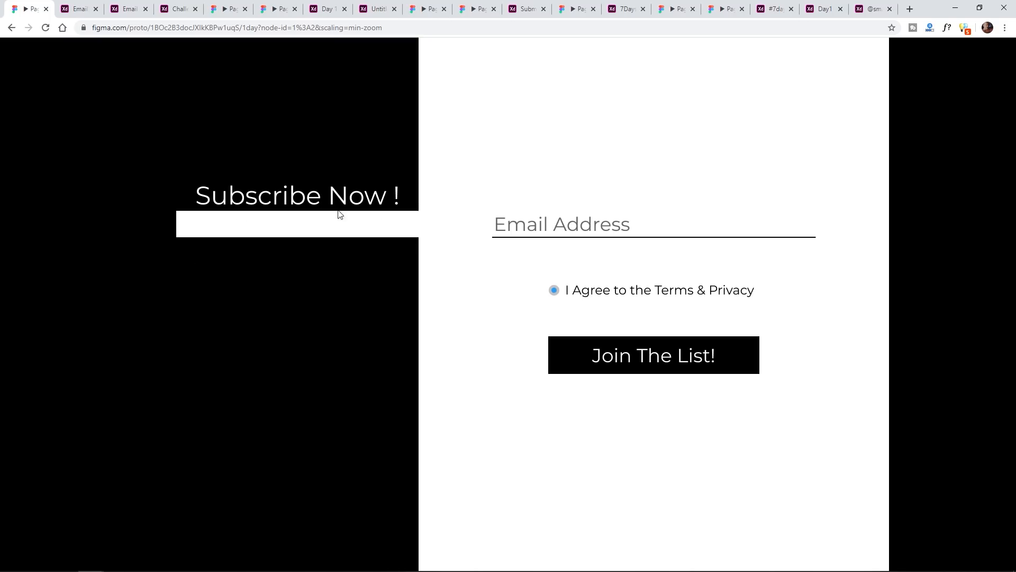
pyautogui.moveTo(204, 242)
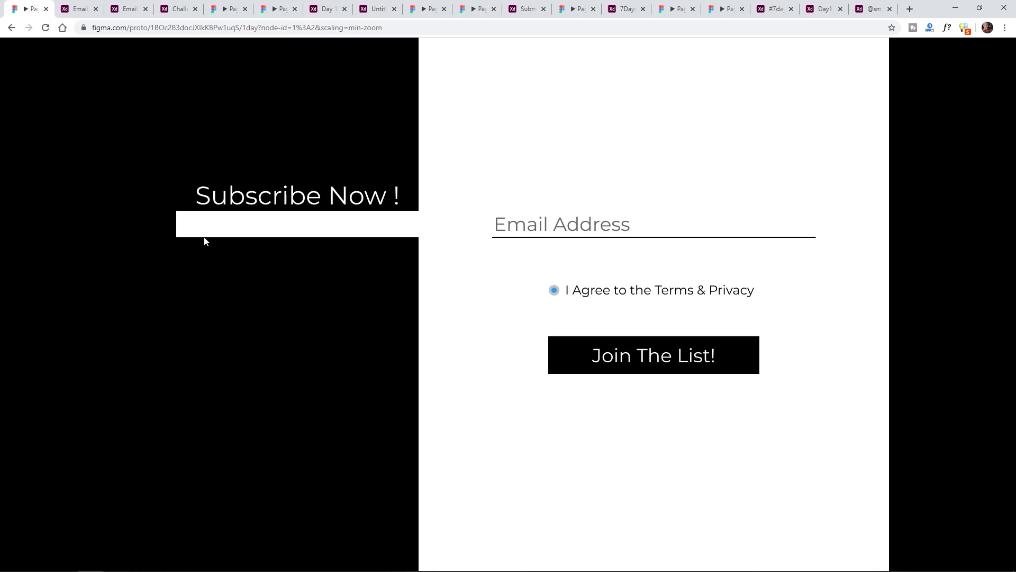
pyautogui.moveTo(237, 228)
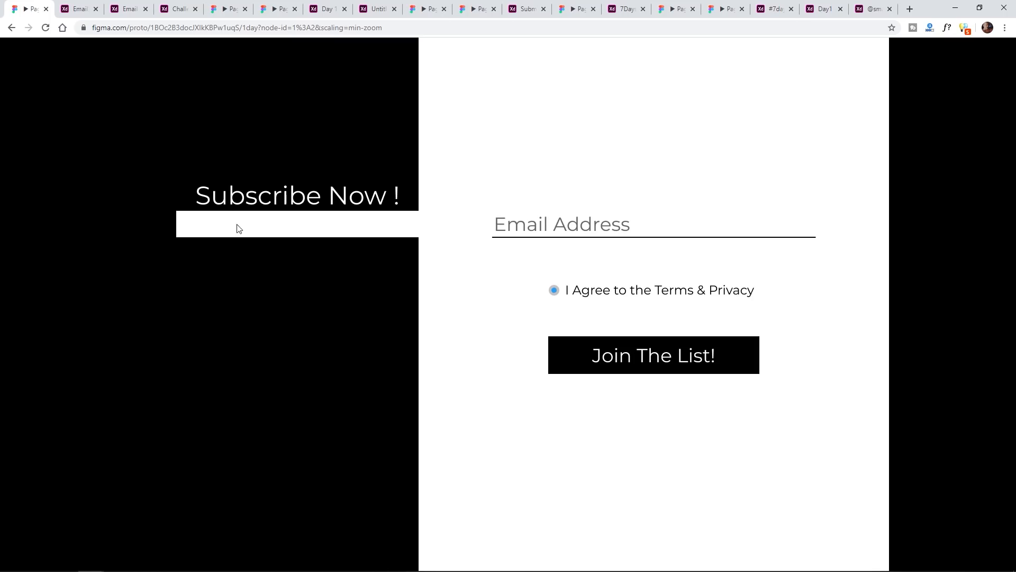
pyautogui.moveTo(268, 227)
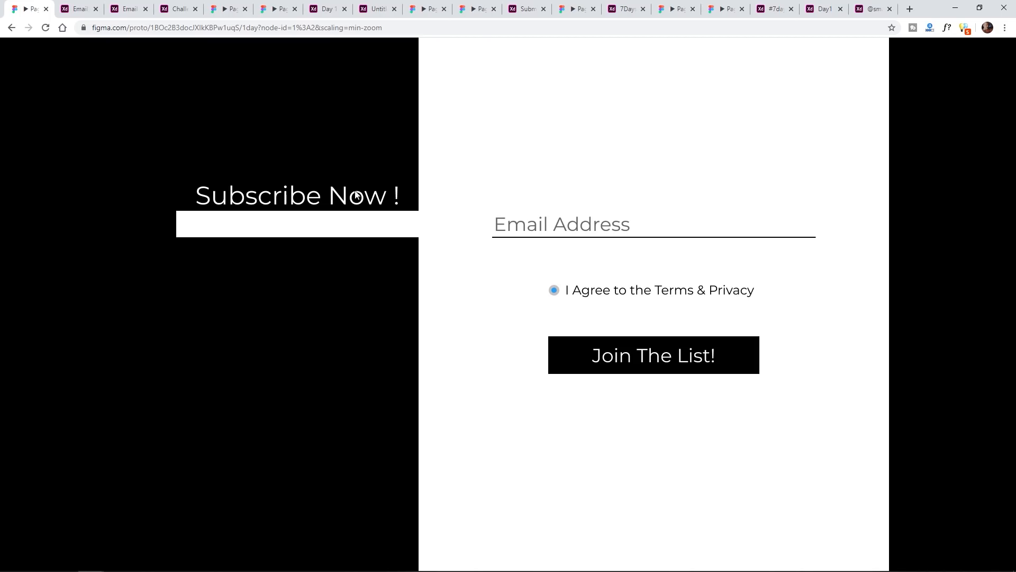
pyautogui.moveTo(509, 279)
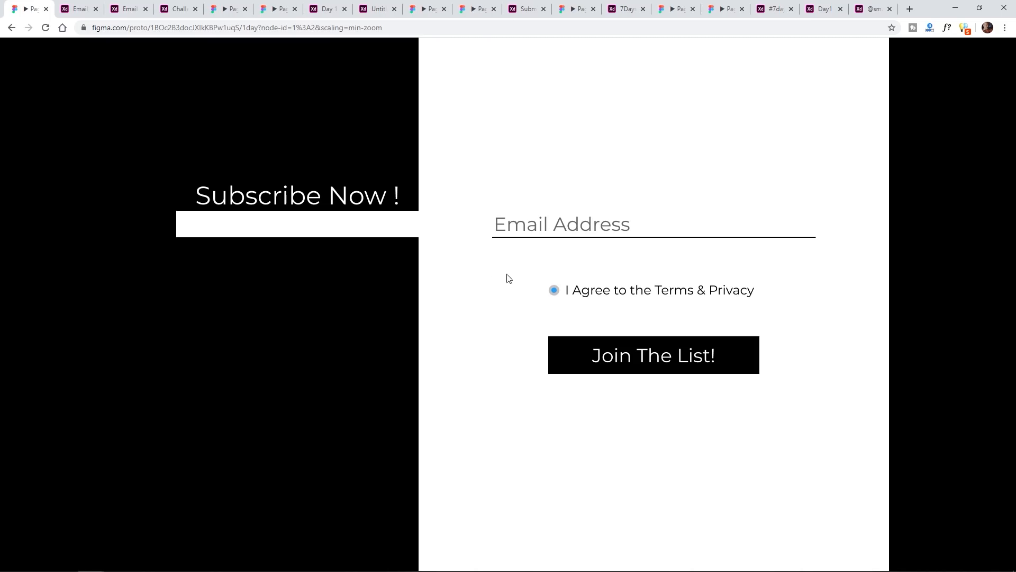
# Press 'Join The List!' three times on the black-and-white Figma form to trigger its style change.
pyautogui.click(653, 354)
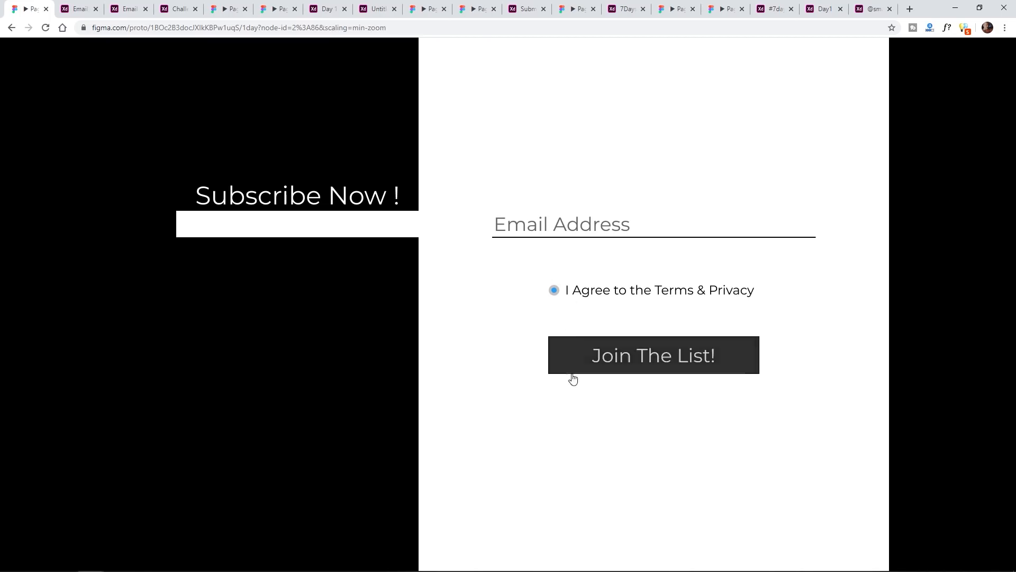
pyautogui.click(652, 355)
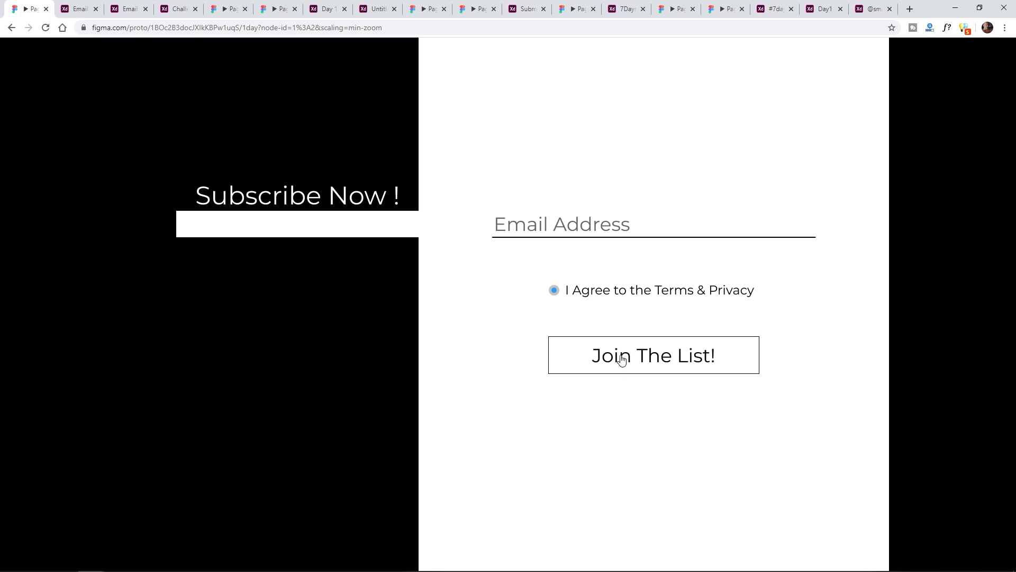
pyautogui.click(653, 355)
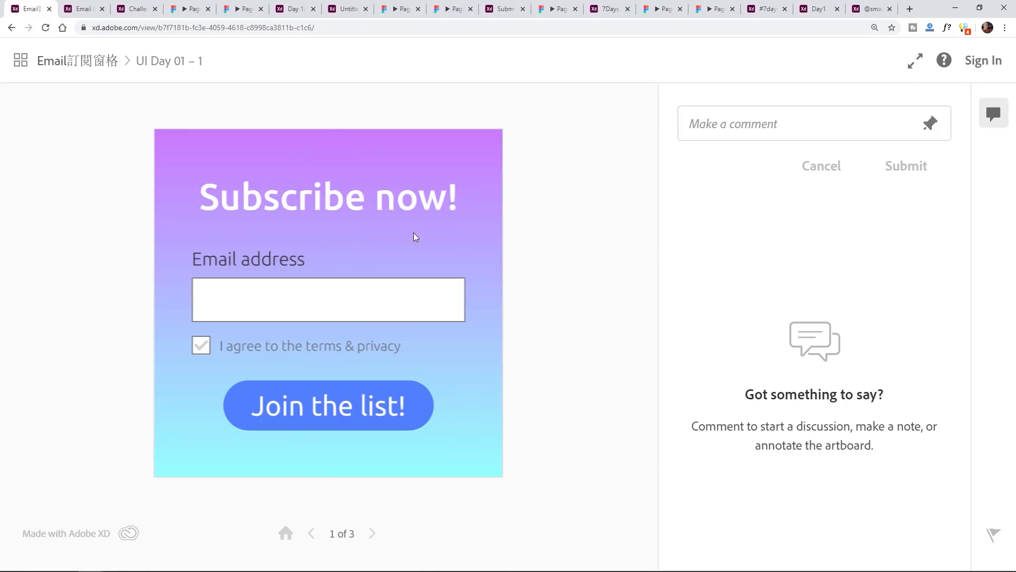
pyautogui.moveTo(305, 354)
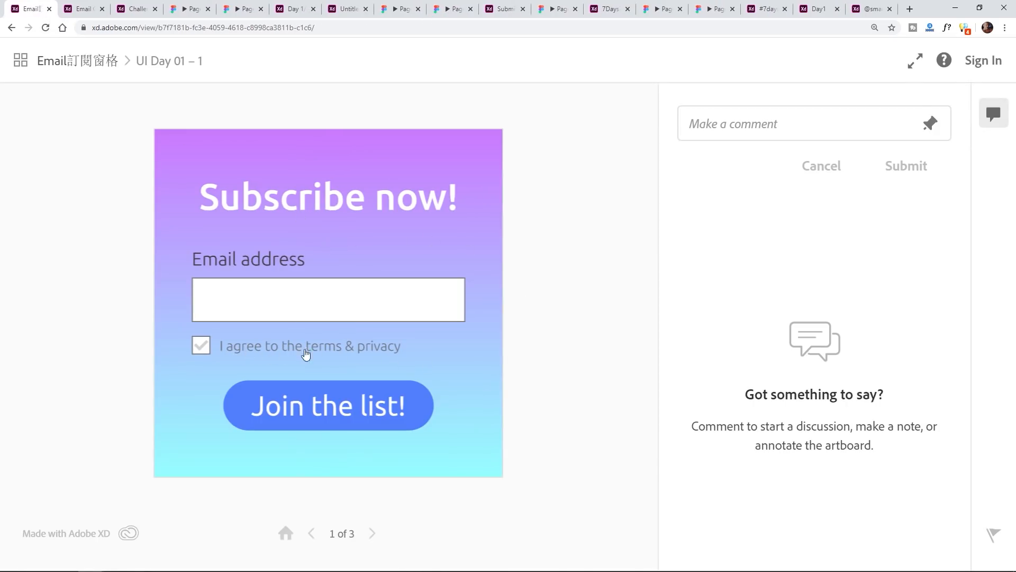
pyautogui.moveTo(360, 344)
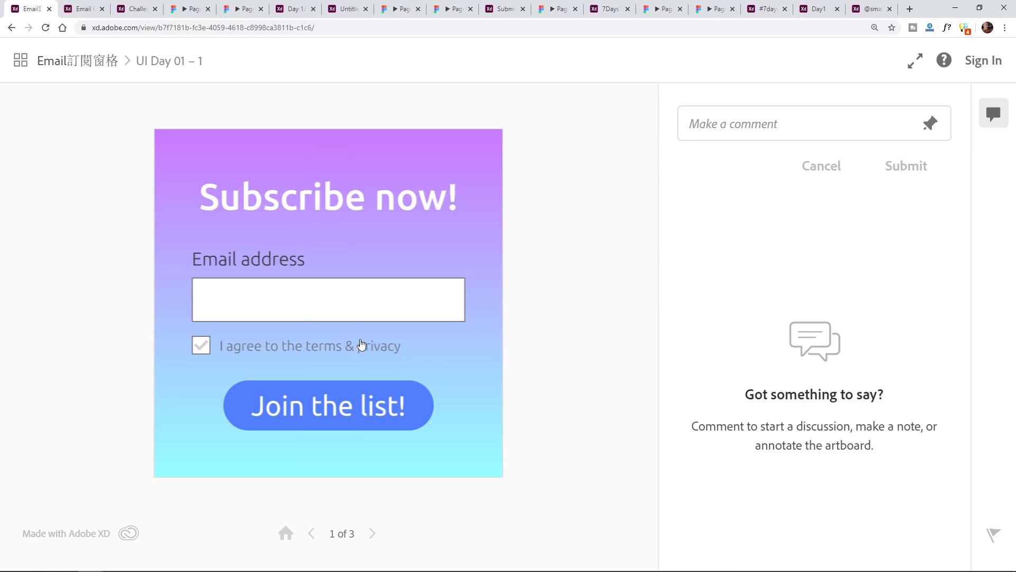
pyautogui.moveTo(430, 349)
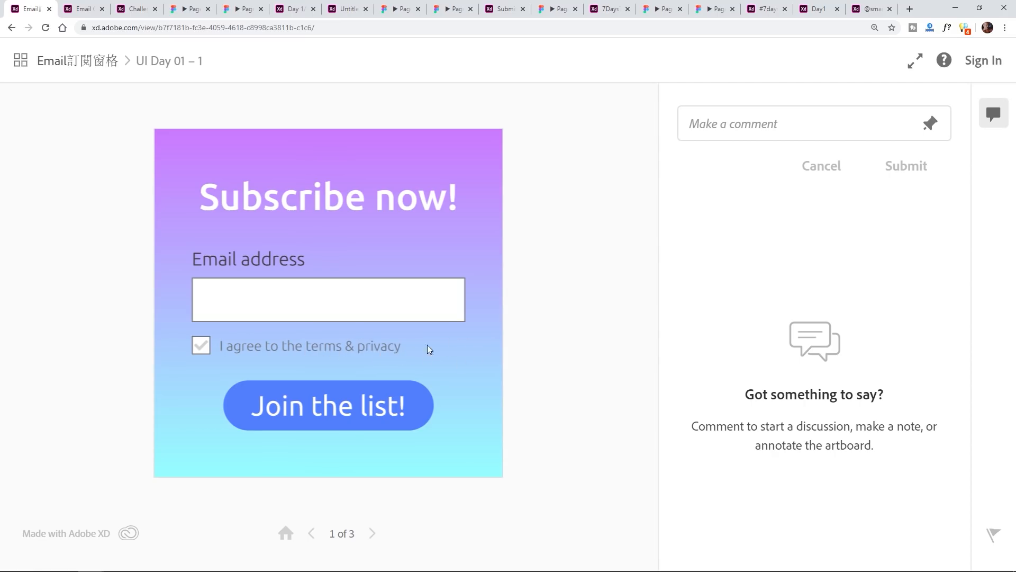
pyautogui.moveTo(357, 351)
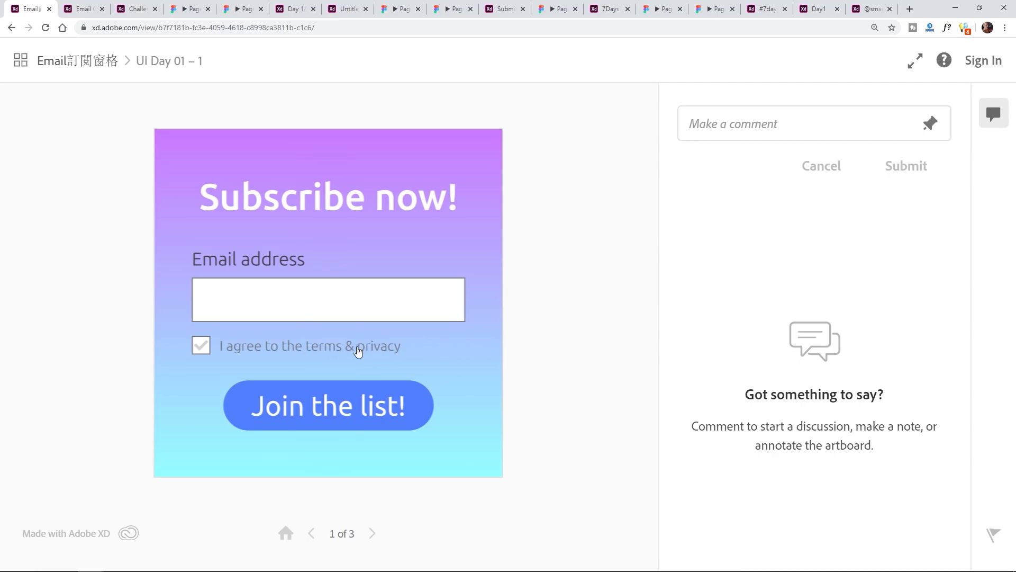
pyautogui.moveTo(457, 350)
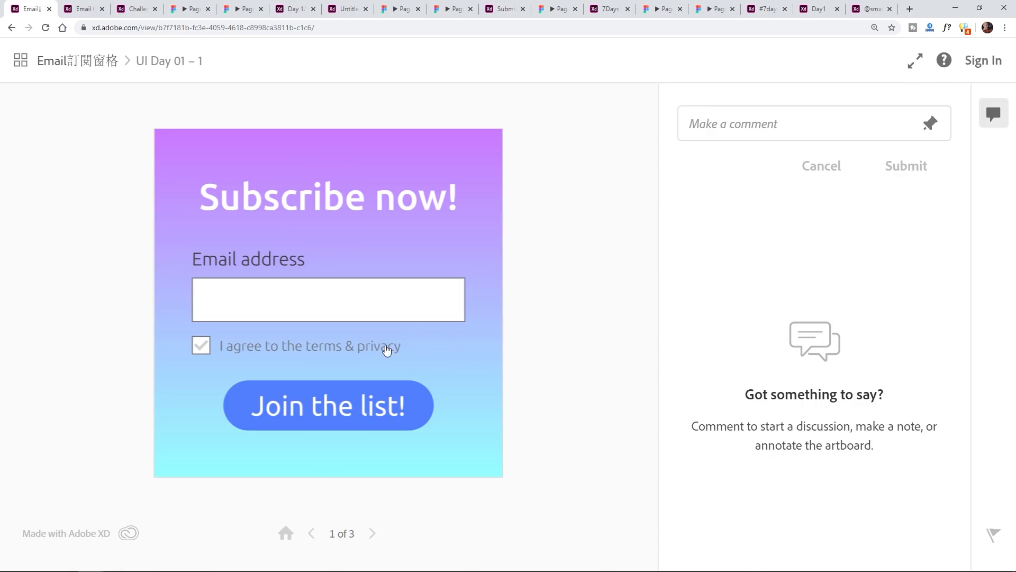
pyautogui.moveTo(200, 359)
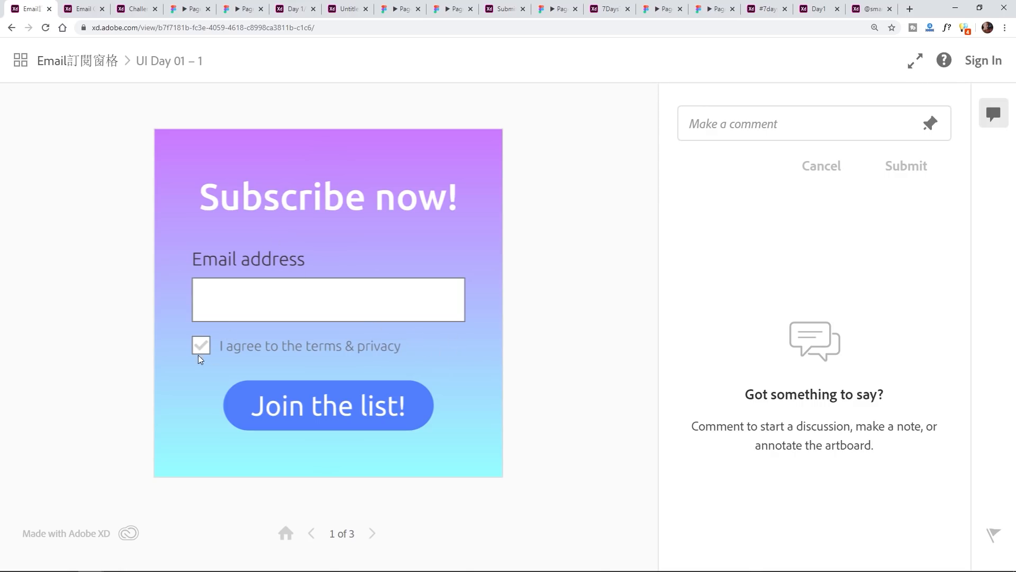
# Check 'I agree to the terms & privacy', then 'Join the list!' to reach artboard 3 of 3.
pyautogui.click(200, 344)
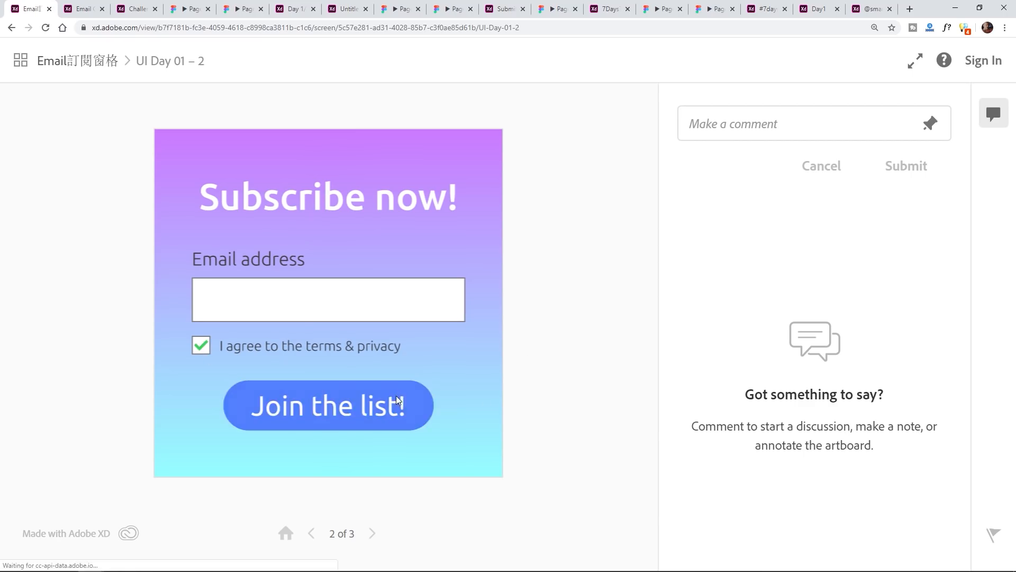
pyautogui.click(328, 405)
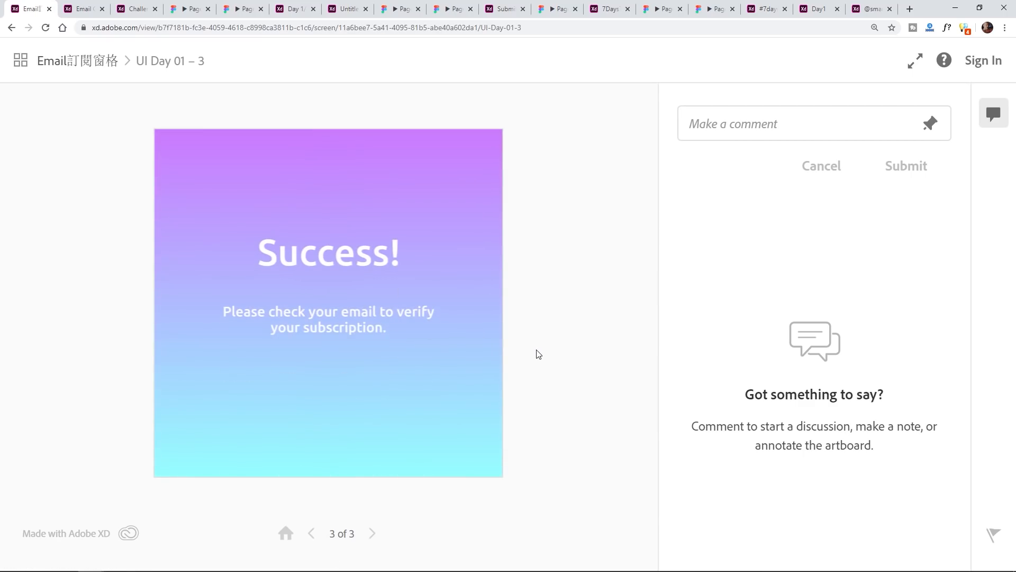
pyautogui.moveTo(248, 325)
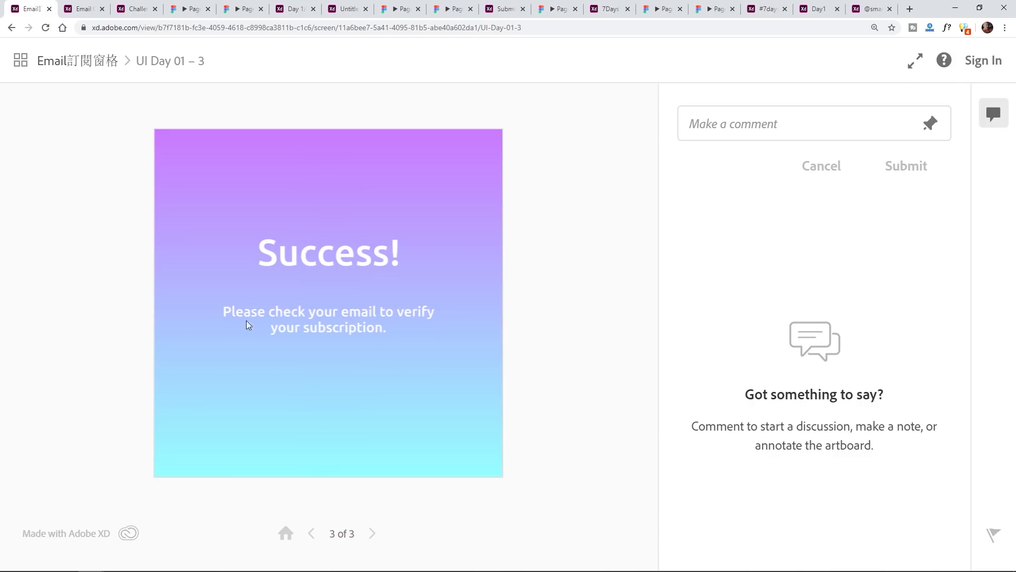
pyautogui.moveTo(339, 324)
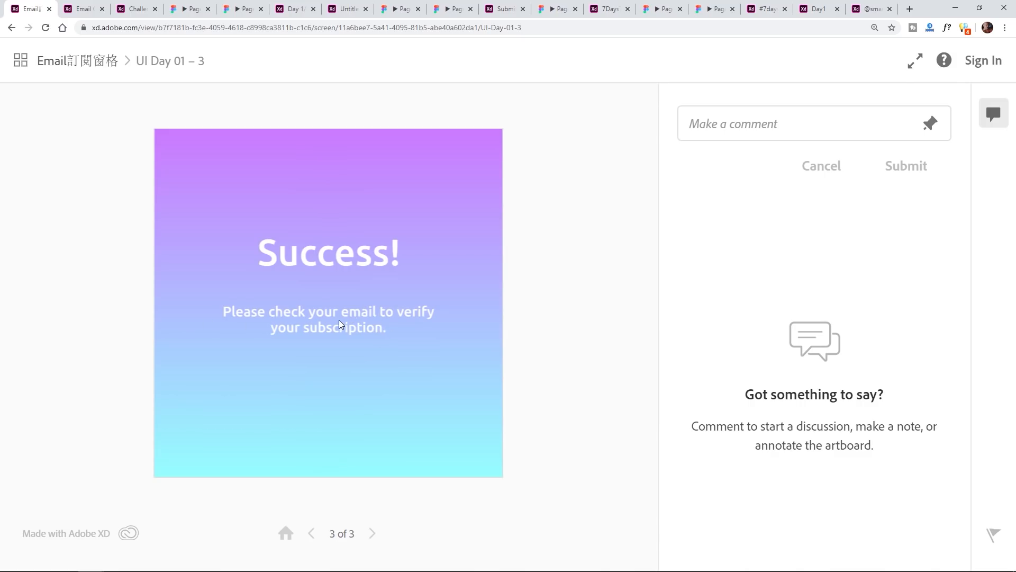
pyautogui.moveTo(452, 316)
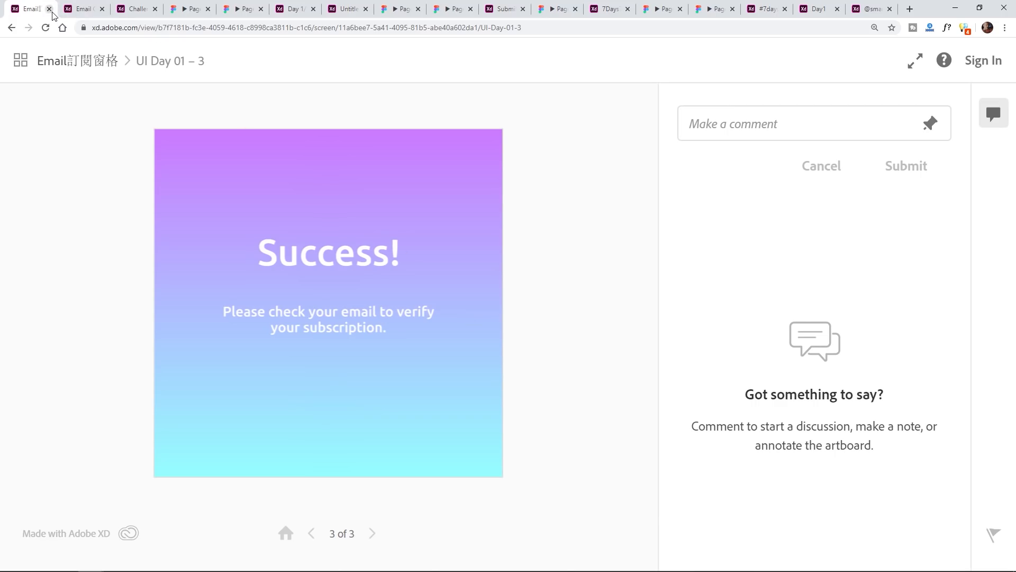
# Close UI Day 01, restart #7Days7Designs, agree to Terms & Privacy, and subscribe to the envelope screen.
pyautogui.click(49, 8)
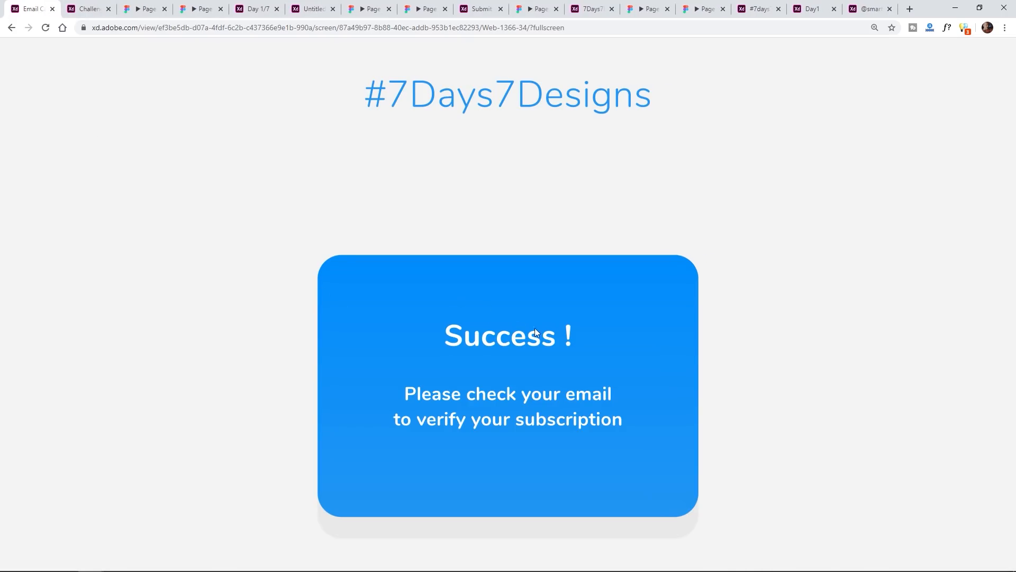
pyautogui.click(535, 333)
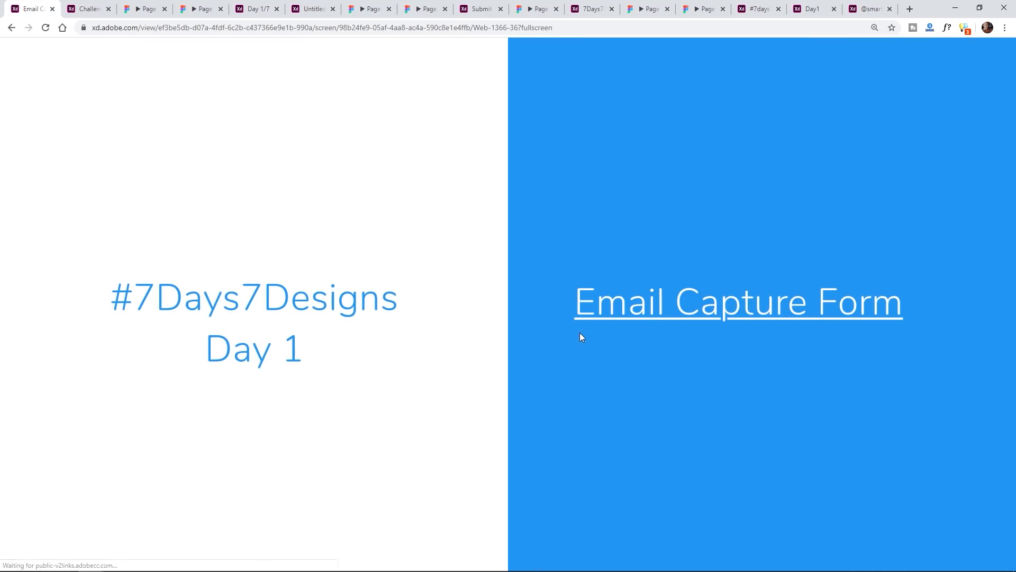
pyautogui.moveTo(654, 315)
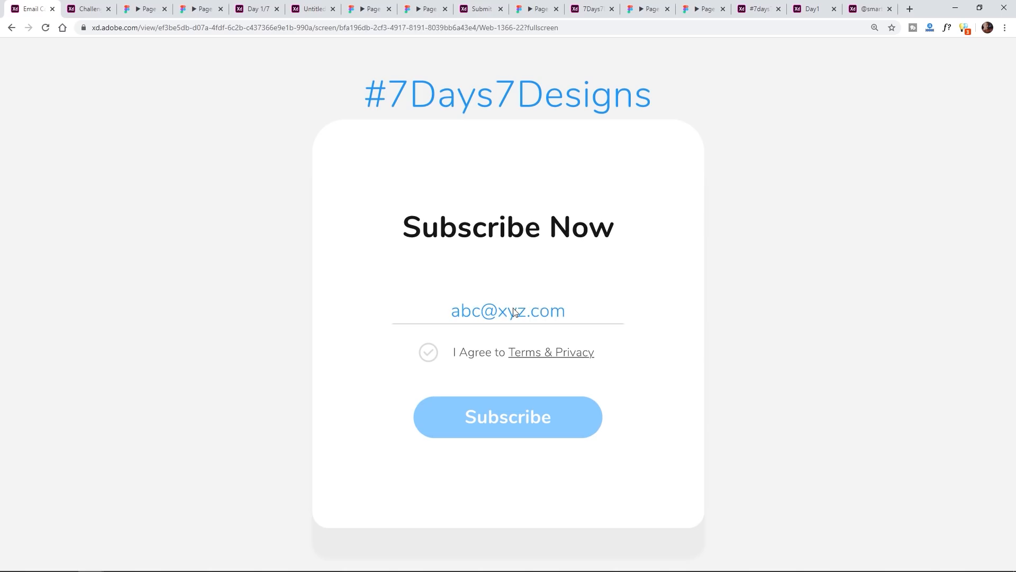
pyautogui.click(428, 352)
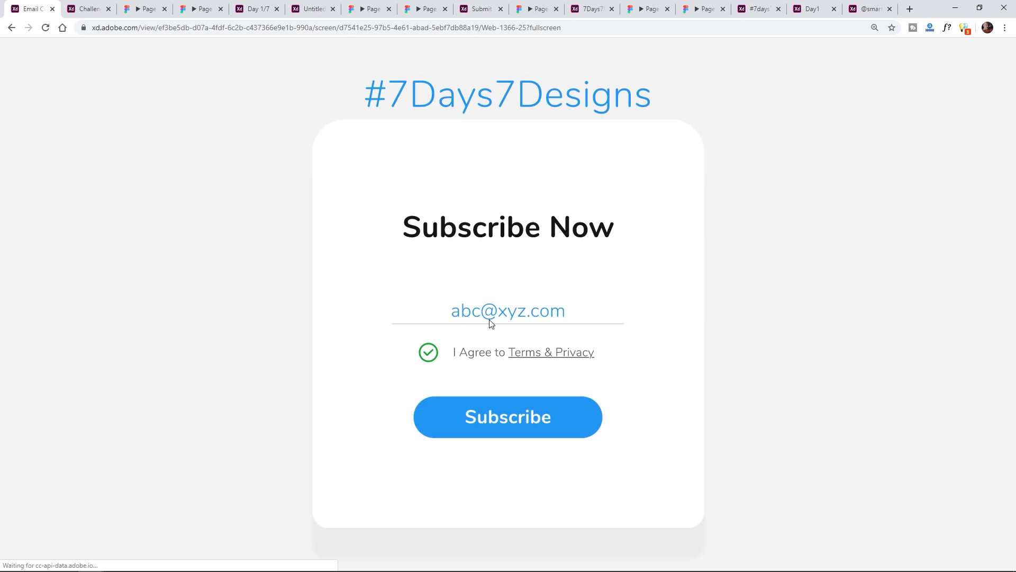
pyautogui.click(507, 417)
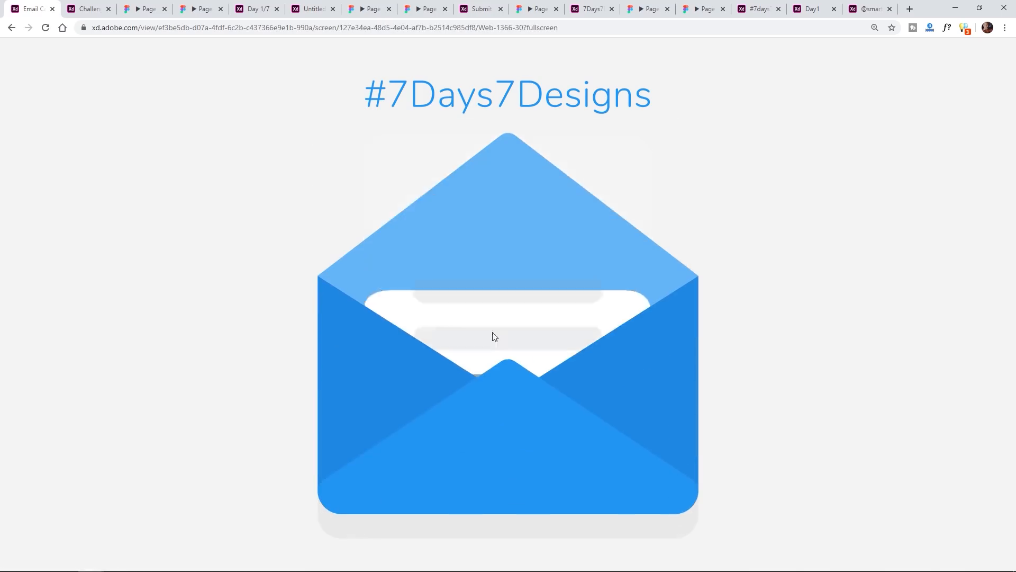
pyautogui.click(507, 324)
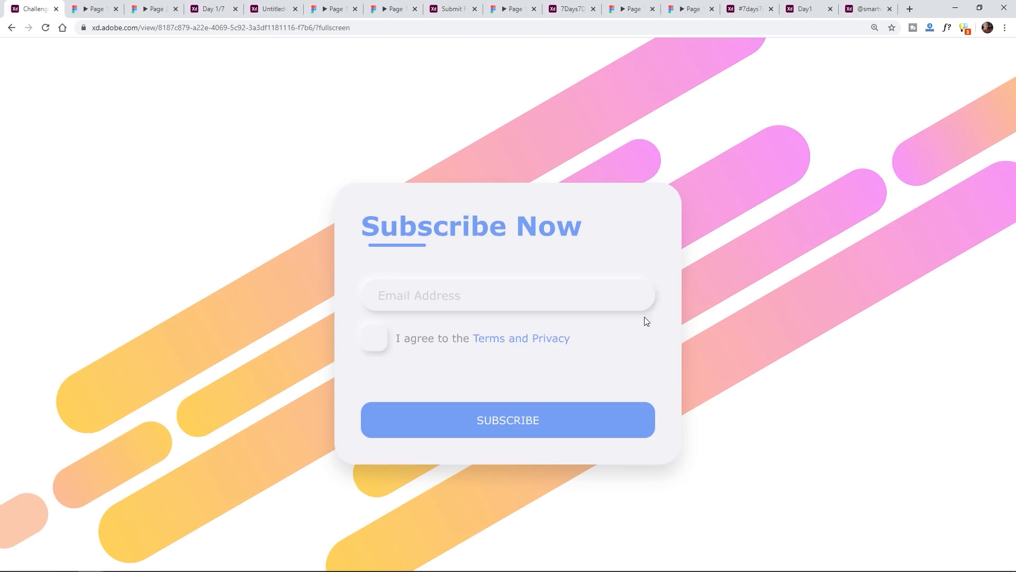
pyautogui.moveTo(429, 305)
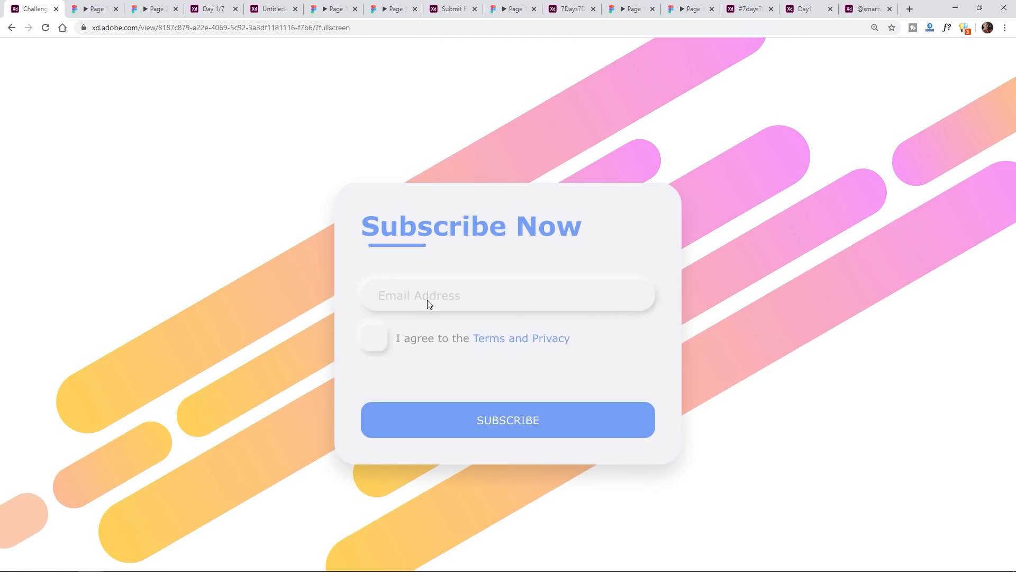
pyautogui.moveTo(421, 277)
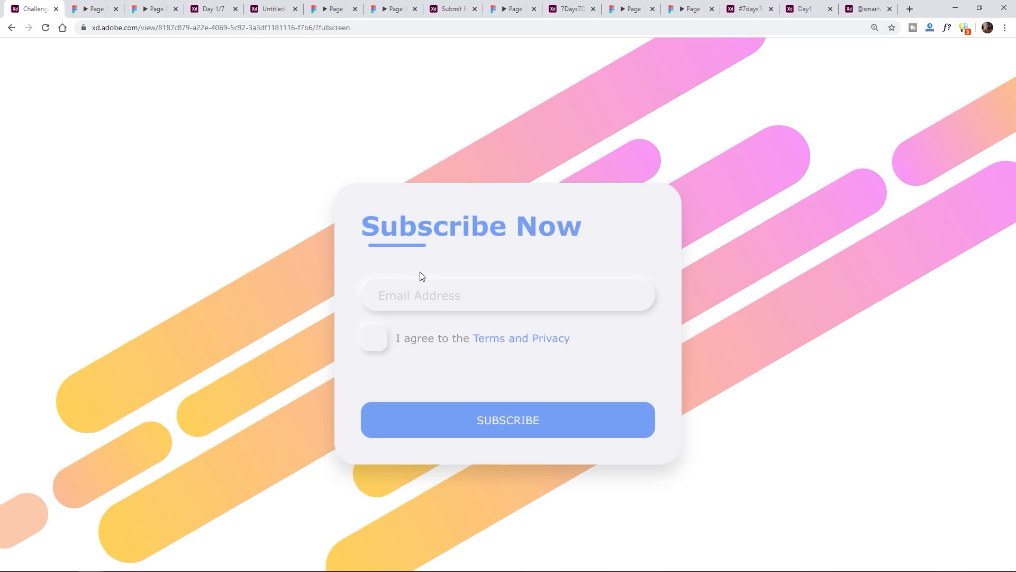
pyautogui.moveTo(440, 301)
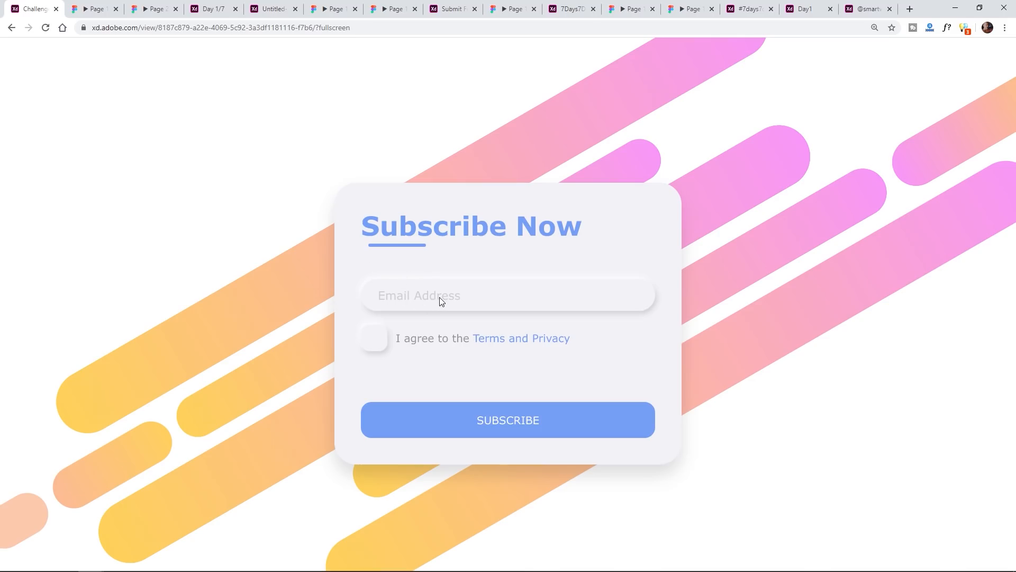
pyautogui.moveTo(454, 302)
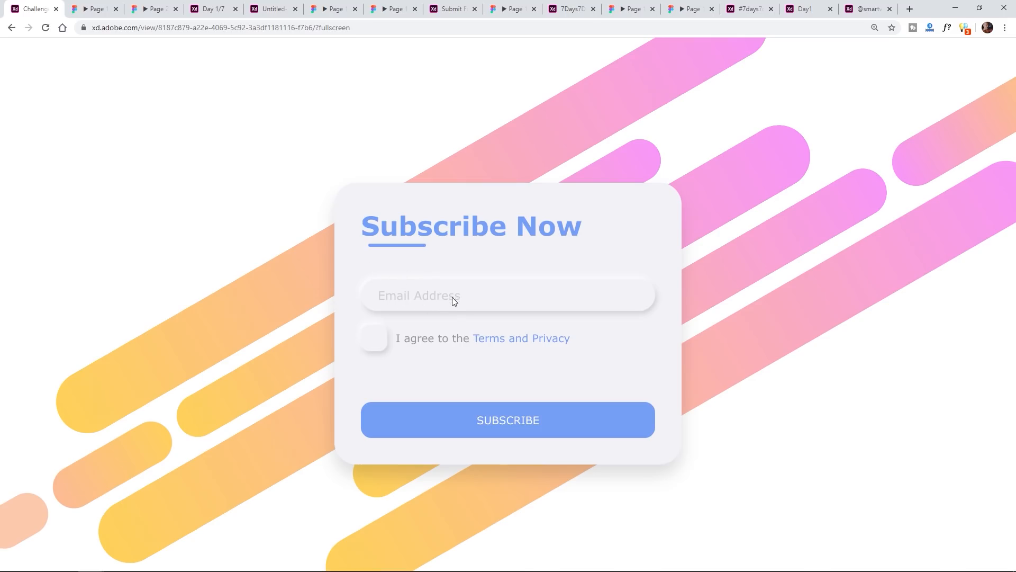
pyautogui.moveTo(489, 342)
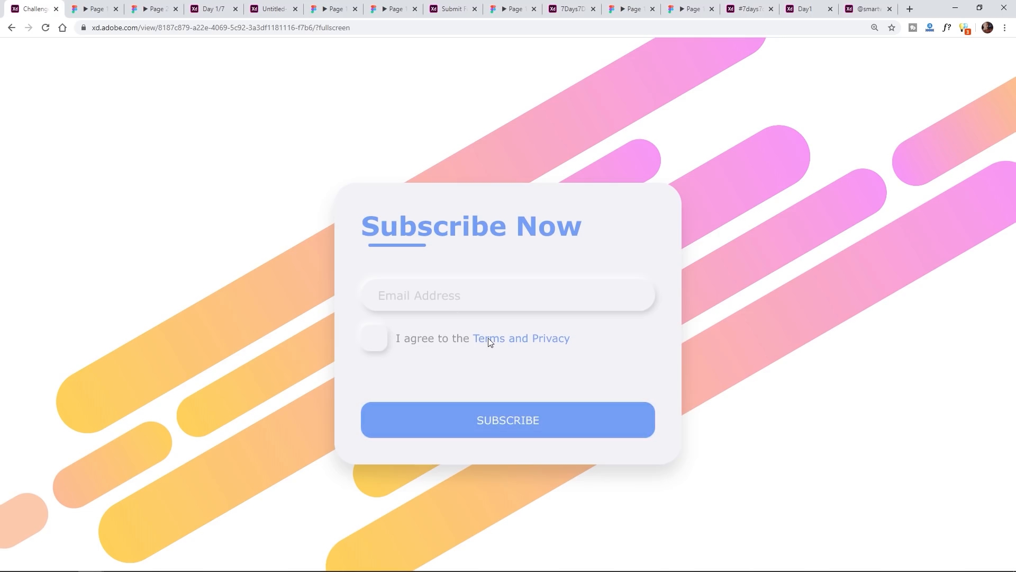
# Submit the pink-and-yellow Subscribe Now form to reach its Success! verify-email screen.
pyautogui.click(508, 419)
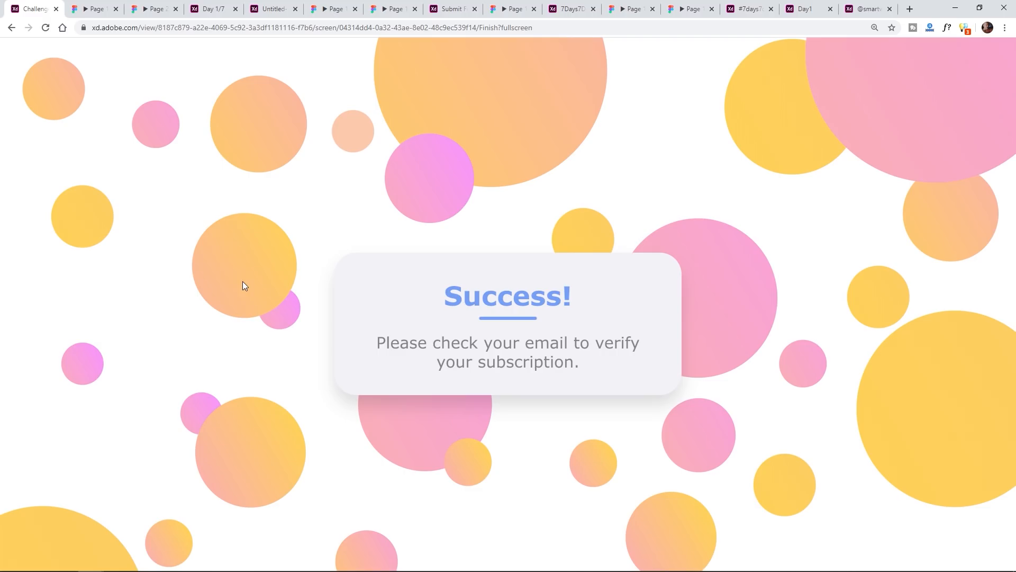
pyautogui.moveTo(430, 272)
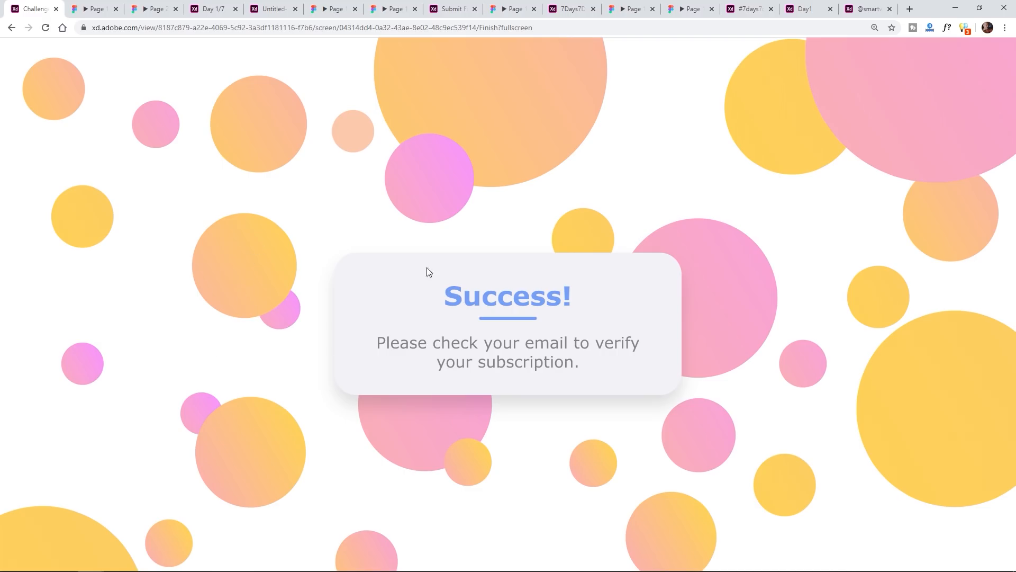
pyautogui.moveTo(400, 292)
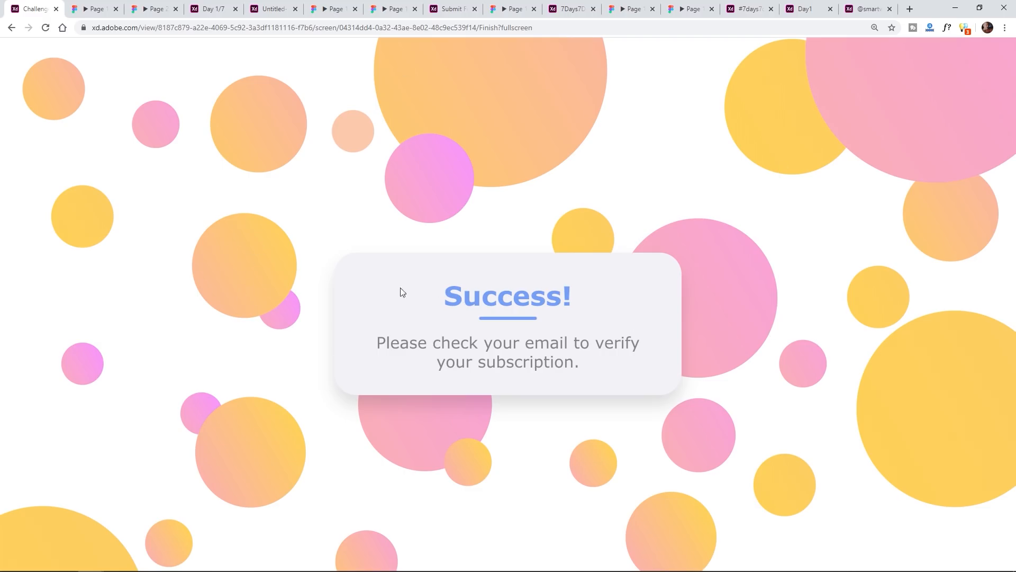
pyautogui.moveTo(540, 360)
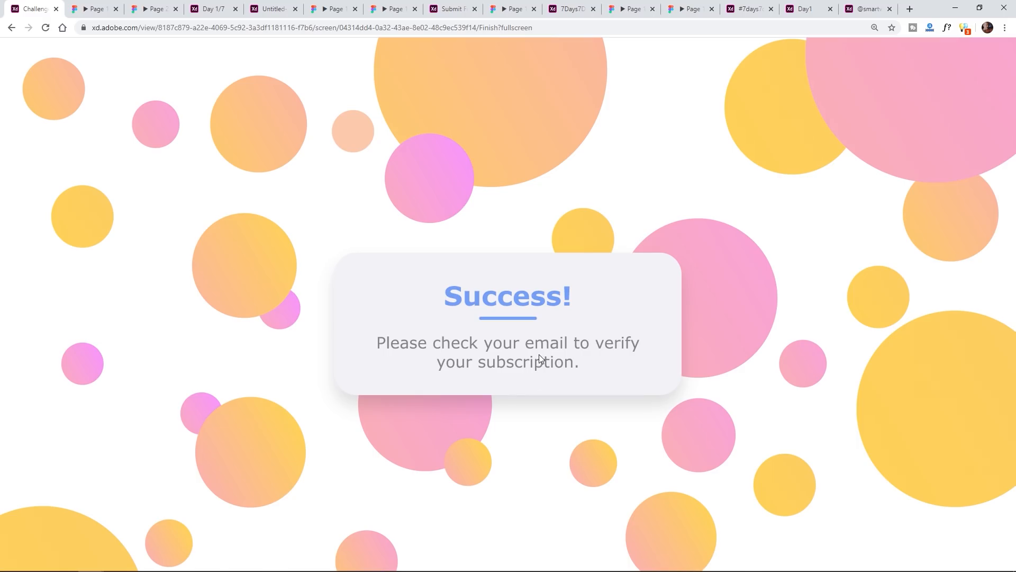
pyautogui.moveTo(277, 135)
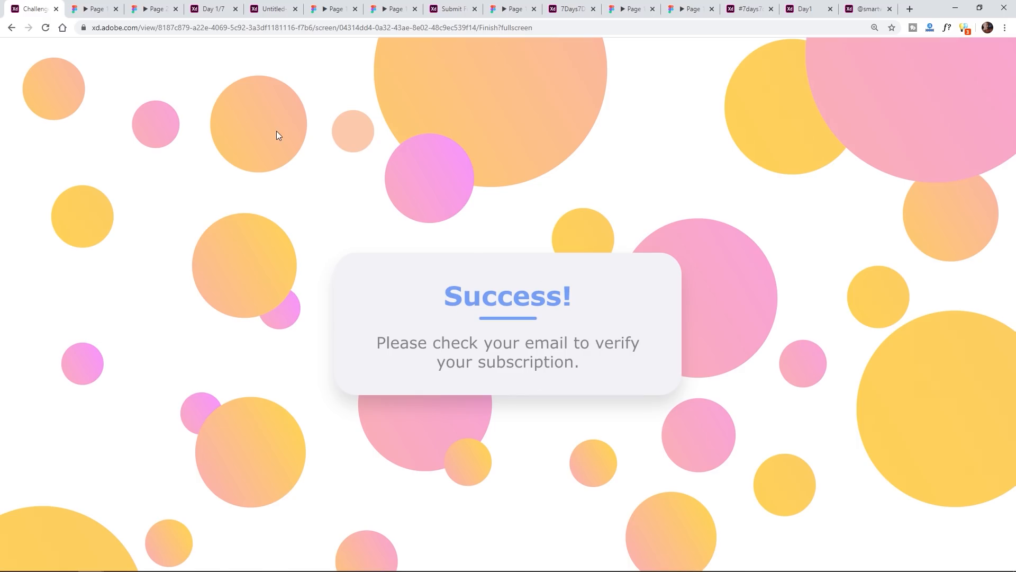
pyautogui.moveTo(268, 159)
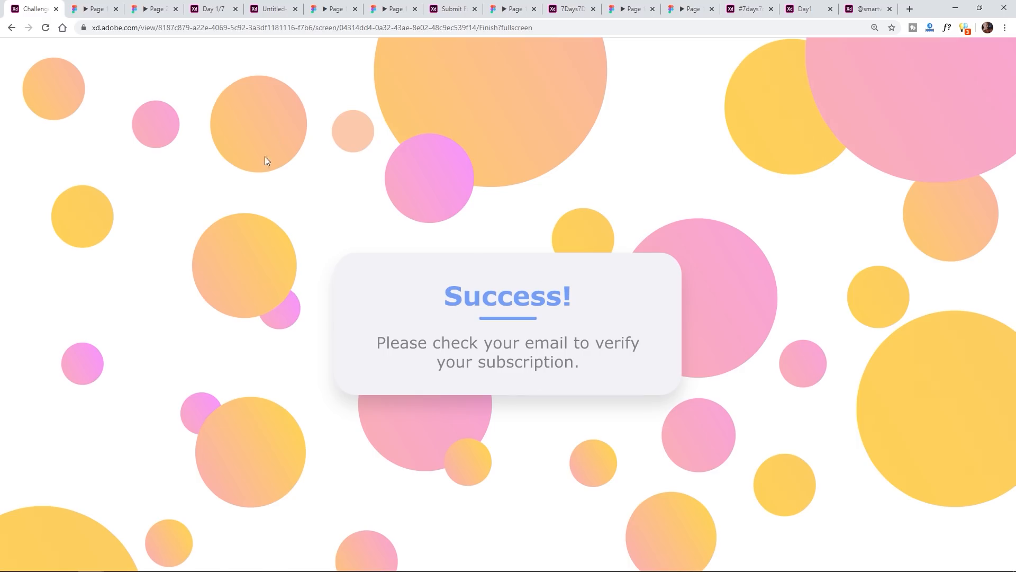
pyautogui.moveTo(263, 190)
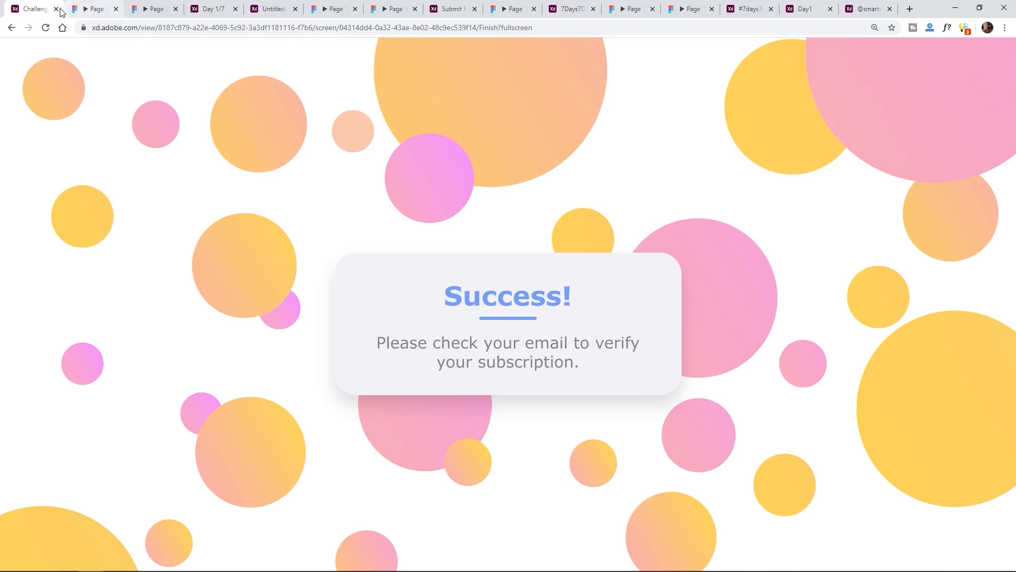
# Close the Subscribe Now prototype and submit the Figma newsletter email form to 'You are one of us now!'.
pyautogui.click(57, 9)
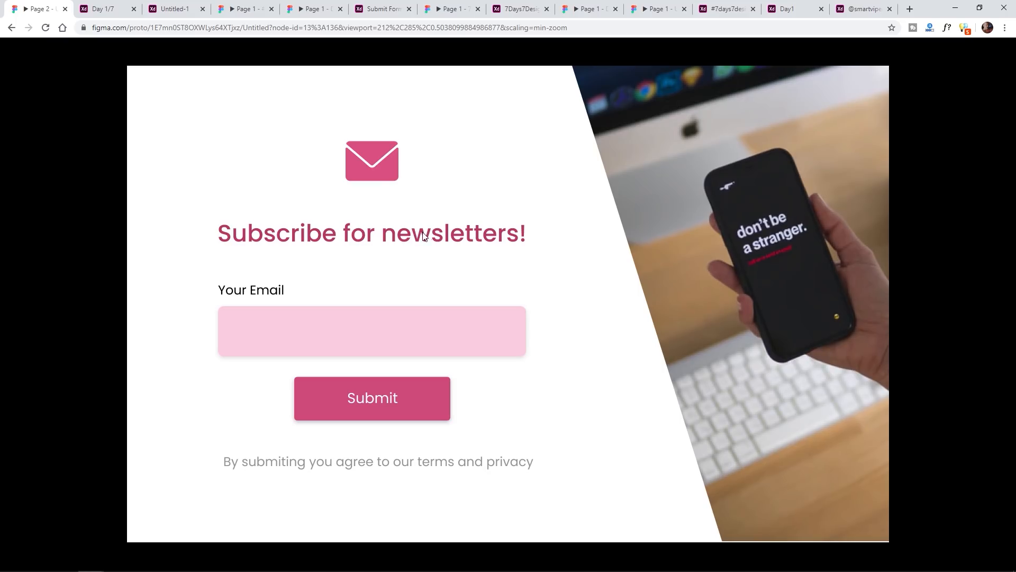
pyautogui.moveTo(373, 397)
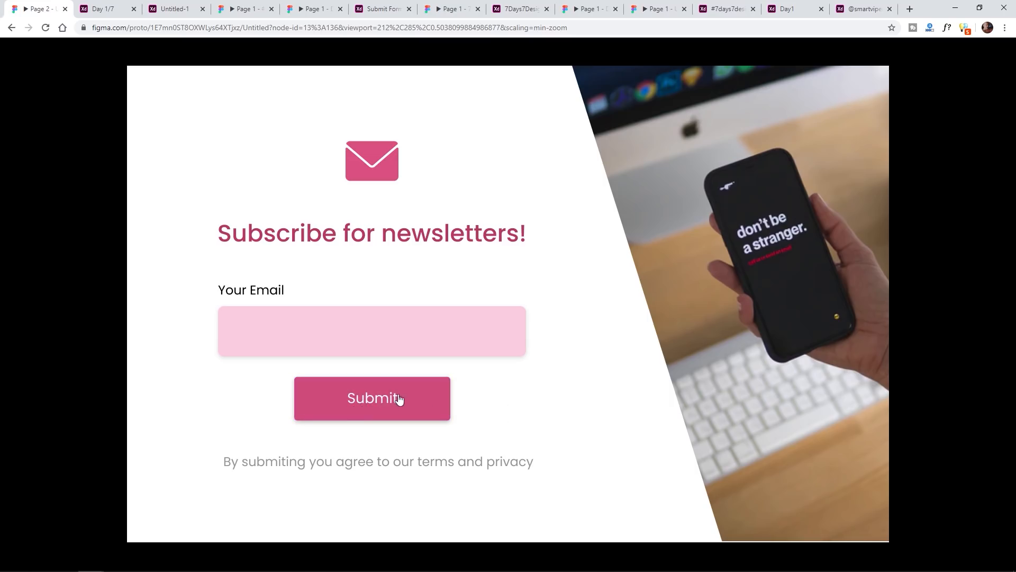
pyautogui.moveTo(517, 379)
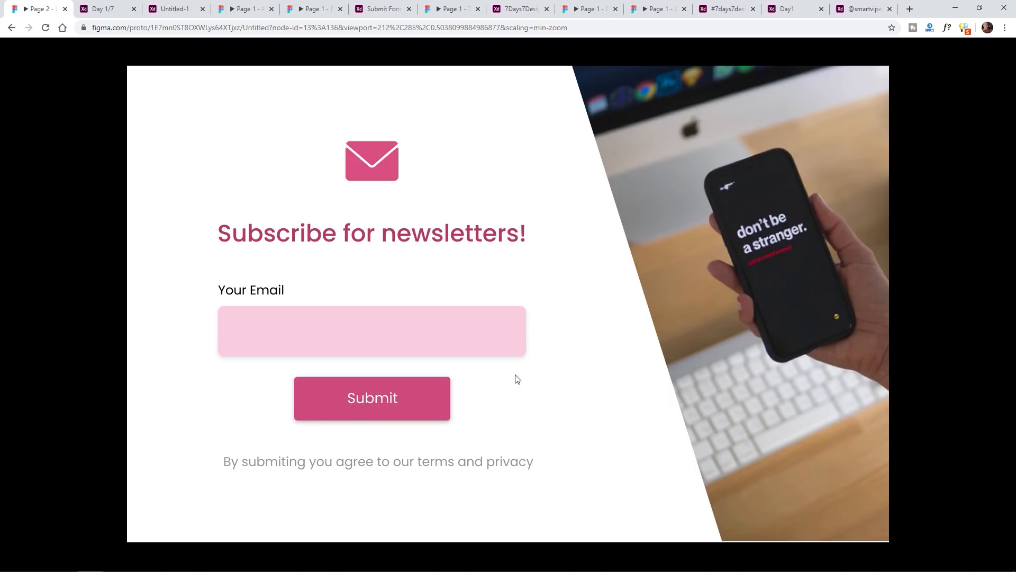
pyautogui.moveTo(220, 327)
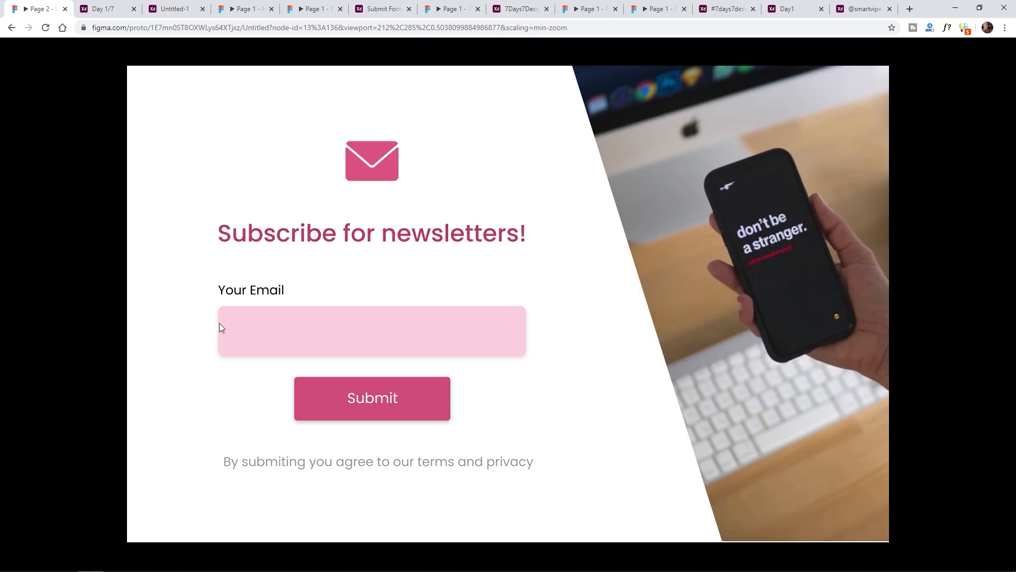
pyautogui.moveTo(220, 386)
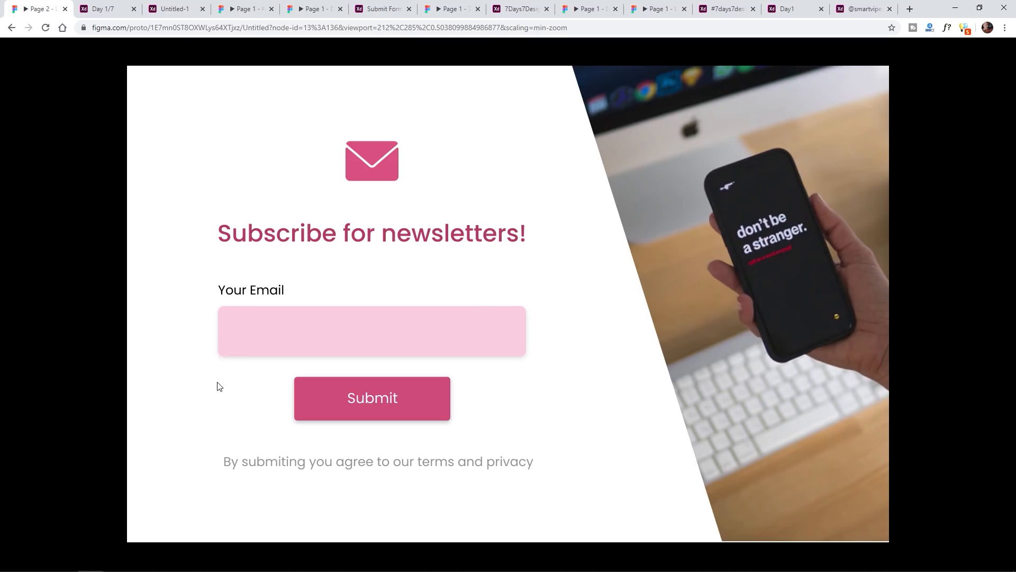
pyautogui.moveTo(372, 397)
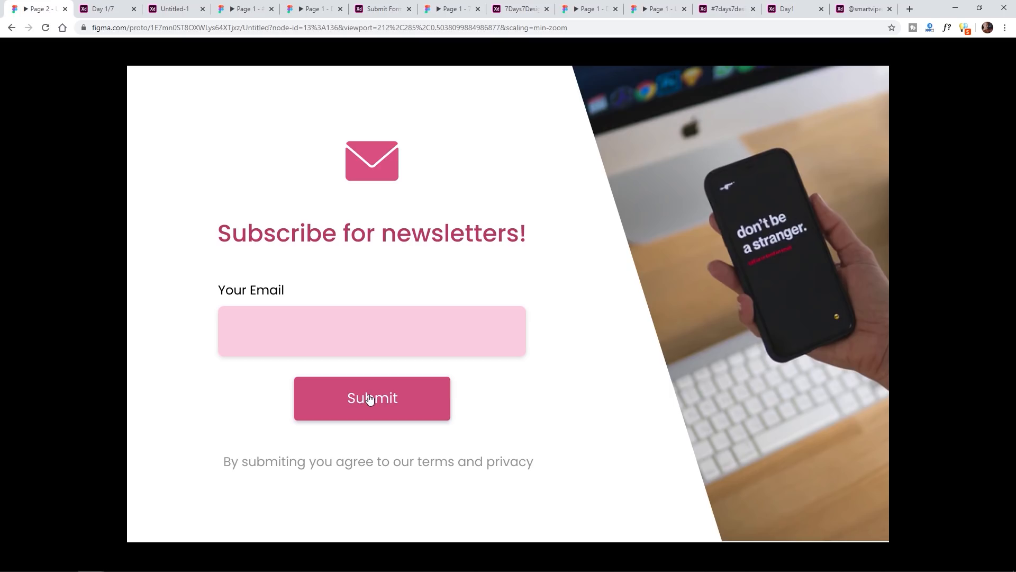
pyautogui.moveTo(285, 321)
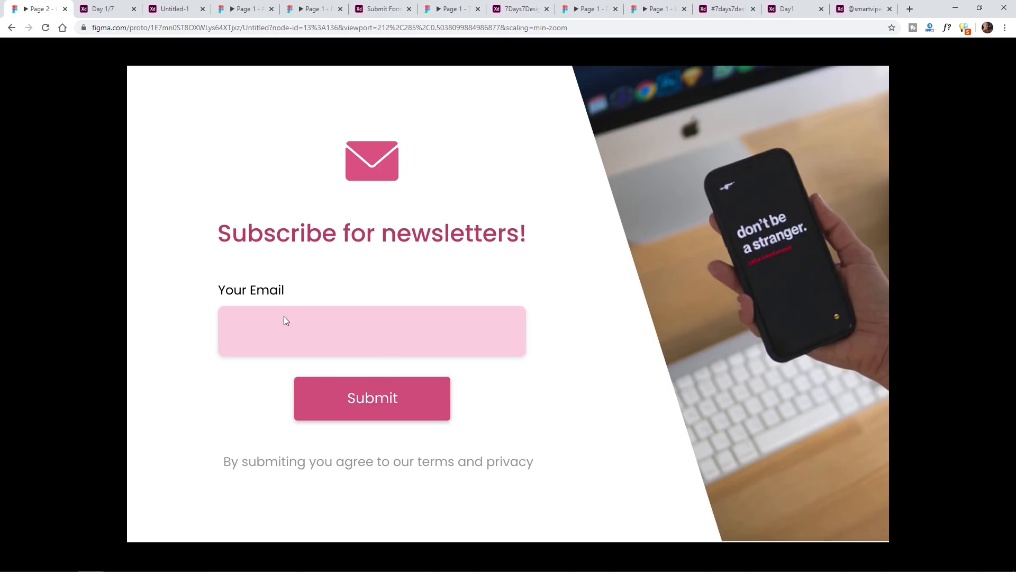
pyautogui.moveTo(304, 340)
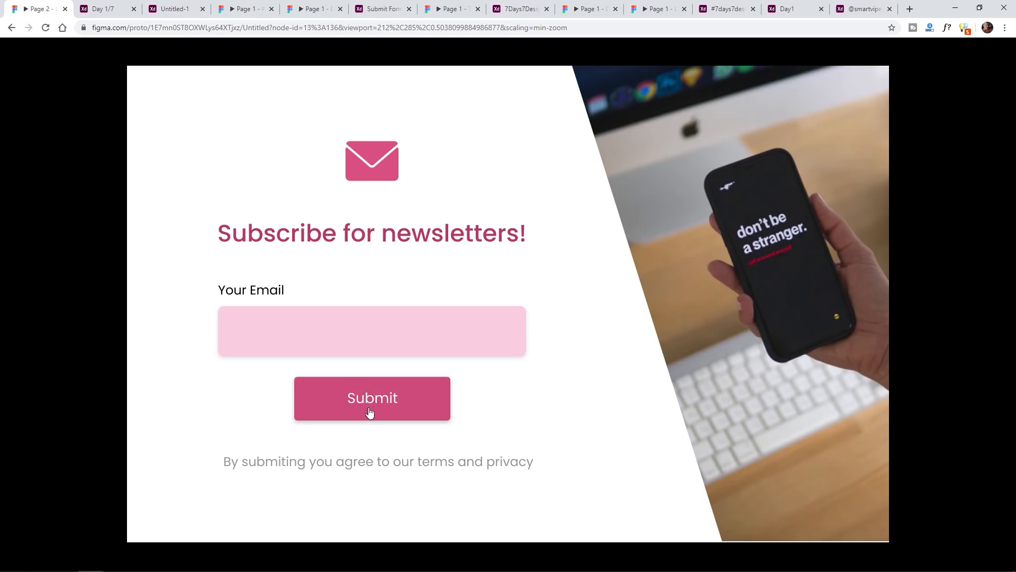
pyautogui.click(372, 397)
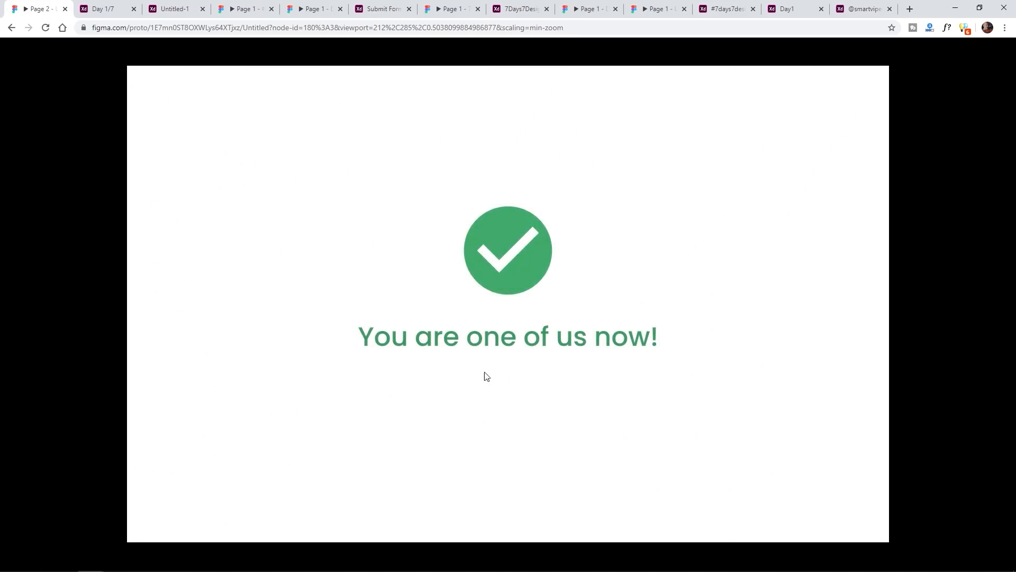
pyautogui.moveTo(414, 341)
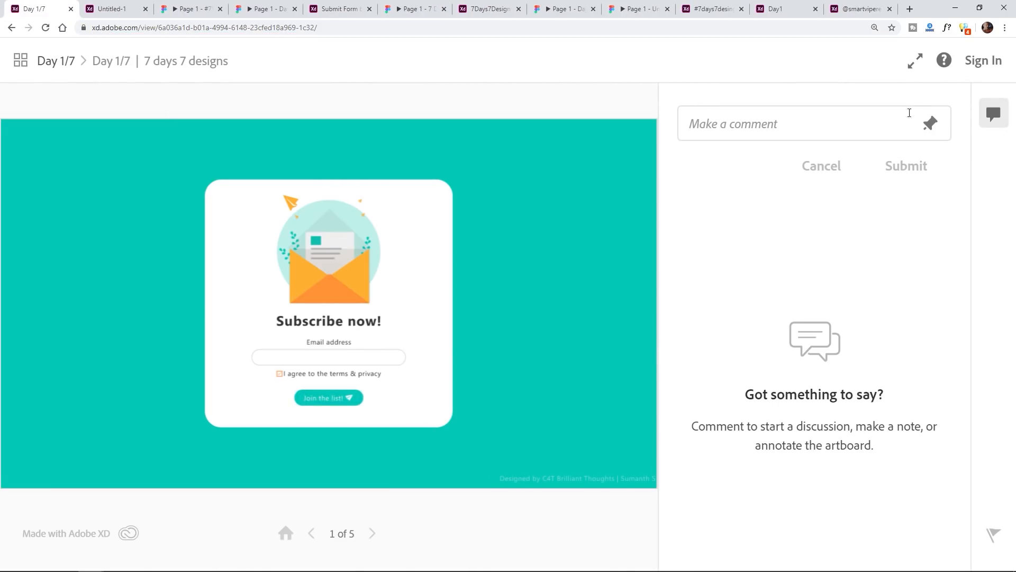
# Play the teal Day 1/7 prototype full screen, agree to terms, and return to its form.
pyautogui.click(914, 60)
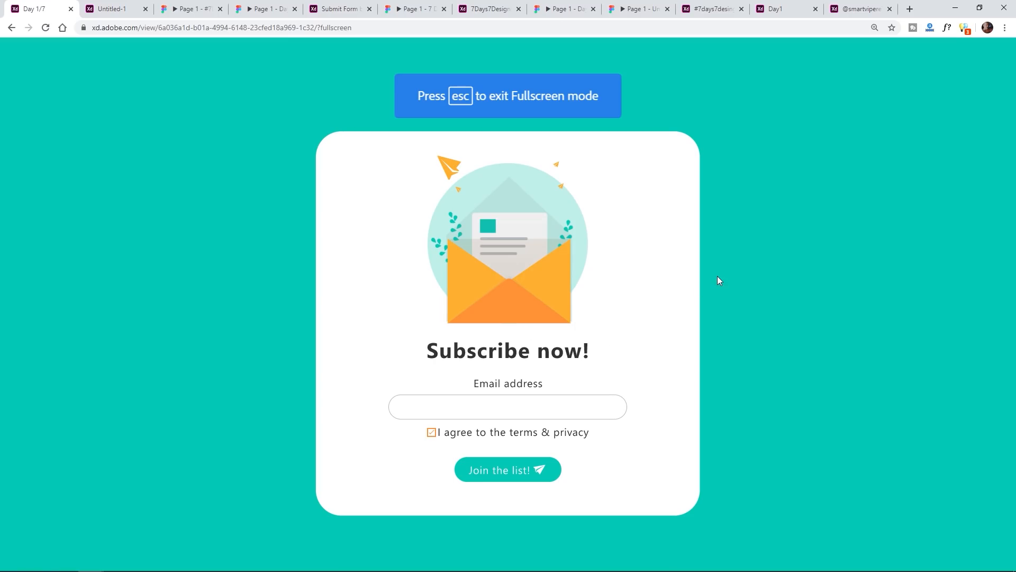
pyautogui.moveTo(451, 260)
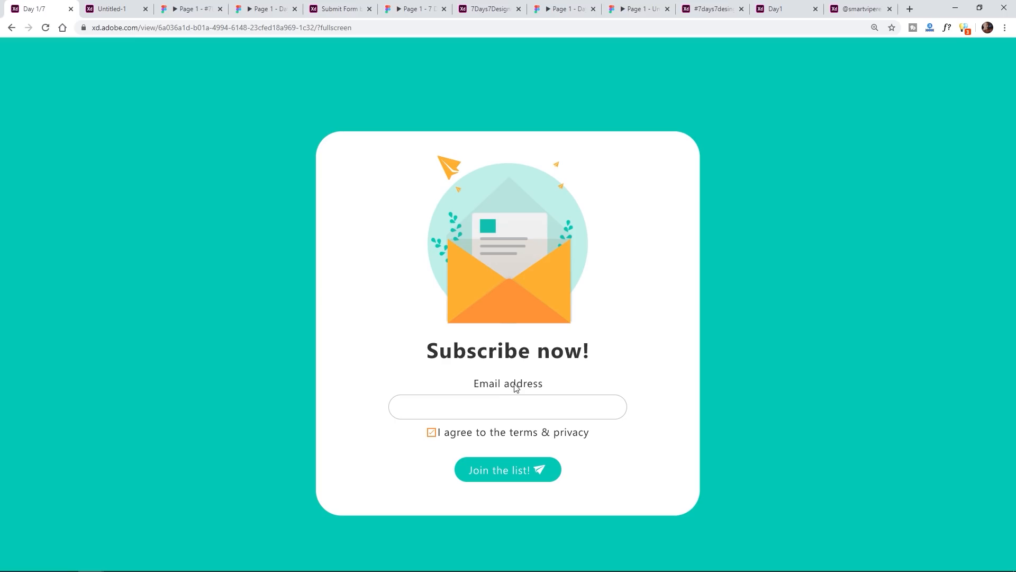
pyautogui.moveTo(609, 409)
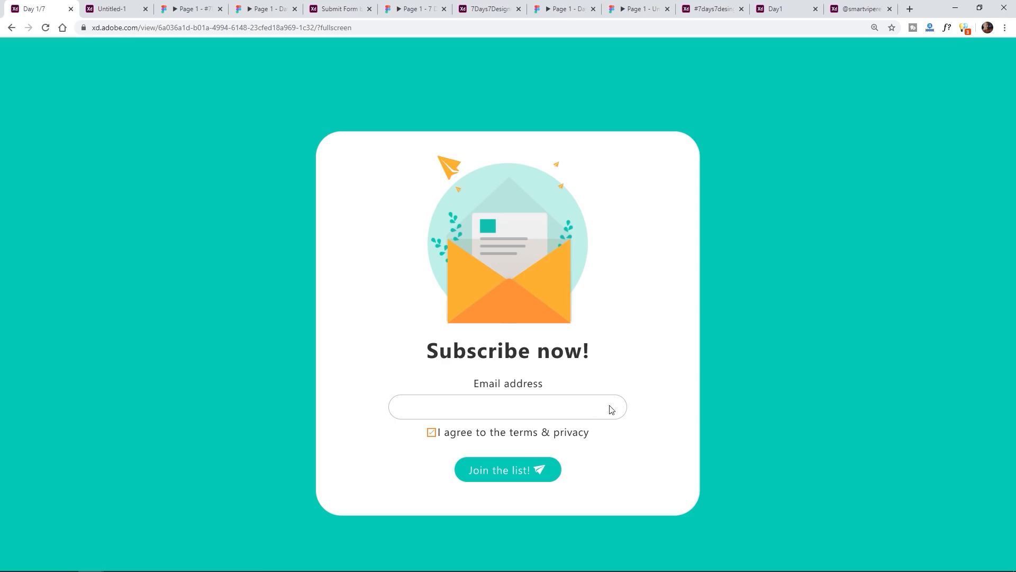
pyautogui.moveTo(537, 413)
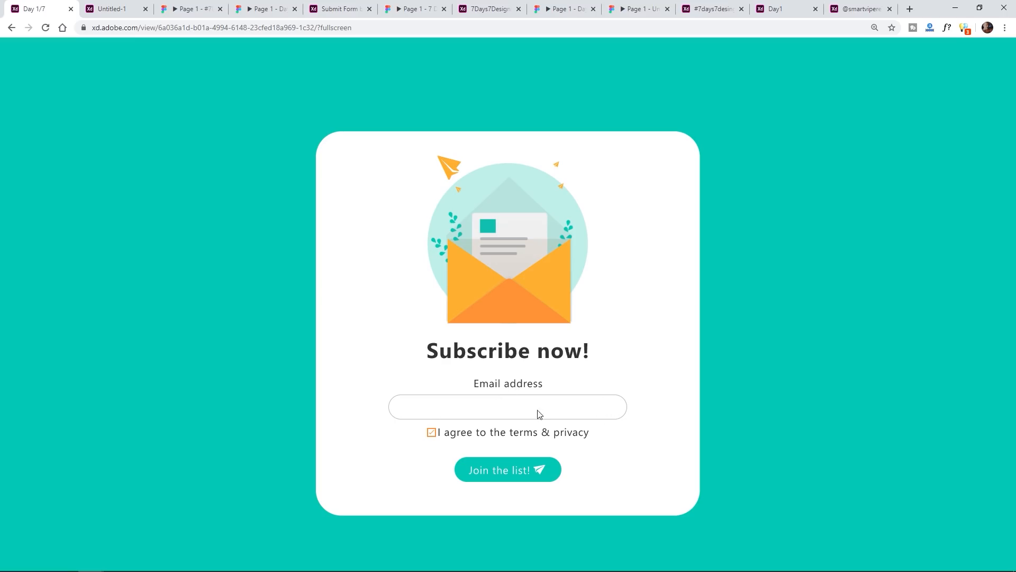
pyautogui.moveTo(397, 389)
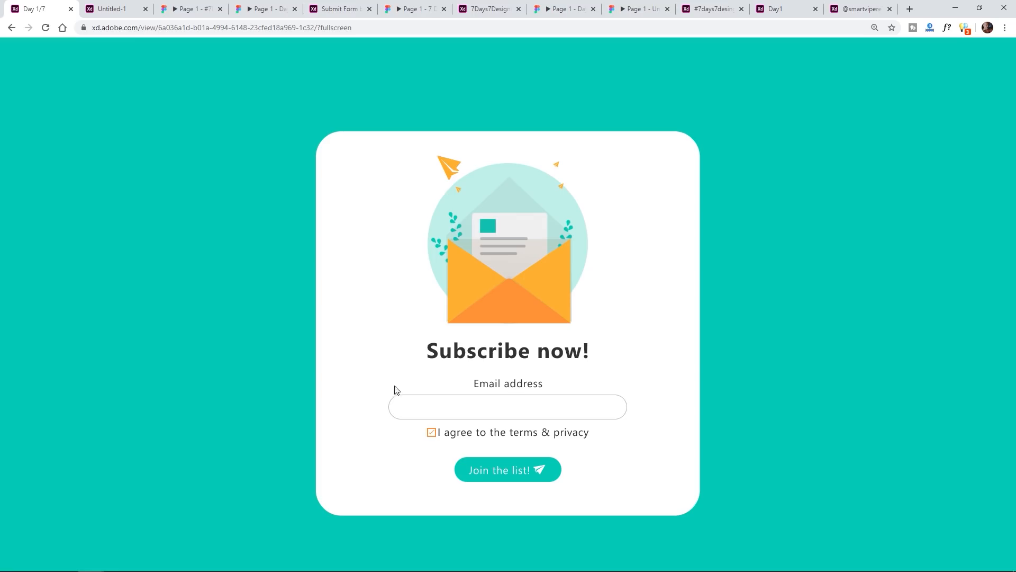
pyautogui.moveTo(387, 415)
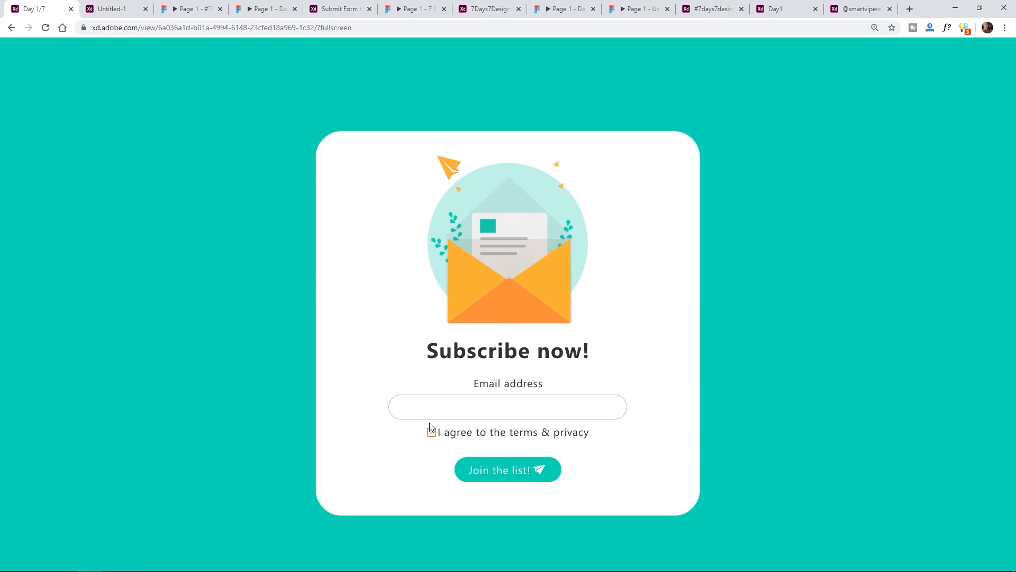
pyautogui.click(508, 469)
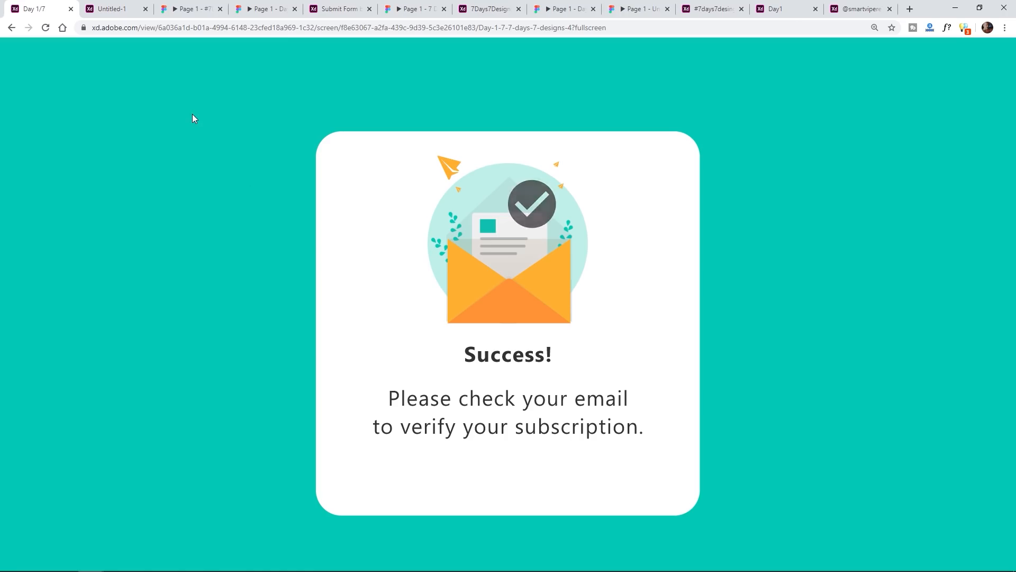
pyautogui.click(12, 27)
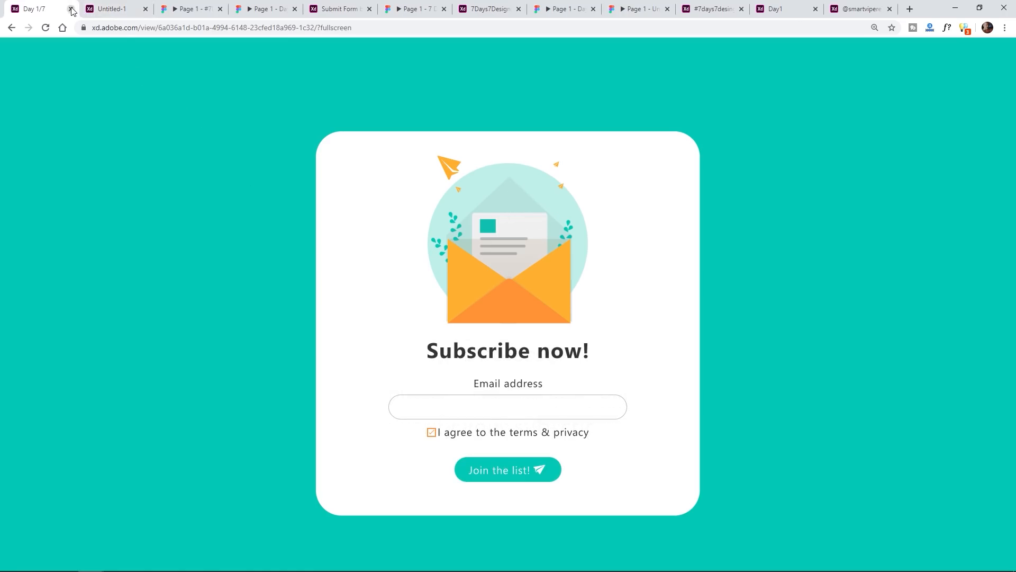
# Close the Day 1/7 tab and advance the purple Untitled-1 form to its Hurray screen.
pyautogui.click(71, 9)
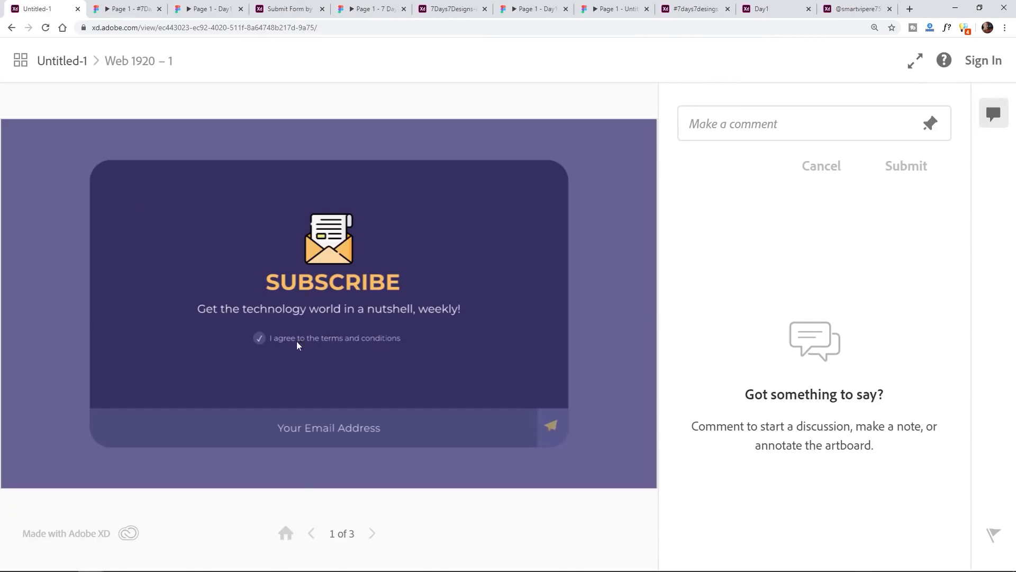
pyautogui.moveTo(551, 427)
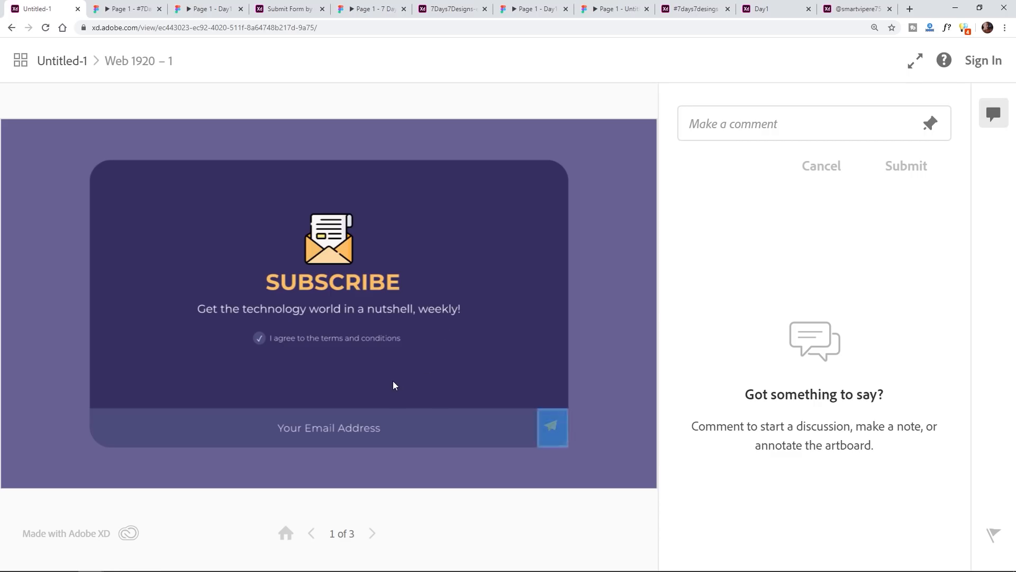
pyautogui.moveTo(318, 395)
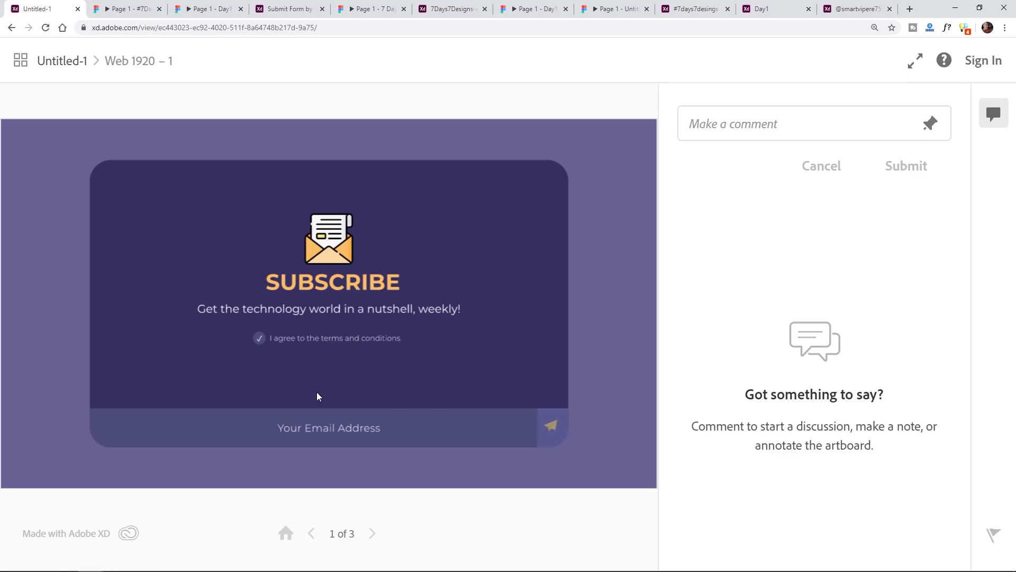
pyautogui.moveTo(327, 311)
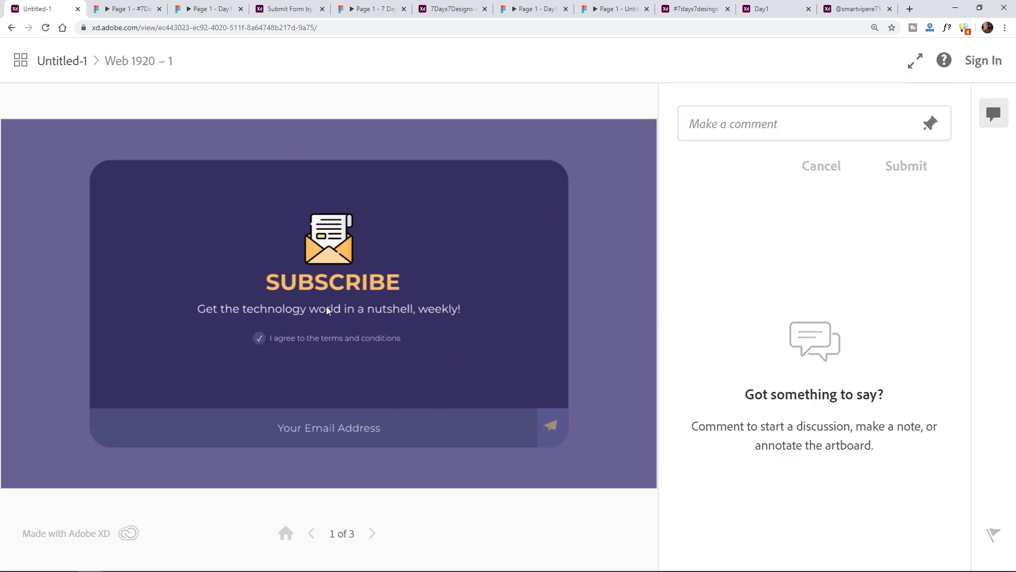
pyautogui.moveTo(322, 241)
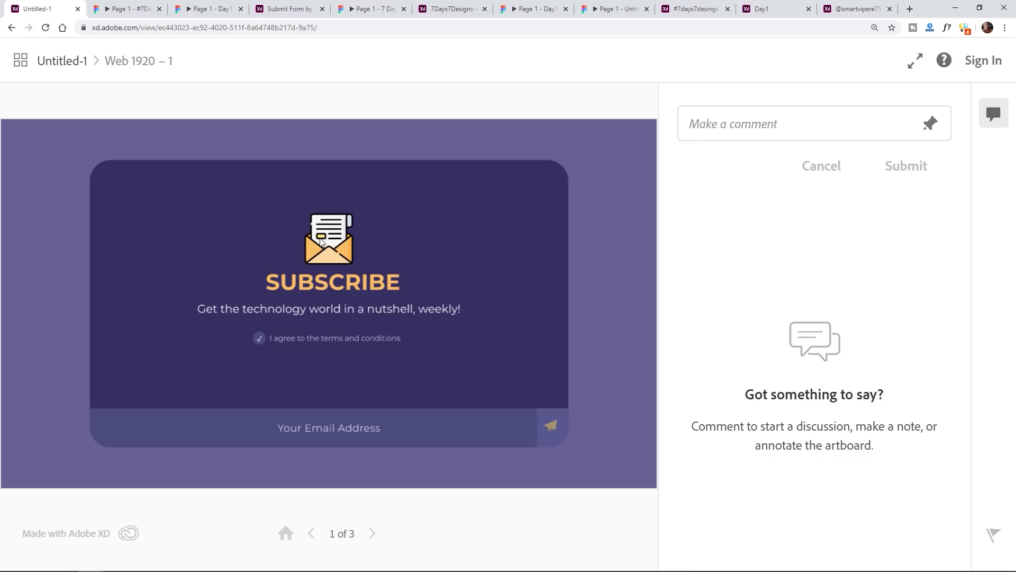
pyautogui.moveTo(335, 417)
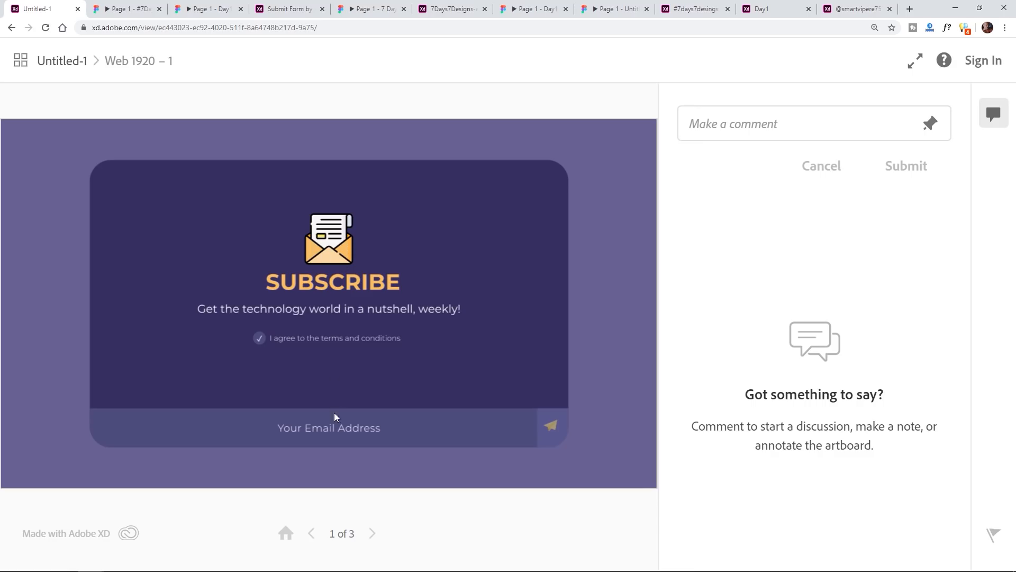
pyautogui.moveTo(408, 430)
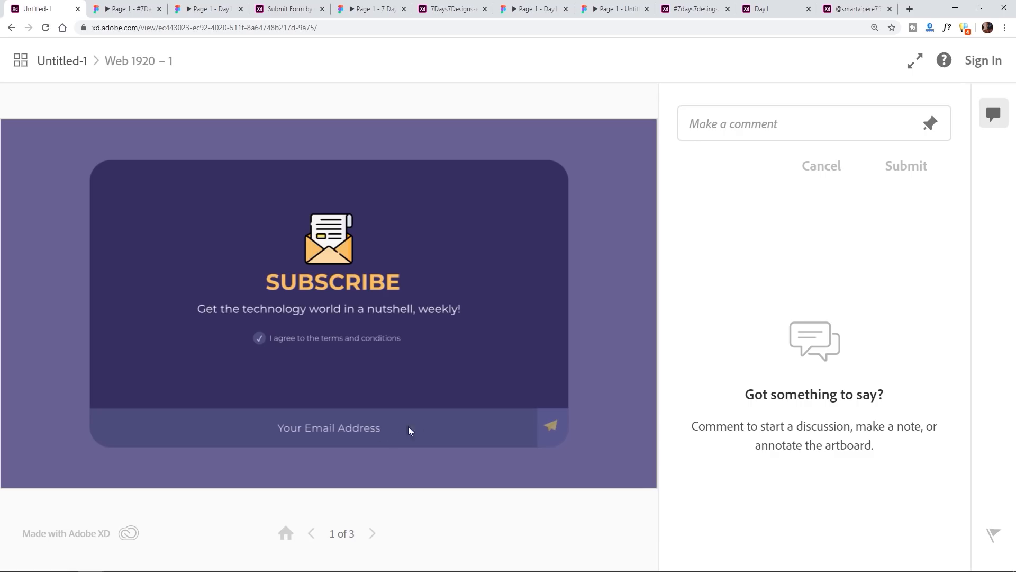
pyautogui.moveTo(202, 432)
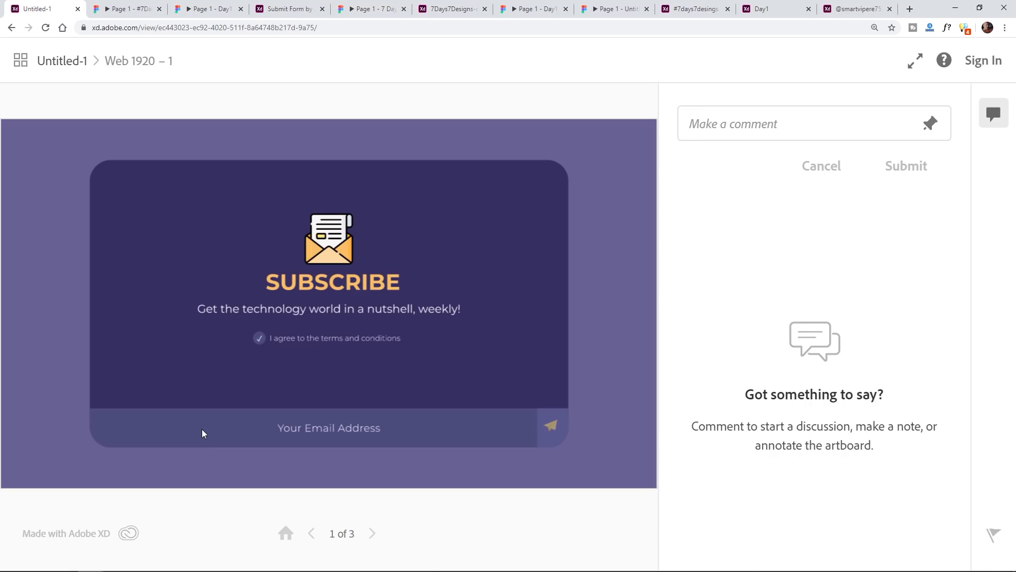
pyautogui.moveTo(182, 430)
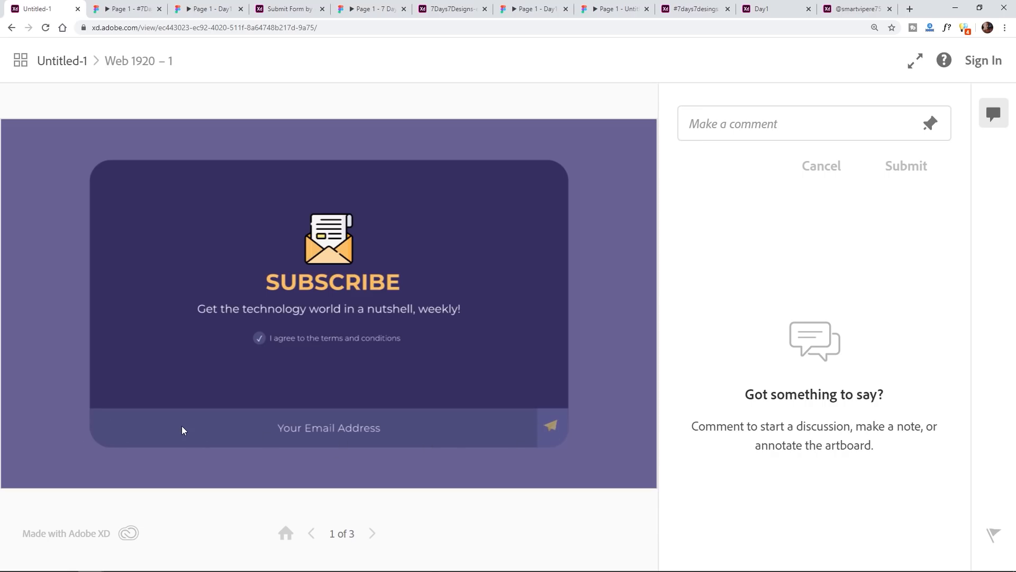
pyautogui.moveTo(357, 433)
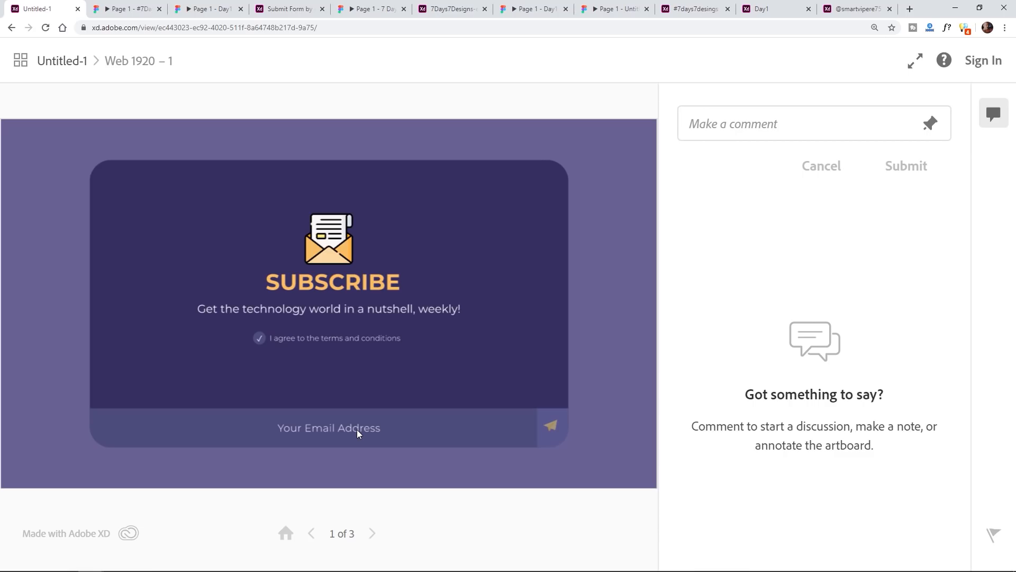
pyautogui.moveTo(541, 430)
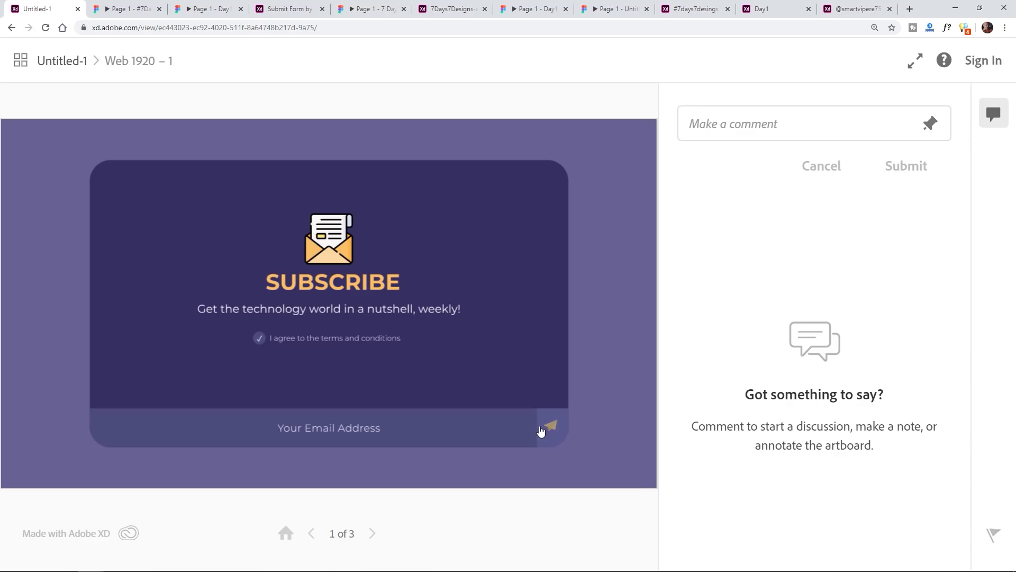
pyautogui.moveTo(452, 369)
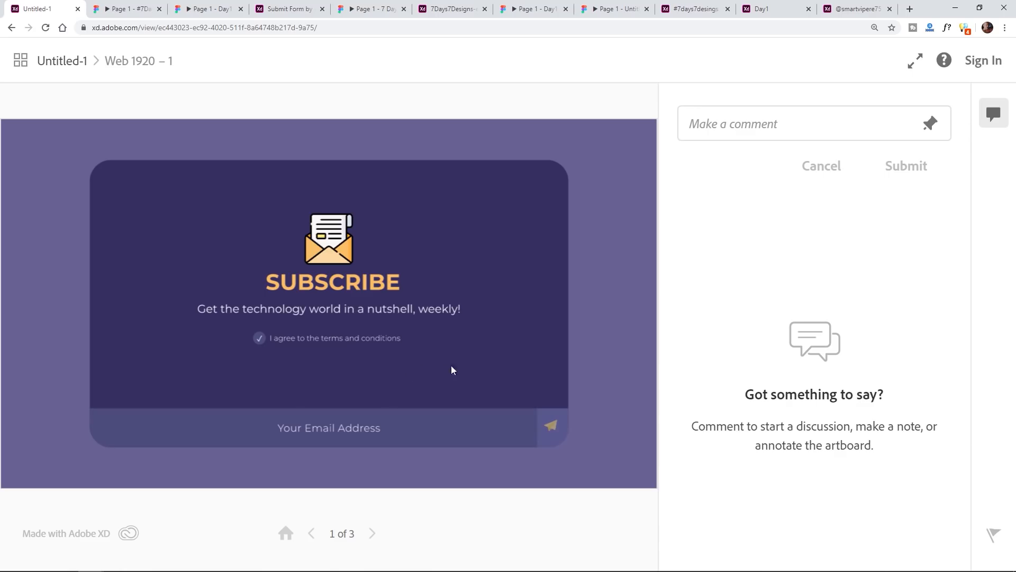
pyautogui.moveTo(491, 413)
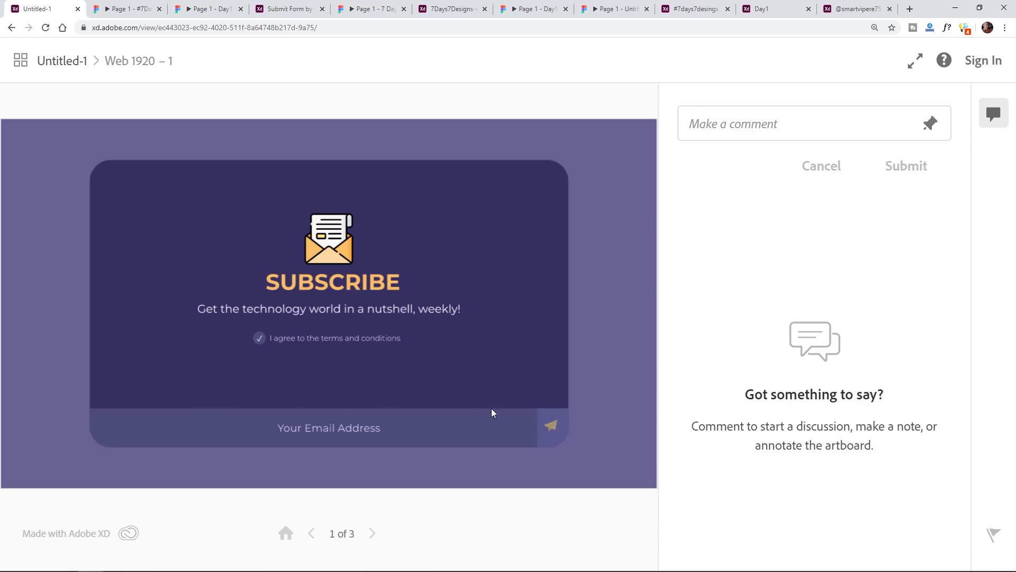
pyautogui.moveTo(220, 378)
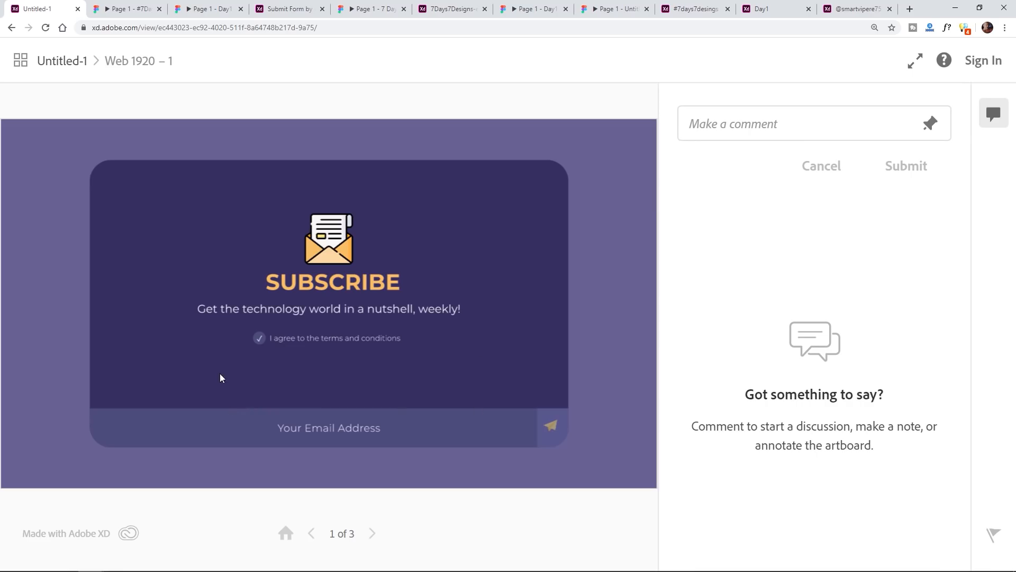
pyautogui.moveTo(546, 434)
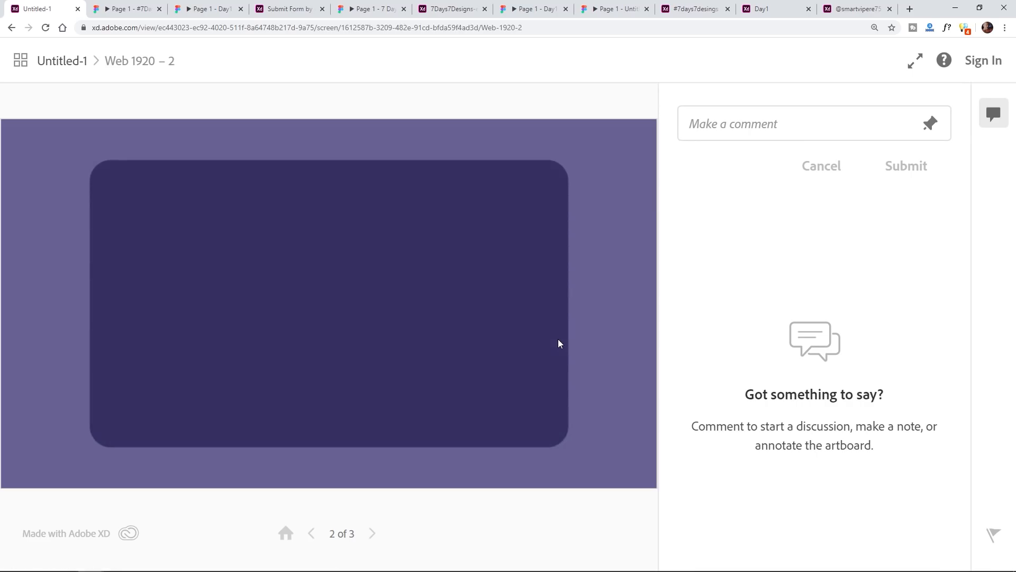
pyautogui.click(372, 533)
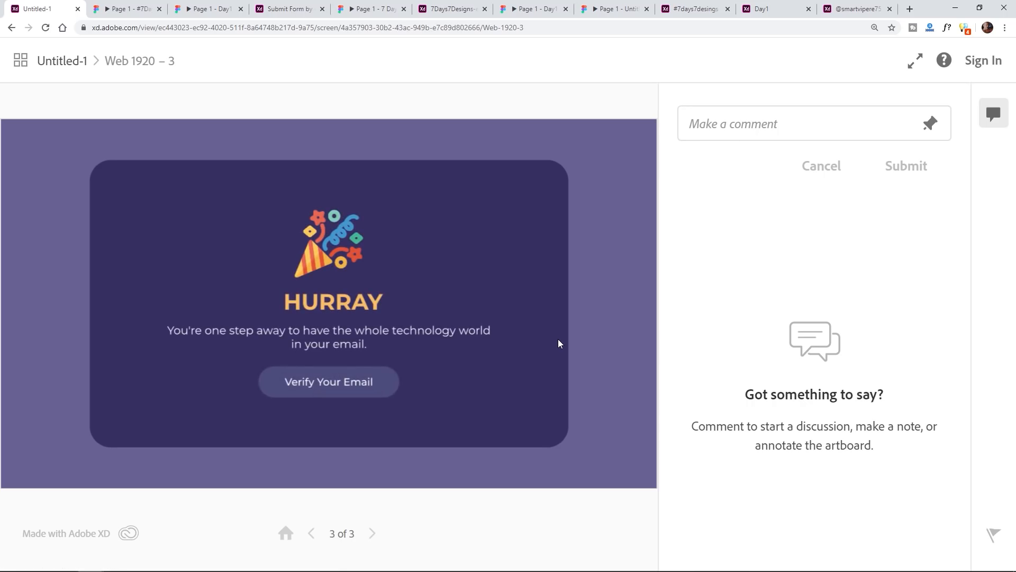
pyautogui.moveTo(326, 314)
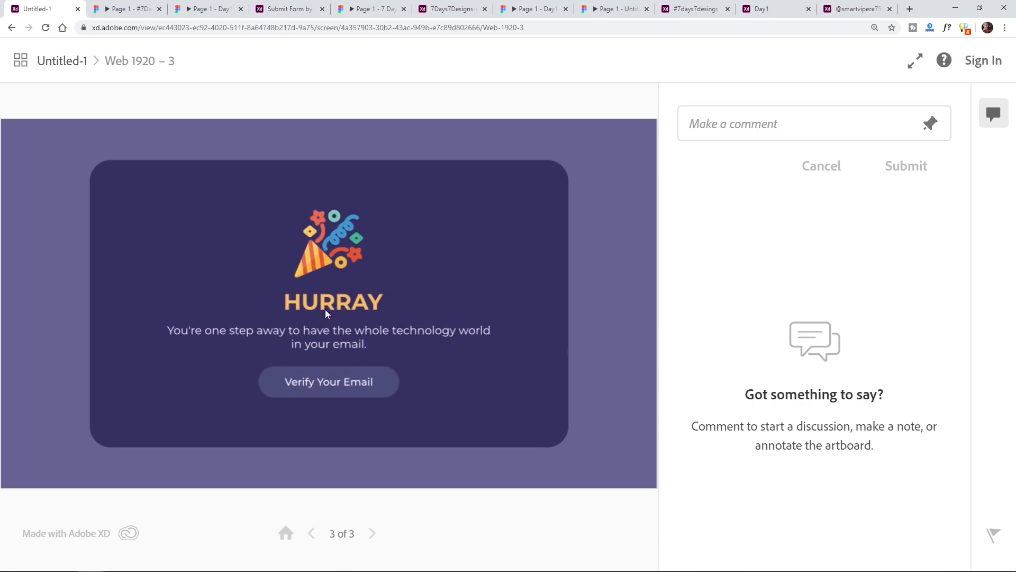
pyautogui.moveTo(77, 8)
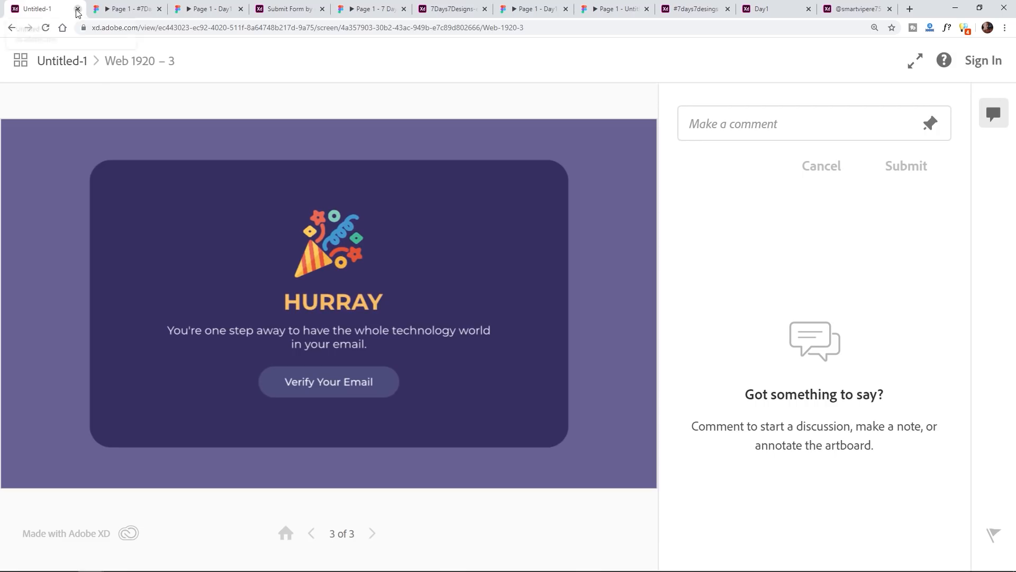
# Close Untitled-1 and finish the gold #7Days &7Designs prototype at its thank-you screen.
pyautogui.click(77, 9)
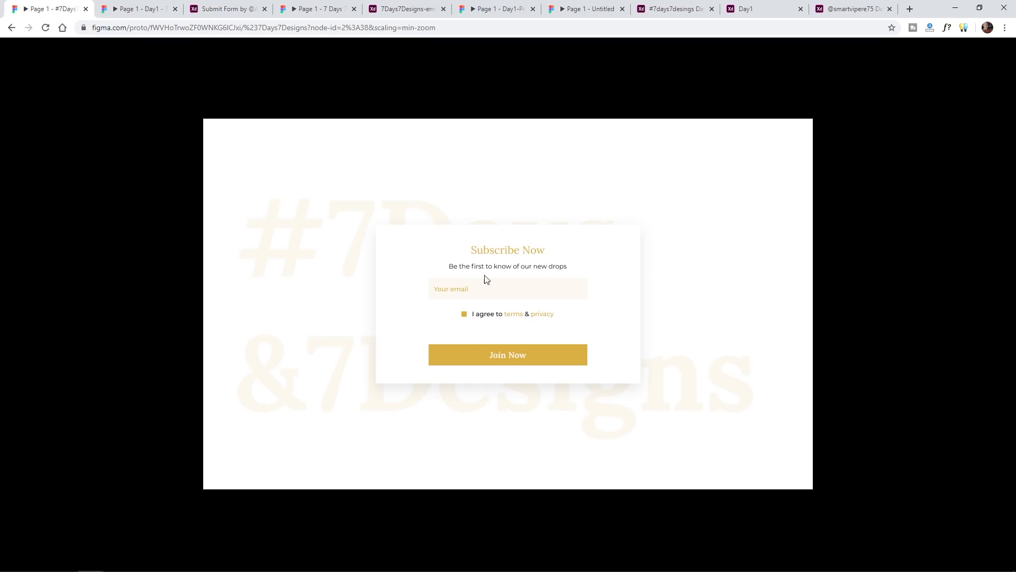
pyautogui.moveTo(473, 358)
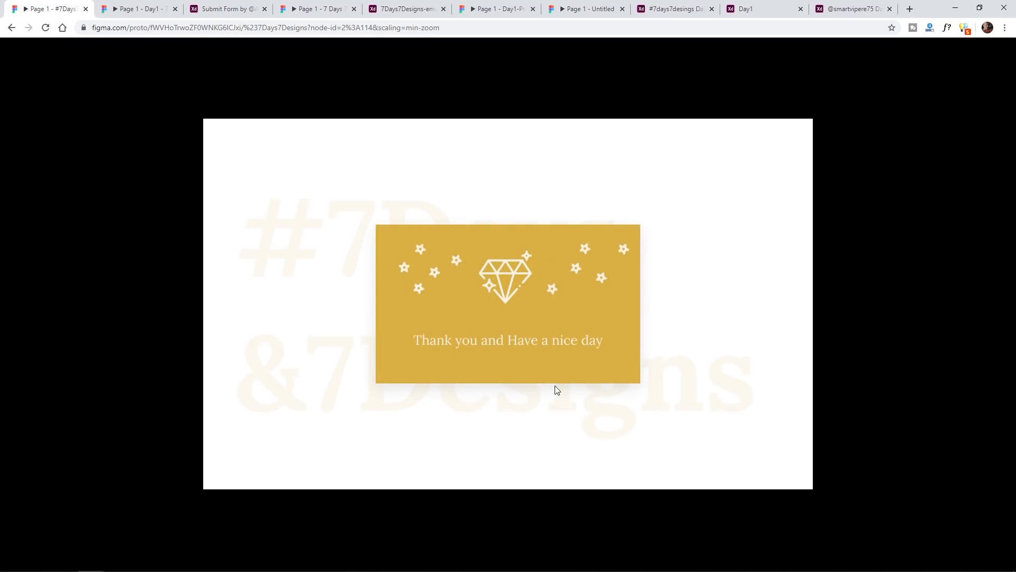
pyautogui.click(508, 303)
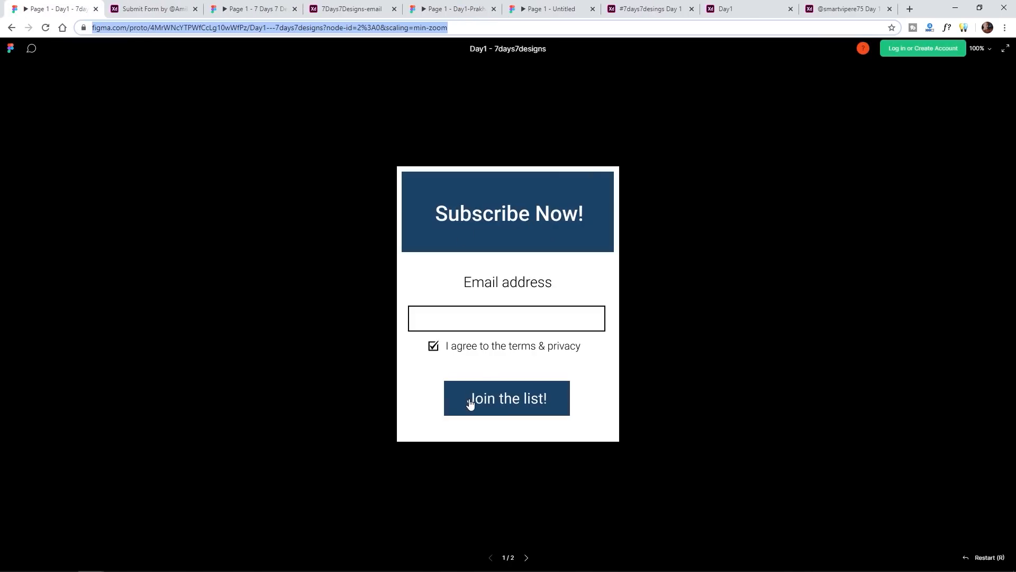
pyautogui.moveTo(506, 345)
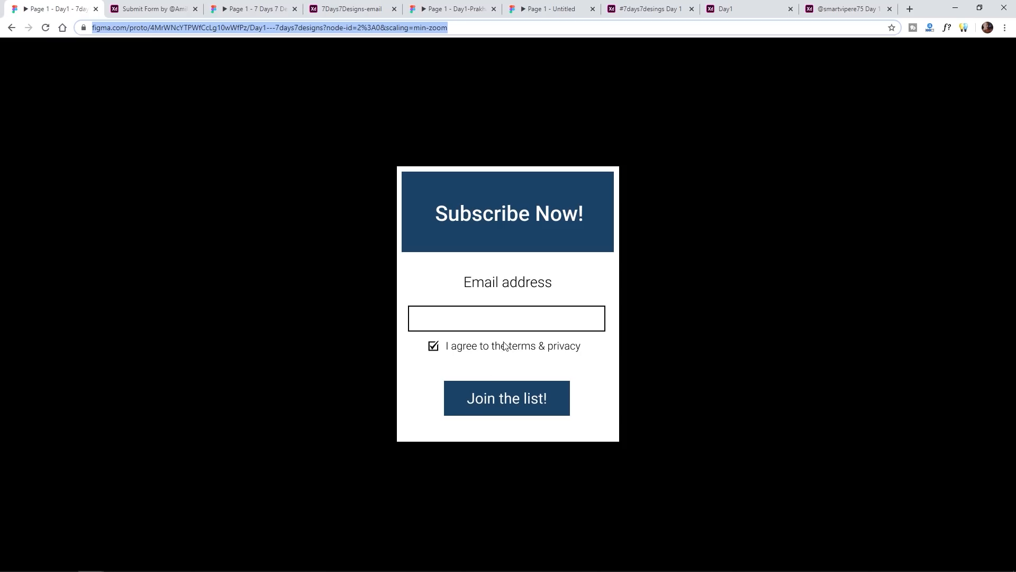
pyautogui.moveTo(464, 104)
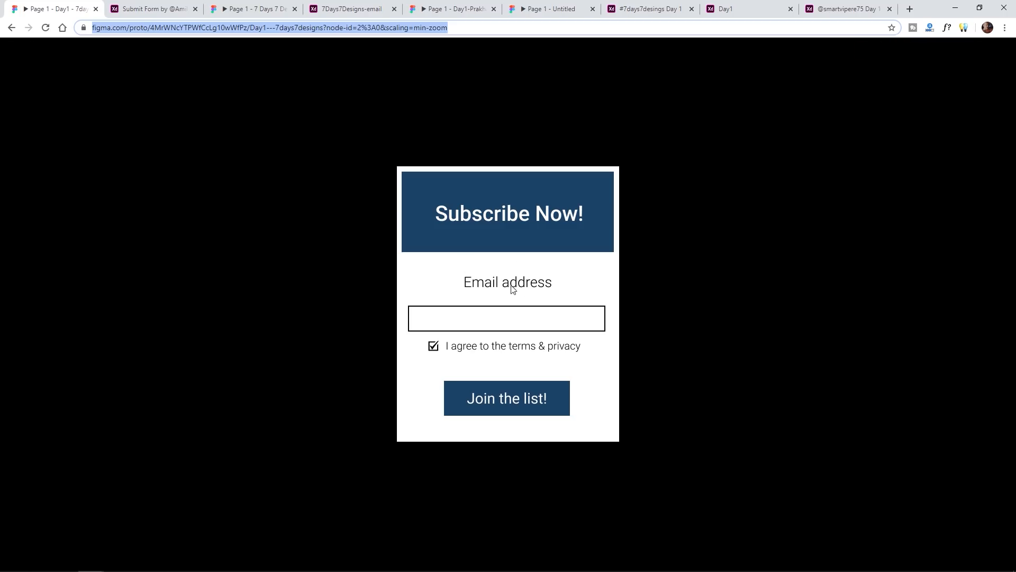
pyautogui.moveTo(502, 285)
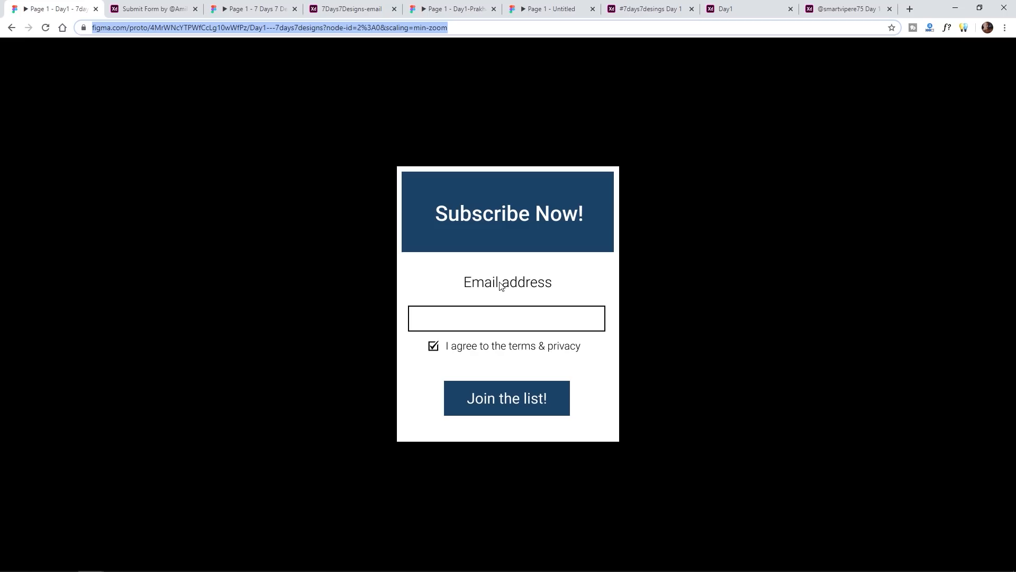
pyautogui.moveTo(461, 300)
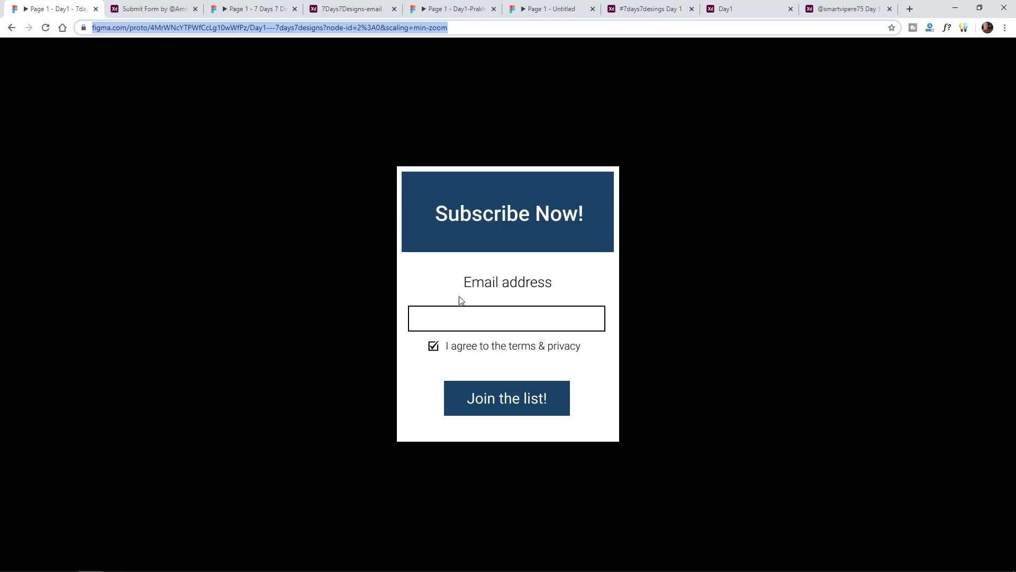
pyautogui.moveTo(437, 353)
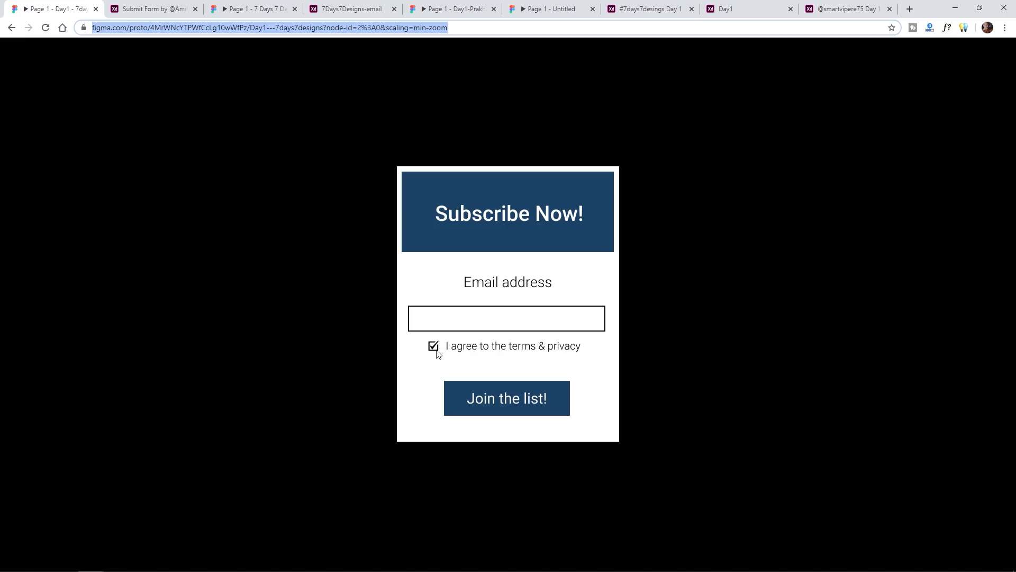
pyautogui.moveTo(565, 350)
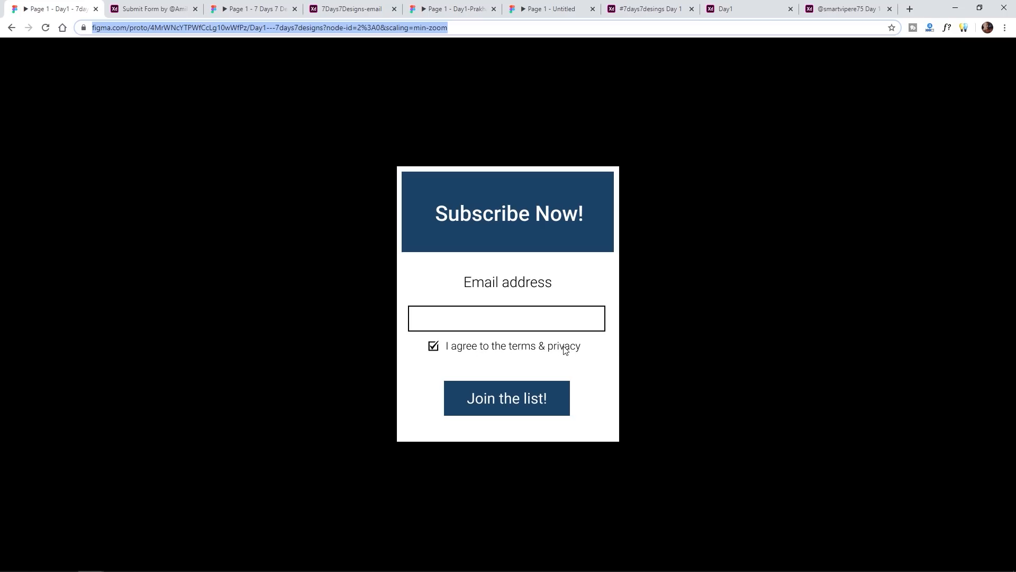
pyautogui.moveTo(450, 341)
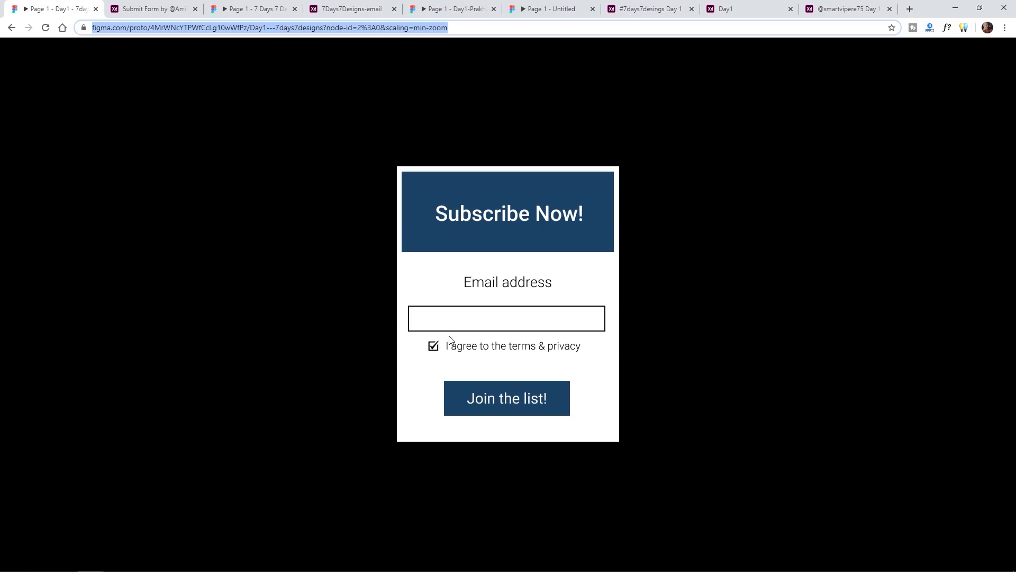
pyautogui.moveTo(501, 306)
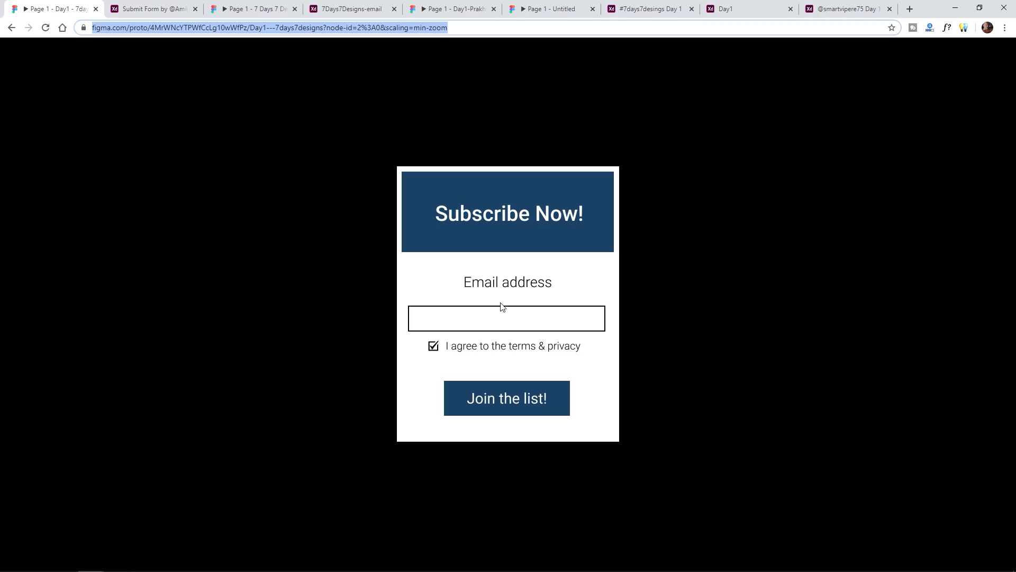
# Submit the navy 'Day1 - 7days7designs' form to reach its Success! verification screen.
pyautogui.click(507, 398)
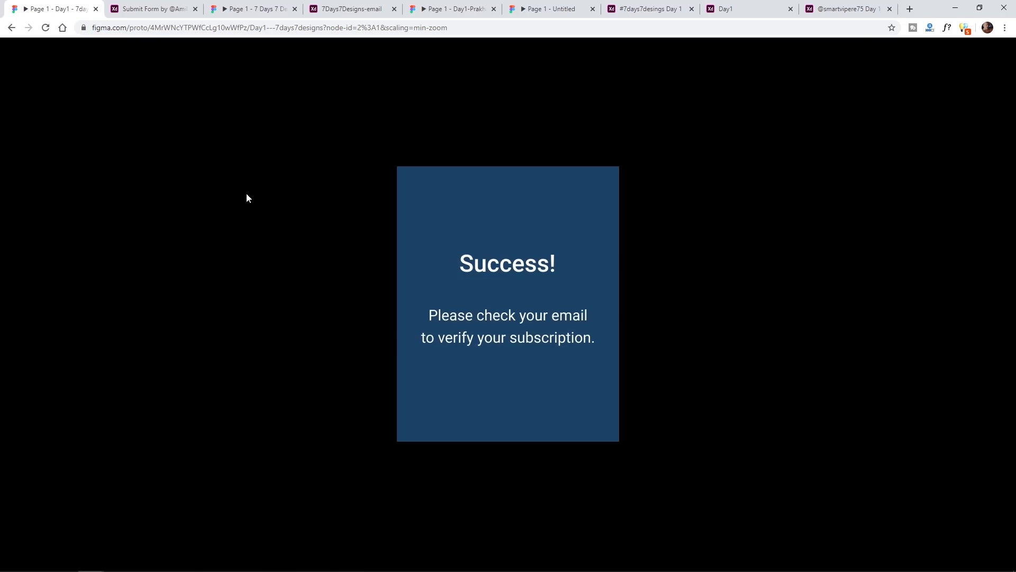
# Close the navy prototype, view Join now! full screen, and submit it to Congratulations!
pyautogui.click(152, 9)
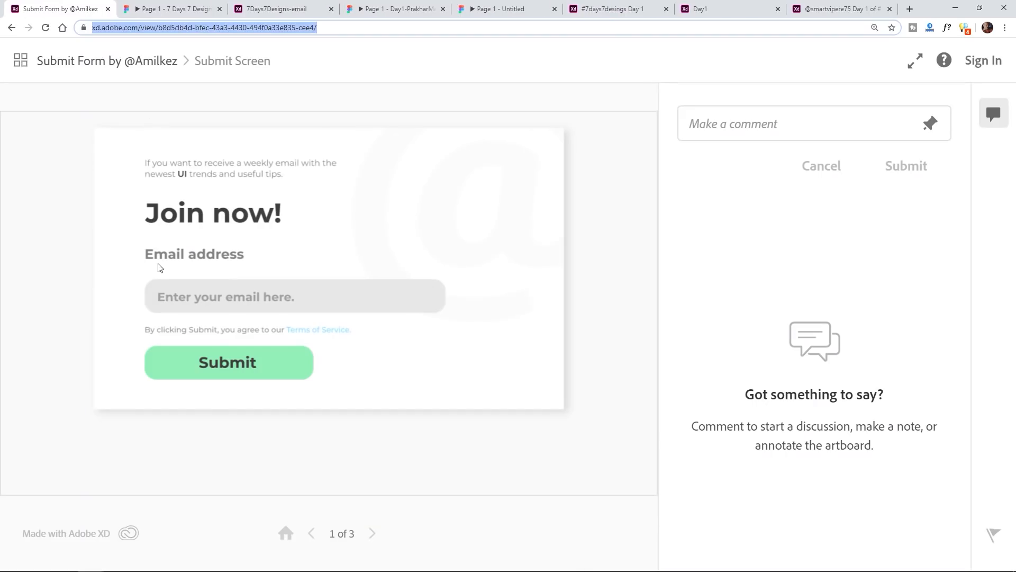
pyautogui.moveTo(848, 93)
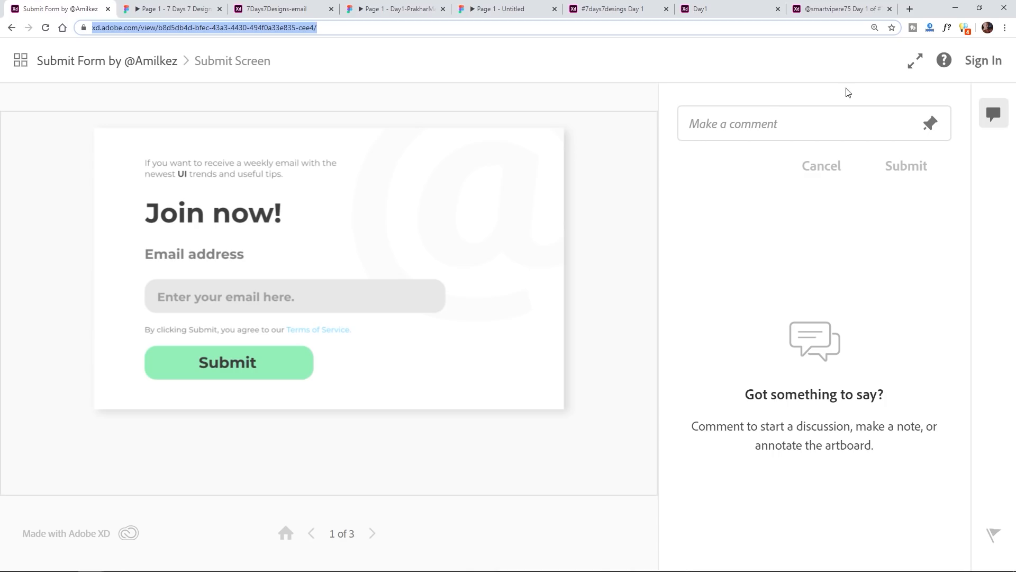
pyautogui.click(915, 60)
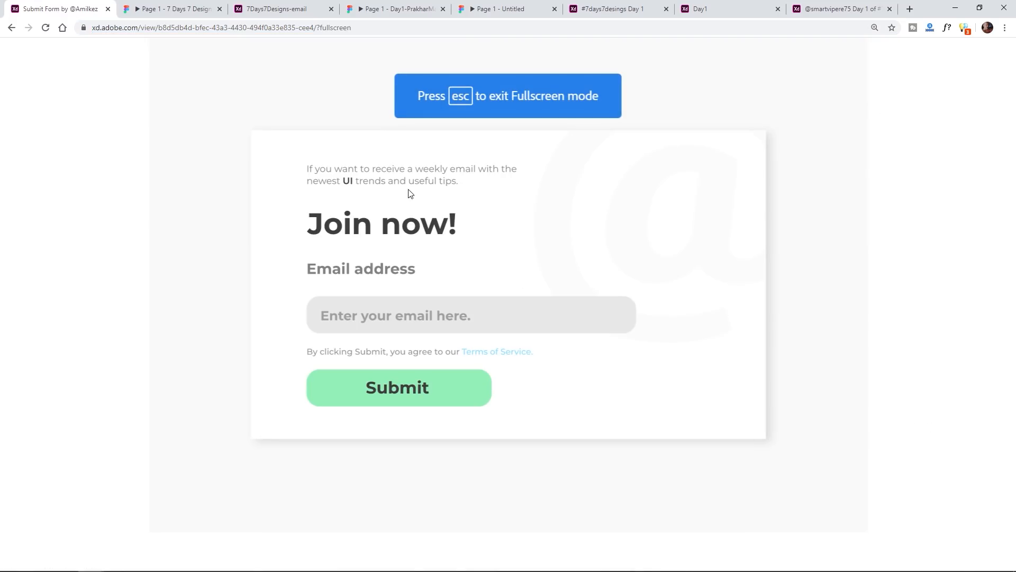
pyautogui.moveTo(400, 239)
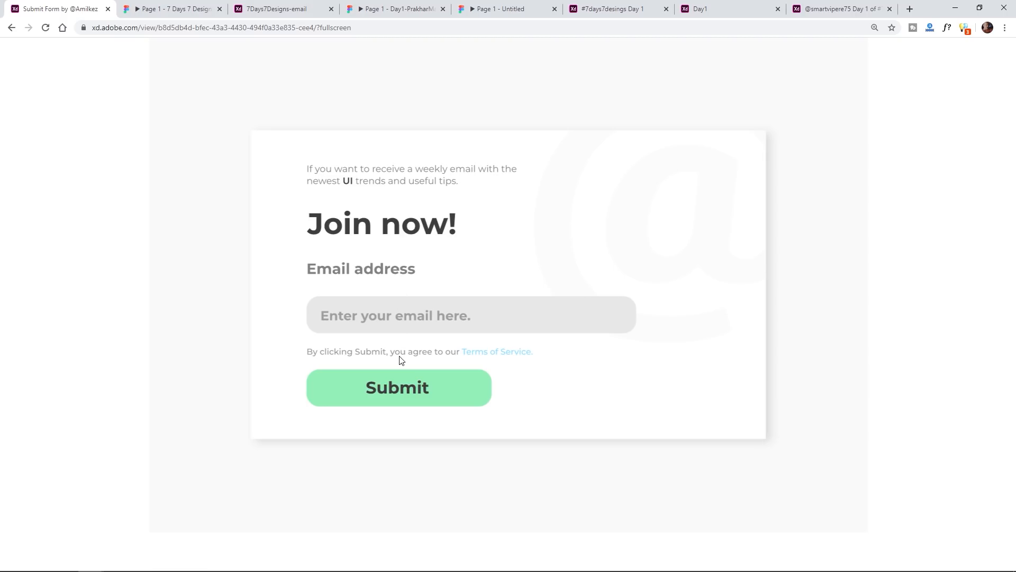
pyautogui.moveTo(400, 182)
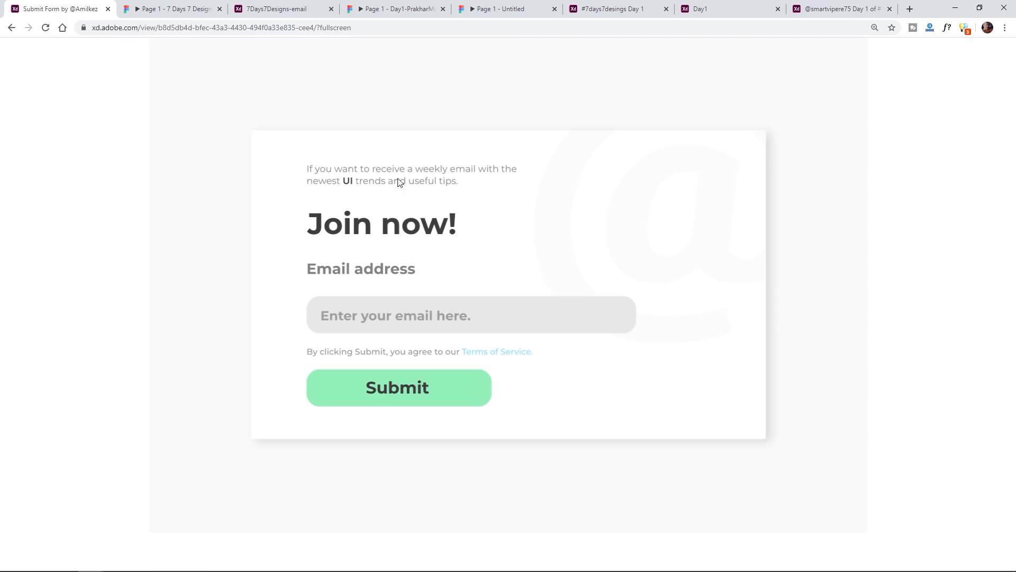
pyautogui.moveTo(379, 192)
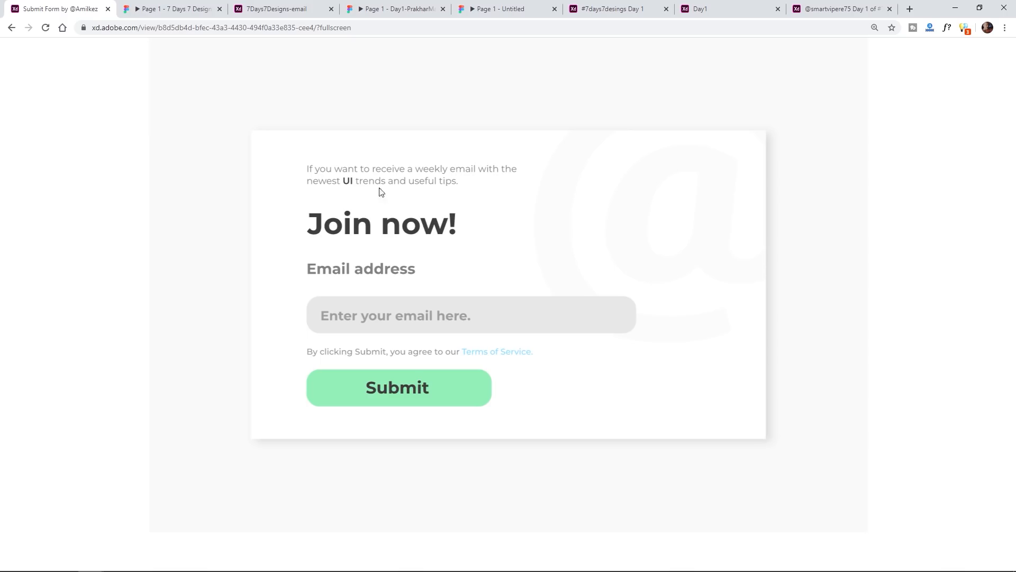
pyautogui.moveTo(365, 199)
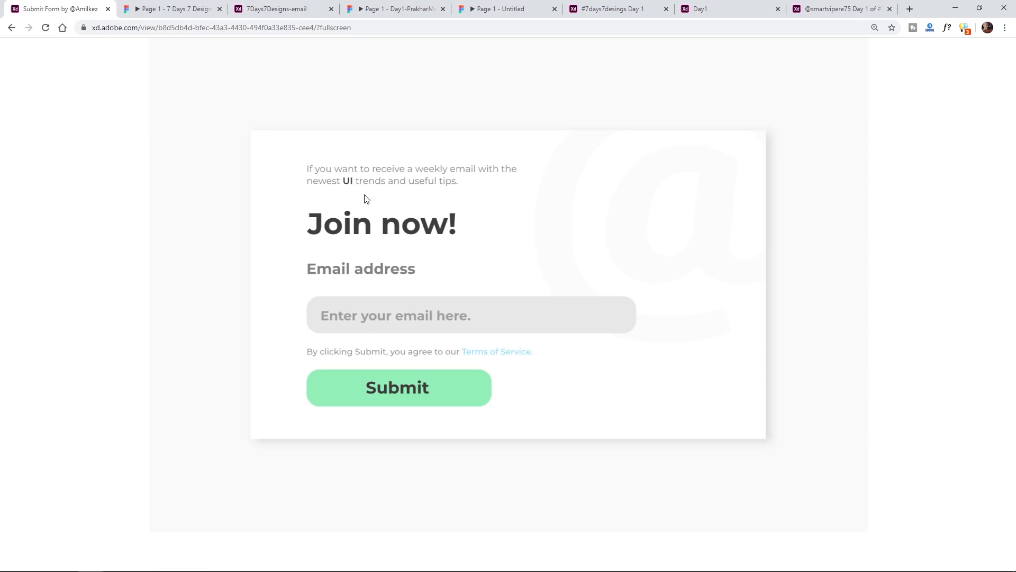
pyautogui.moveTo(388, 340)
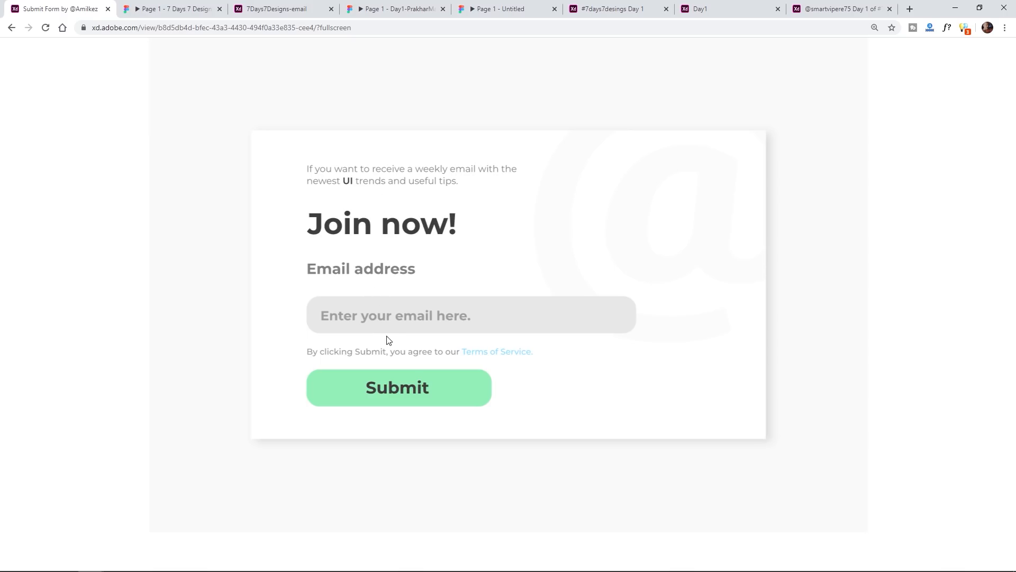
pyautogui.moveTo(357, 272)
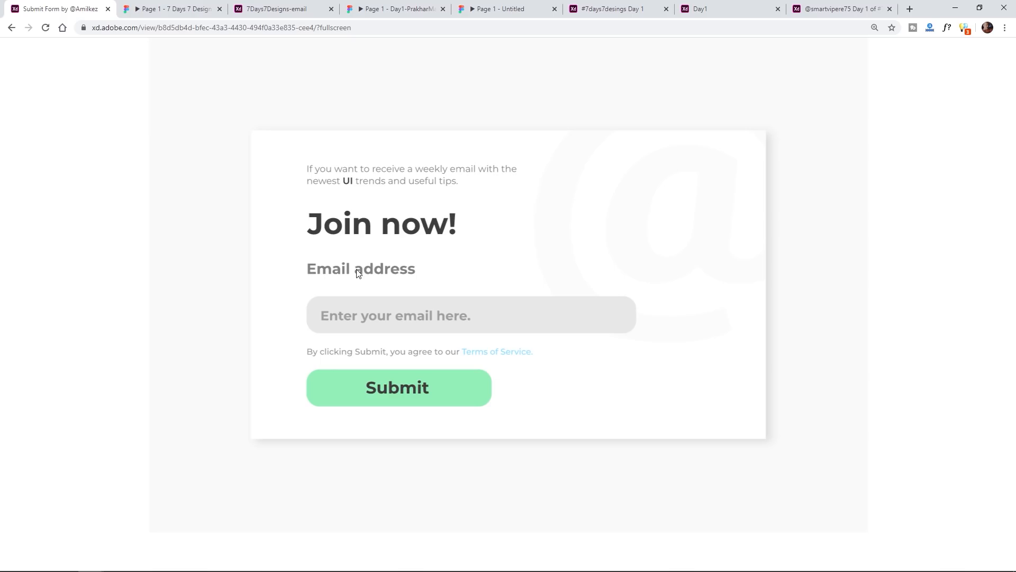
pyautogui.moveTo(347, 295)
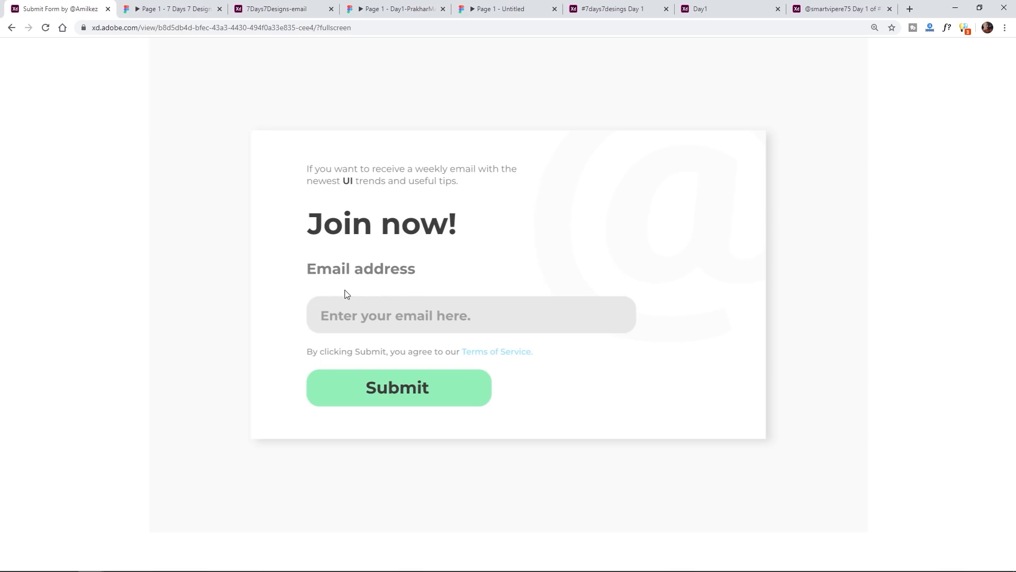
pyautogui.moveTo(355, 248)
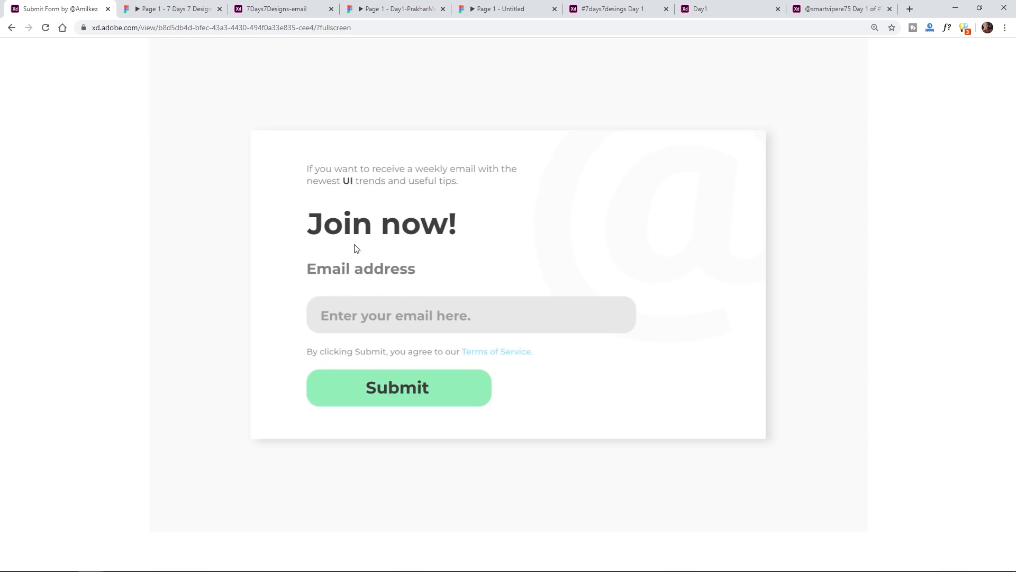
pyautogui.moveTo(340, 230)
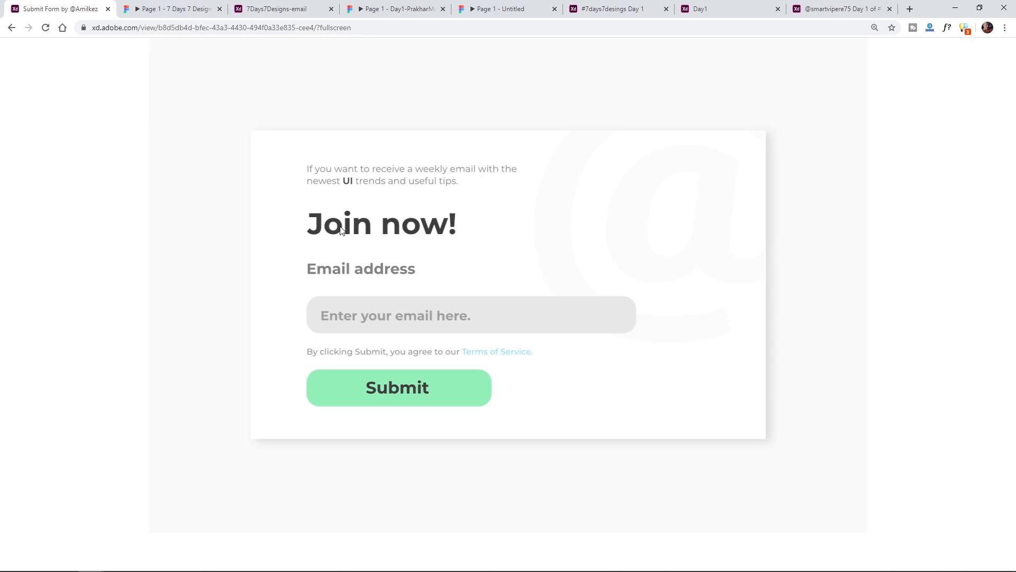
pyautogui.moveTo(358, 358)
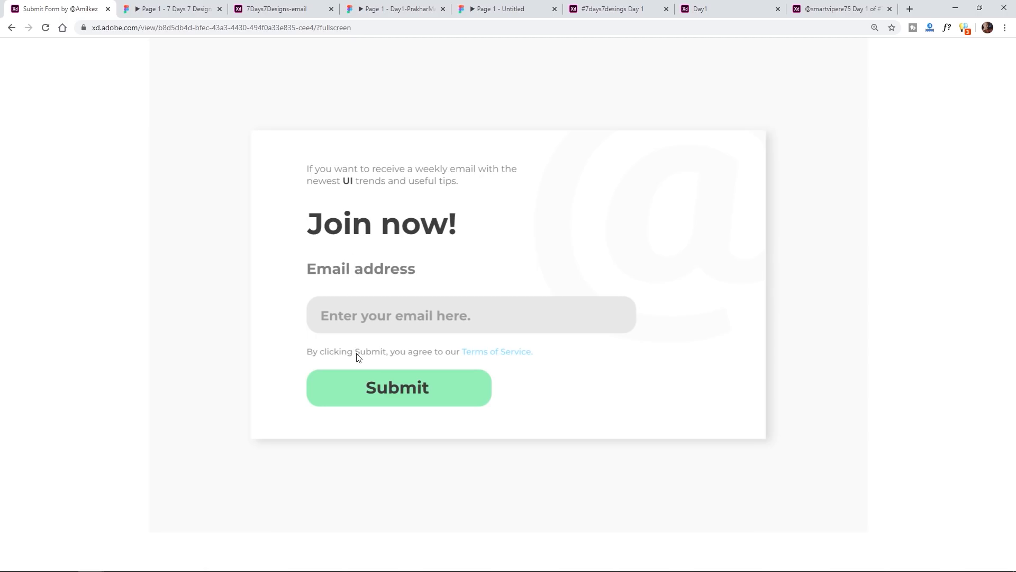
pyautogui.moveTo(487, 352)
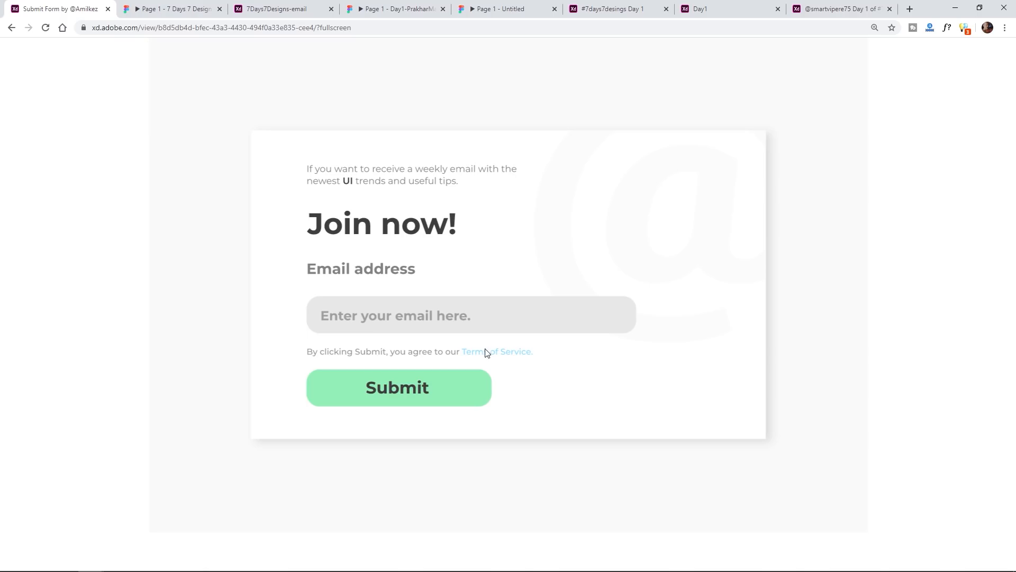
pyautogui.moveTo(354, 377)
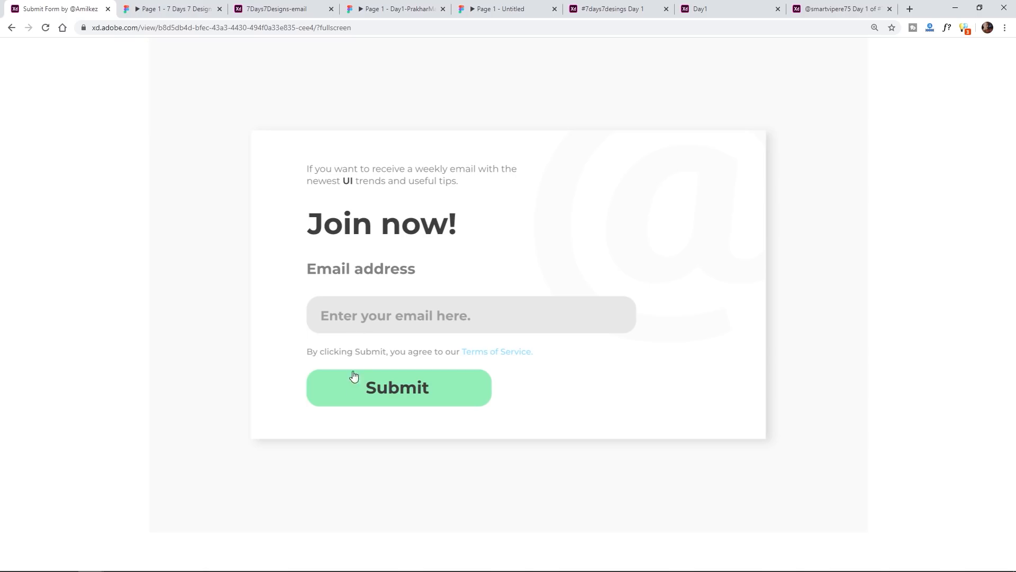
pyautogui.moveTo(353, 390)
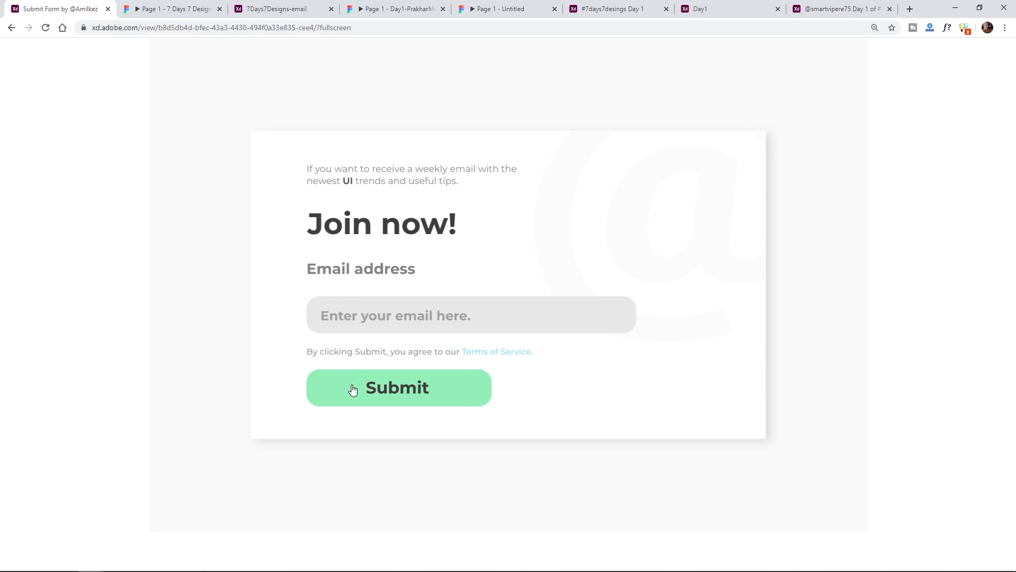
pyautogui.moveTo(346, 195)
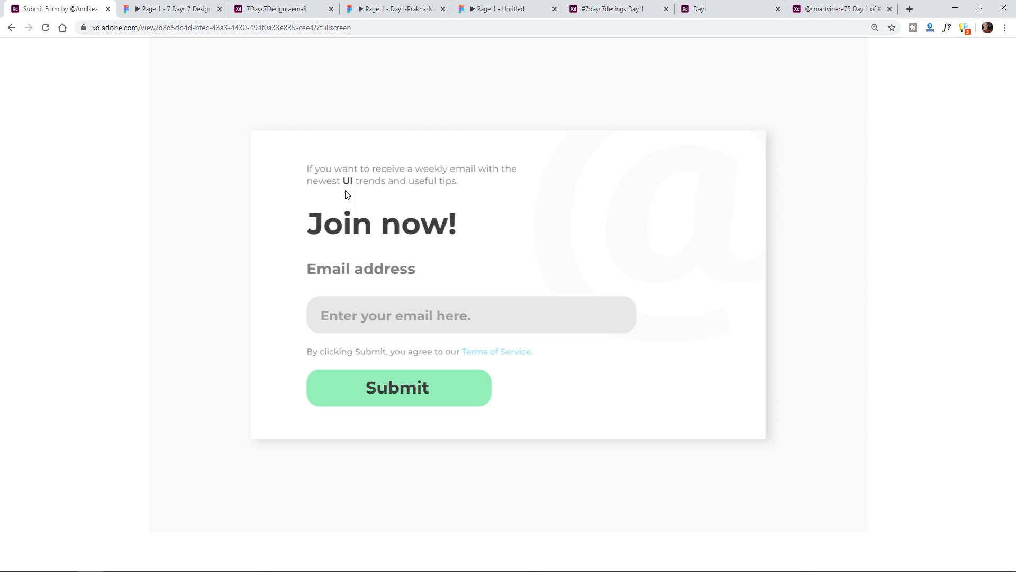
pyautogui.click(398, 387)
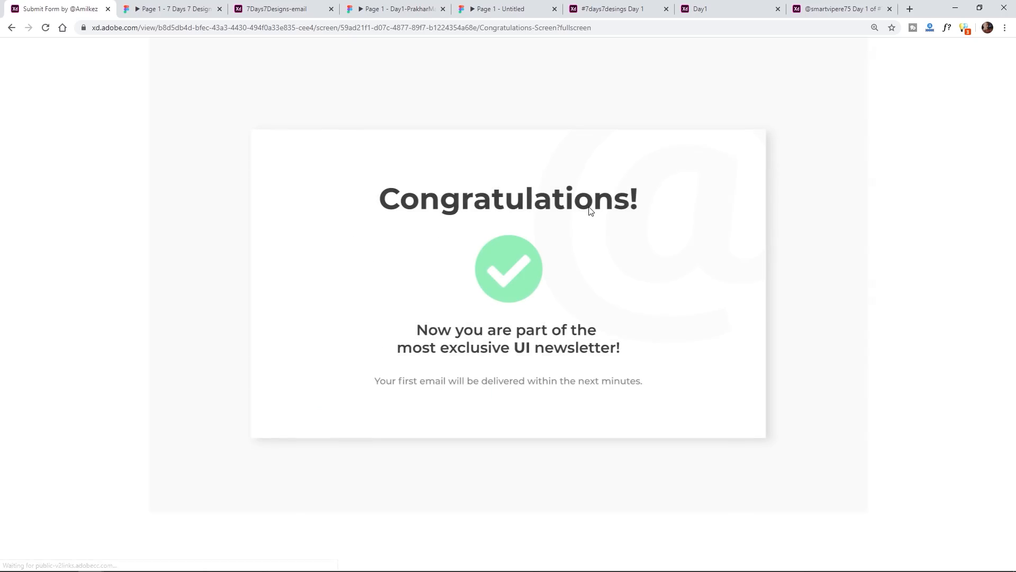
pyautogui.moveTo(476, 199)
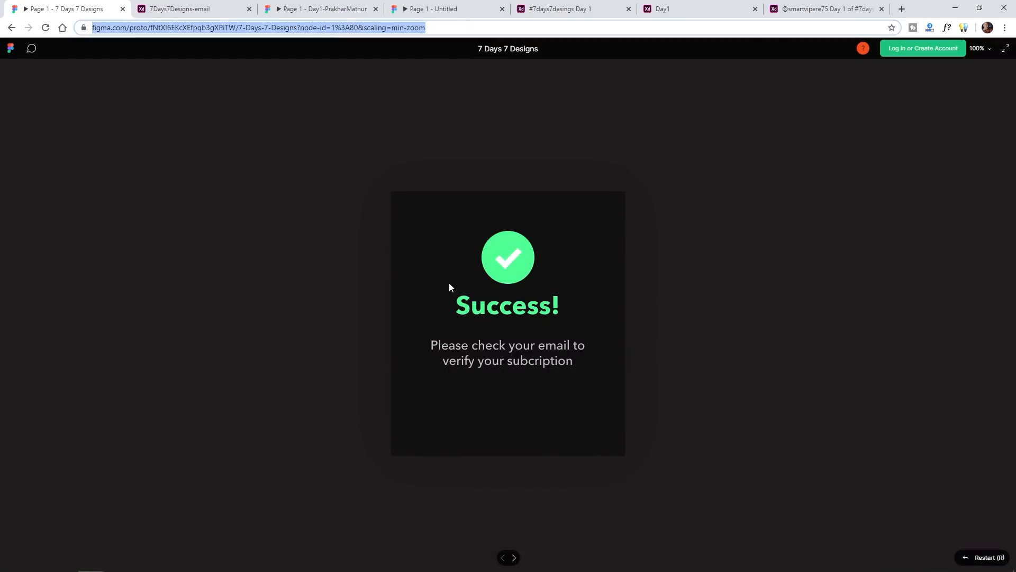
# Navigate back to the Figma 'Subscribe now!' form and submit 'Join the list!' to reach Success!
pyautogui.click(490, 557)
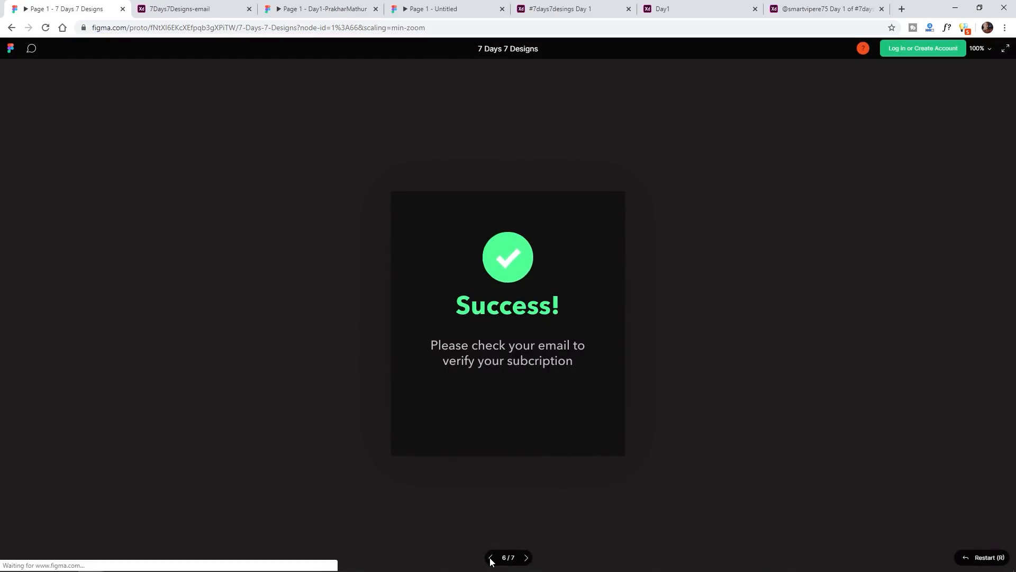
pyautogui.click(490, 562)
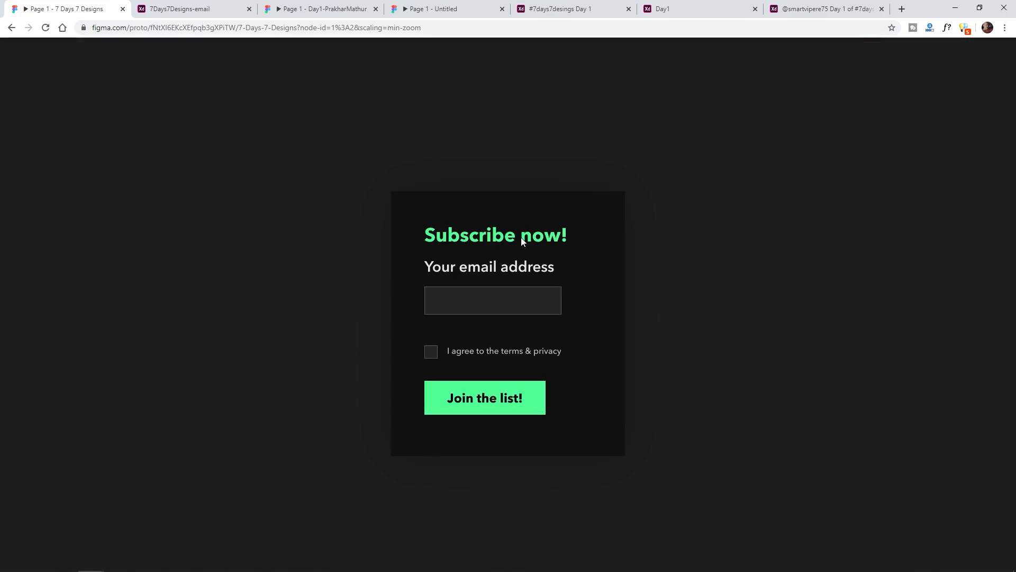
pyautogui.moveTo(550, 295)
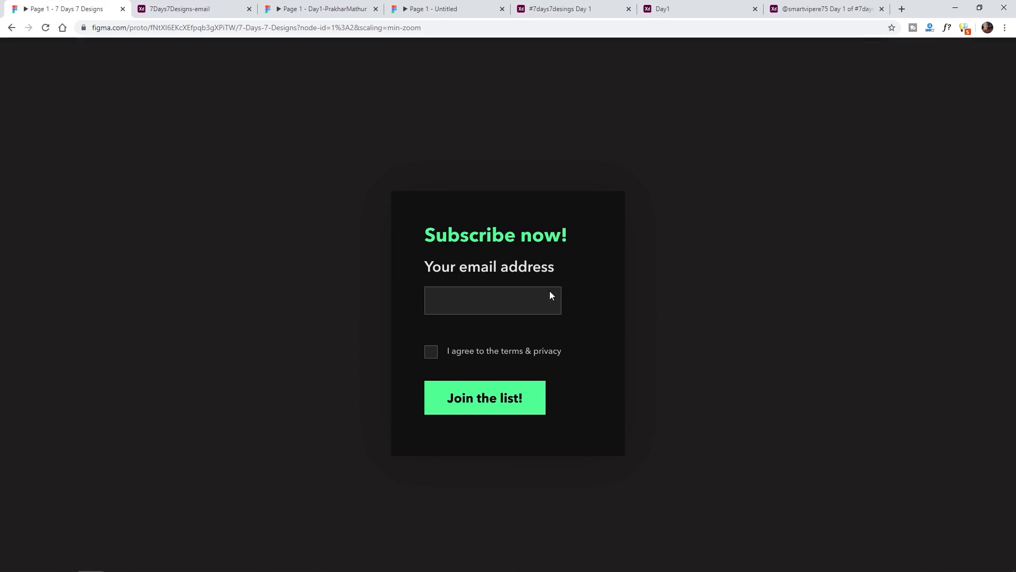
pyautogui.moveTo(607, 219)
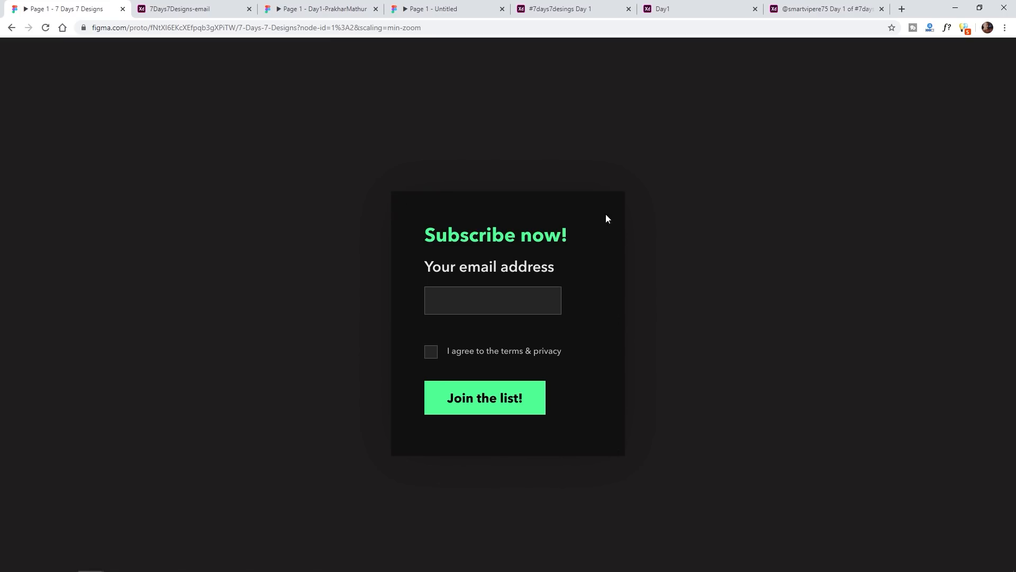
pyautogui.moveTo(493, 300)
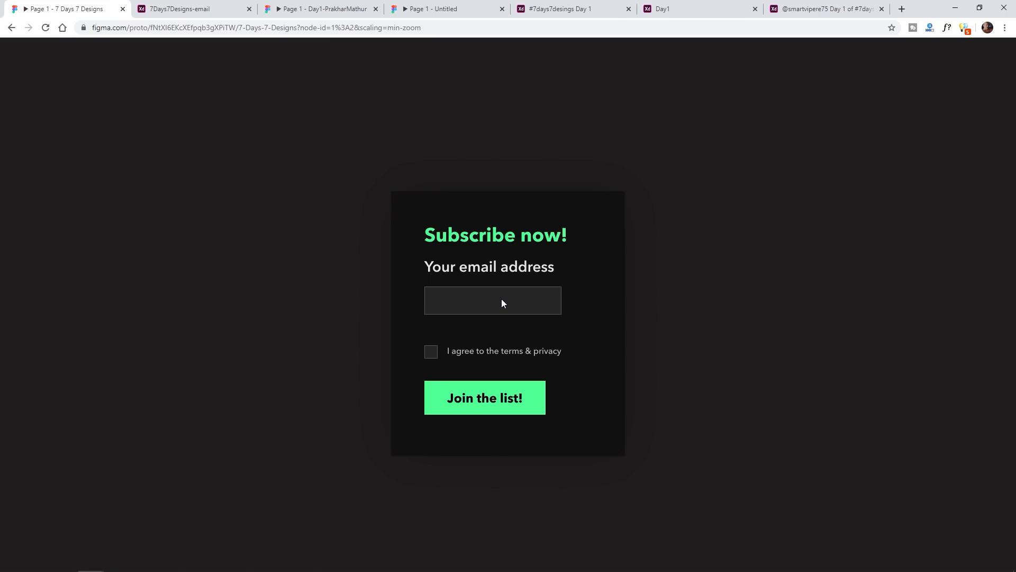
pyautogui.moveTo(414, 307)
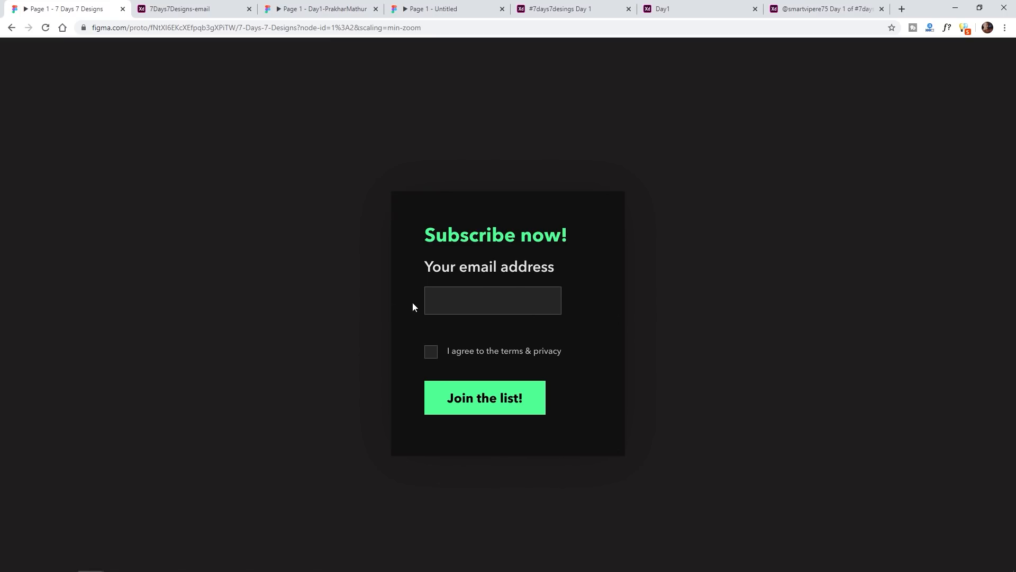
pyautogui.moveTo(581, 291)
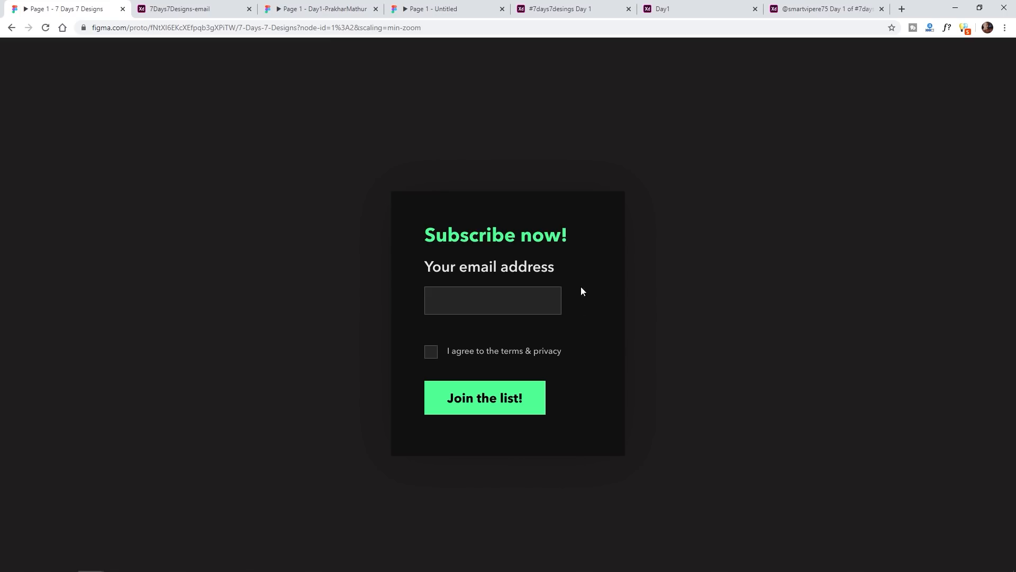
pyautogui.moveTo(398, 303)
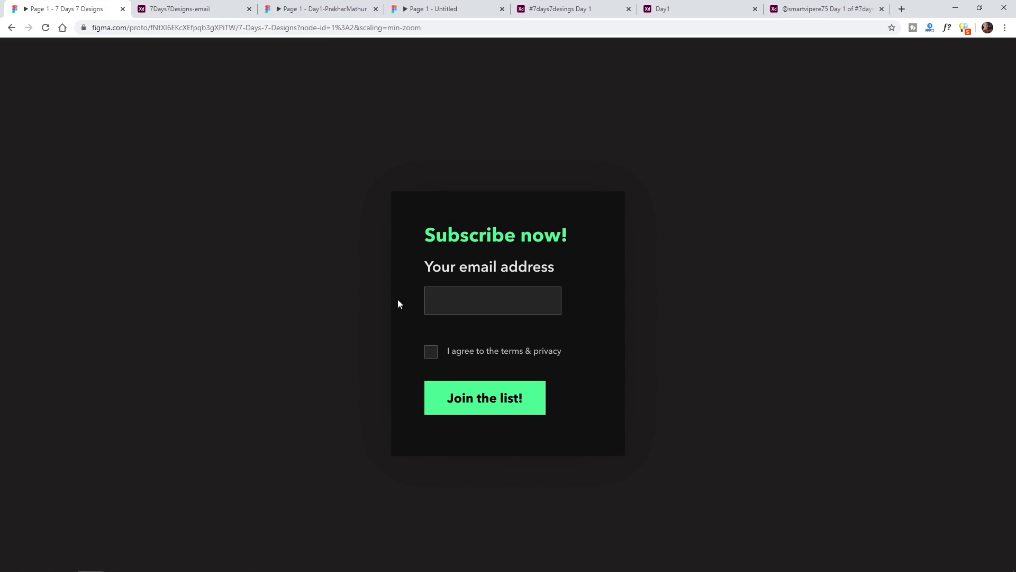
pyautogui.moveTo(463, 307)
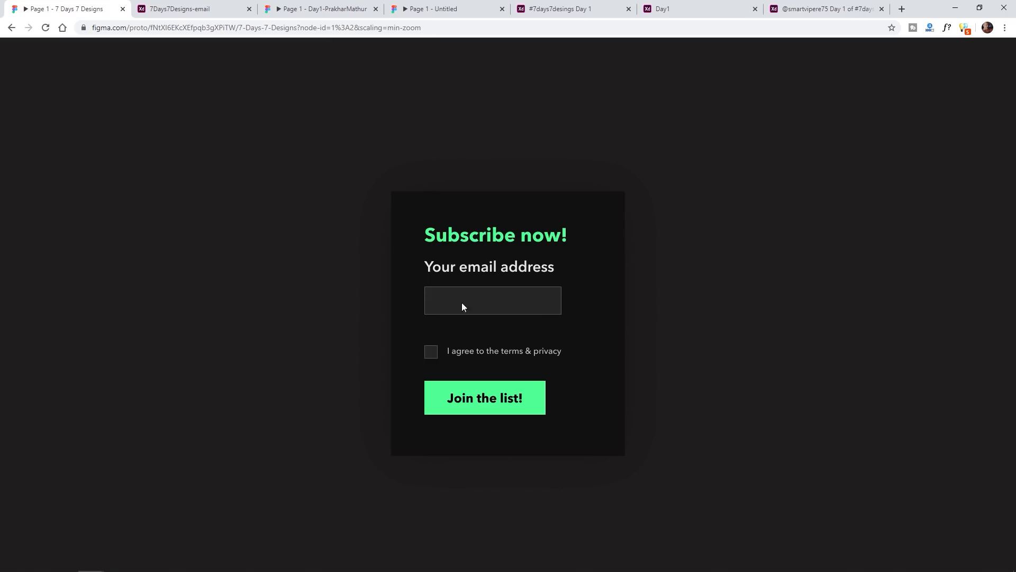
pyautogui.moveTo(587, 307)
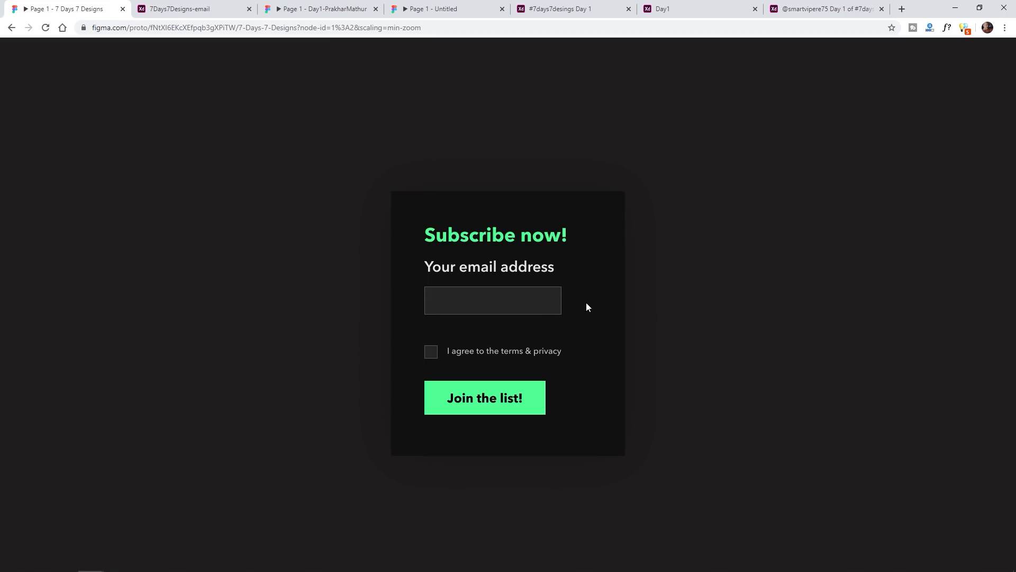
pyautogui.moveTo(544, 402)
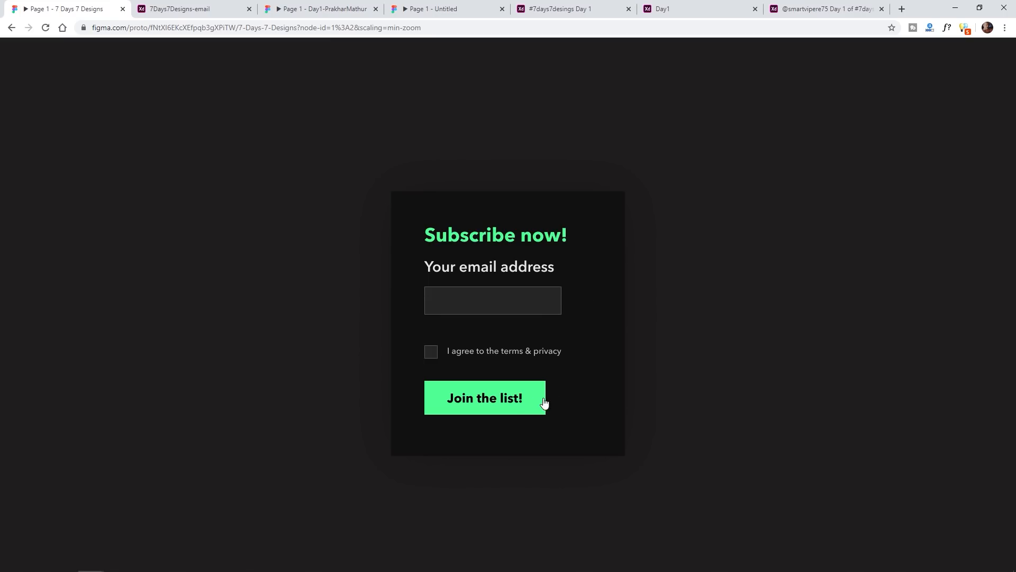
pyautogui.moveTo(559, 315)
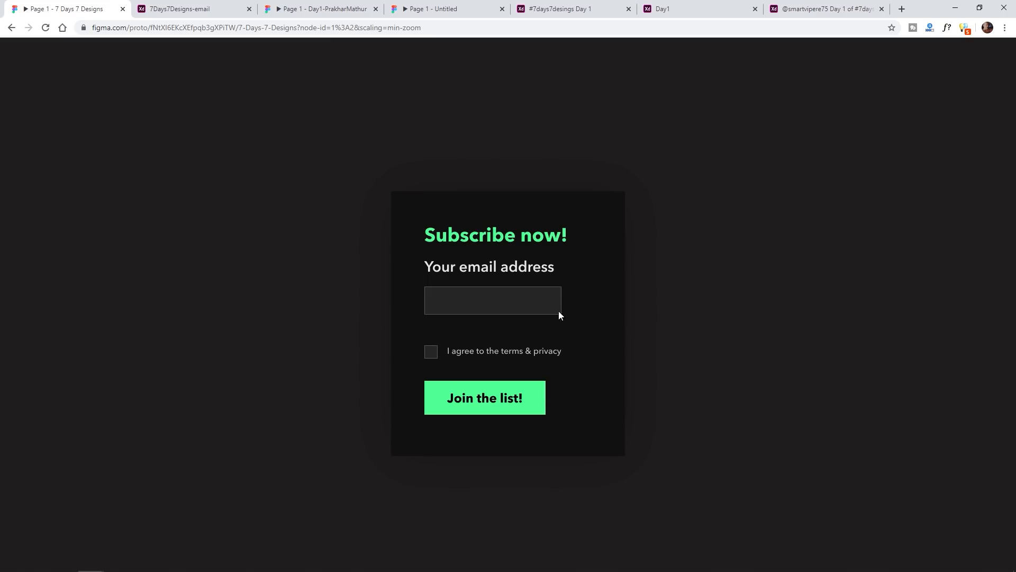
pyautogui.moveTo(522, 410)
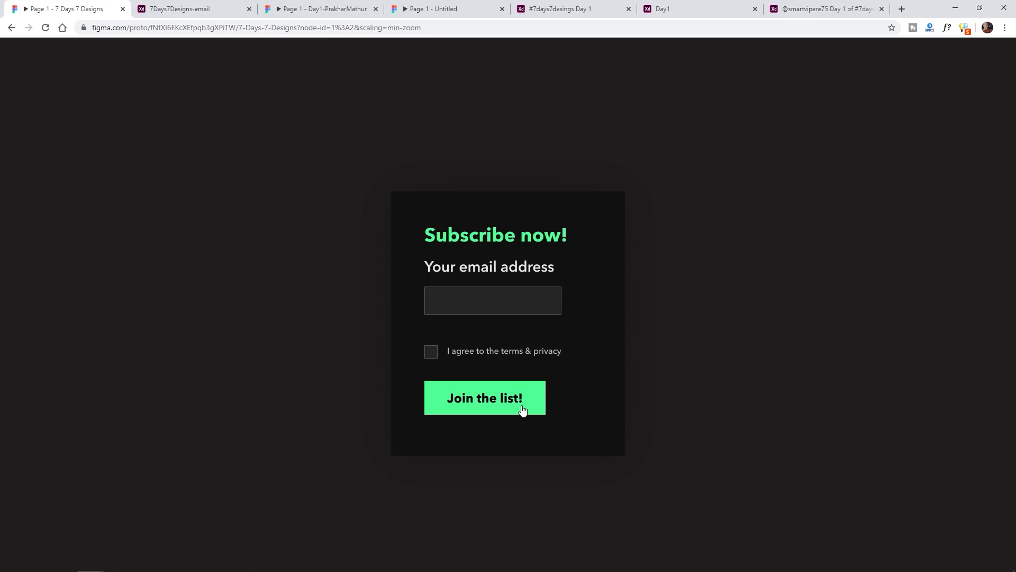
pyautogui.moveTo(494, 398)
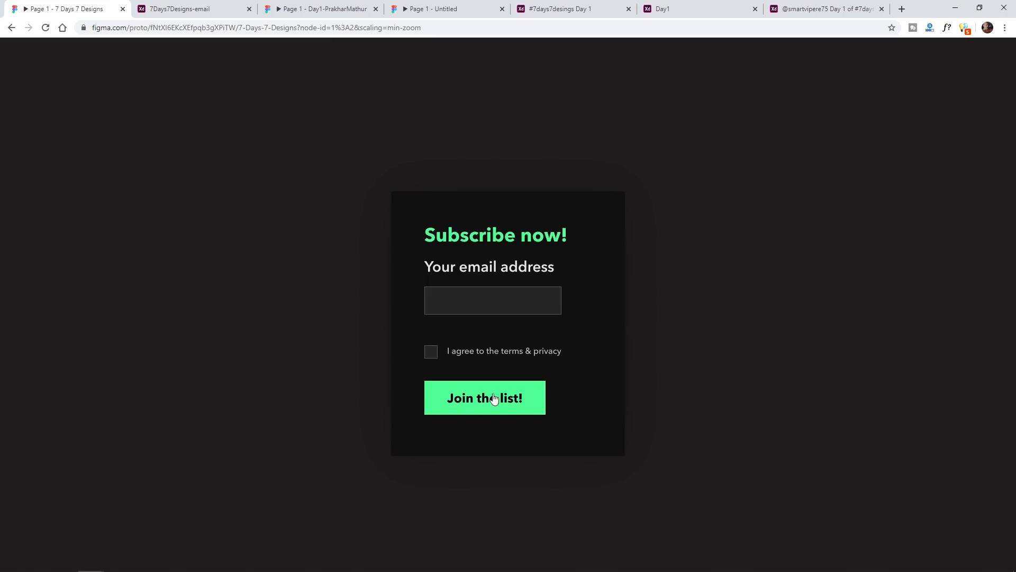
pyautogui.moveTo(585, 387)
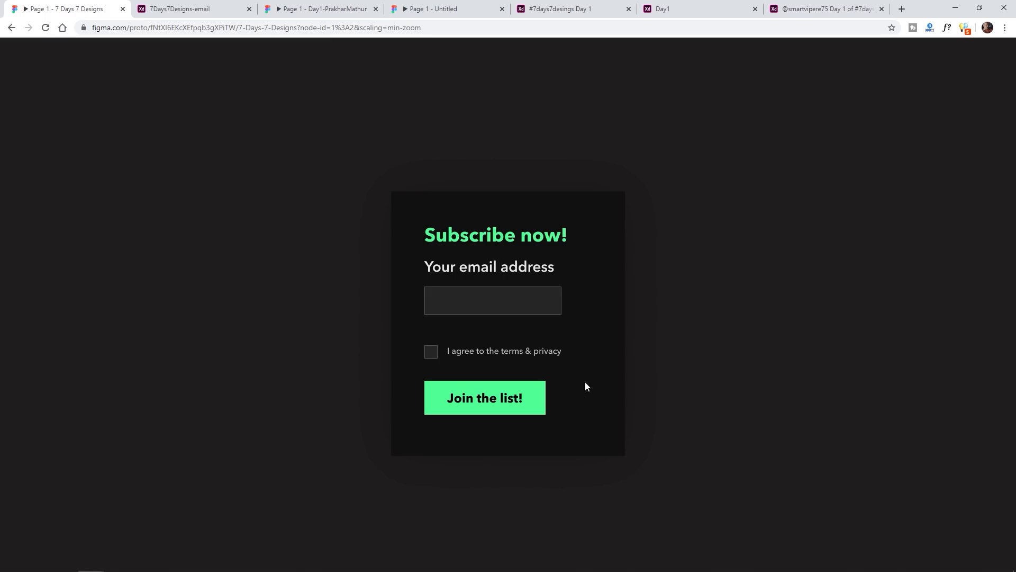
pyautogui.click(484, 398)
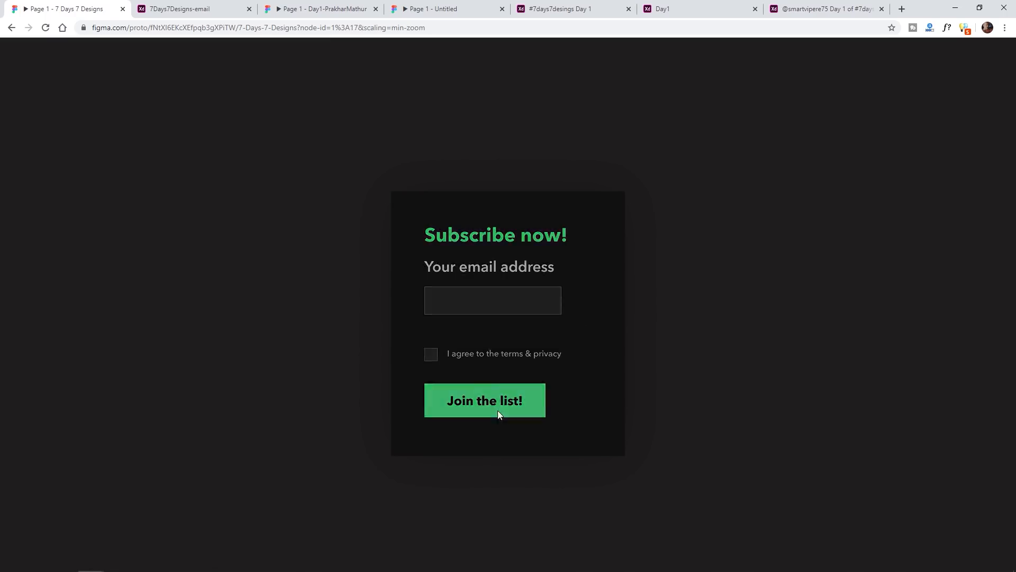
pyautogui.click(485, 400)
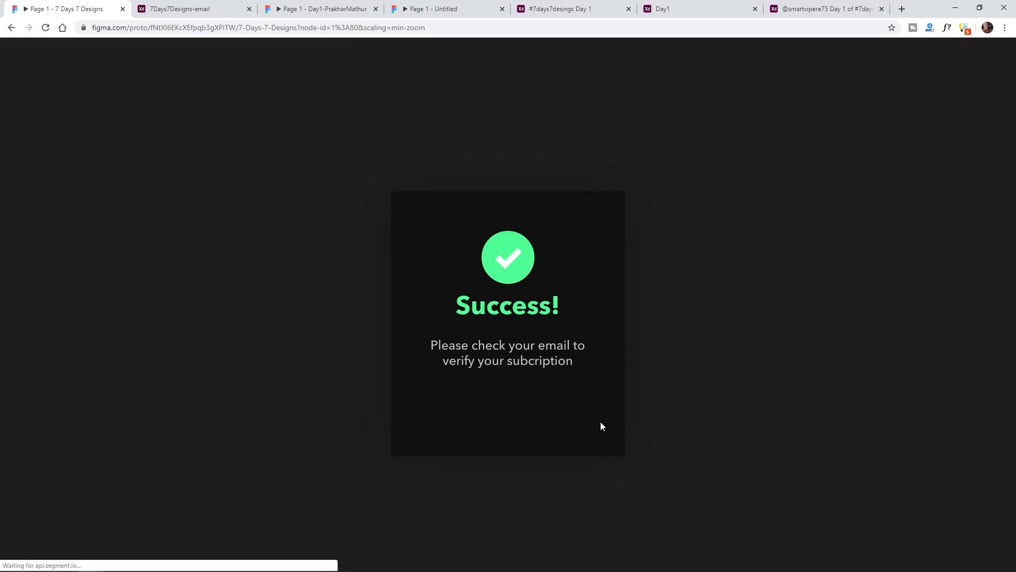
pyautogui.moveTo(519, 254)
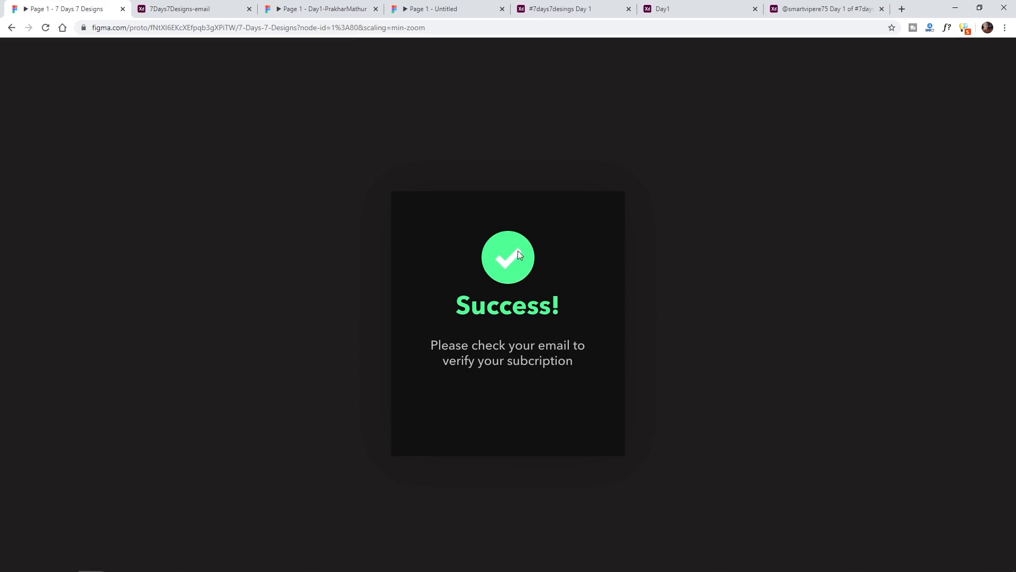
pyautogui.moveTo(510, 241)
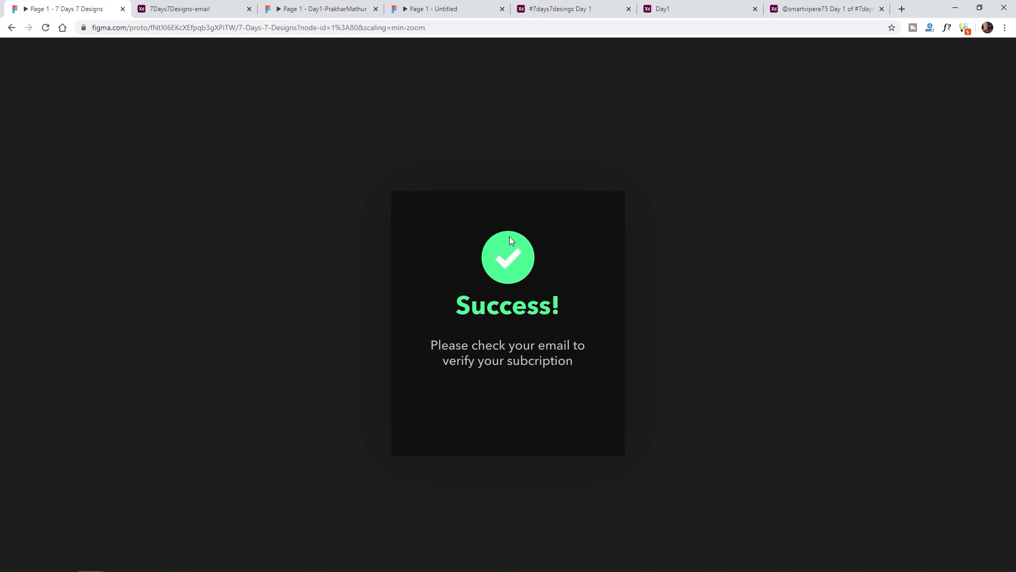
pyautogui.moveTo(500, 267)
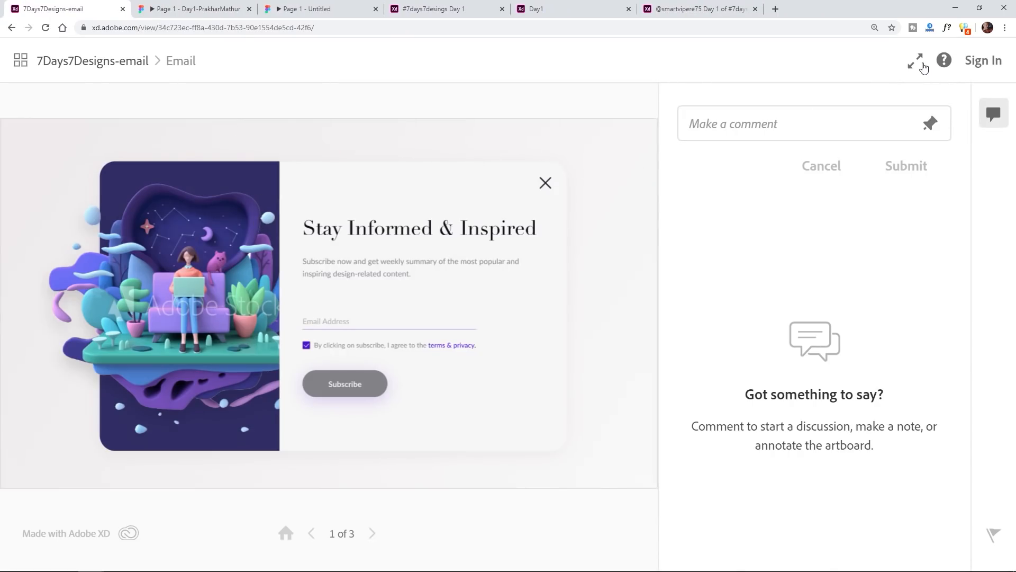
# Submit the full-screen 'Stay Informed & Inspired' form to Thank You!, then submit the envelope form.
pyautogui.click(915, 60)
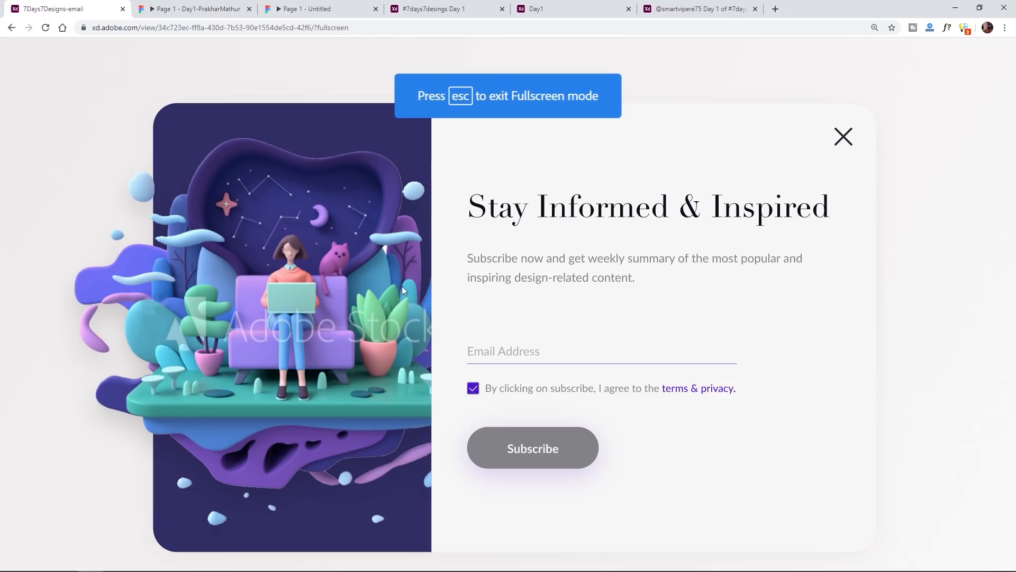
pyautogui.moveTo(227, 341)
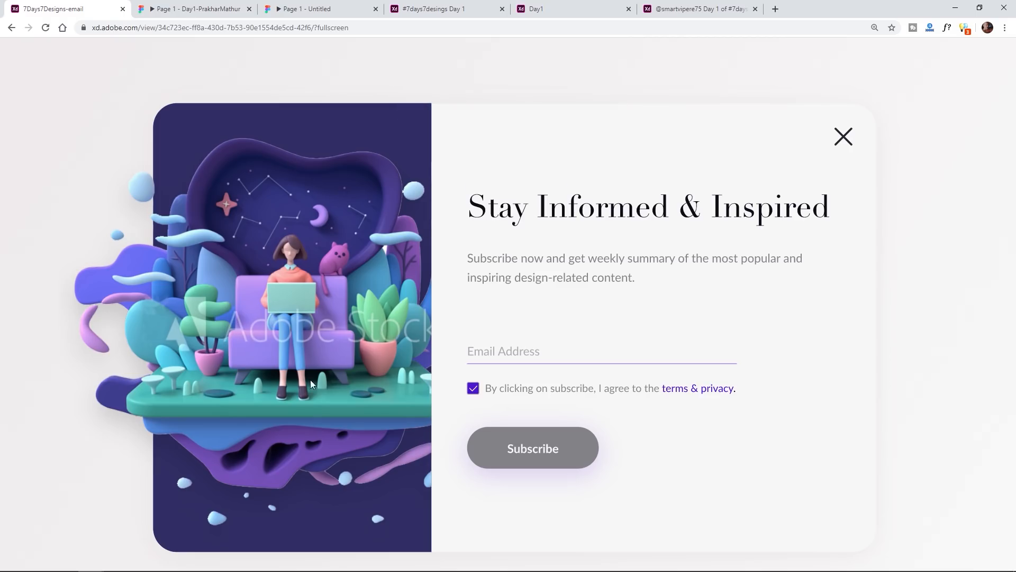
pyautogui.moveTo(312, 392)
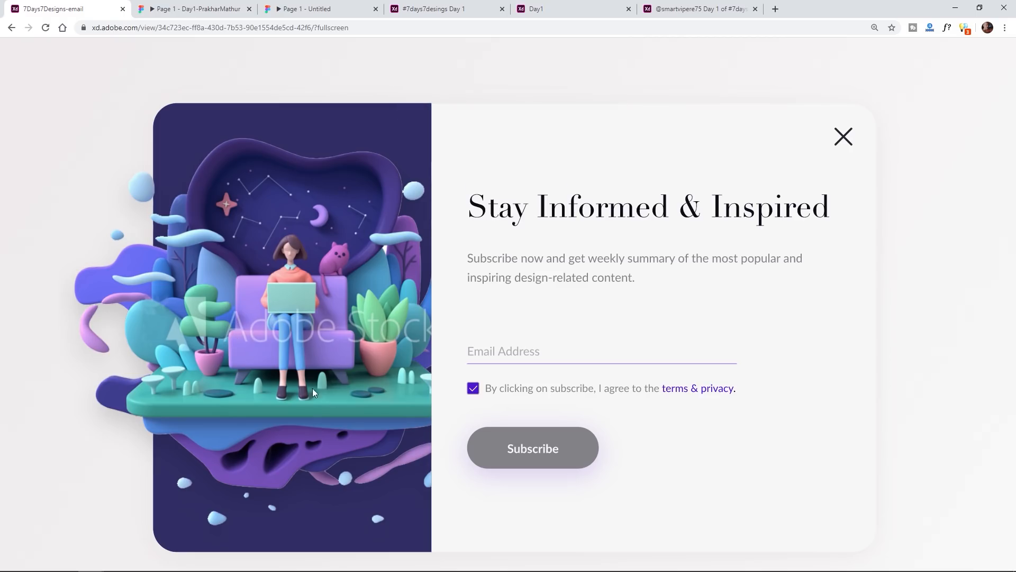
pyautogui.moveTo(277, 235)
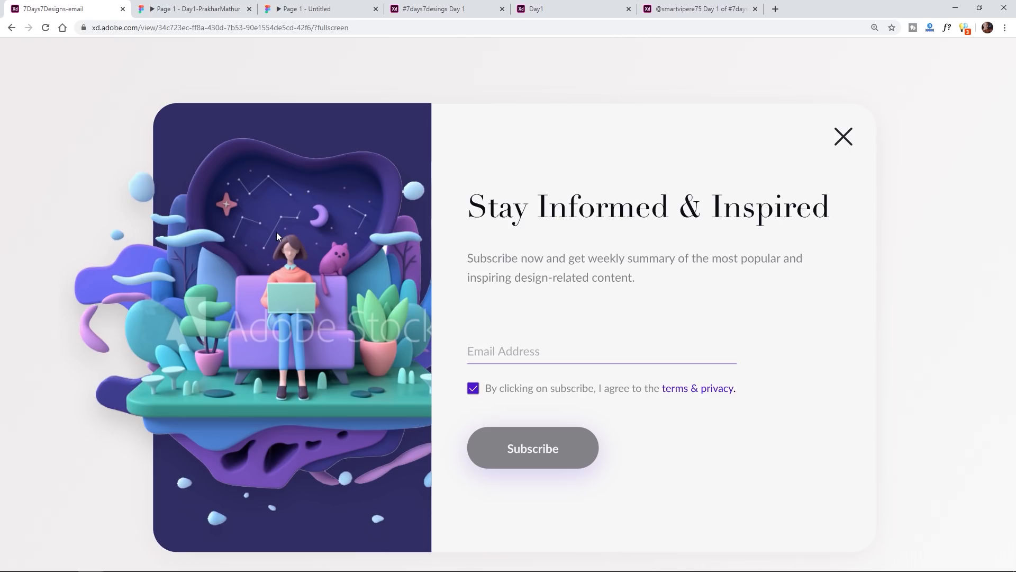
pyautogui.moveTo(275, 251)
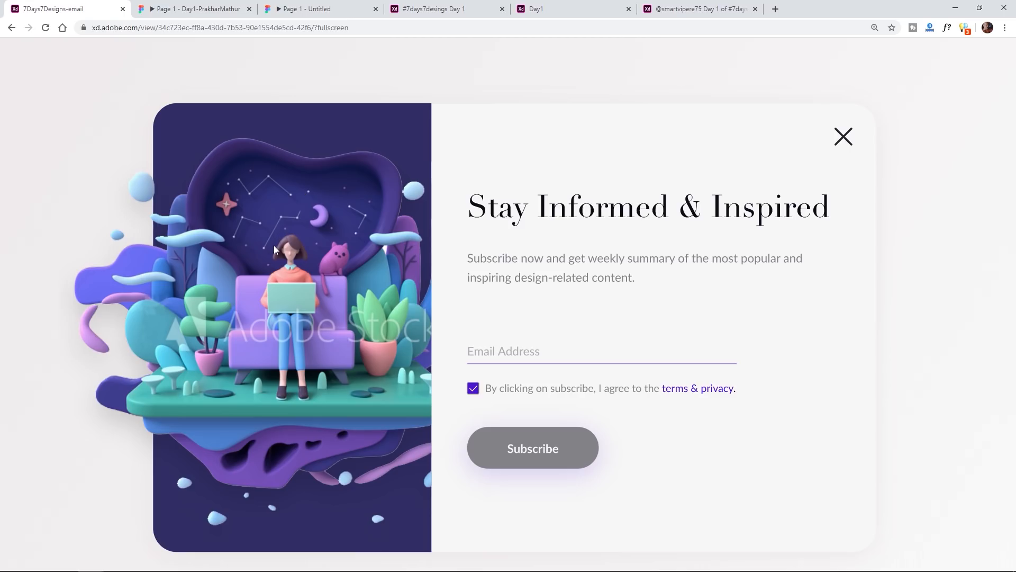
pyautogui.moveTo(360, 286)
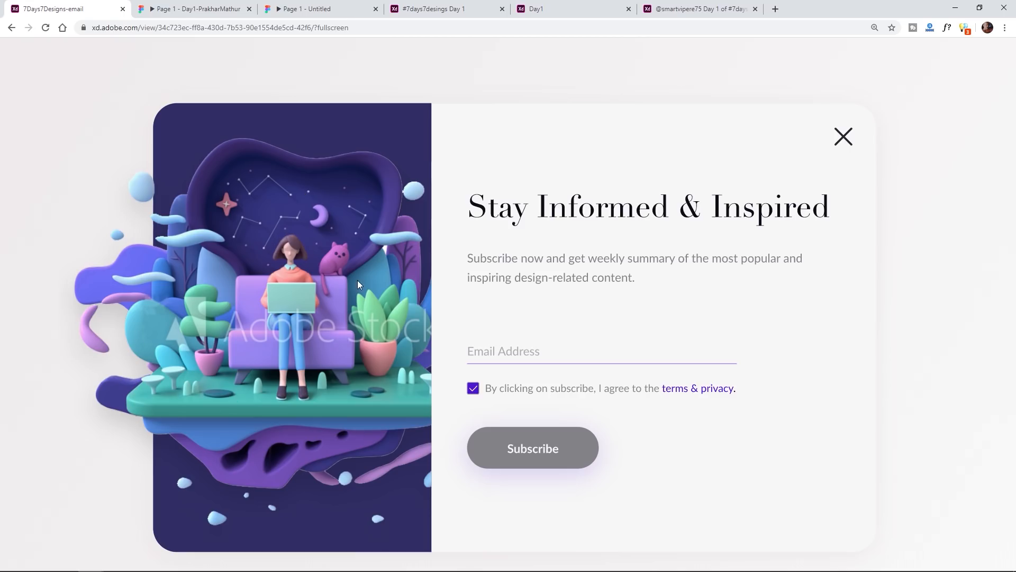
pyautogui.moveTo(342, 225)
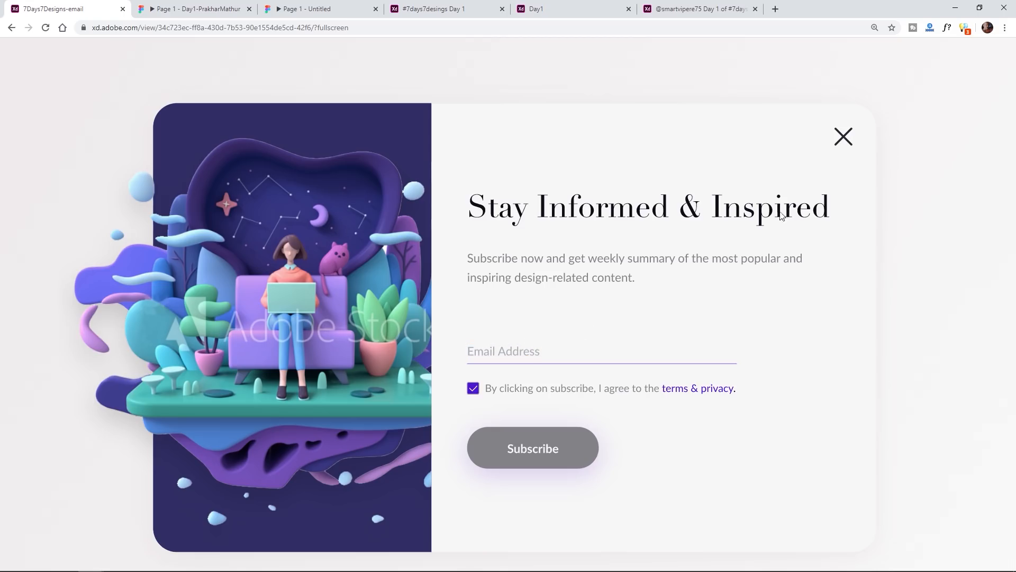
pyautogui.moveTo(549, 257)
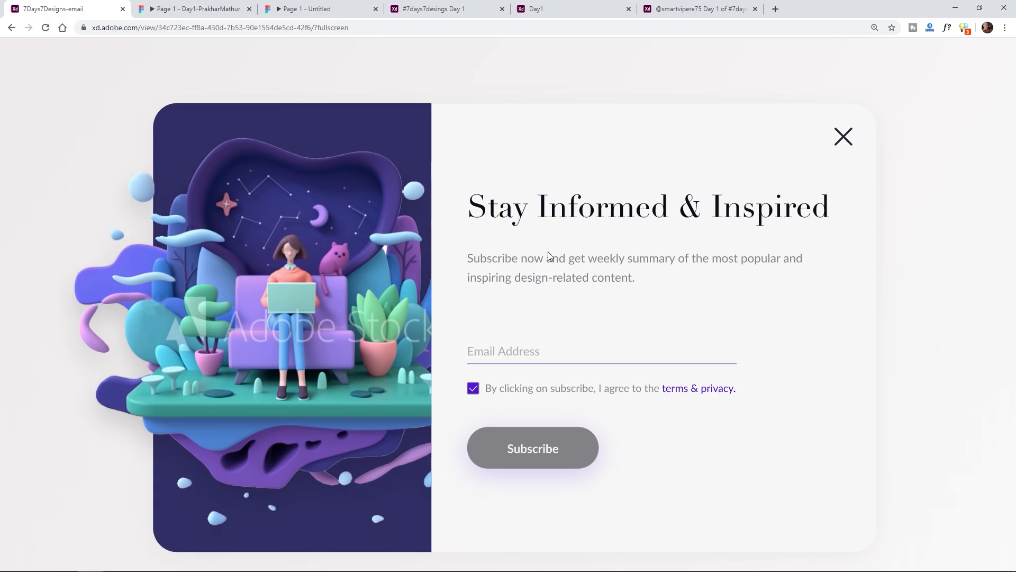
pyautogui.moveTo(523, 361)
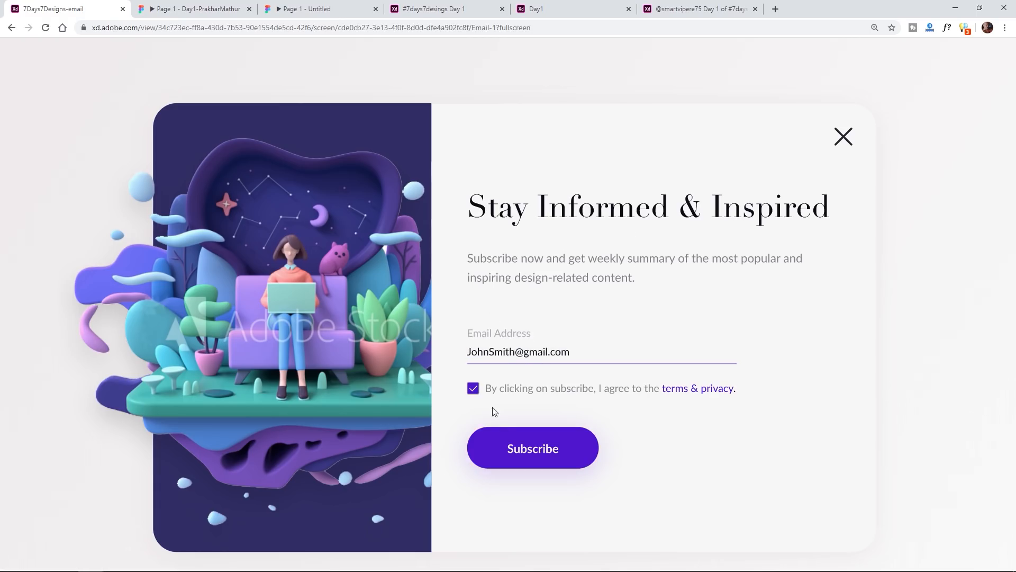
pyautogui.click(532, 448)
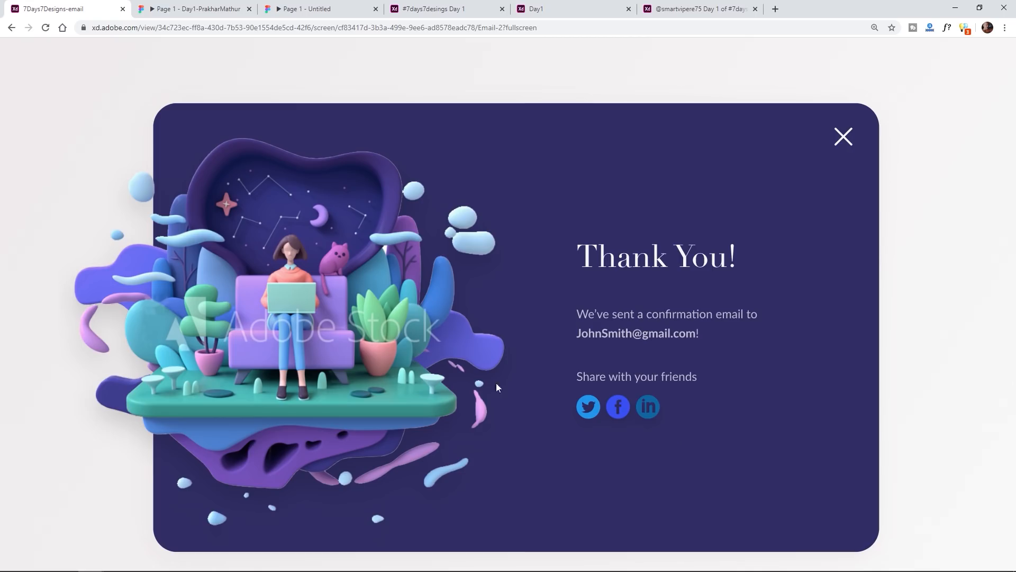
pyautogui.moveTo(846, 266)
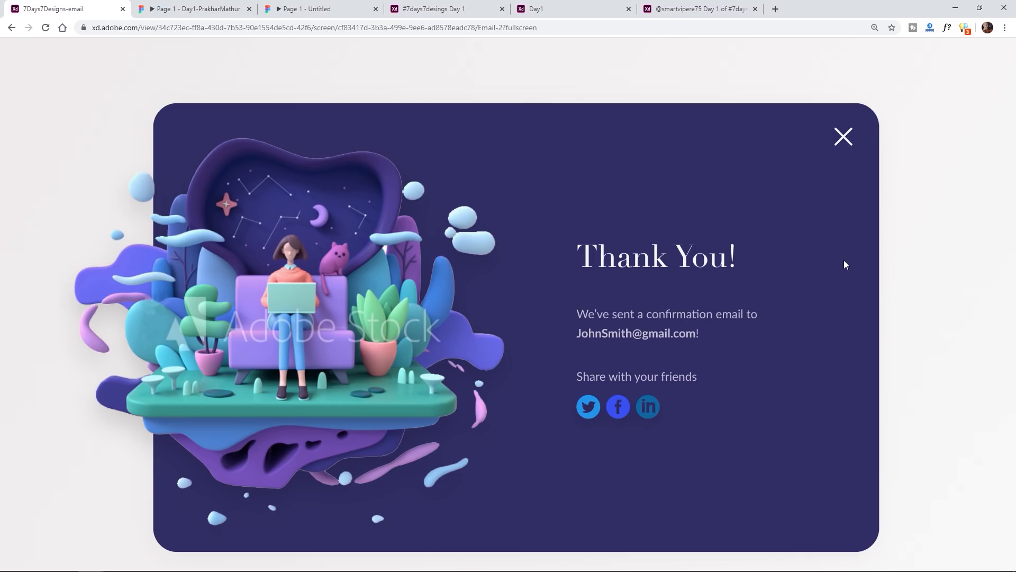
pyautogui.moveTo(627, 280)
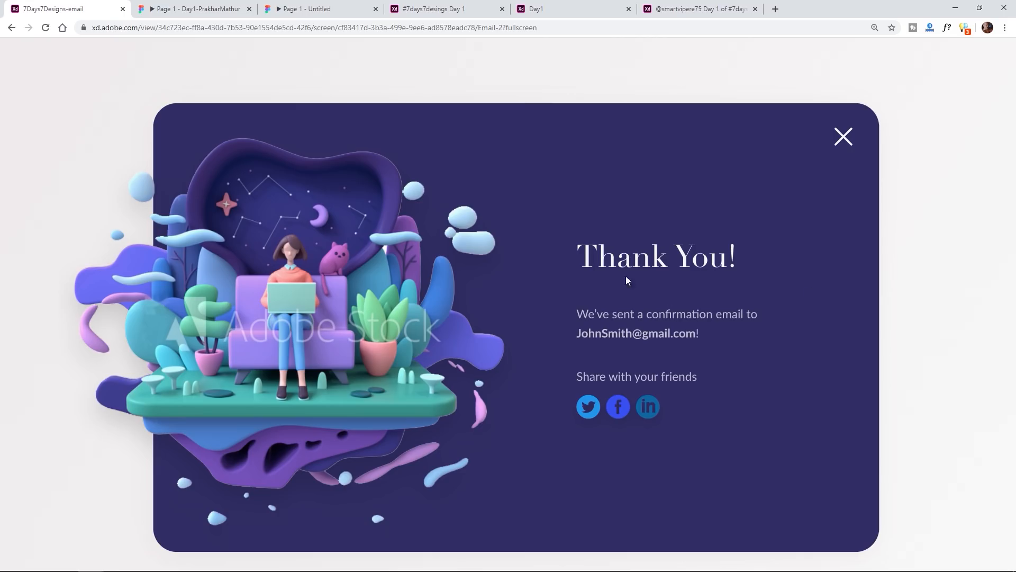
pyautogui.moveTo(551, 546)
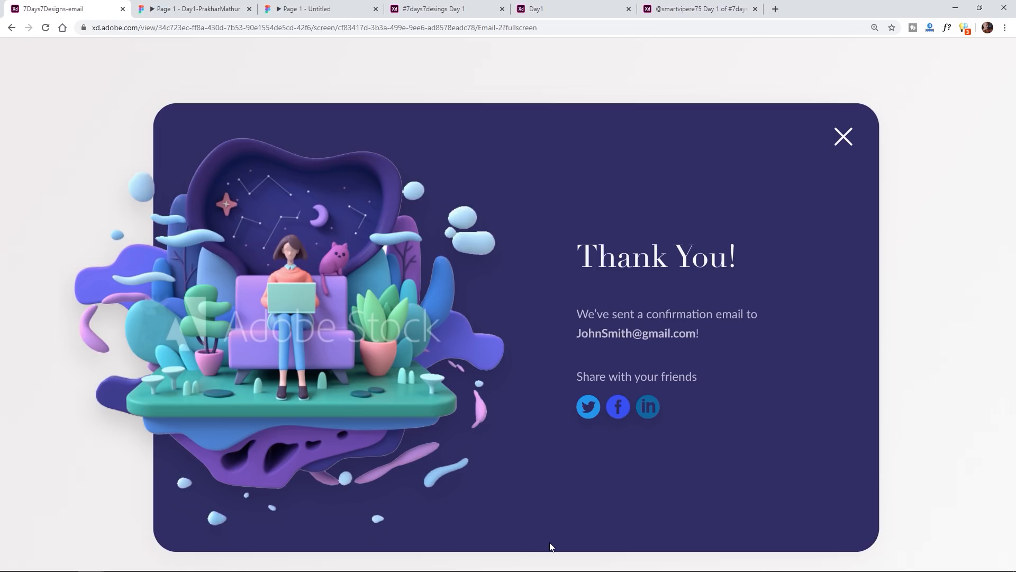
pyautogui.moveTo(789, 390)
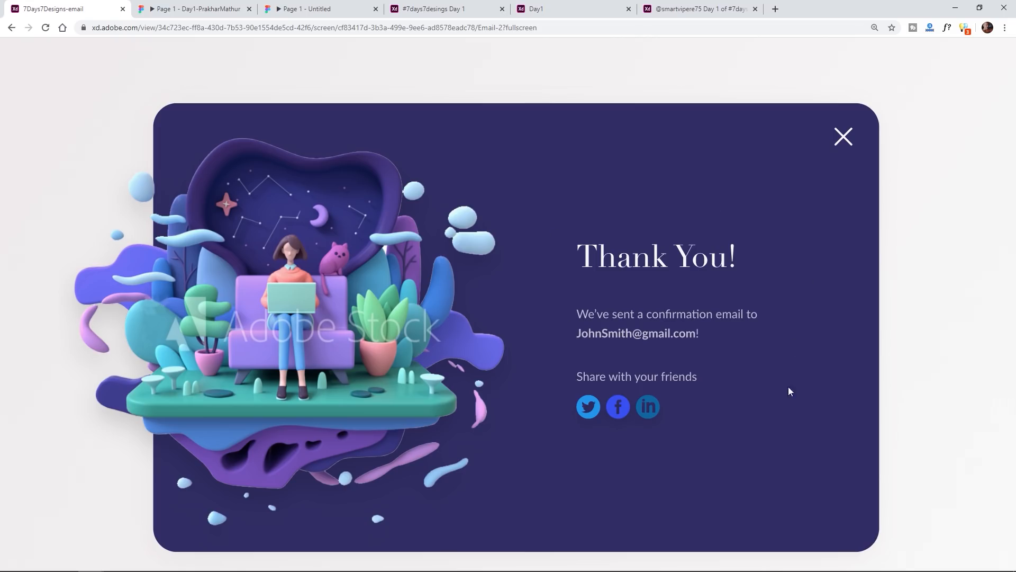
pyautogui.moveTo(802, 182)
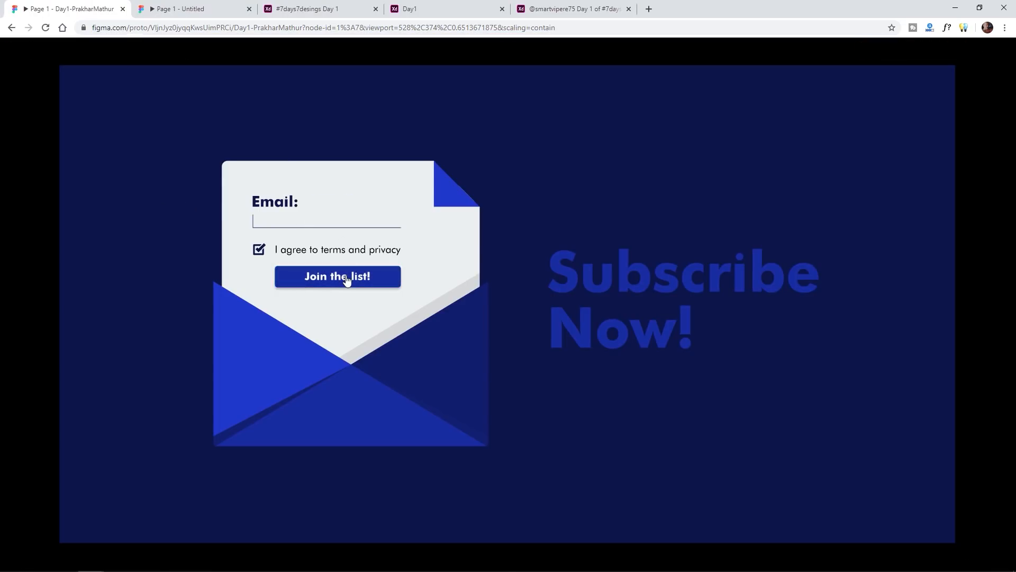
pyautogui.click(337, 277)
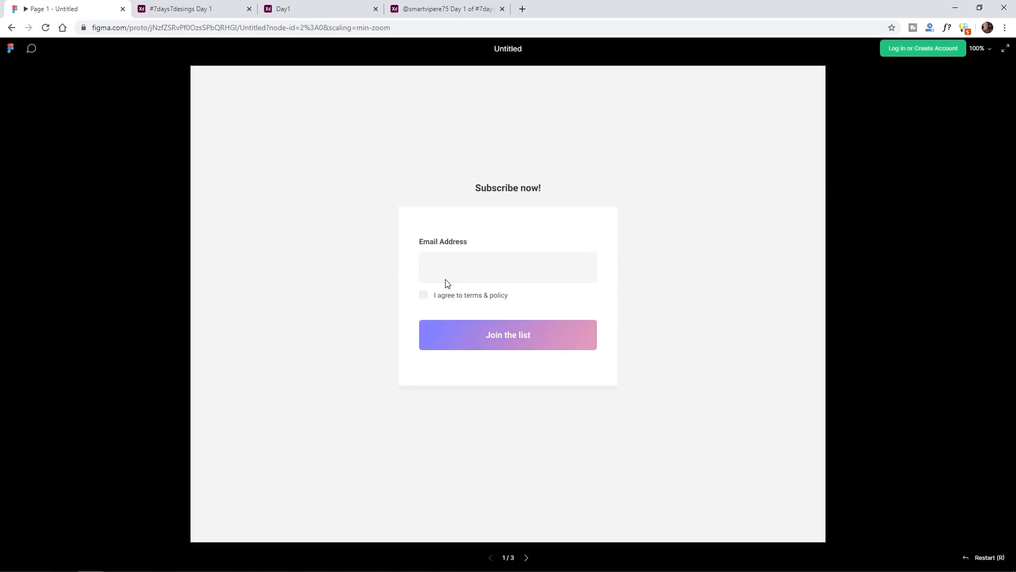
# Submit the Figma 'Subscribe now!' form via 'Join the list' to reach Success, then close the tab.
pyautogui.click(508, 335)
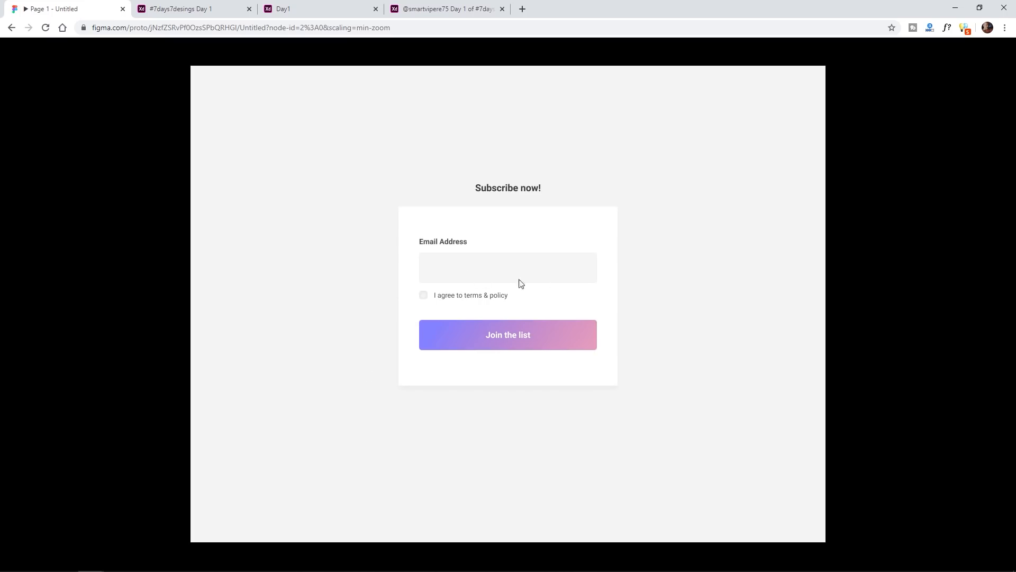
pyautogui.moveTo(600, 279)
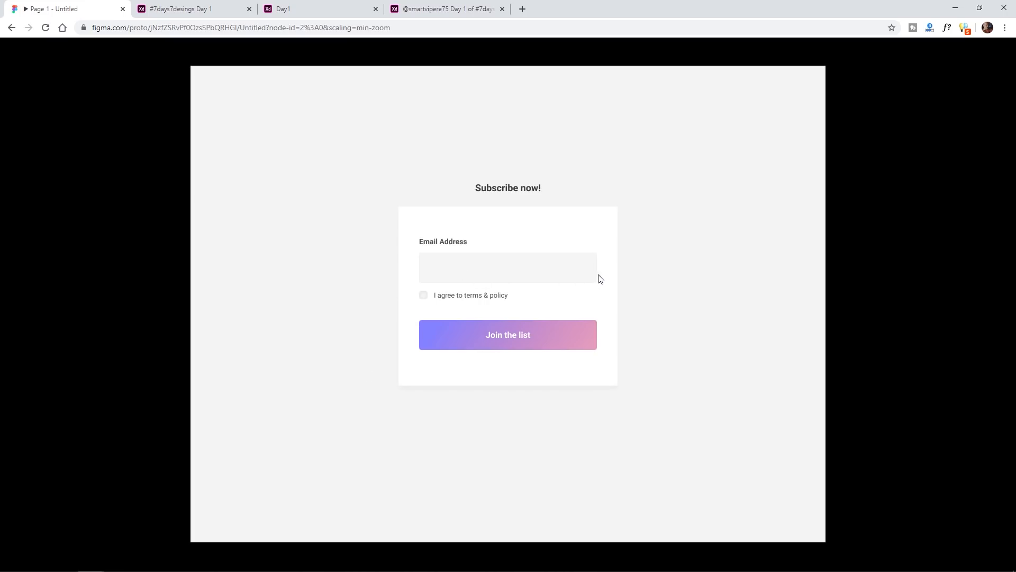
pyautogui.moveTo(451, 283)
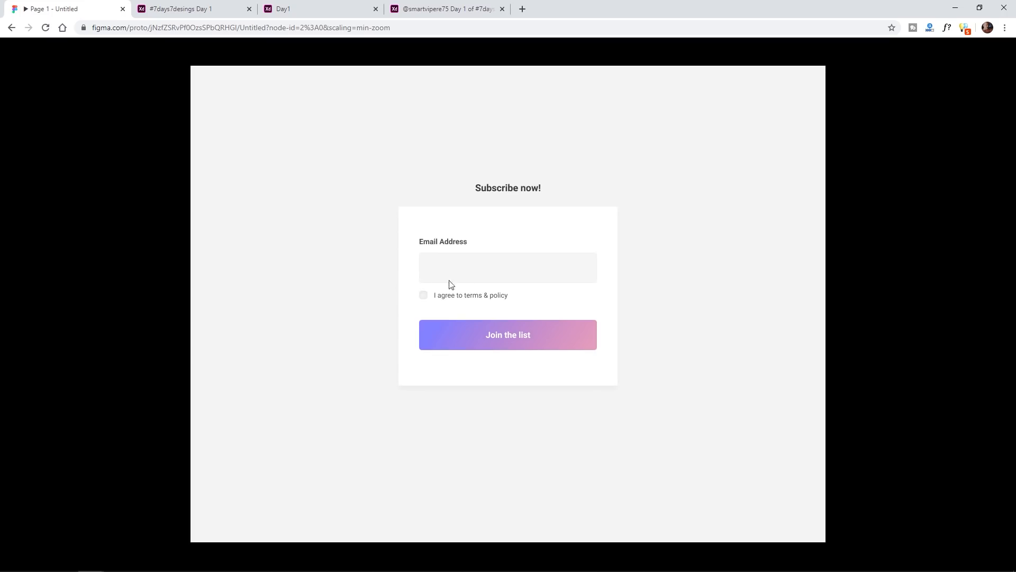
pyautogui.moveTo(603, 230)
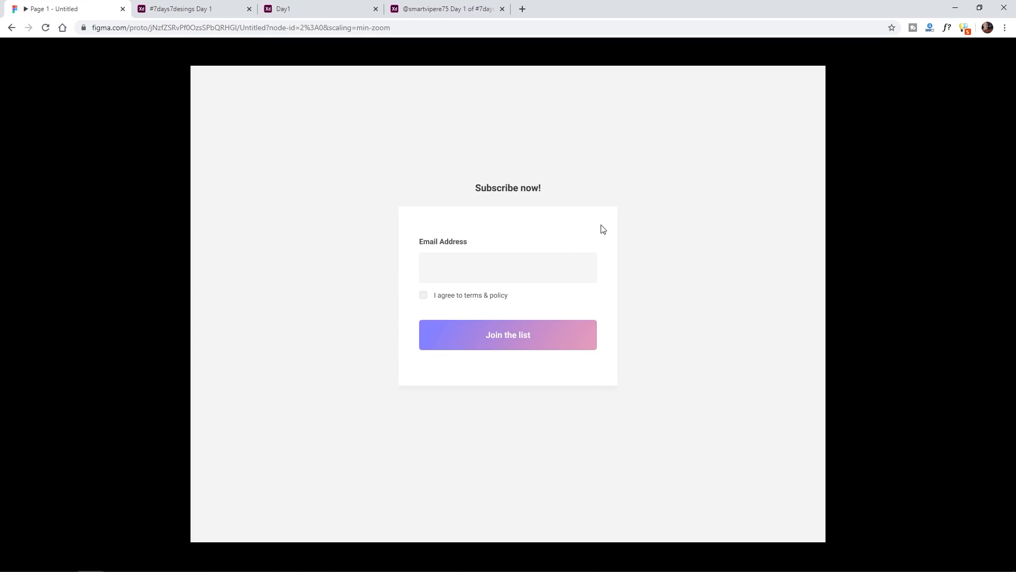
pyautogui.moveTo(591, 279)
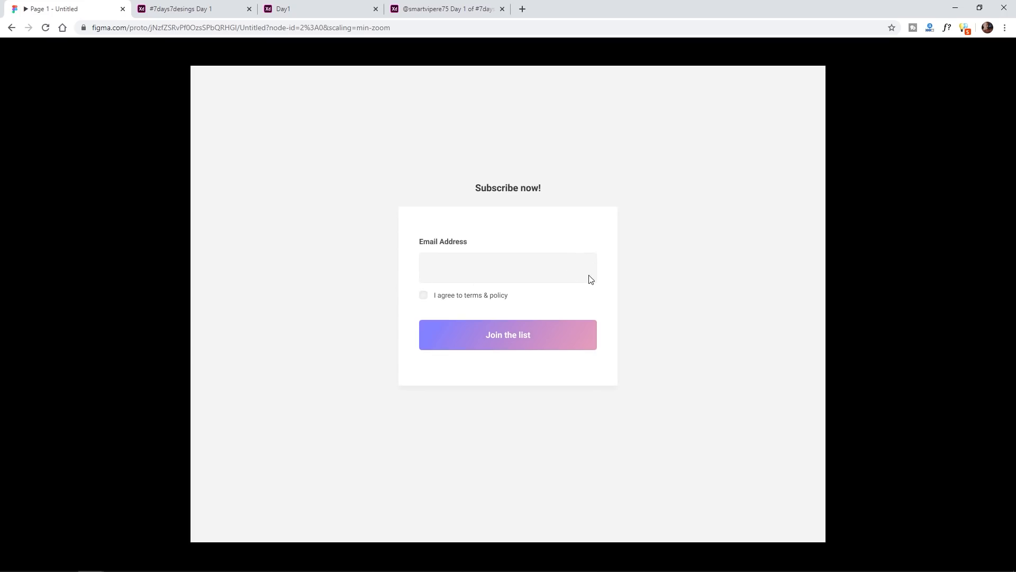
pyautogui.moveTo(551, 276)
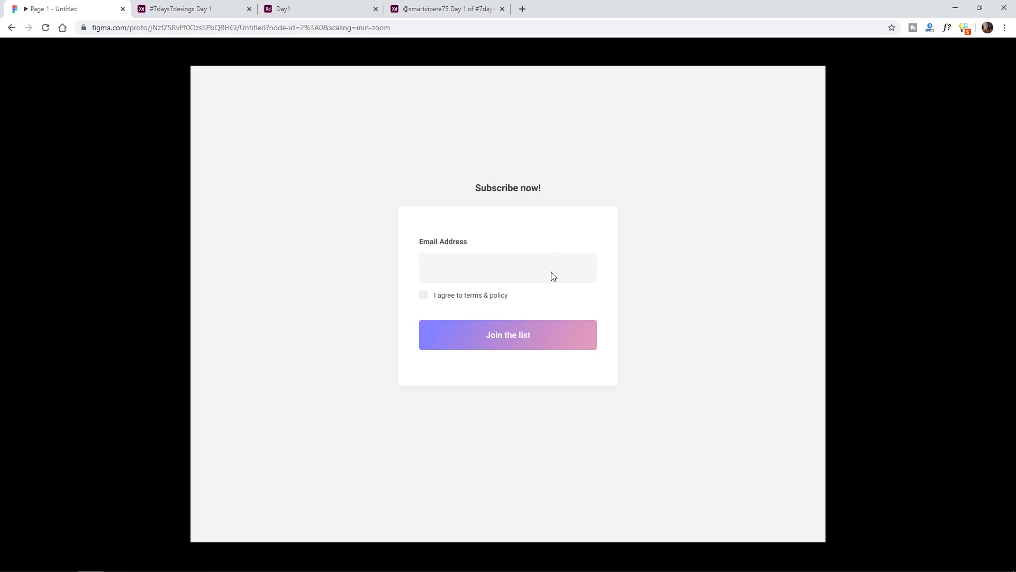
pyautogui.moveTo(418, 283)
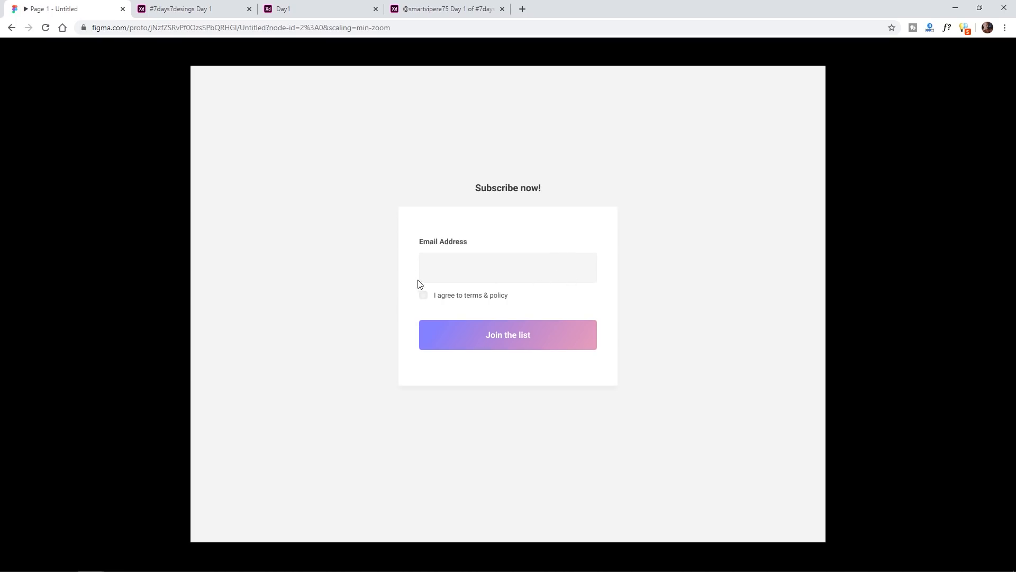
pyautogui.moveTo(575, 255)
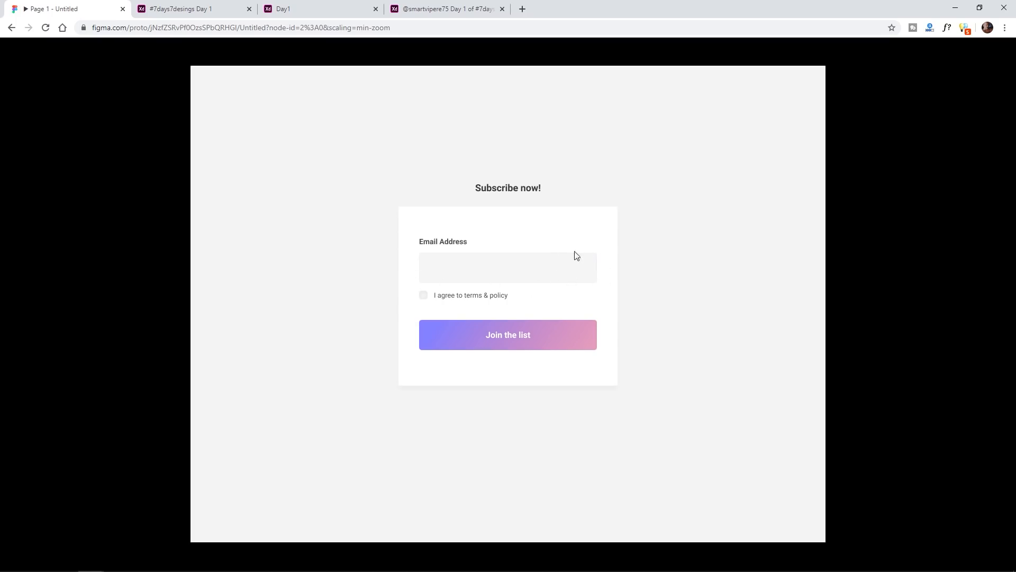
pyautogui.moveTo(525, 273)
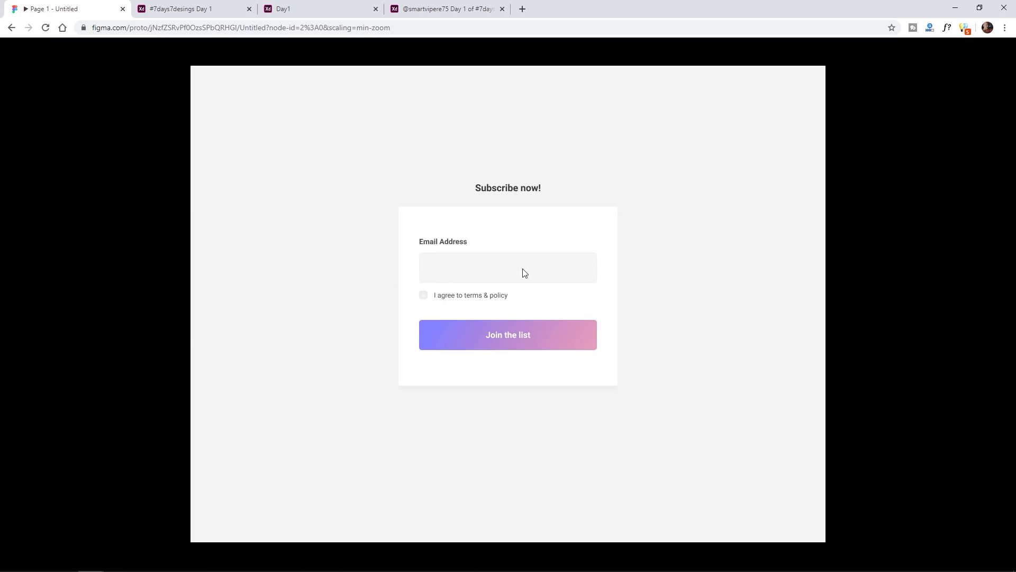
pyautogui.moveTo(436, 298)
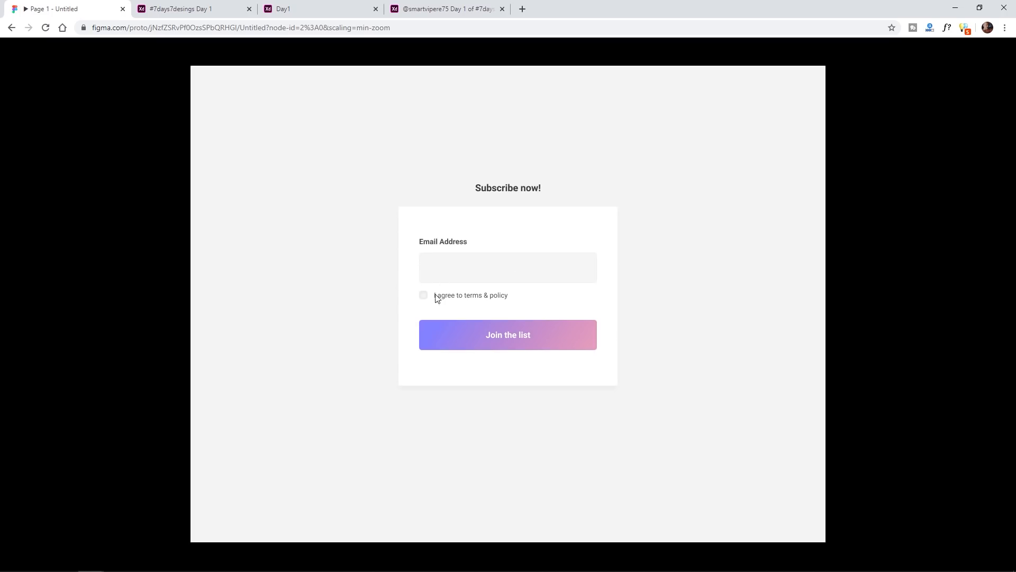
pyautogui.moveTo(511, 233)
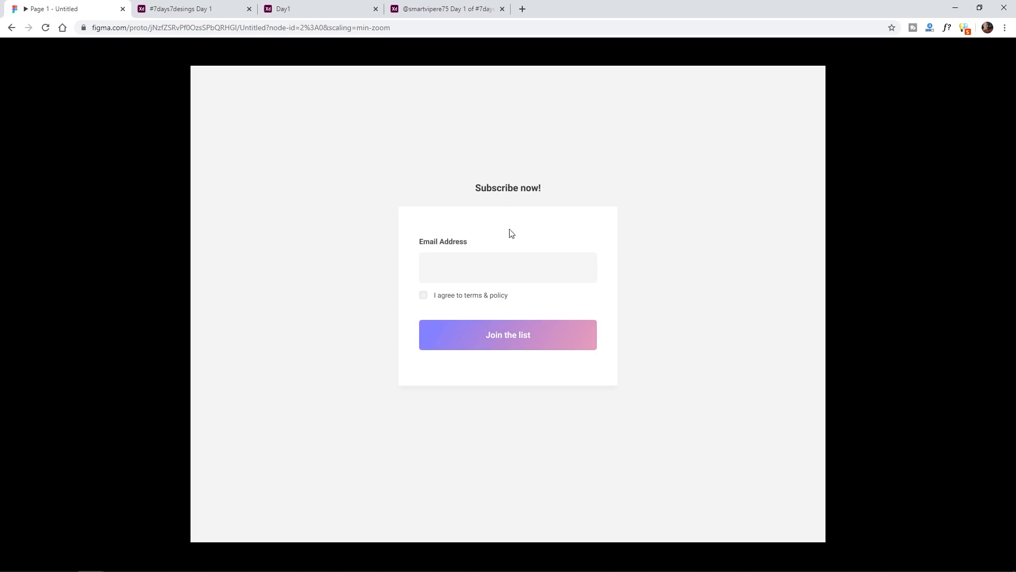
pyautogui.moveTo(500, 198)
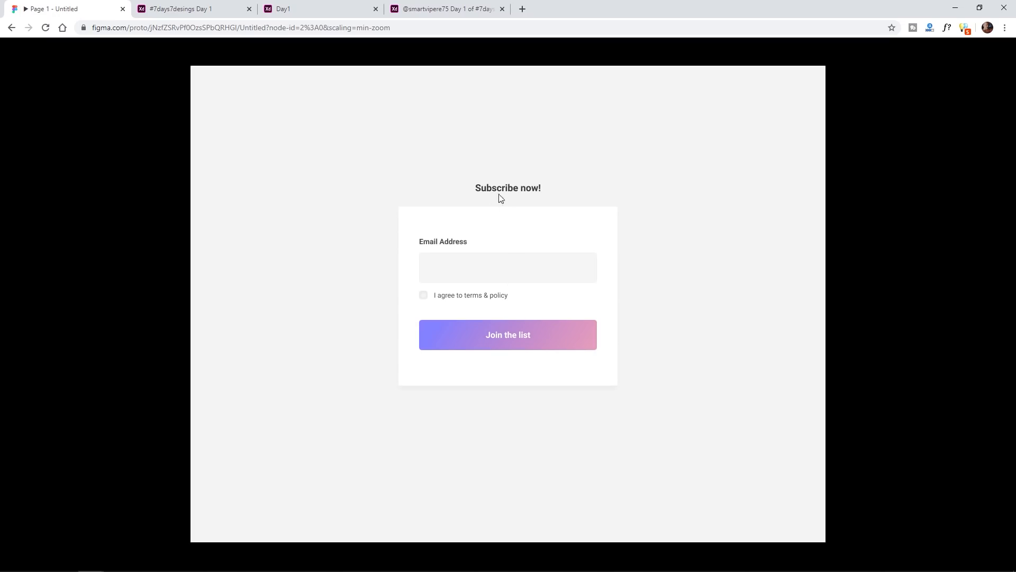
pyautogui.moveTo(449, 248)
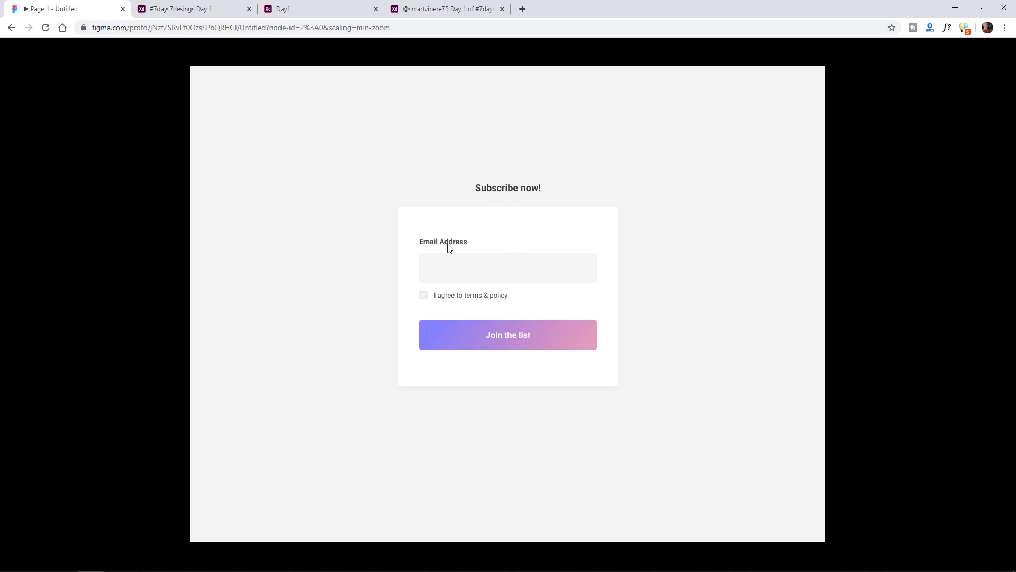
pyautogui.moveTo(512, 193)
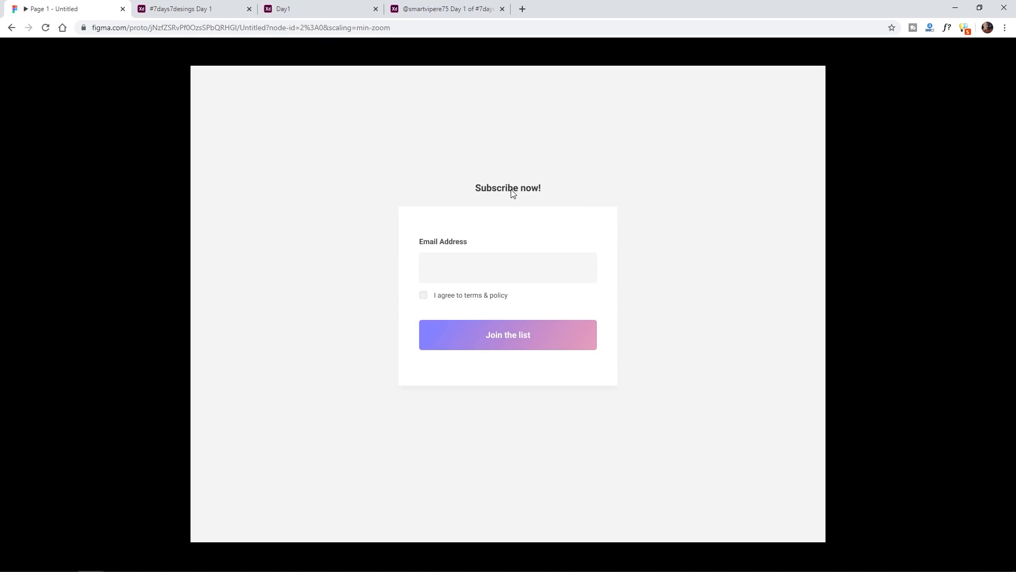
pyautogui.moveTo(496, 344)
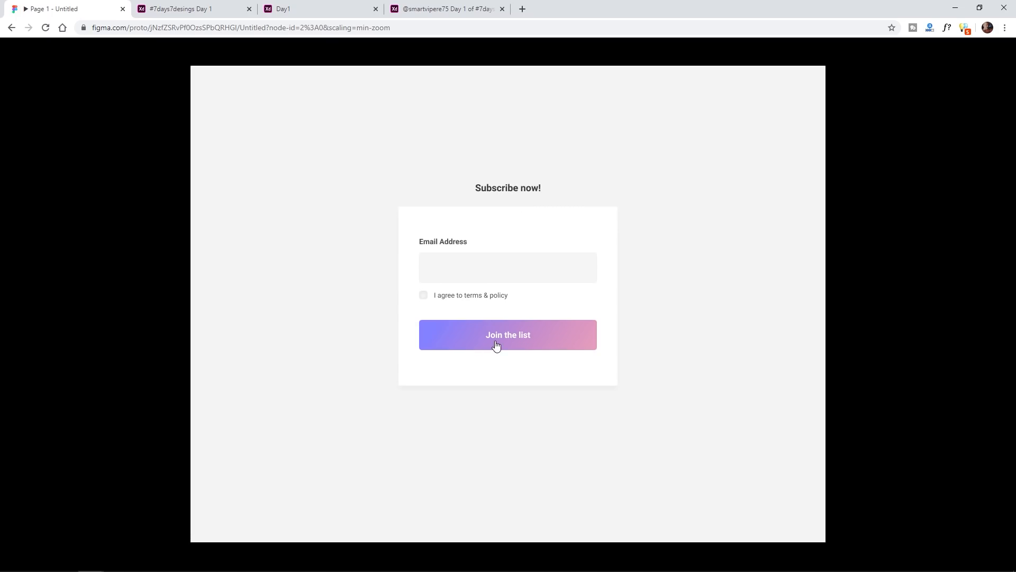
pyautogui.click(507, 334)
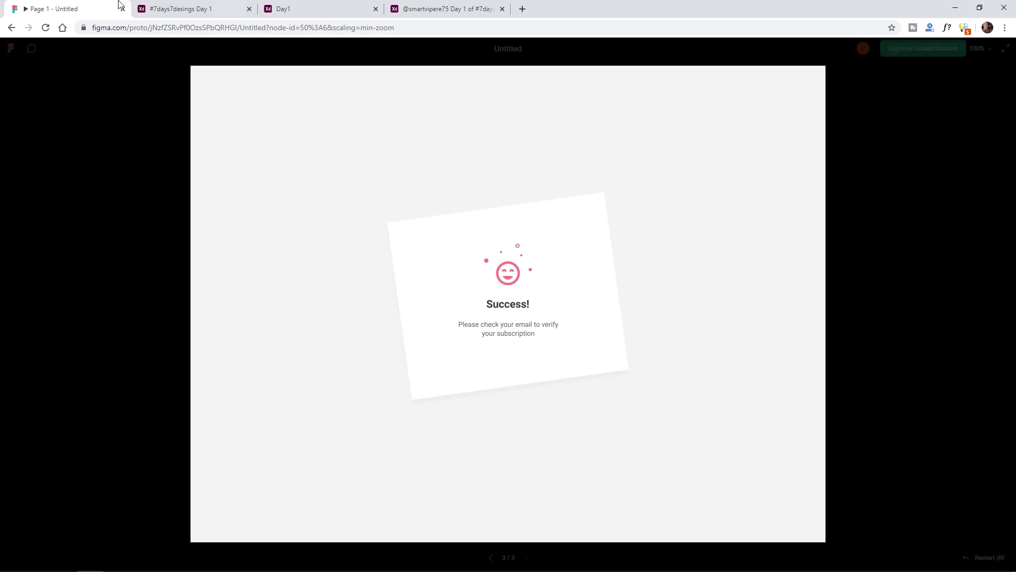
pyautogui.click(188, 9)
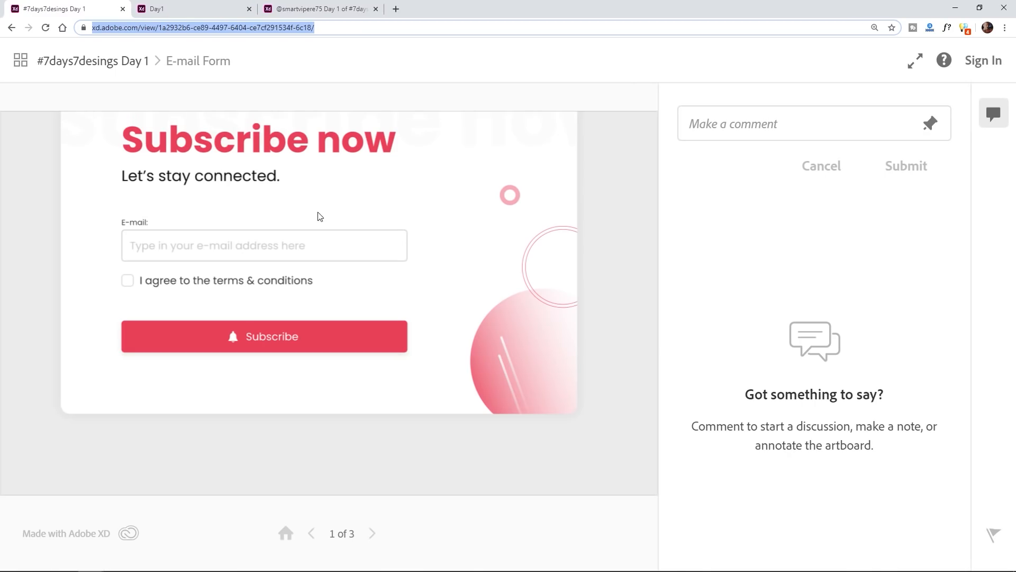
# In fullscreen, agree to the XD E-mail Form's terms, subscribe to reach Success, then close it.
pyautogui.click(914, 60)
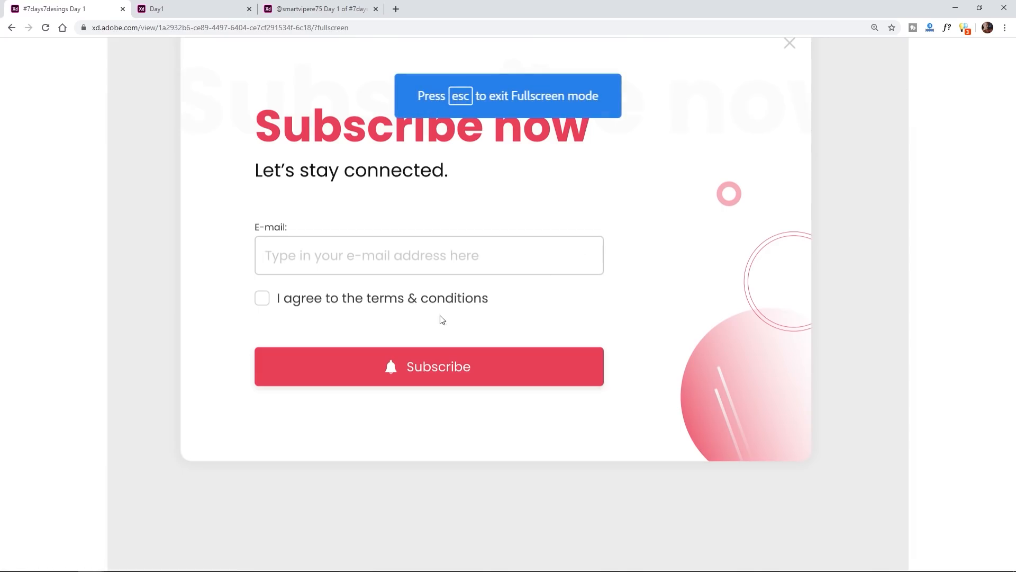
pyautogui.moveTo(428, 369)
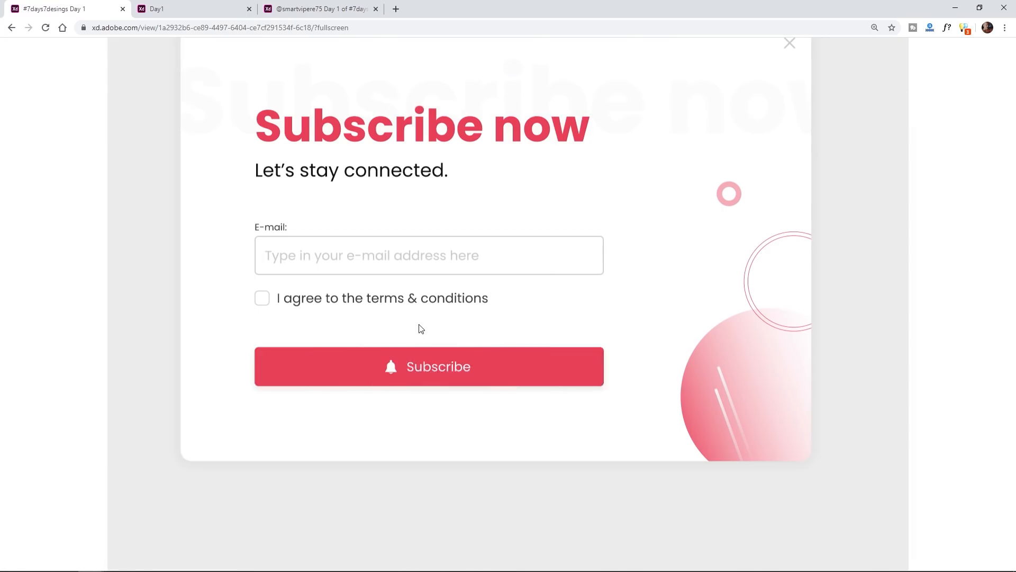
pyautogui.click(262, 298)
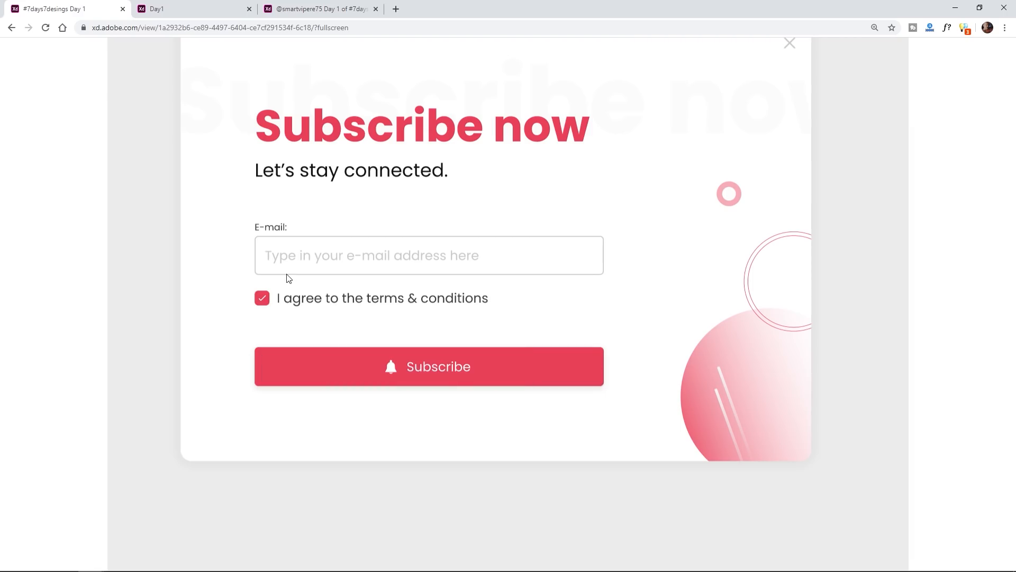
pyautogui.click(428, 366)
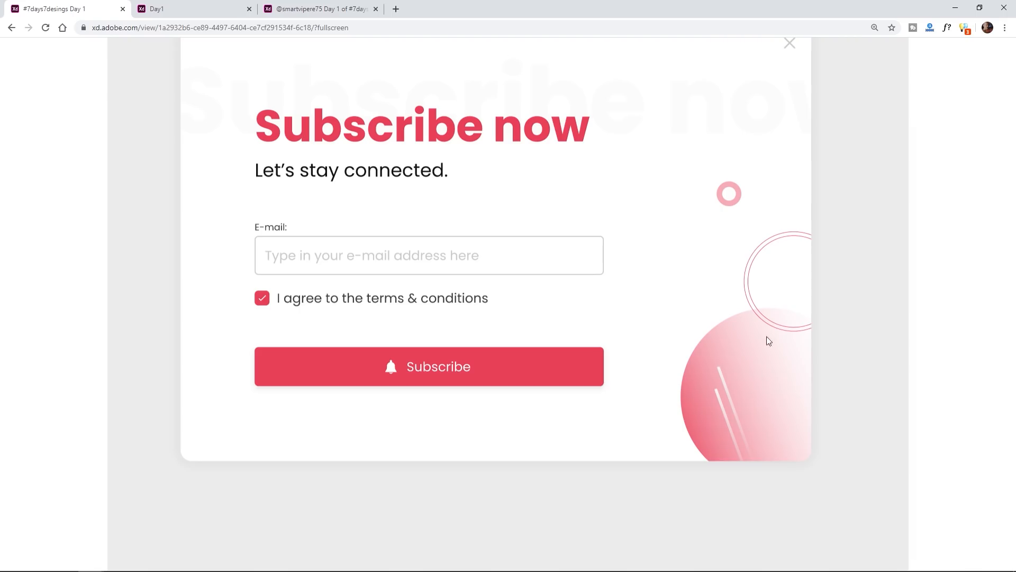
pyautogui.moveTo(448, 295)
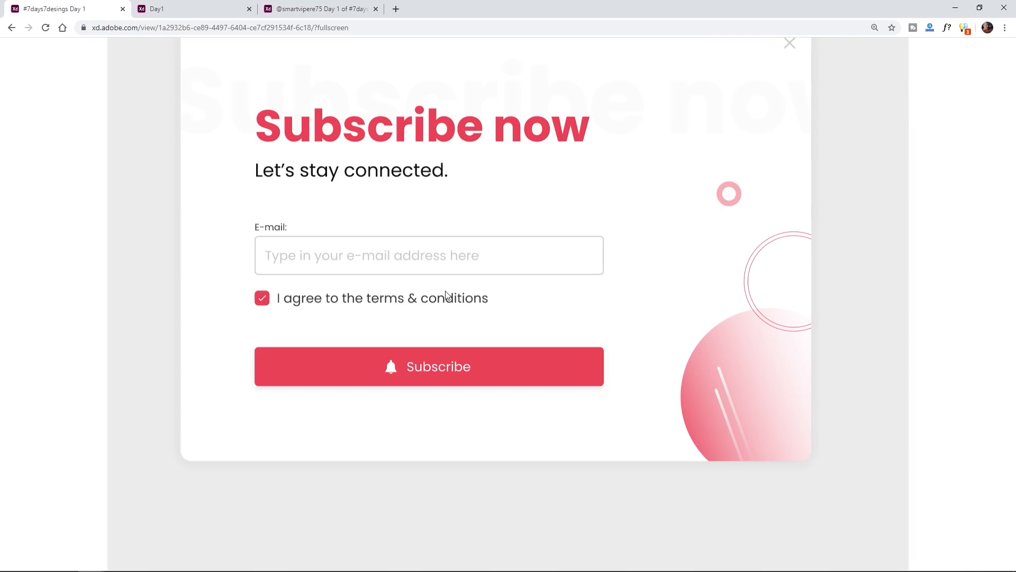
pyautogui.moveTo(474, 141)
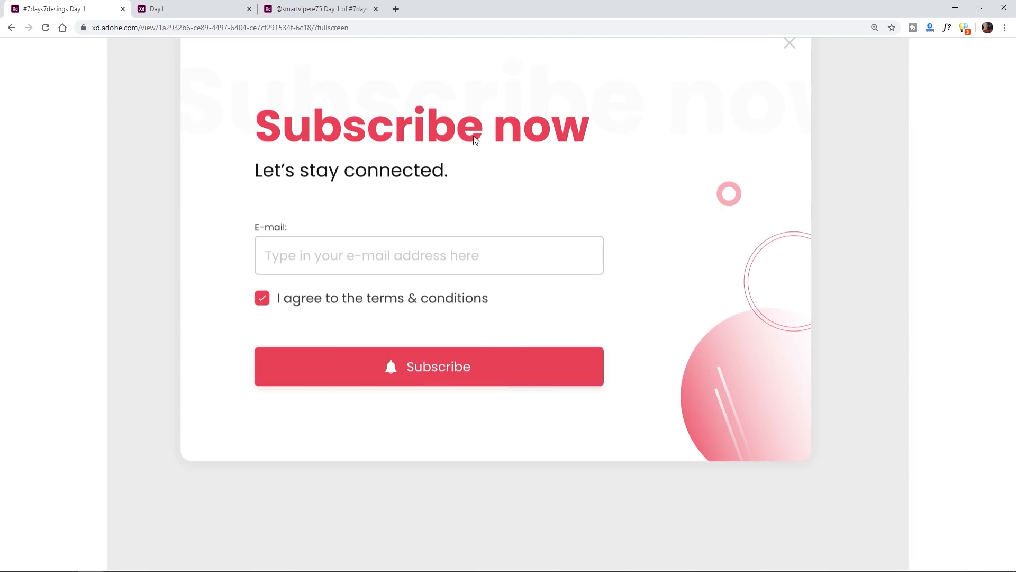
pyautogui.moveTo(354, 192)
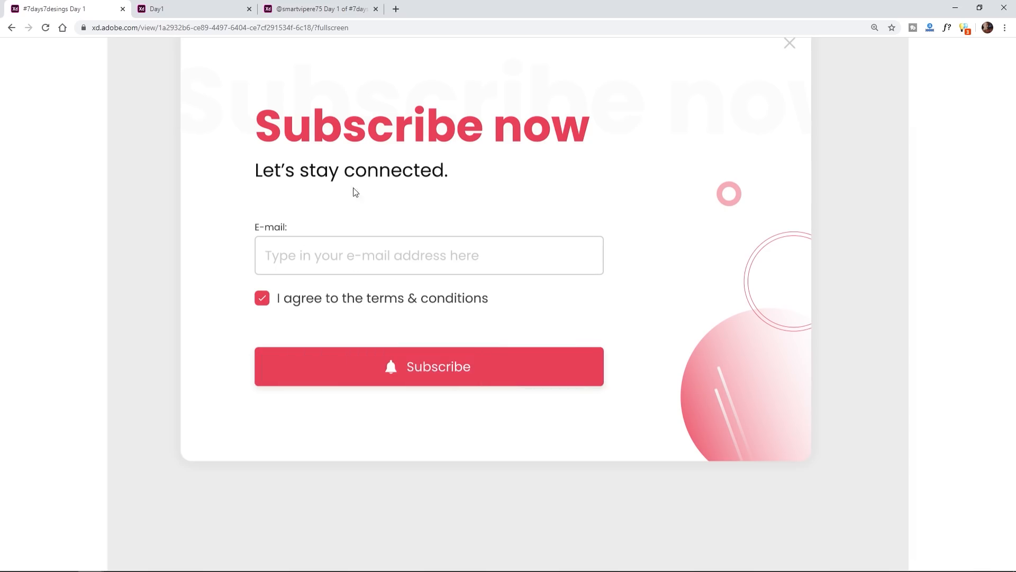
pyautogui.click(428, 366)
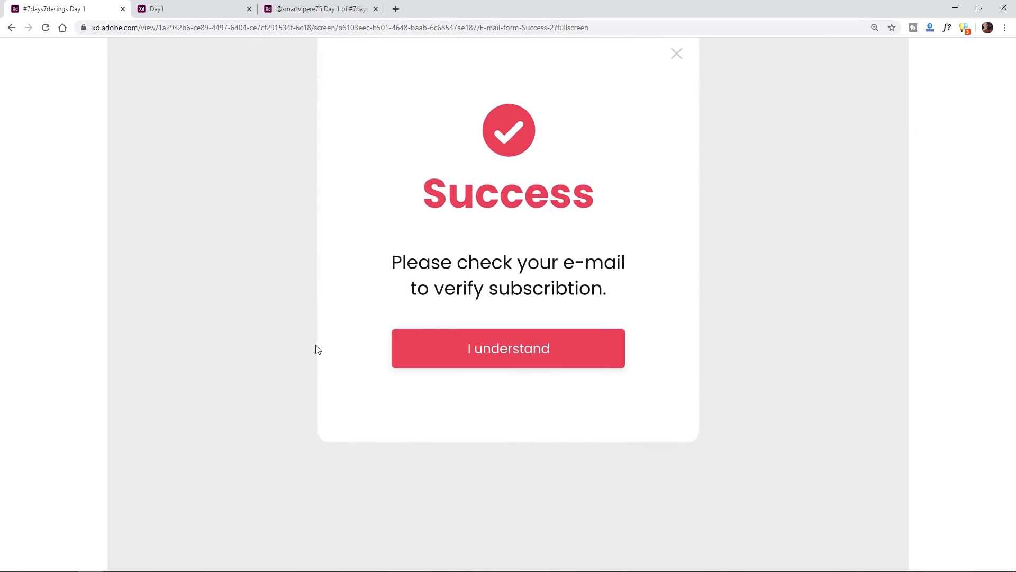
pyautogui.moveTo(543, 356)
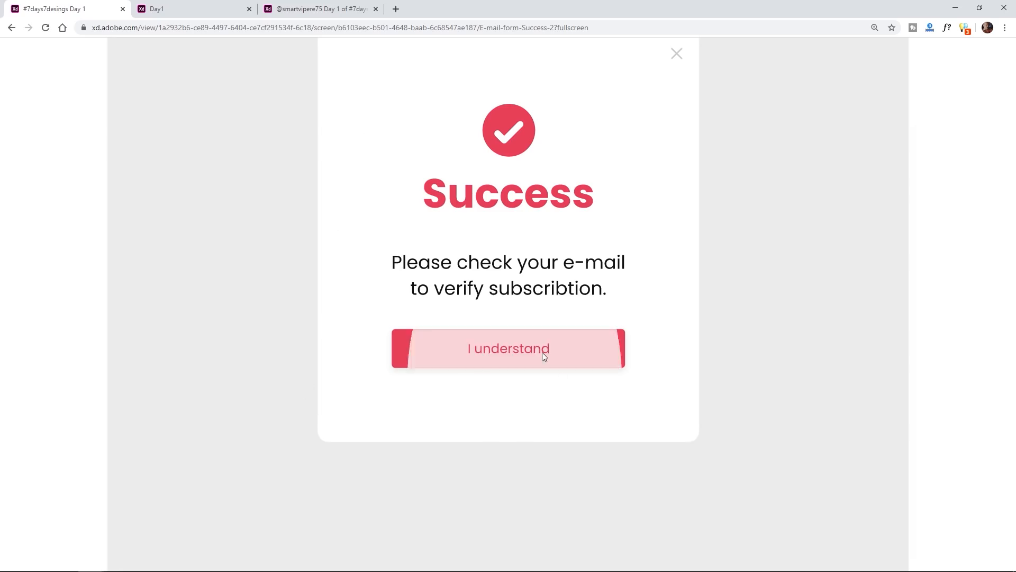
pyautogui.moveTo(122, 12)
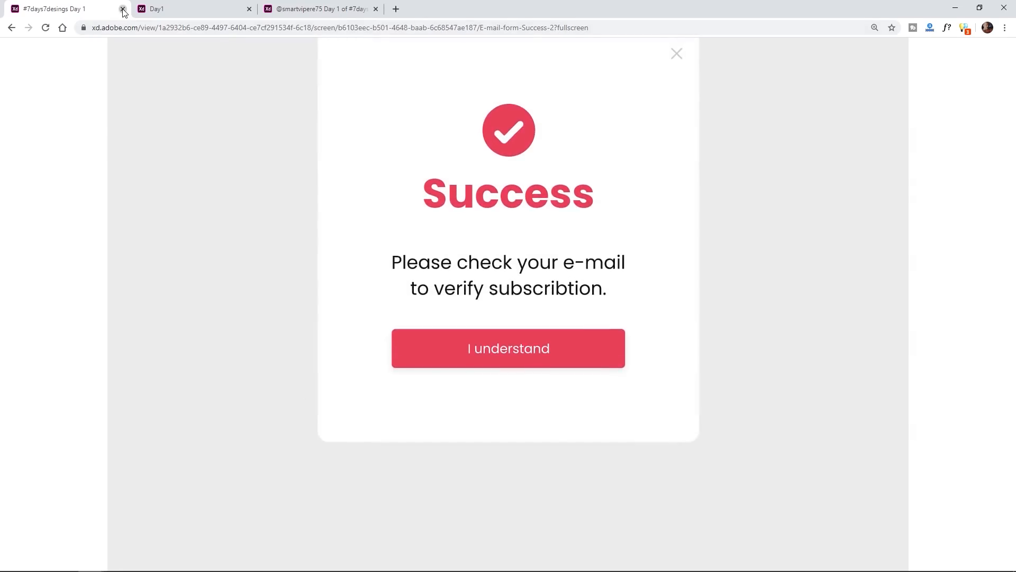
pyautogui.click(122, 9)
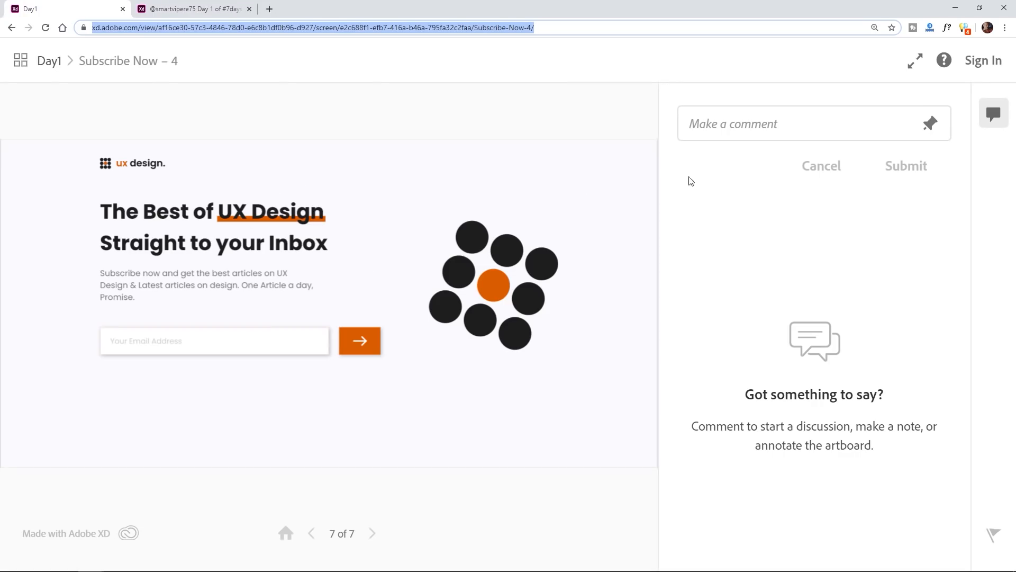
# Submit an email on the fullscreen 'Best of UX Design' page to reach Congratulations, then close it.
pyautogui.click(914, 61)
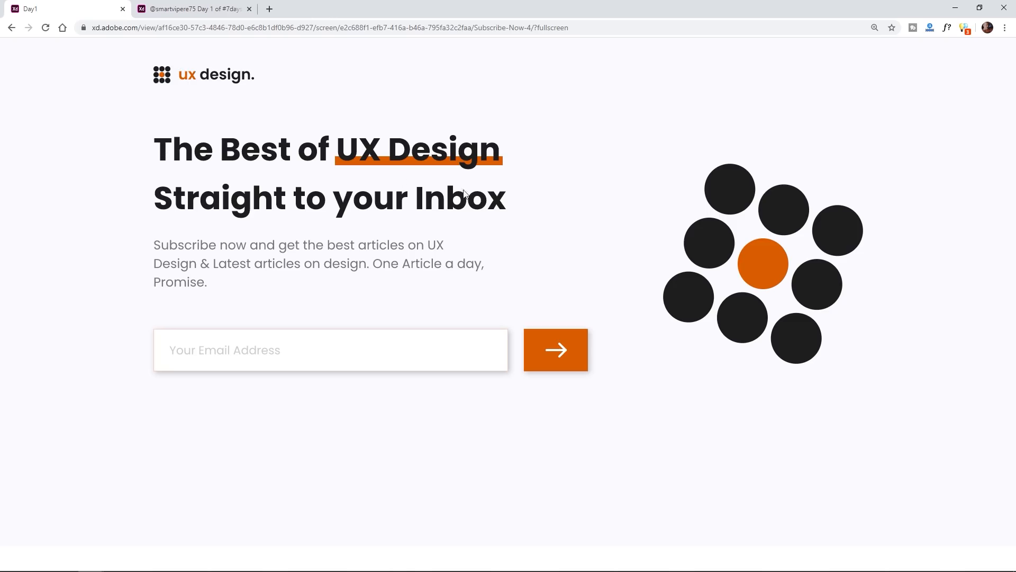
pyautogui.moveTo(166, 231)
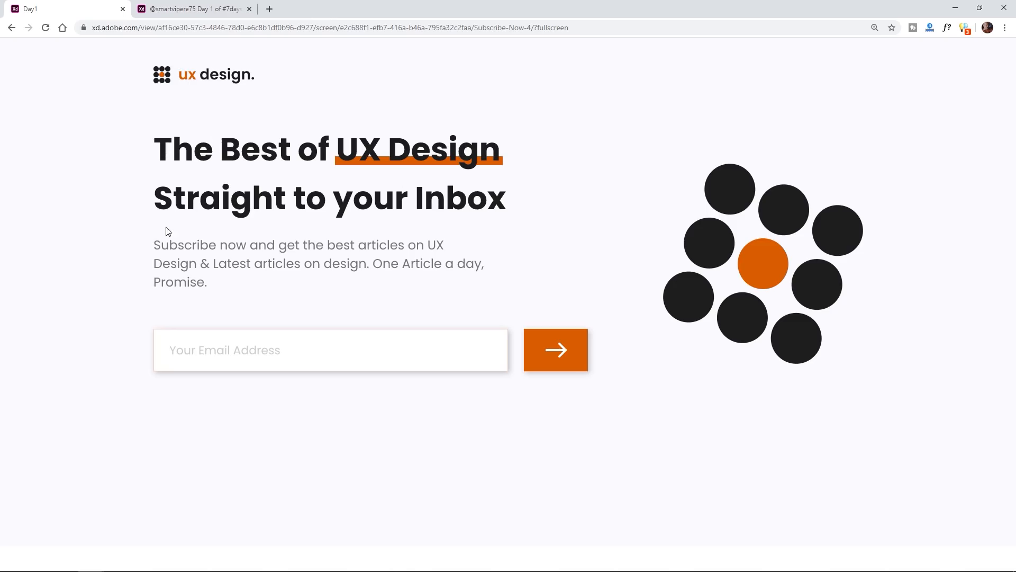
pyautogui.moveTo(180, 262)
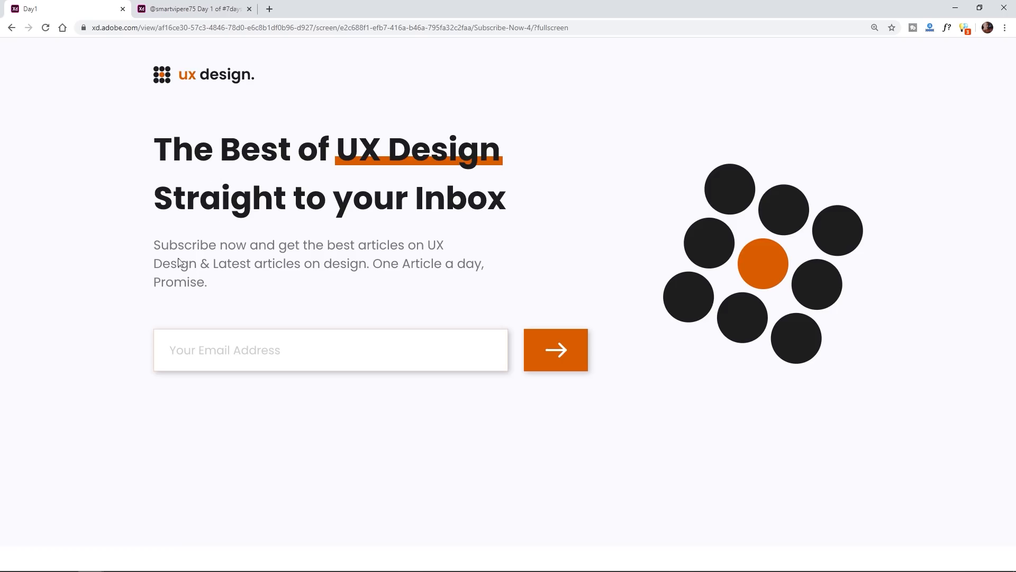
pyautogui.moveTo(259, 361)
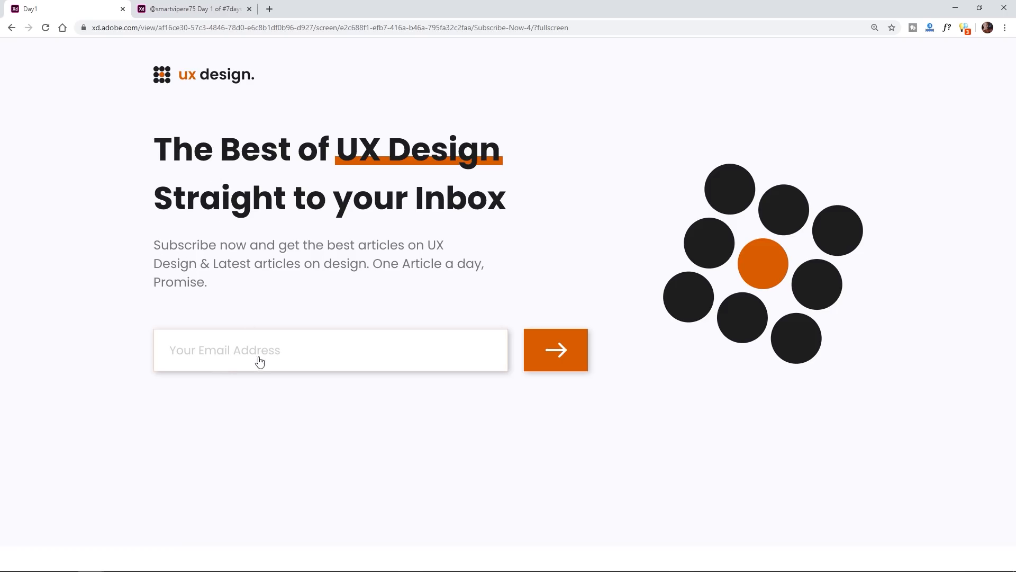
pyautogui.moveTo(173, 322)
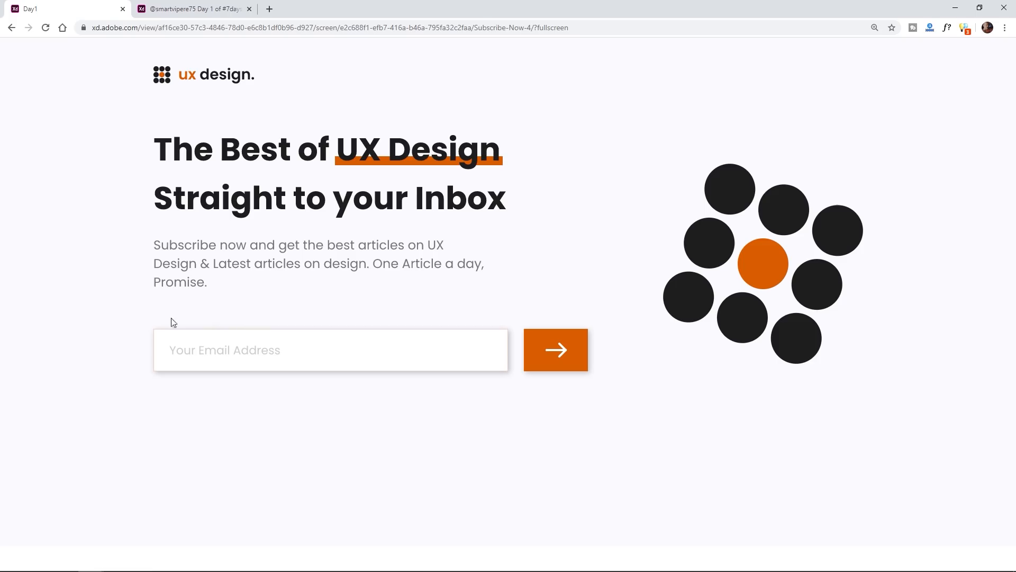
pyautogui.moveTo(589, 342)
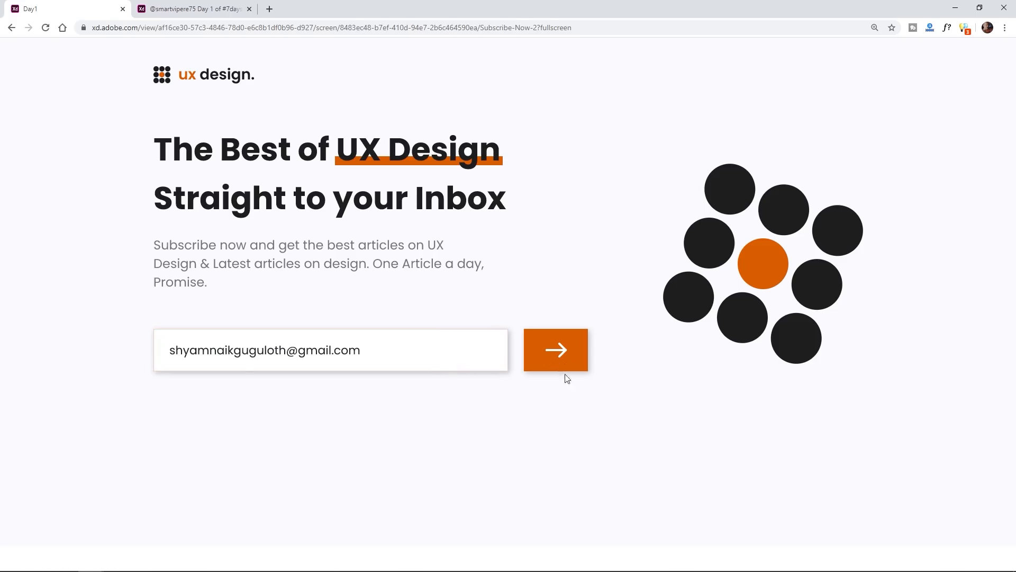
pyautogui.click(555, 350)
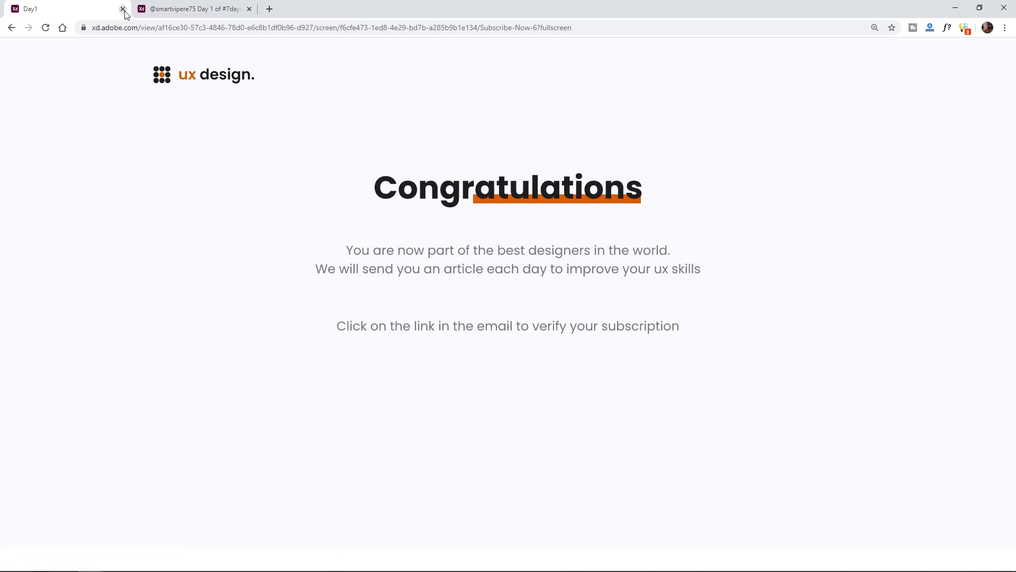
pyautogui.click(122, 9)
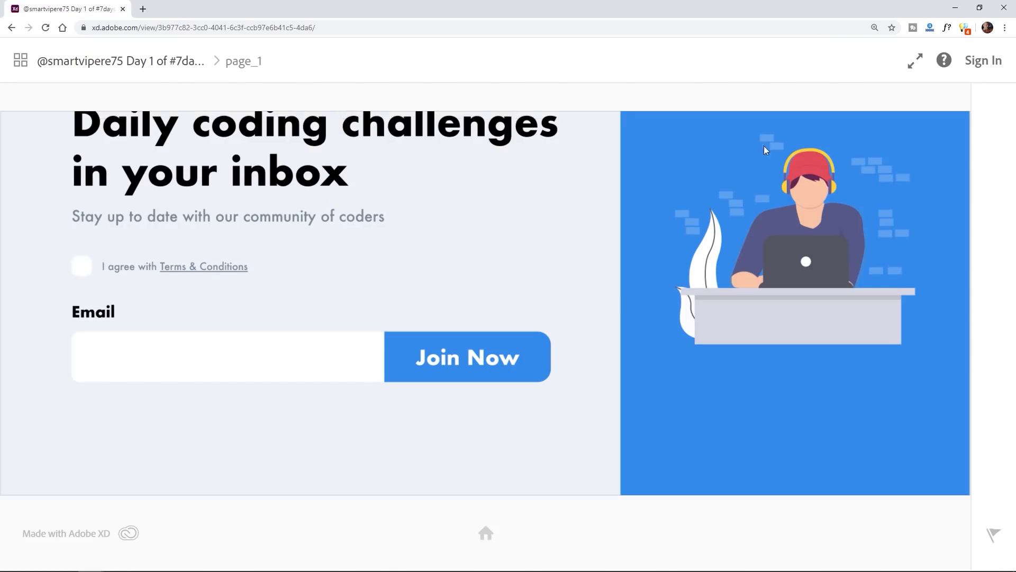
# In fullscreen, tick I agree on 'Daily coding challenges' and Join Now to reach Congratulations.
pyautogui.click(915, 61)
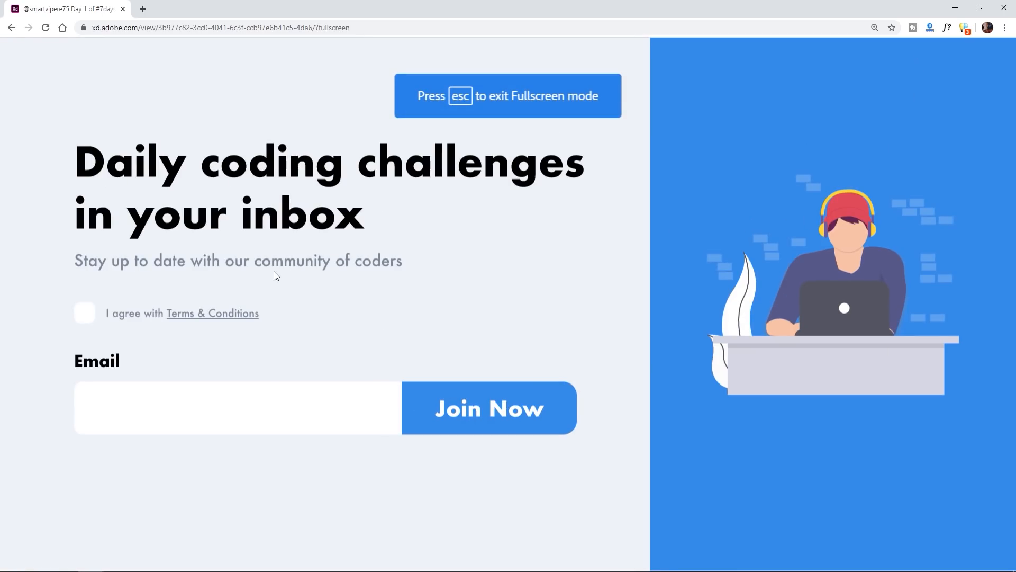
pyautogui.moveTo(84, 317)
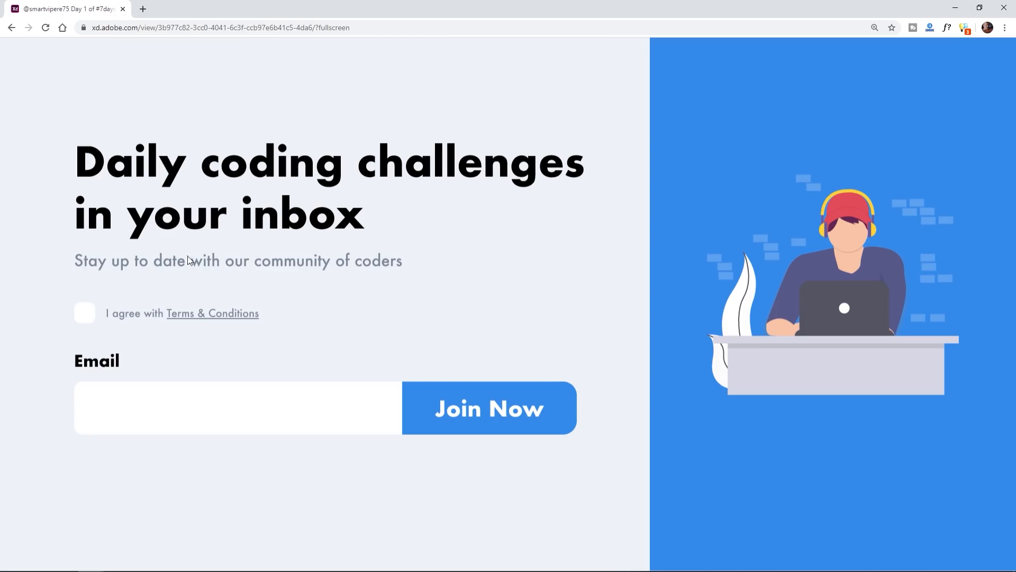
pyautogui.moveTo(211, 216)
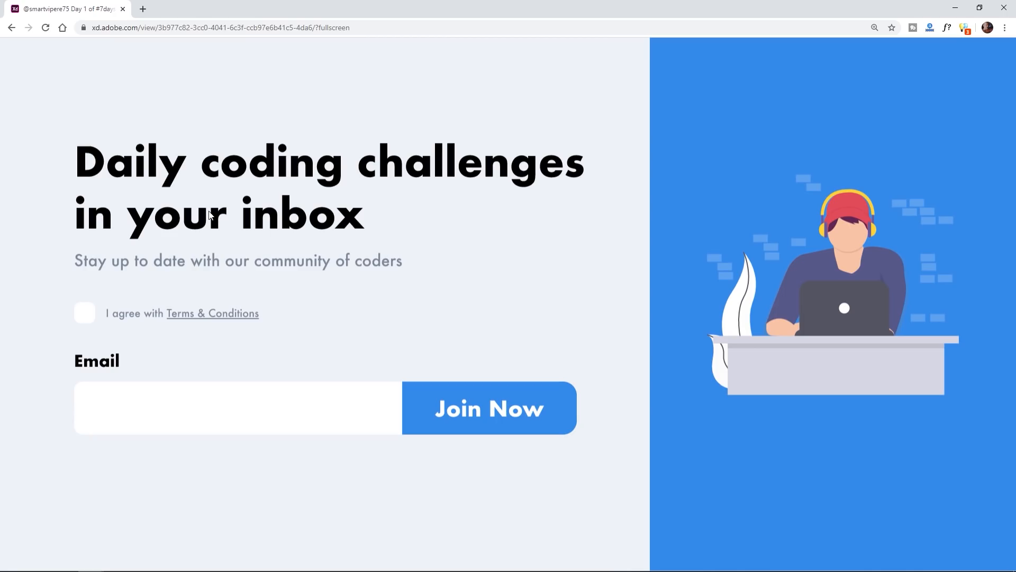
pyautogui.moveTo(376, 264)
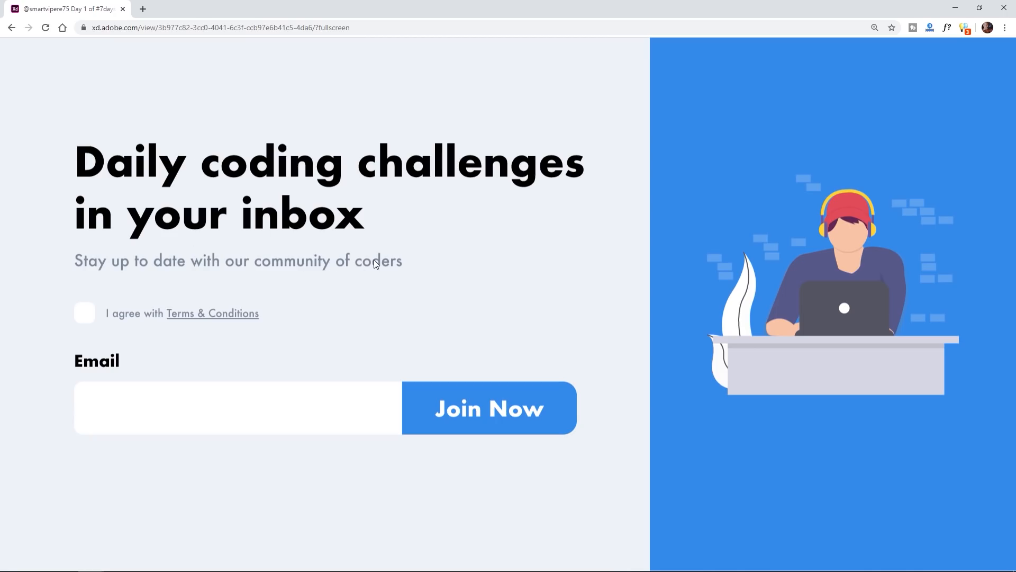
pyautogui.click(84, 312)
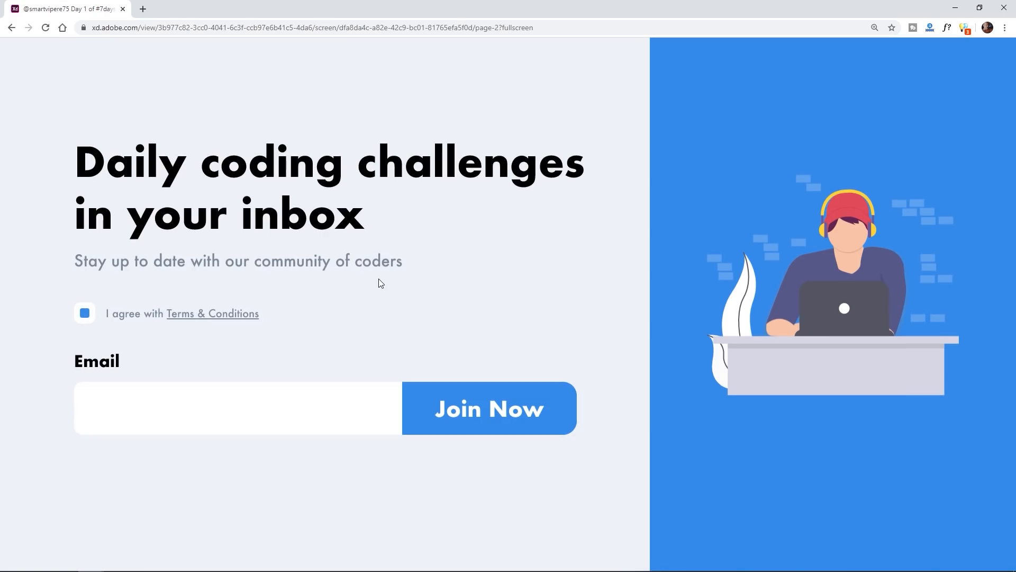
pyautogui.moveTo(194, 372)
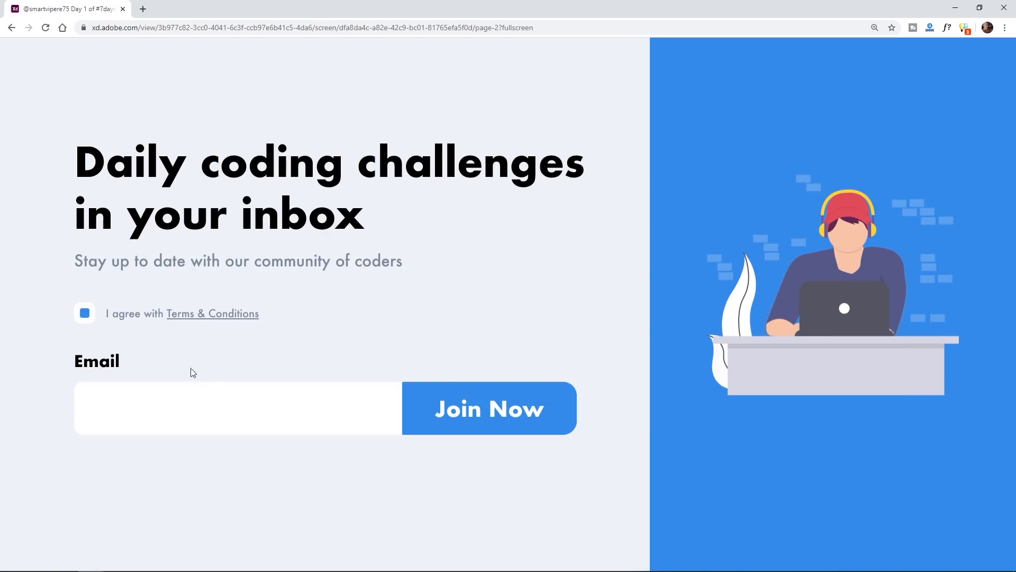
pyautogui.moveTo(95, 478)
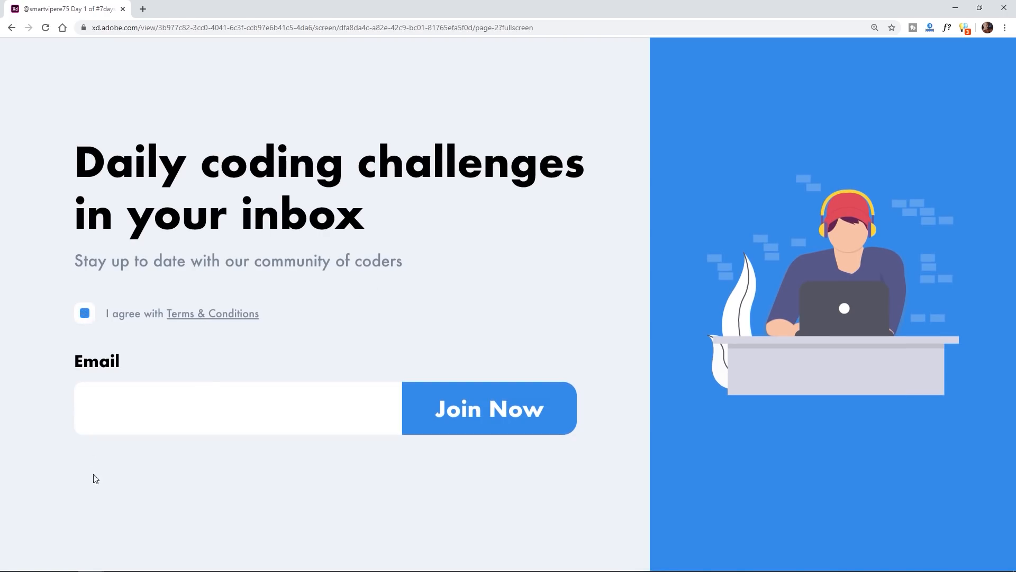
pyautogui.moveTo(141, 436)
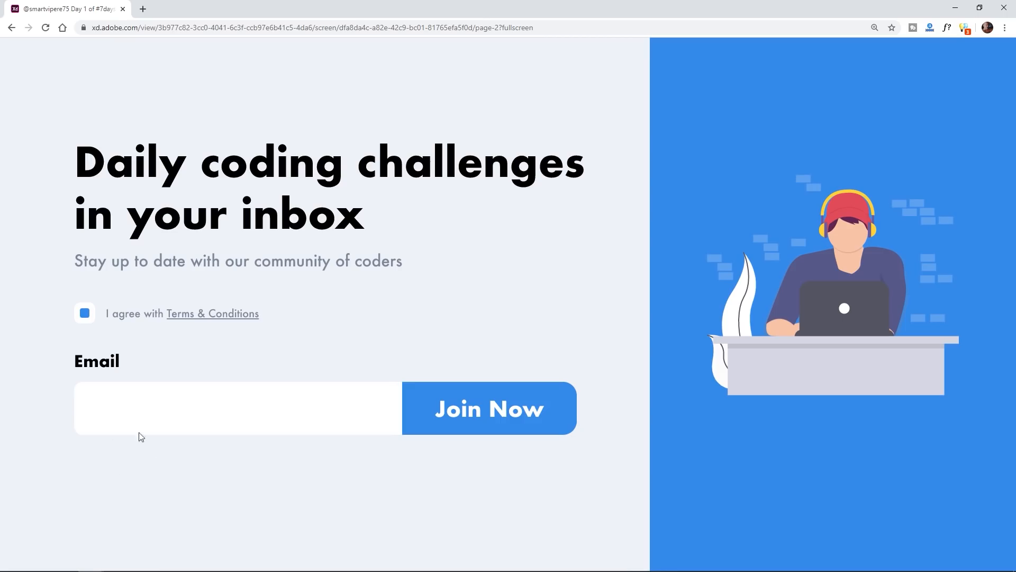
pyautogui.moveTo(292, 413)
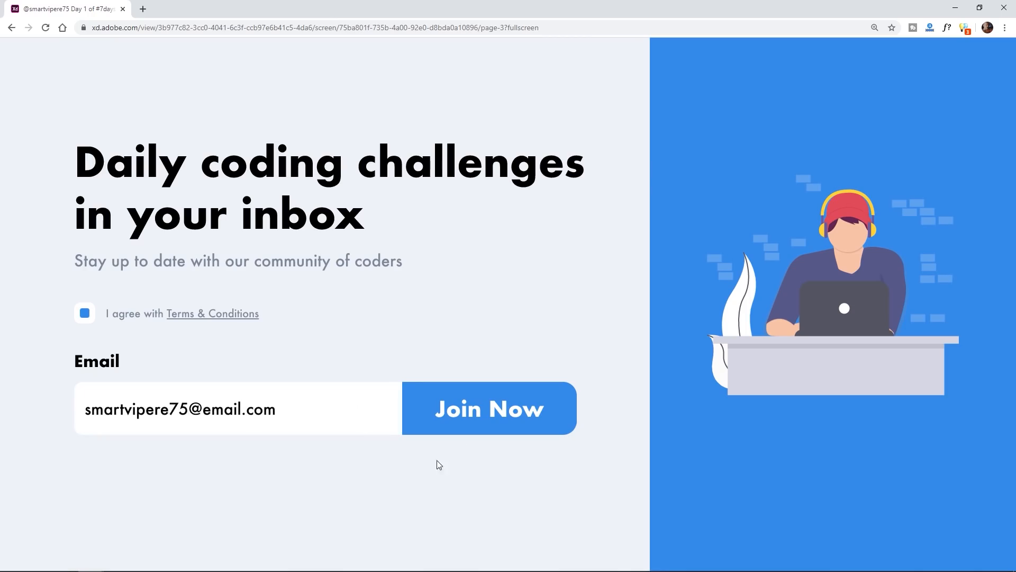
pyautogui.click(488, 408)
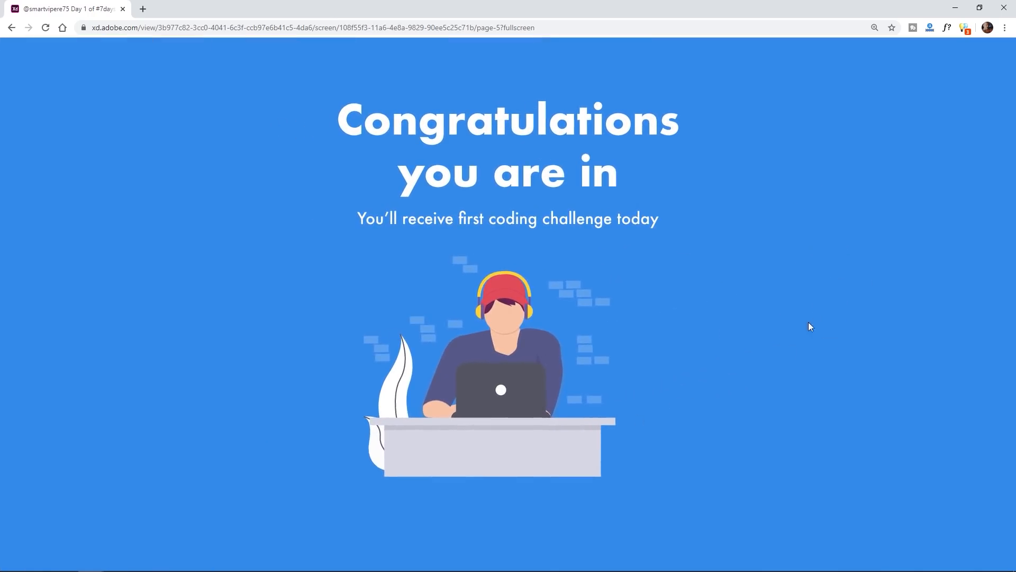